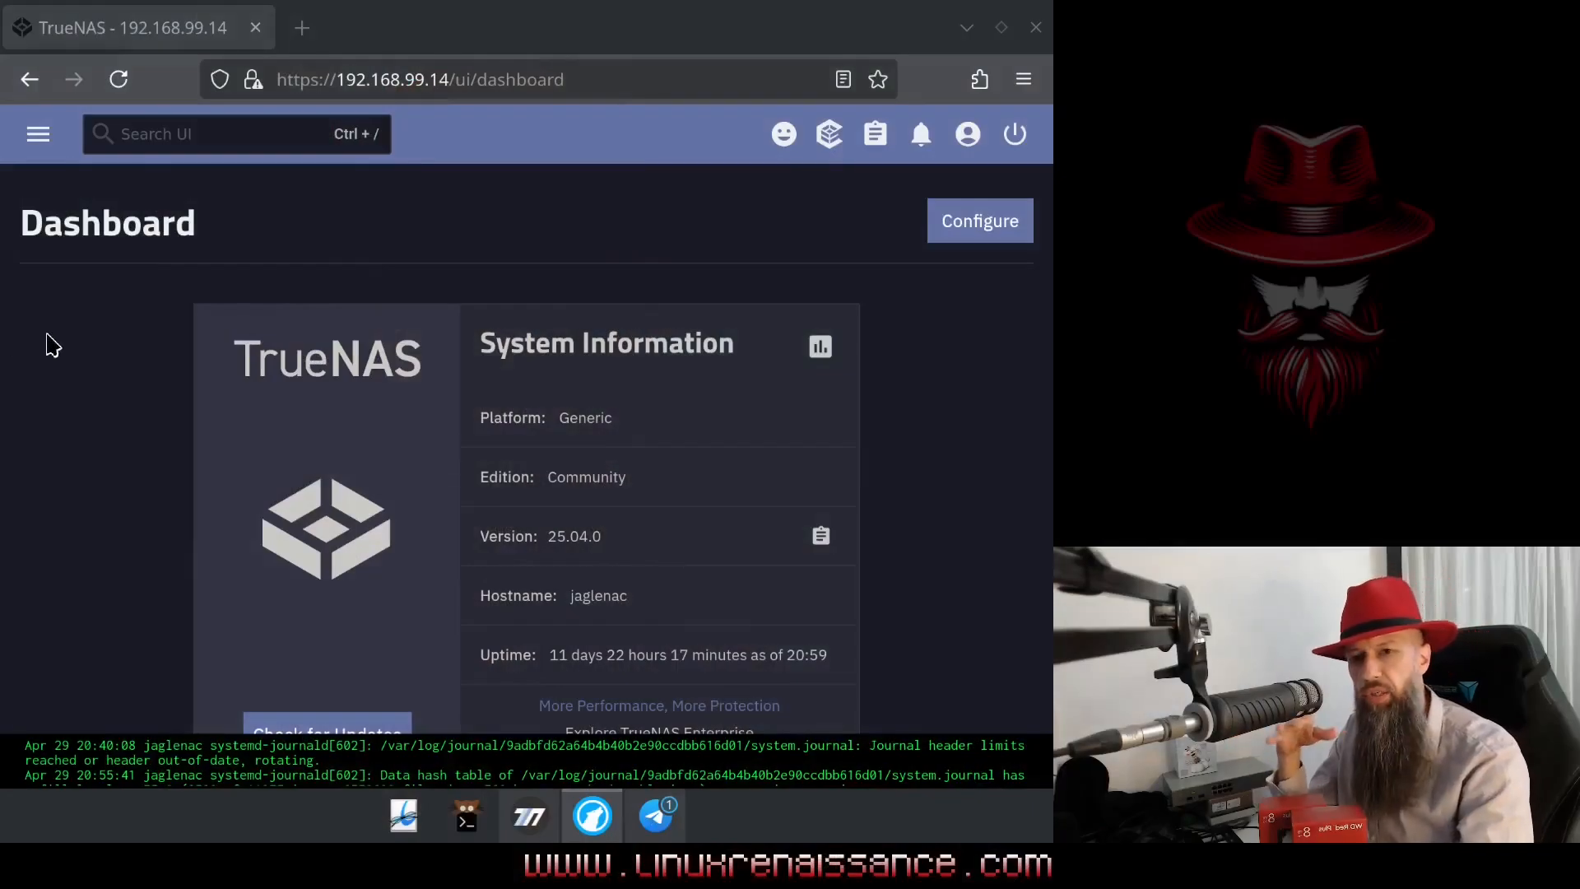
- Show the side navigation panel with Storage, Datasets, Shares and the other sections
left_click(38, 133)
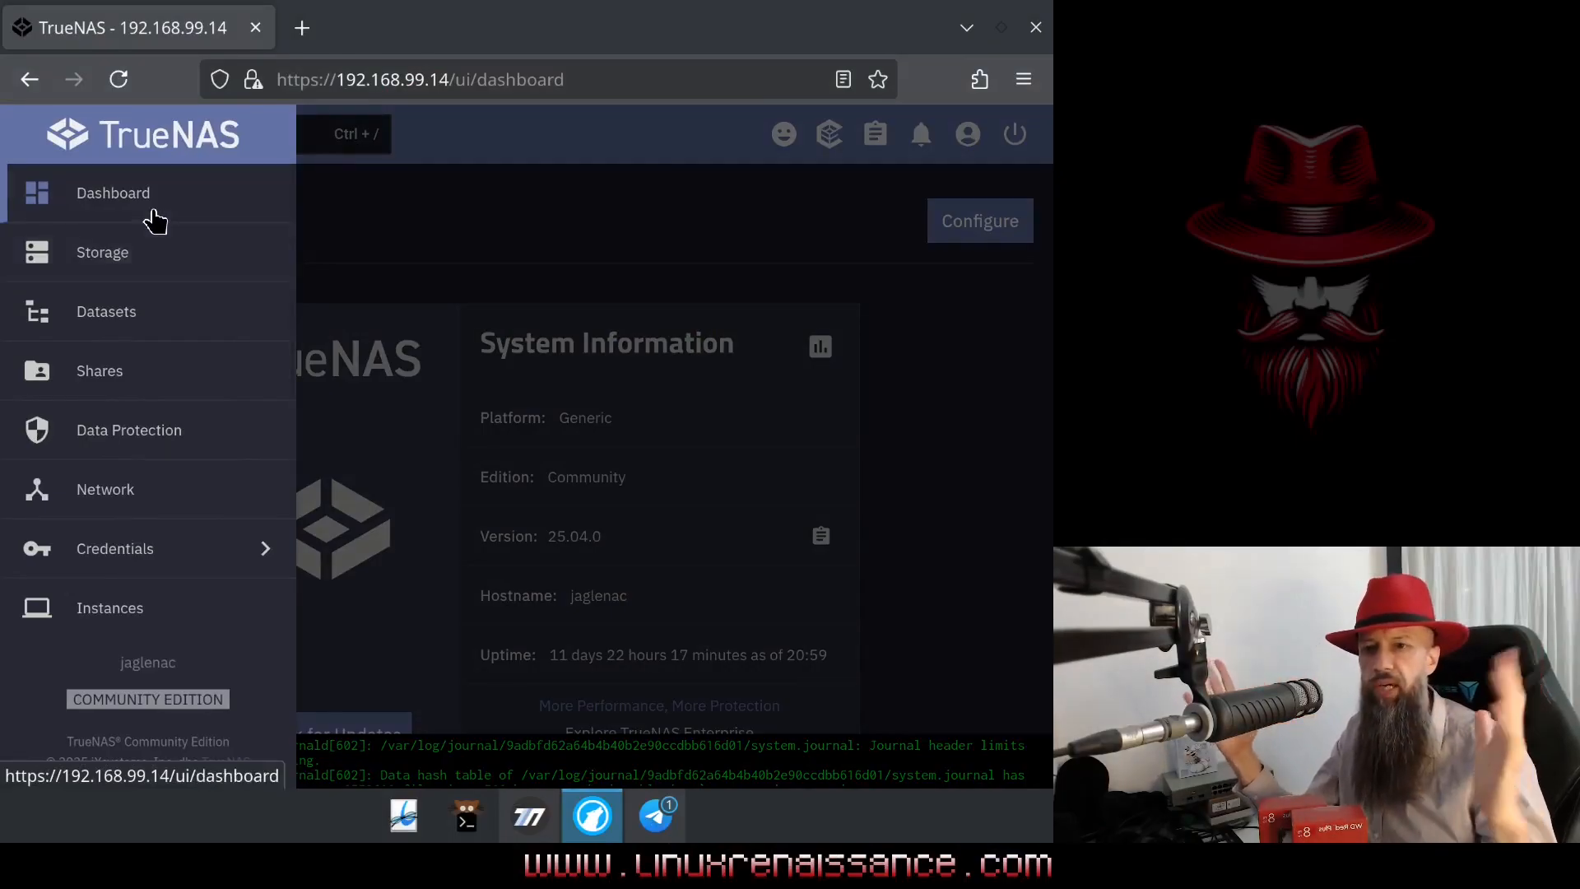
mouse_move(102, 252)
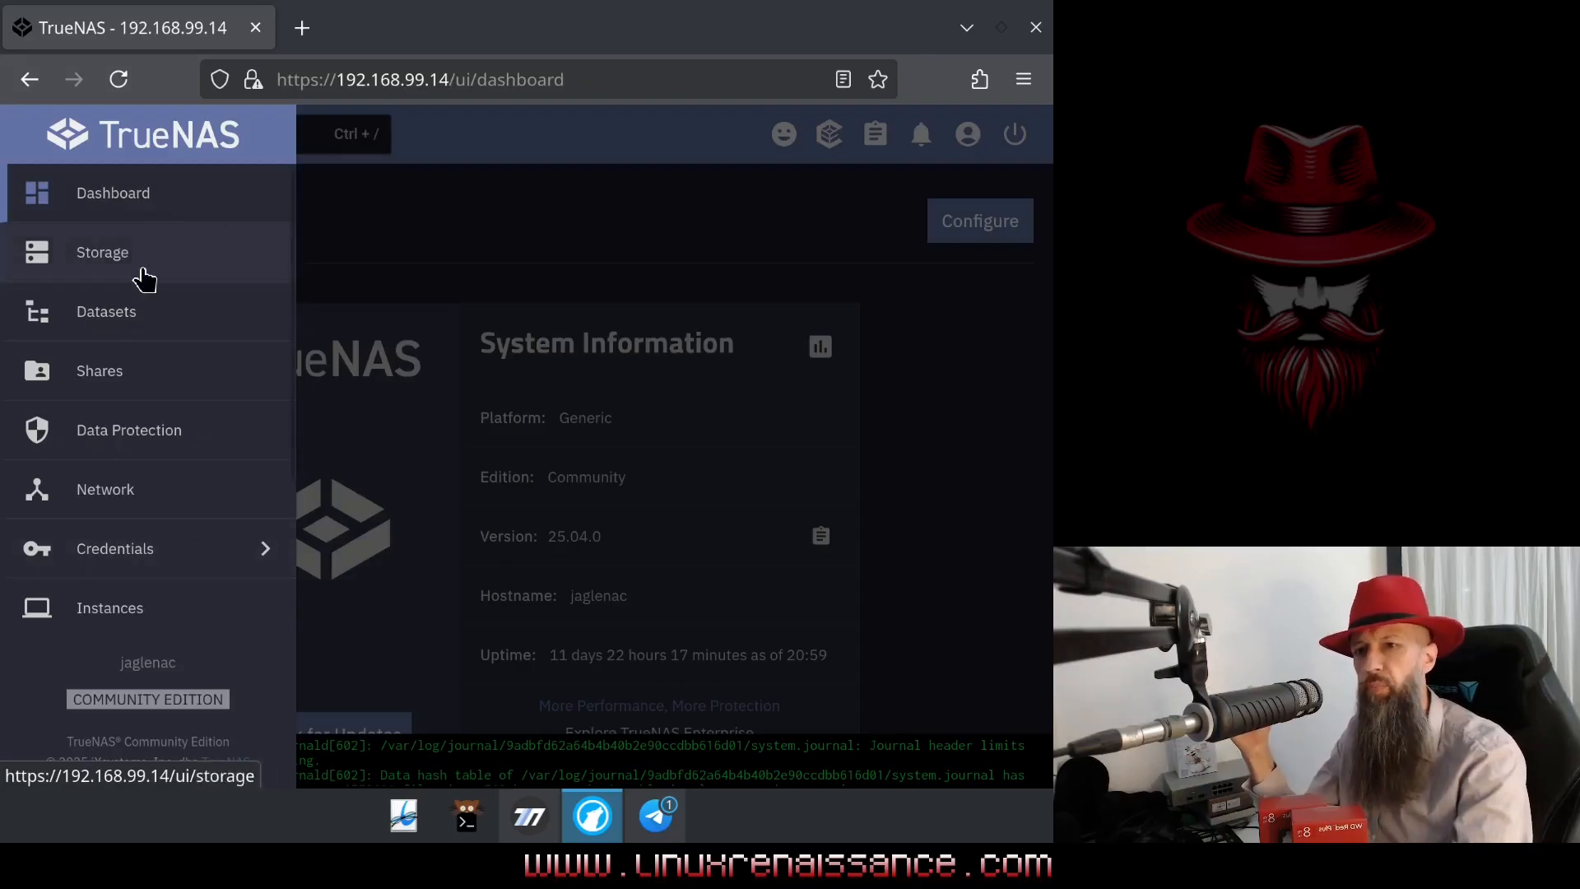
- Go to the Storage Dashboard listing pool jaglenac with its RAIDZ2 and log VDEVs
left_click(102, 252)
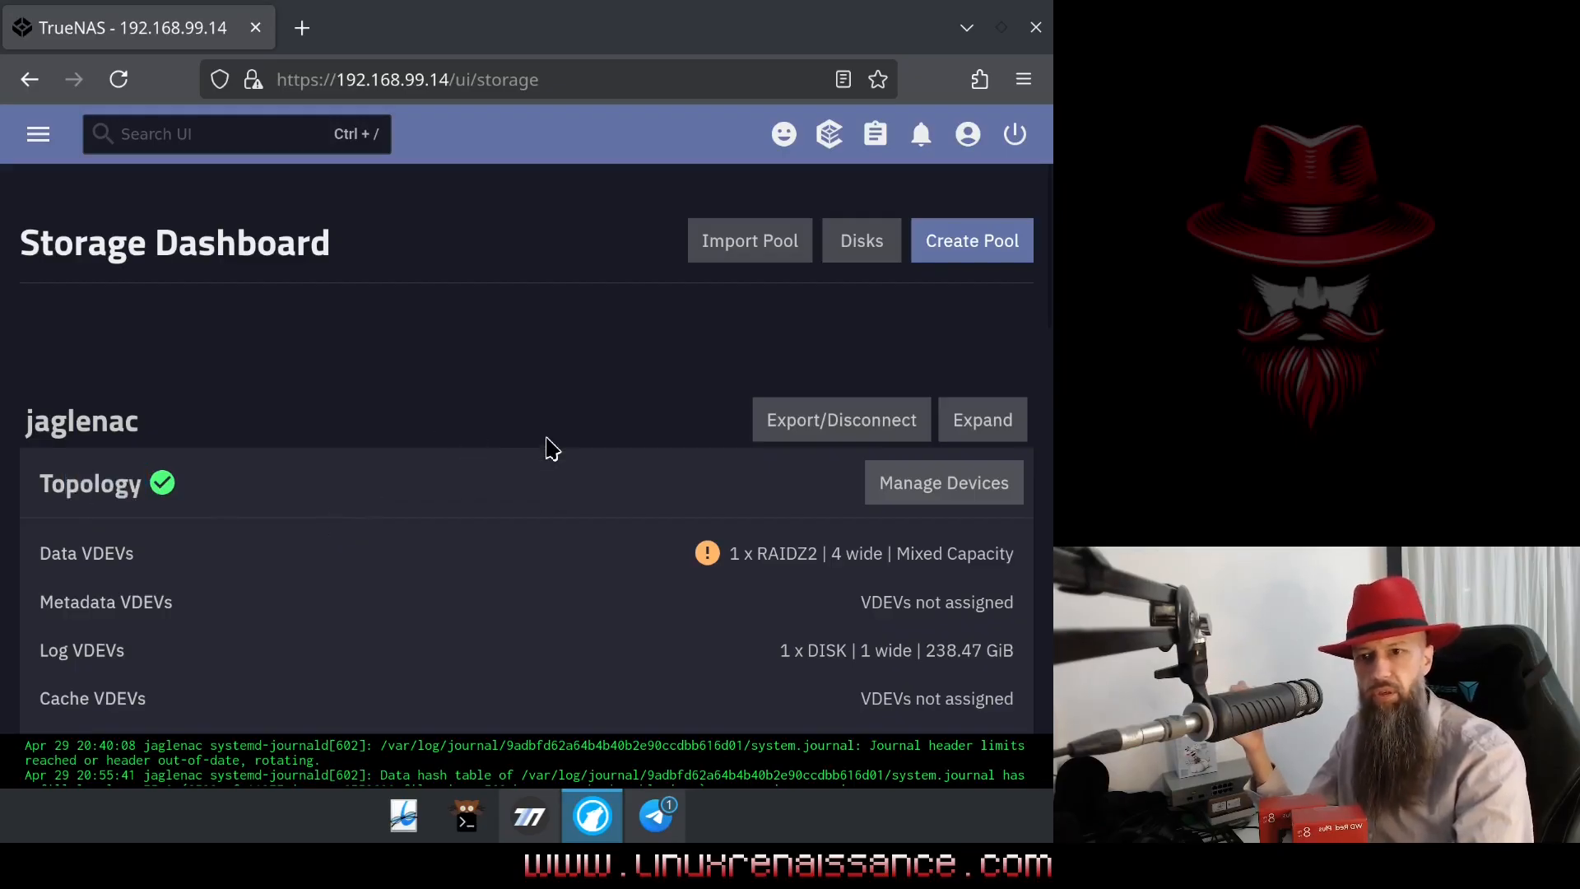
mouse_move(941, 482)
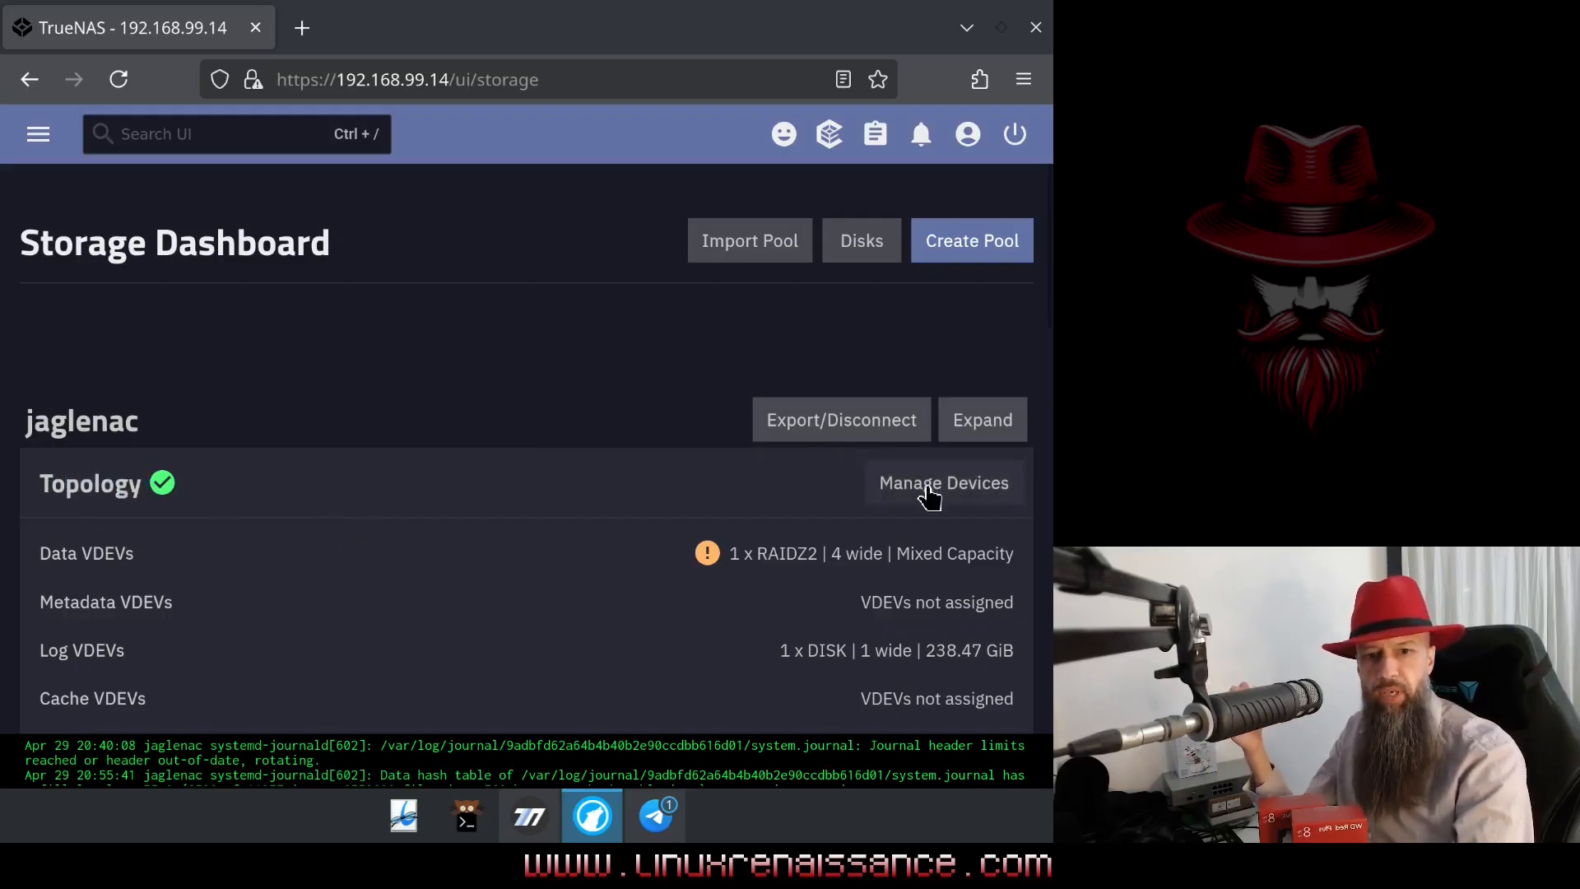
- List the jaglenac pool's devices and expand RAIDZ2 to show sda, sdb, sdc, sde online
left_click(943, 483)
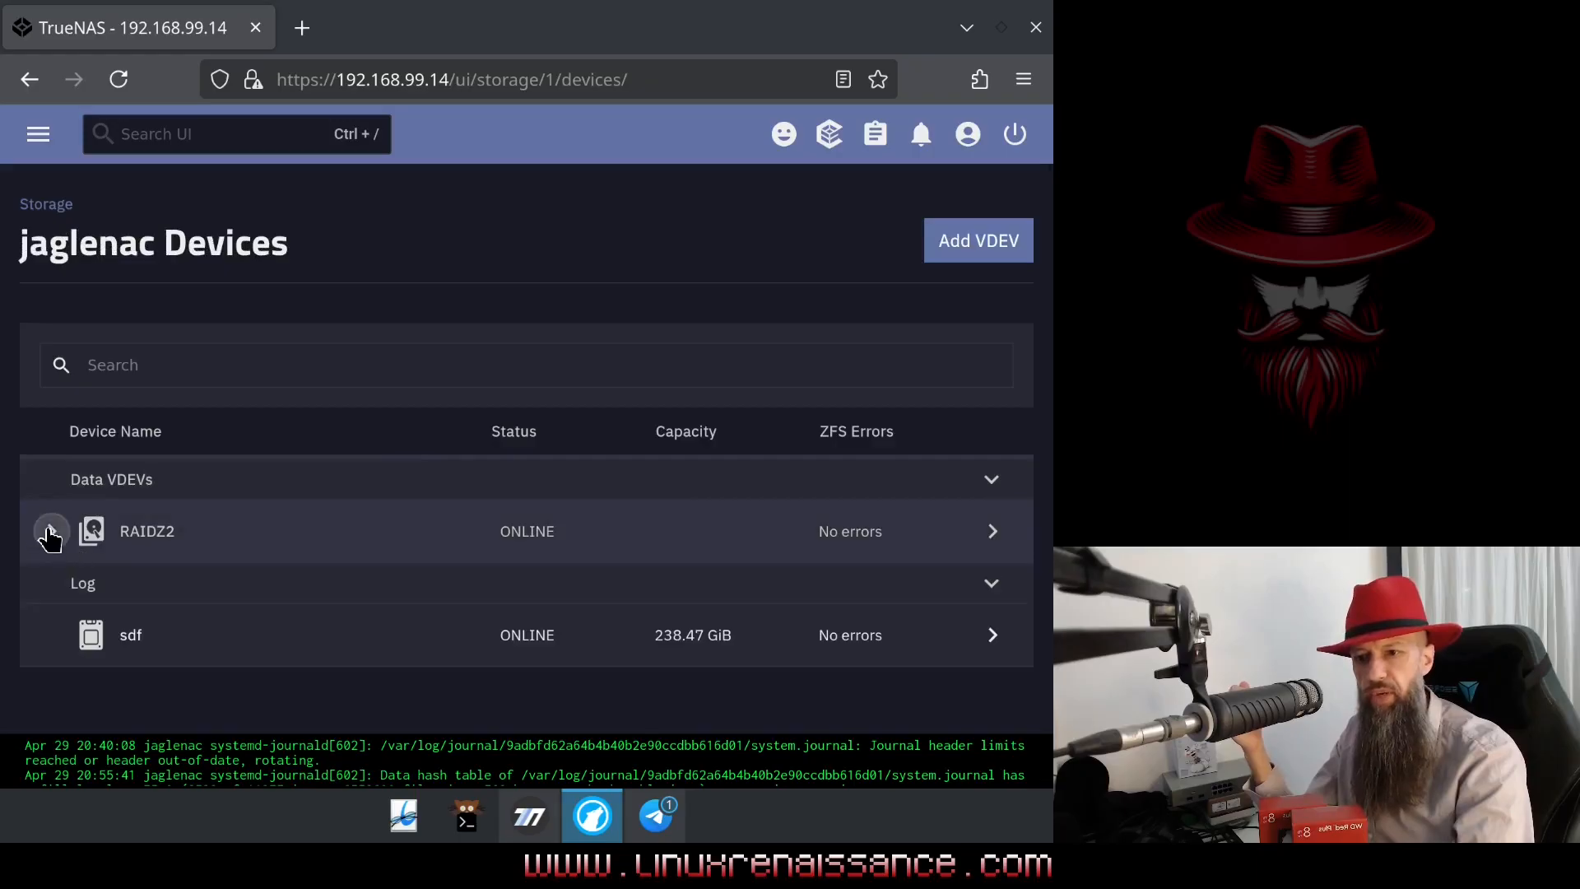
left_click(51, 531)
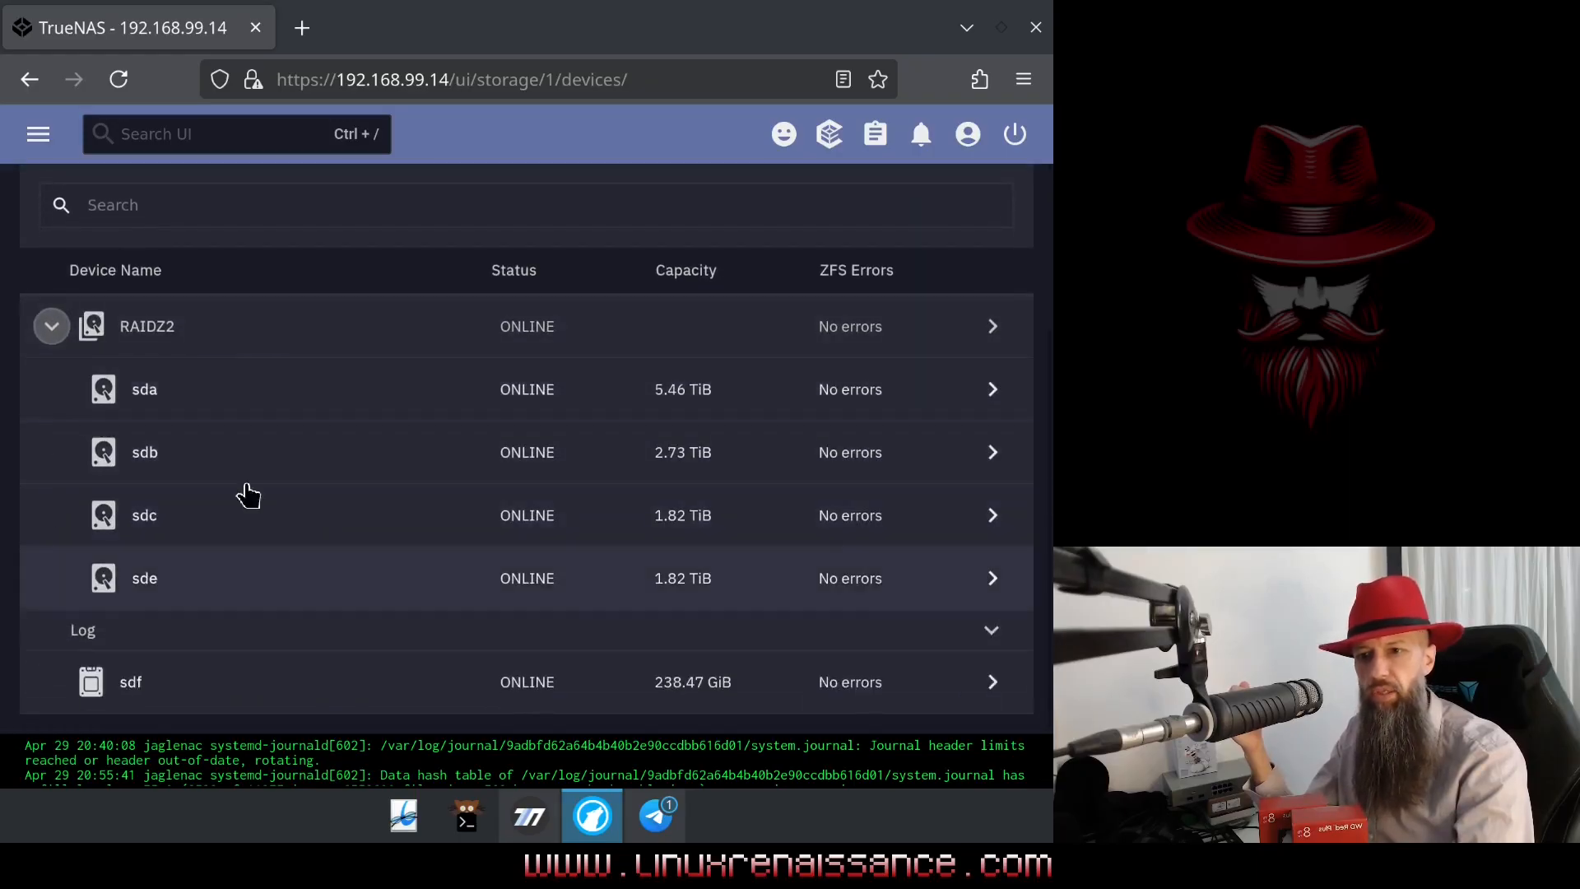
mouse_move(408, 604)
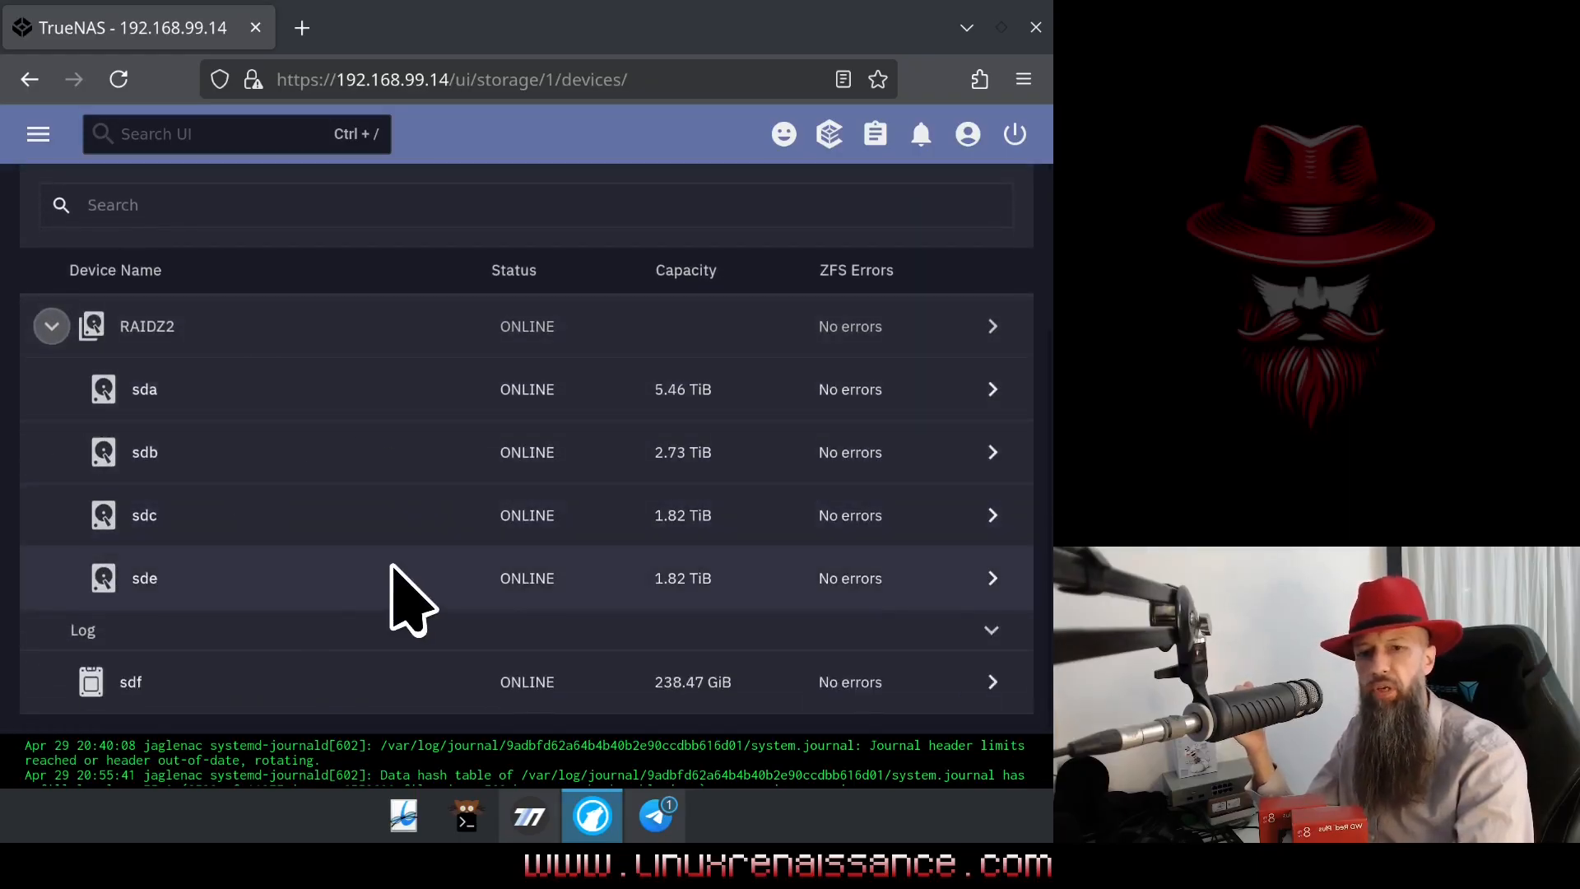
mouse_move(209, 272)
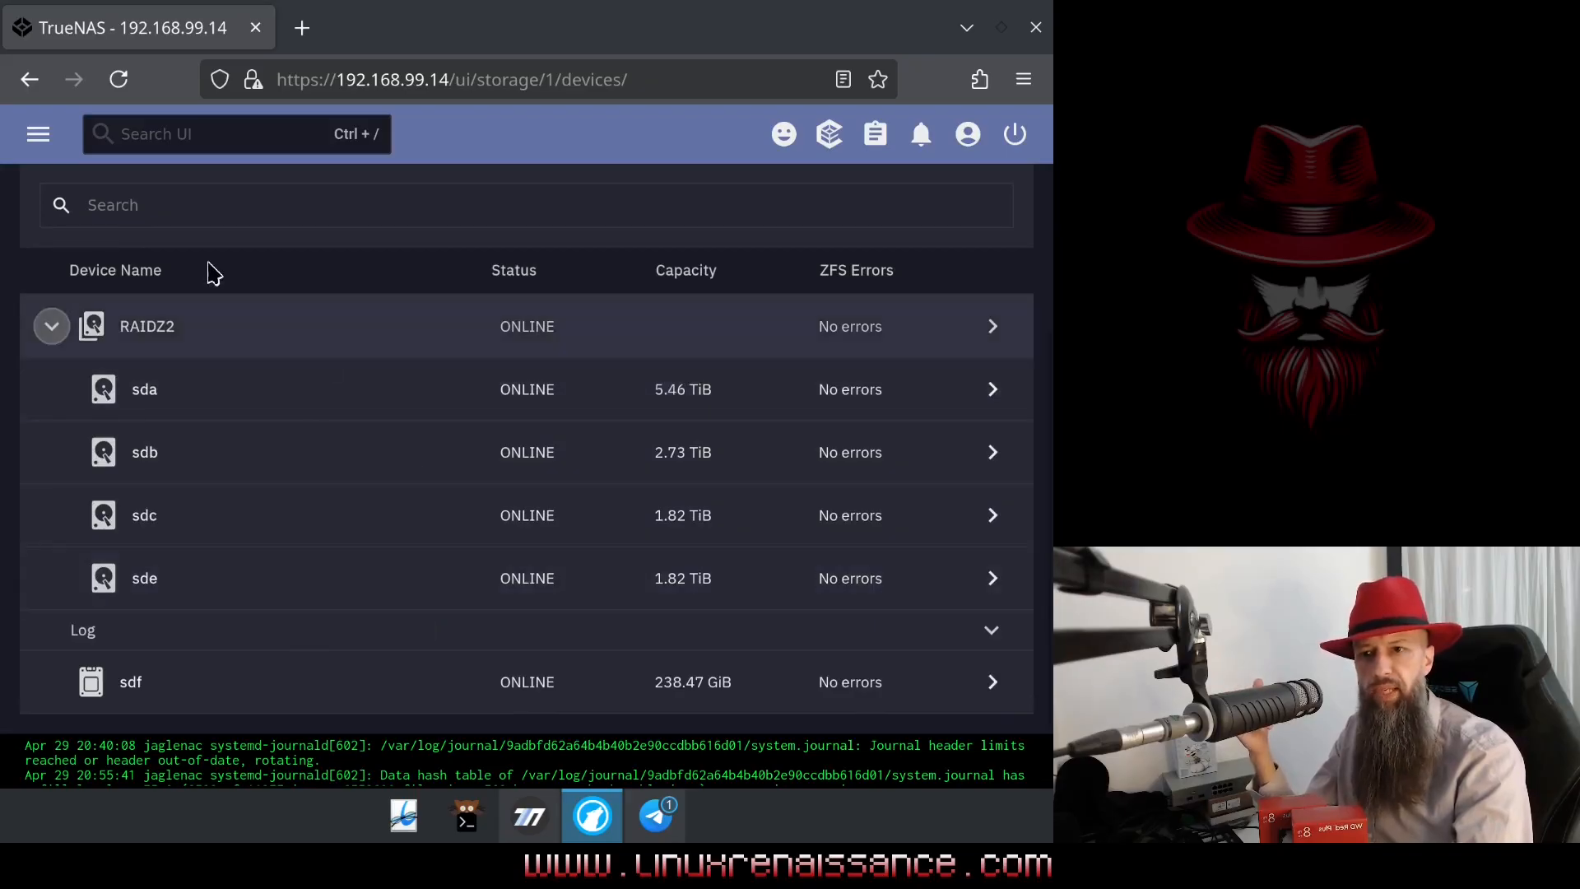
mouse_move(195, 349)
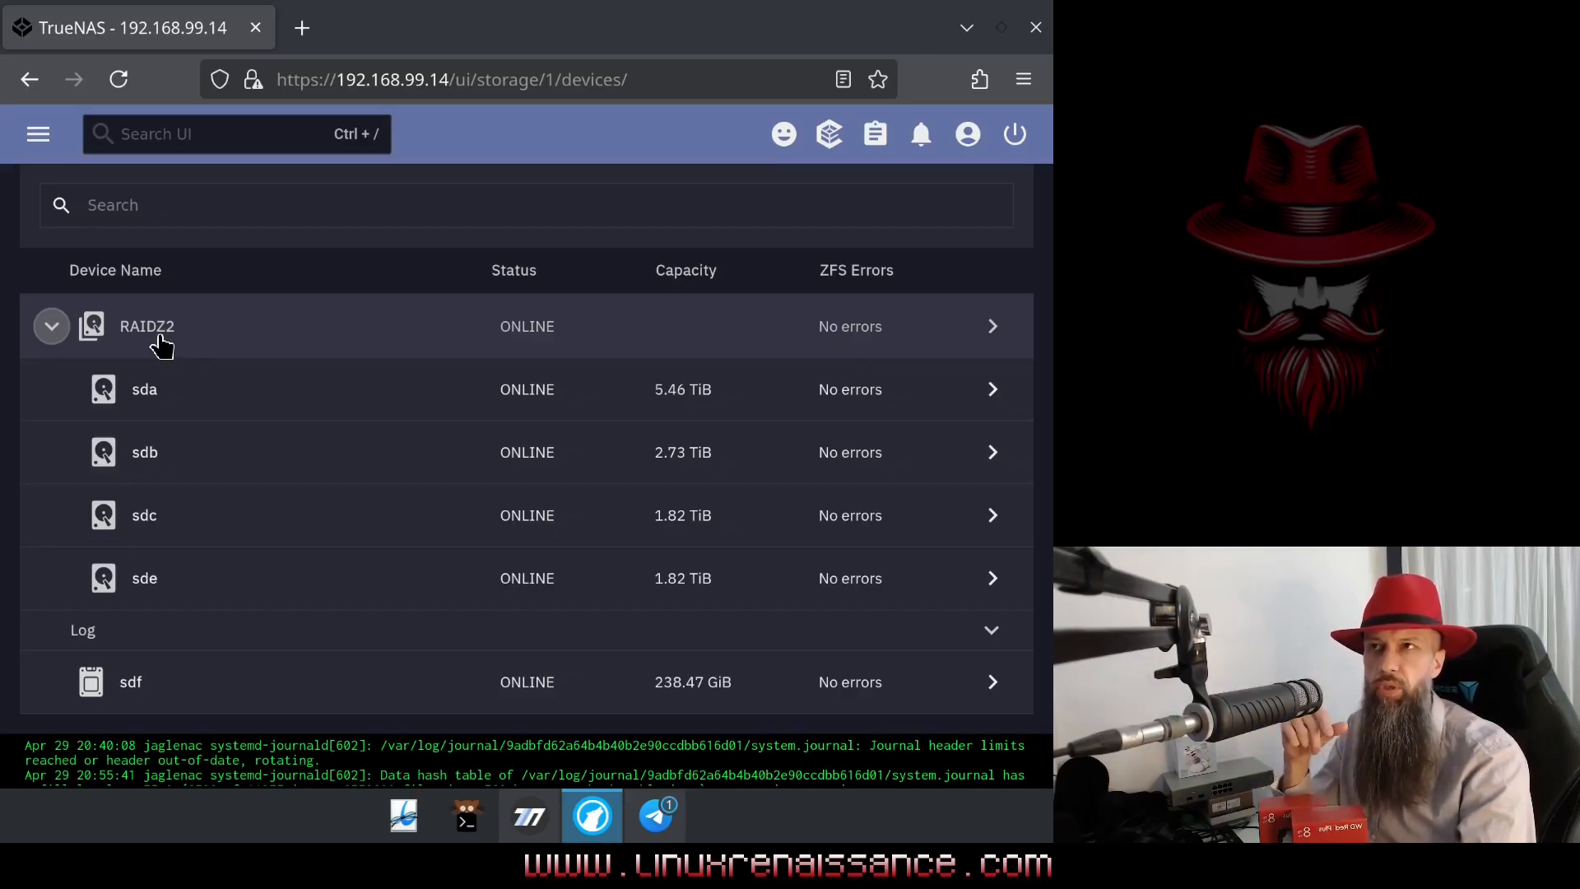
mouse_move(181, 356)
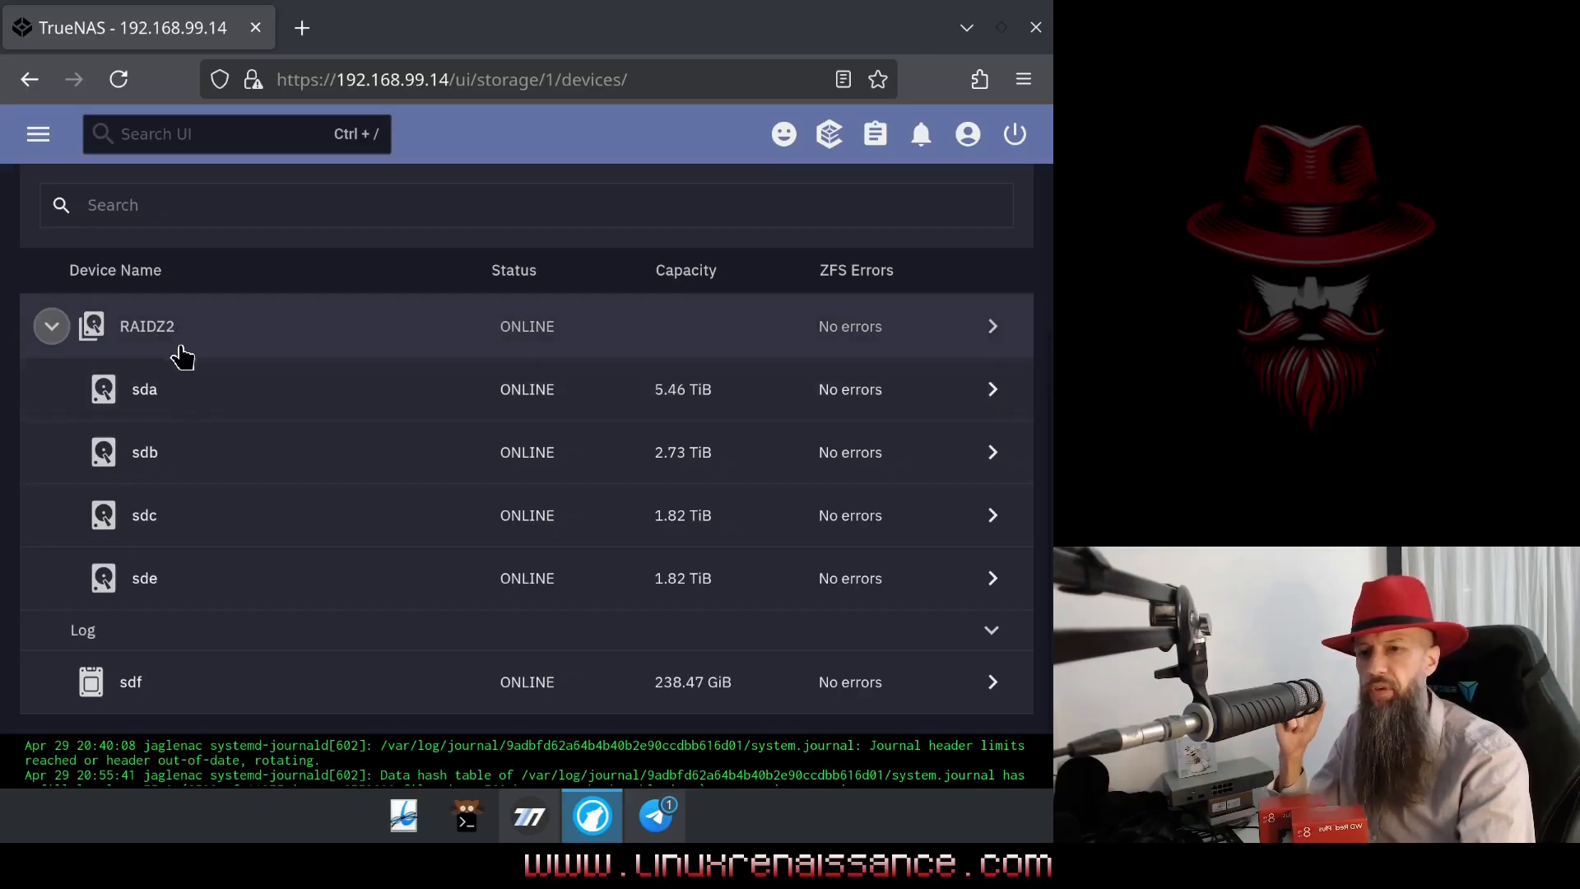
mouse_move(170, 524)
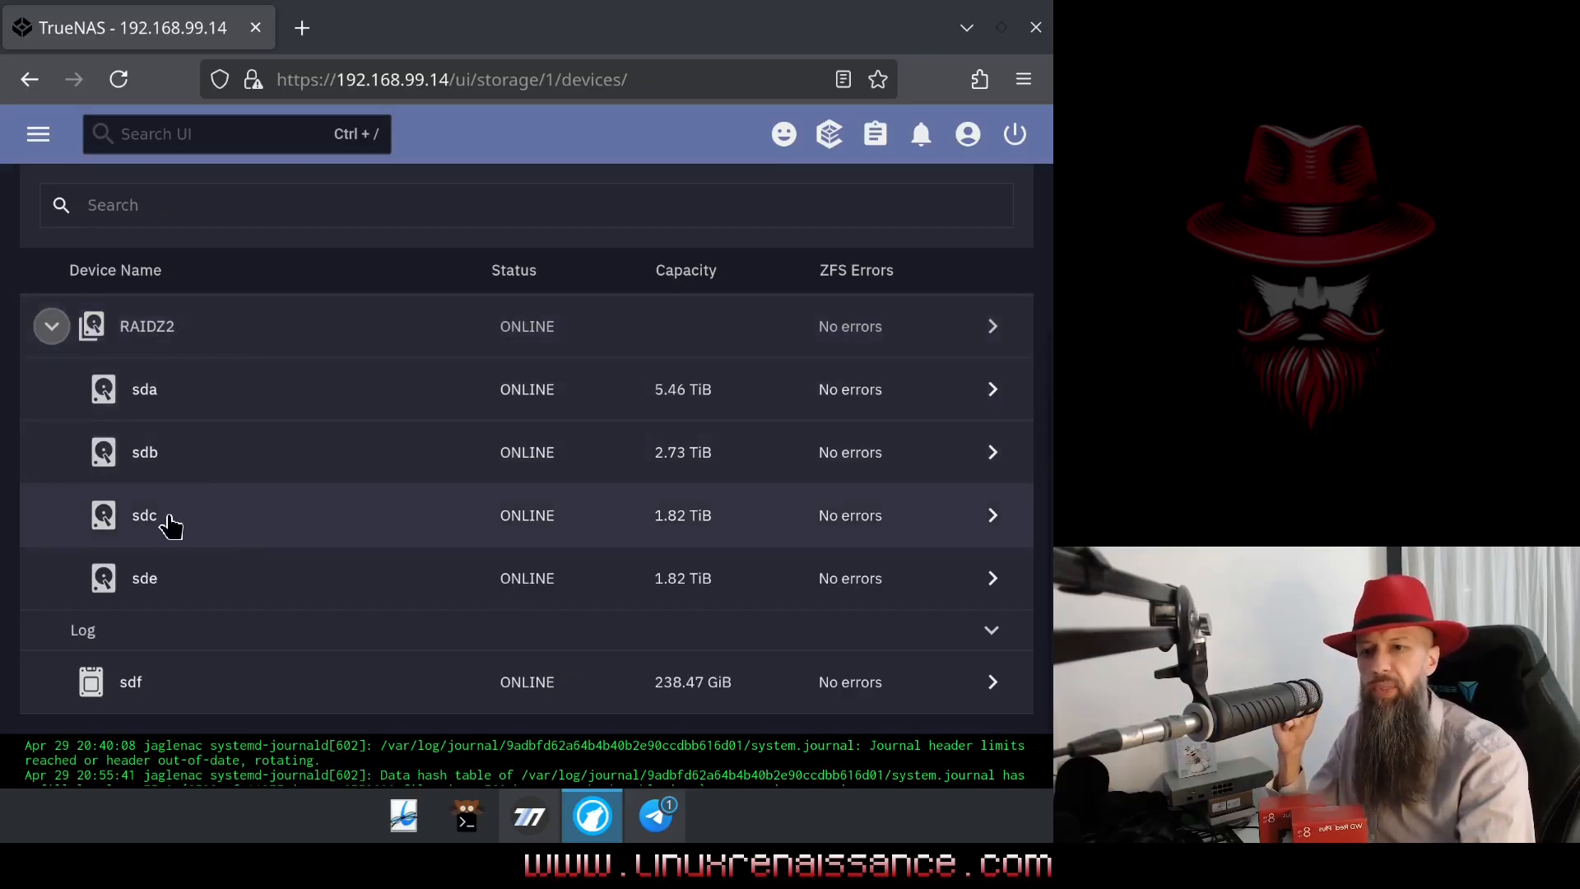
mouse_move(317, 589)
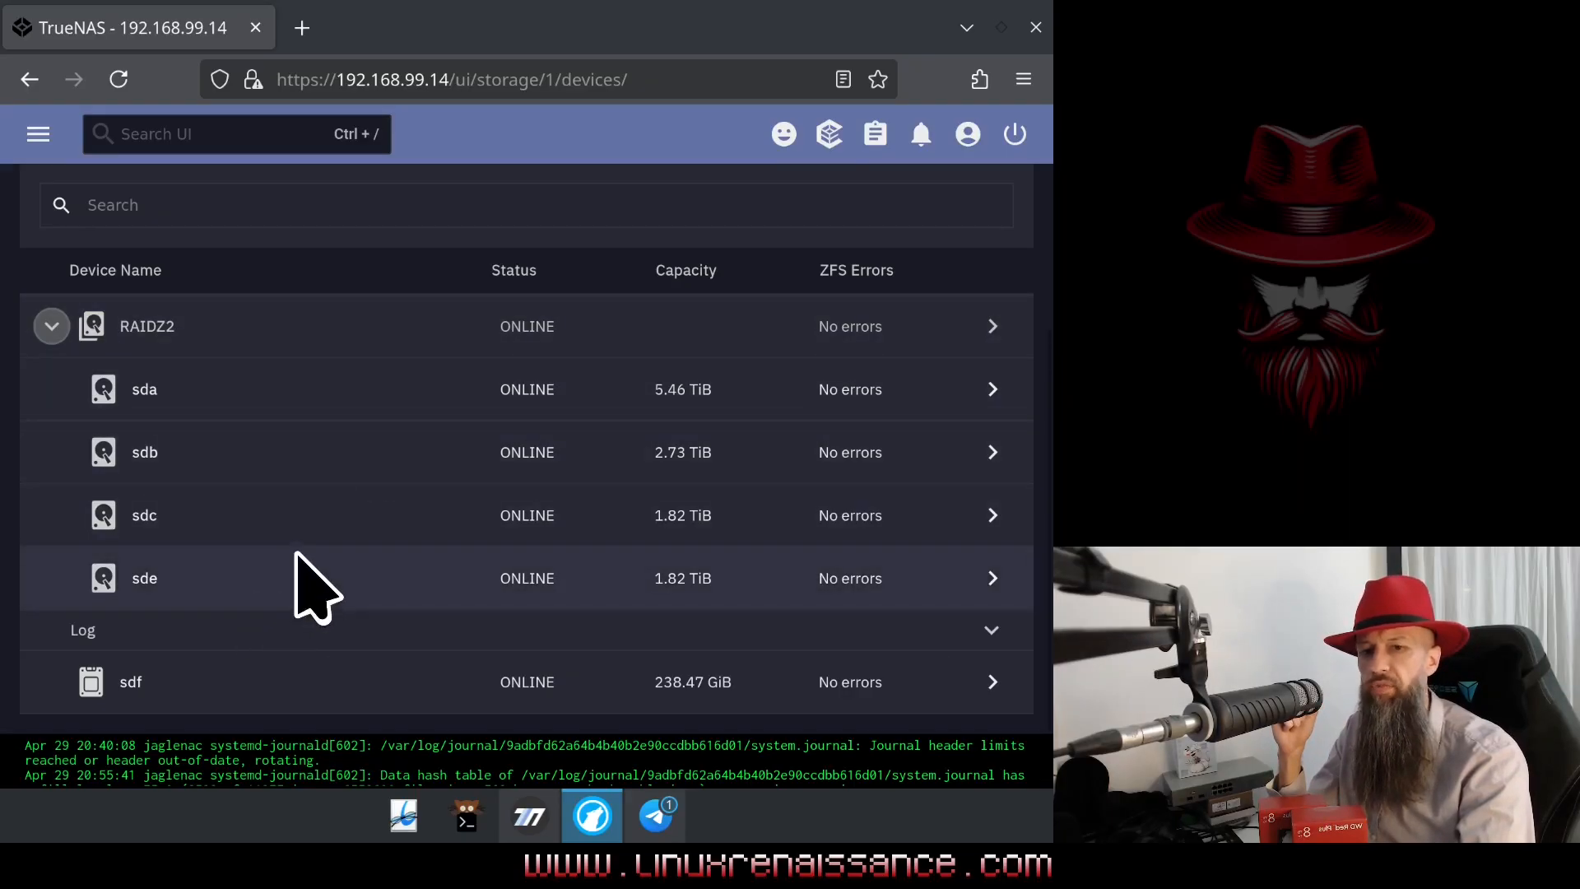
mouse_move(697, 401)
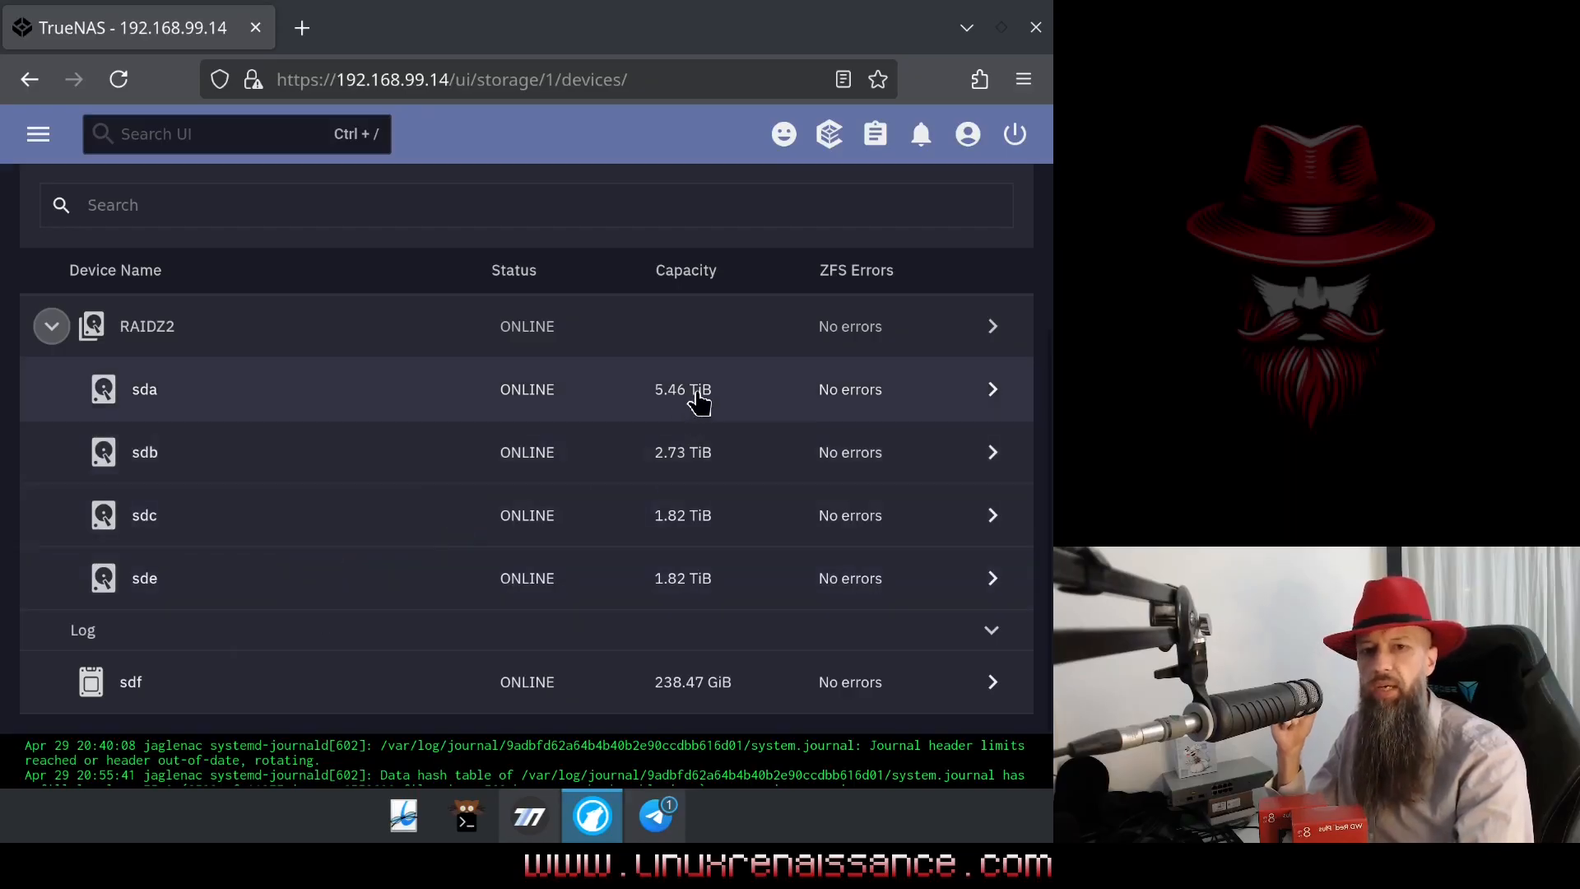
mouse_move(645, 443)
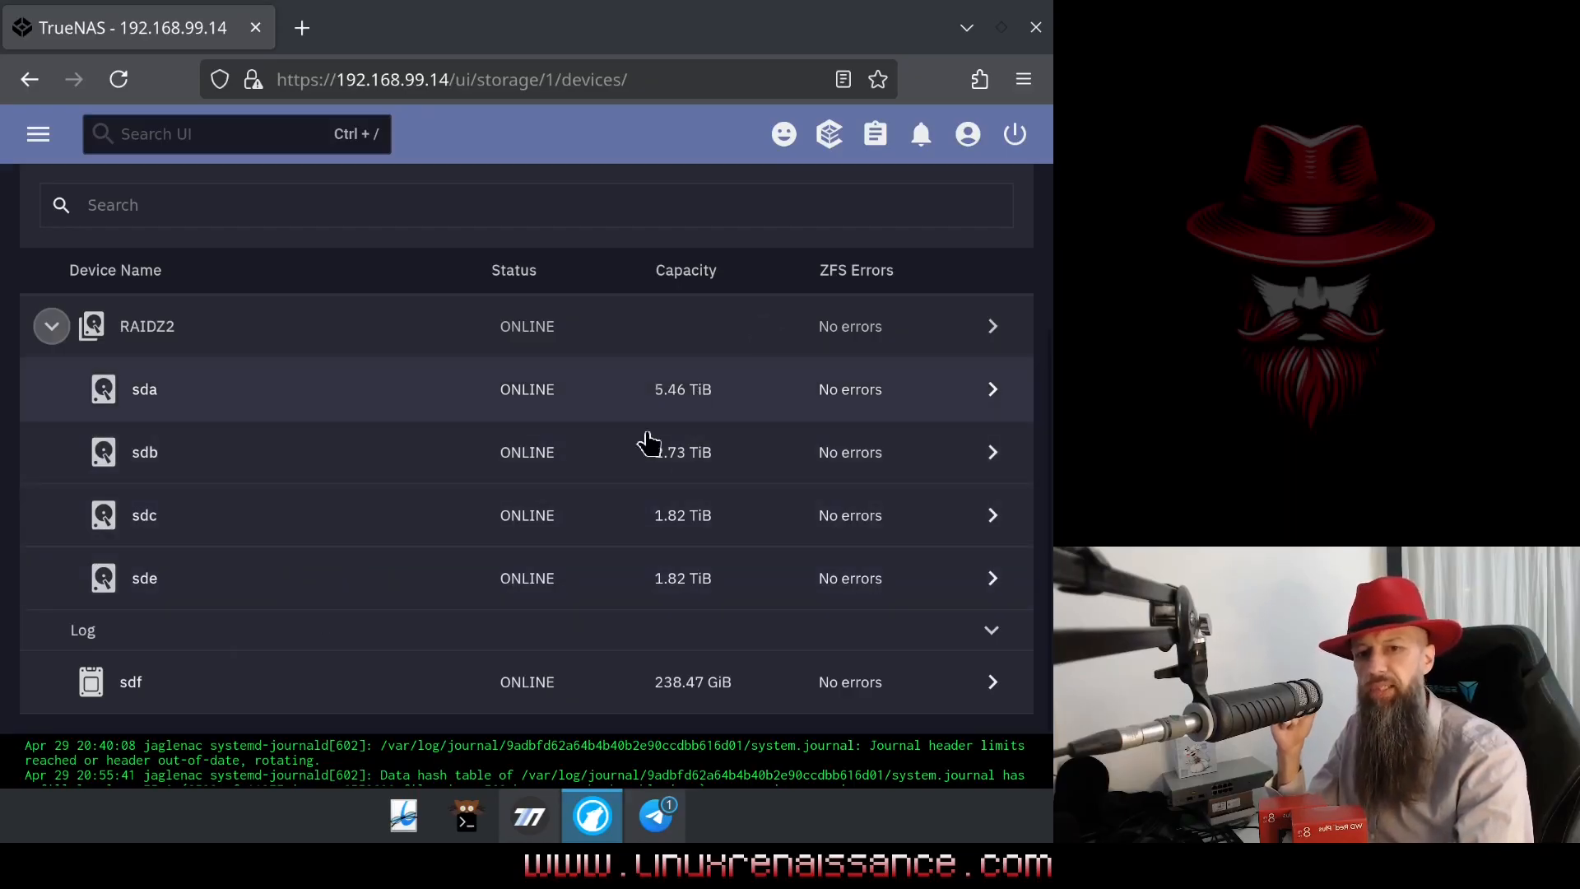
mouse_move(612, 451)
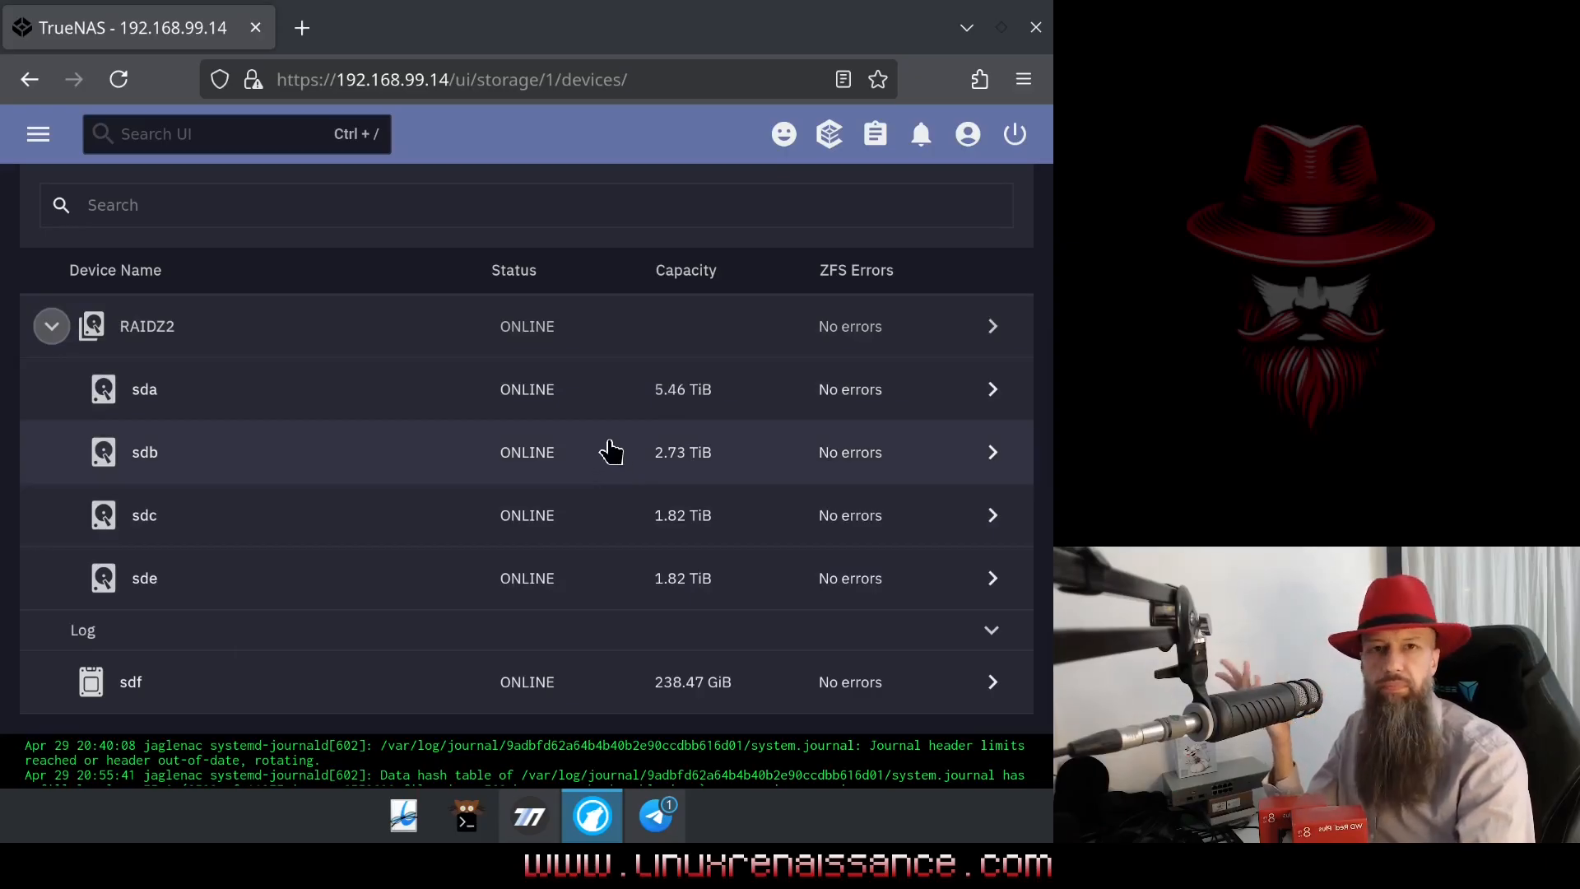
mouse_move(650, 446)
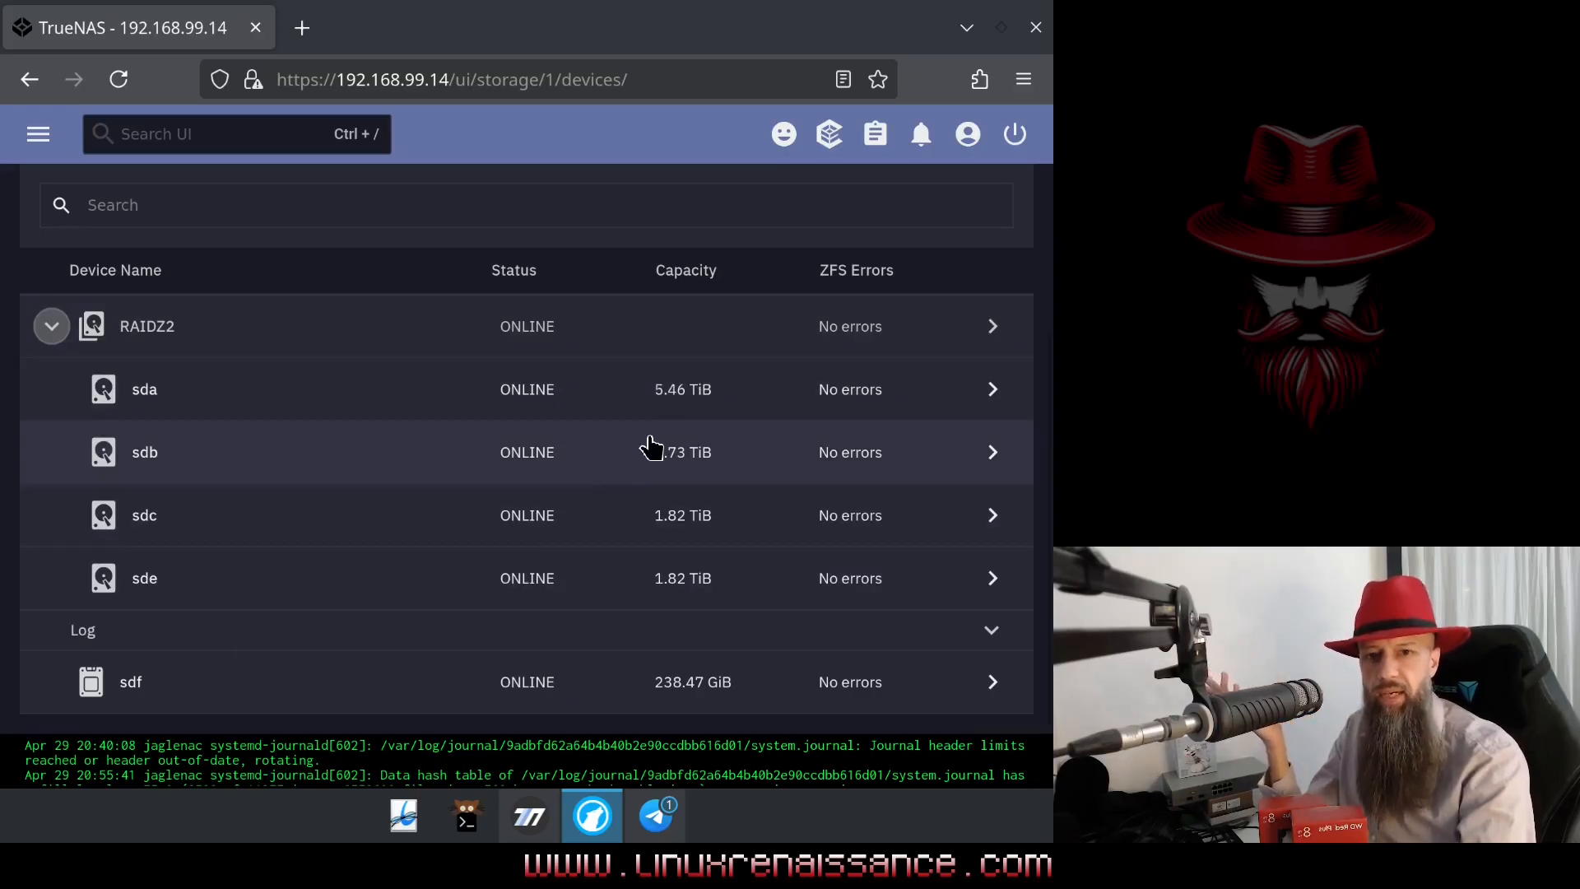
mouse_move(630, 630)
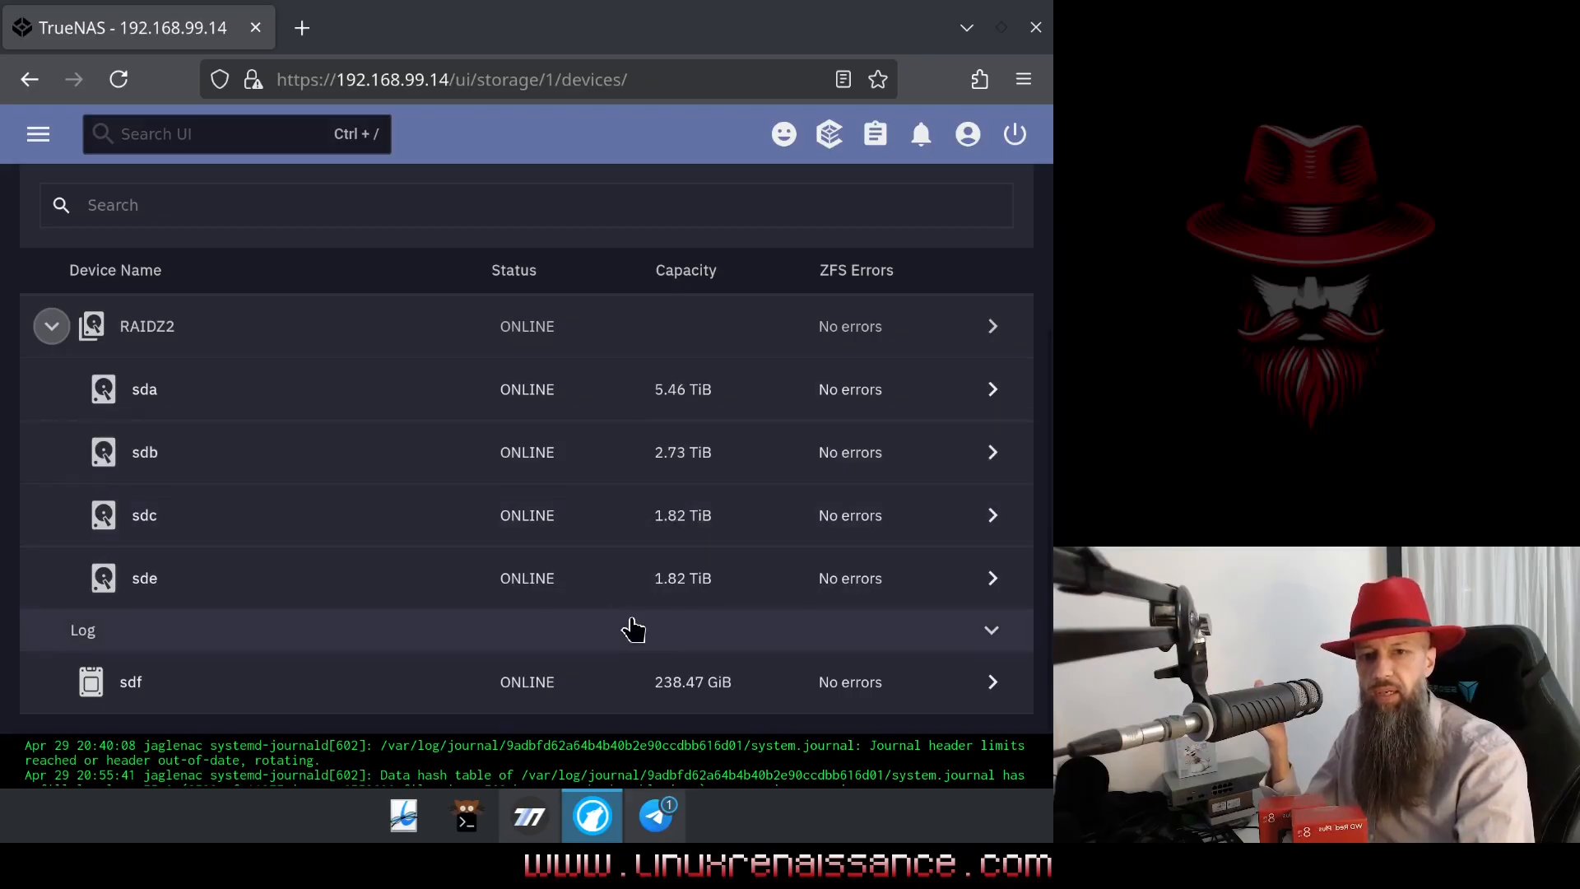
mouse_move(673, 540)
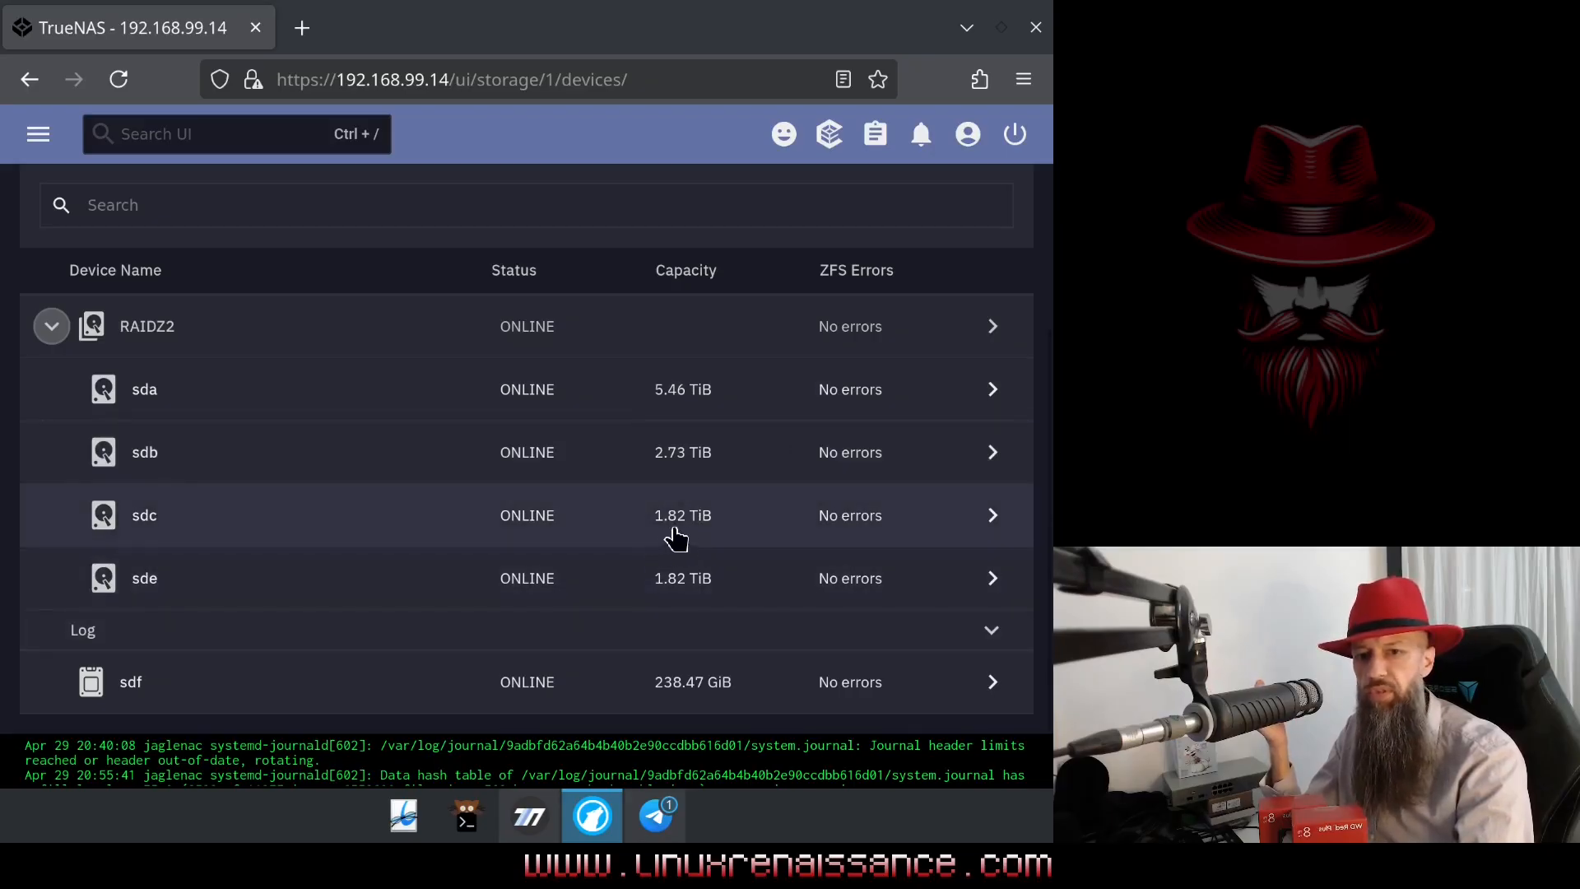
mouse_move(683, 403)
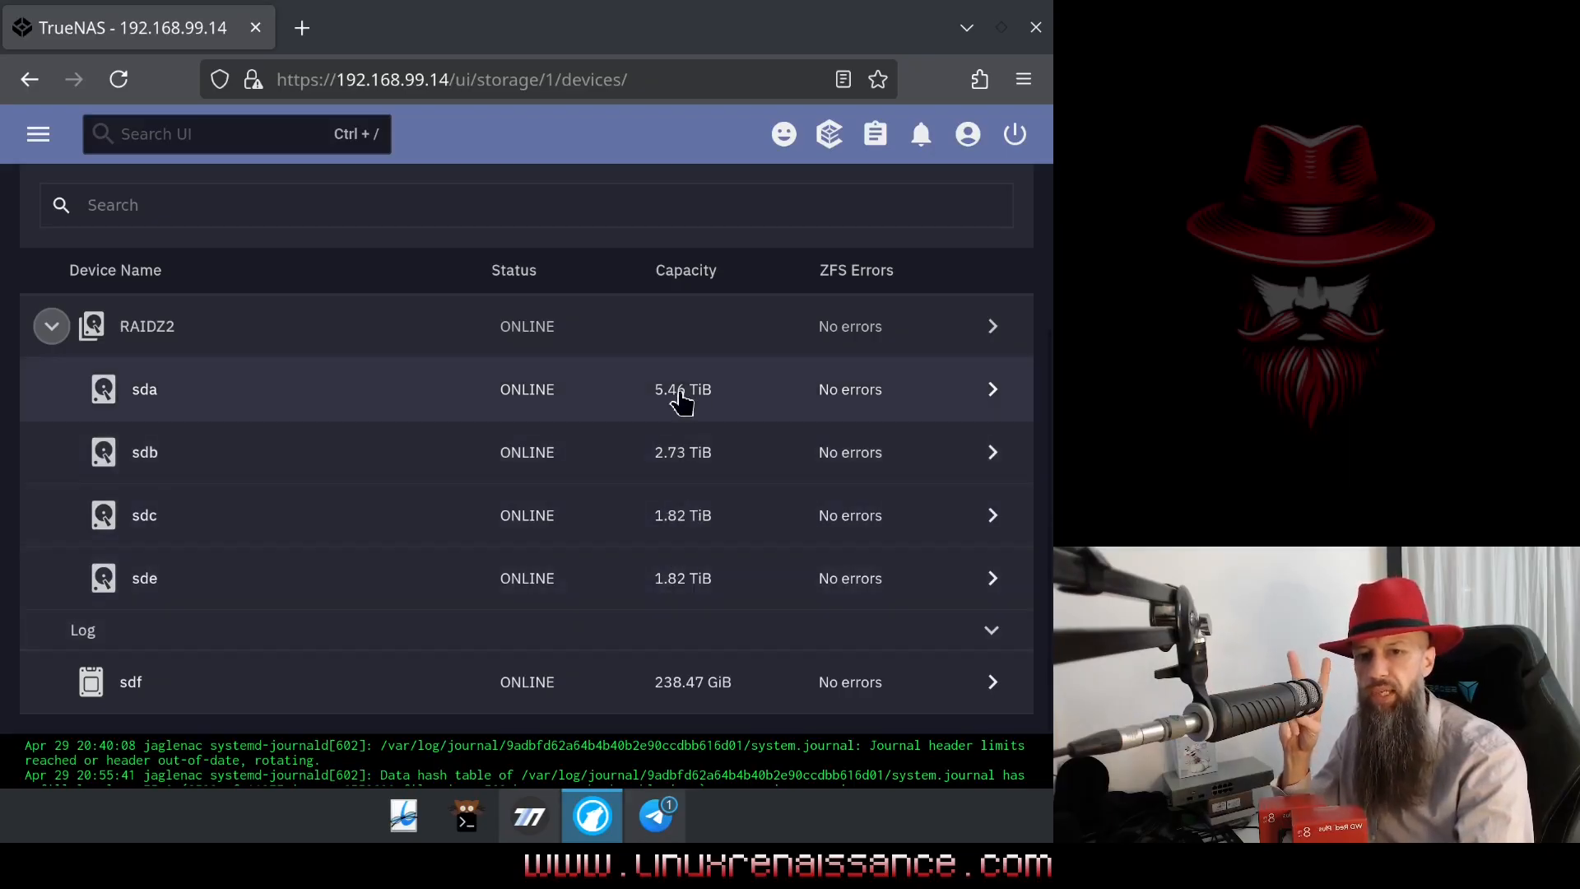
mouse_move(701, 500)
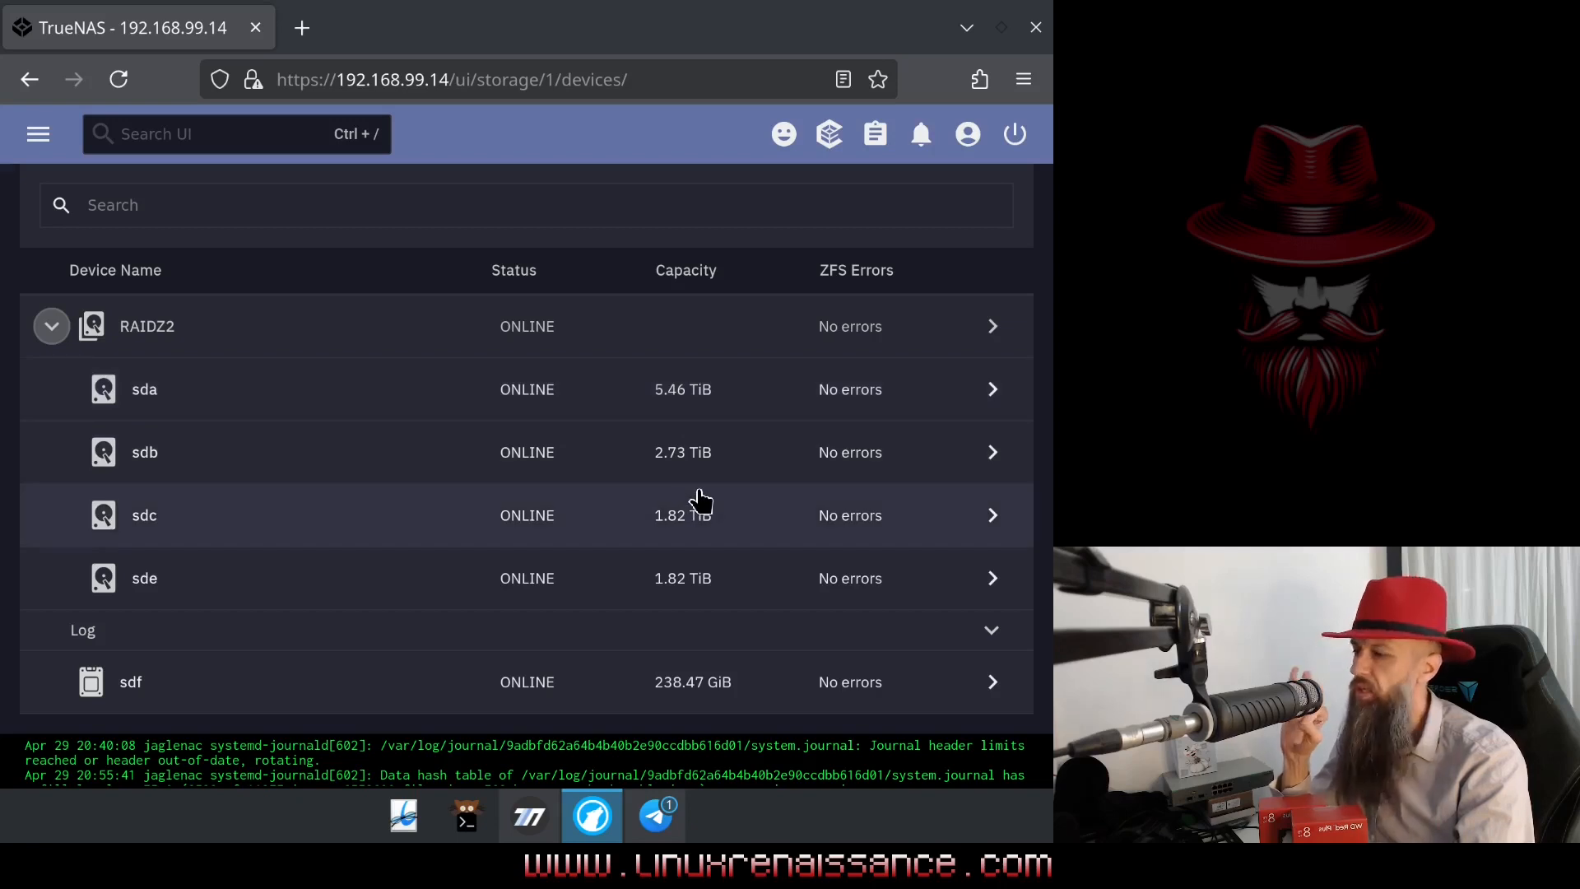
mouse_move(719, 325)
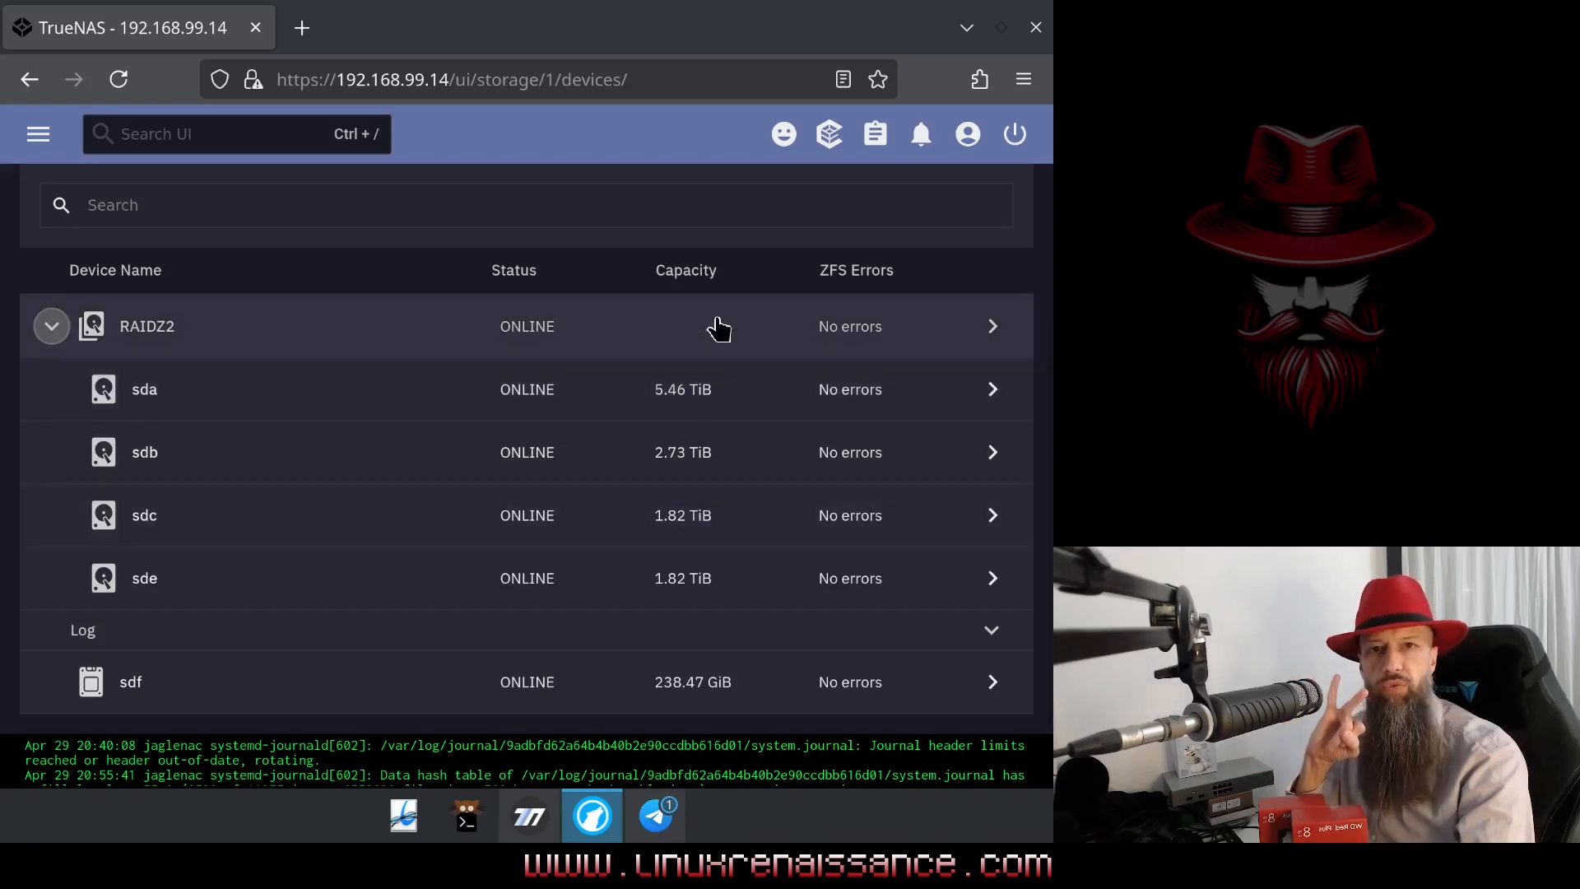
mouse_move(670, 441)
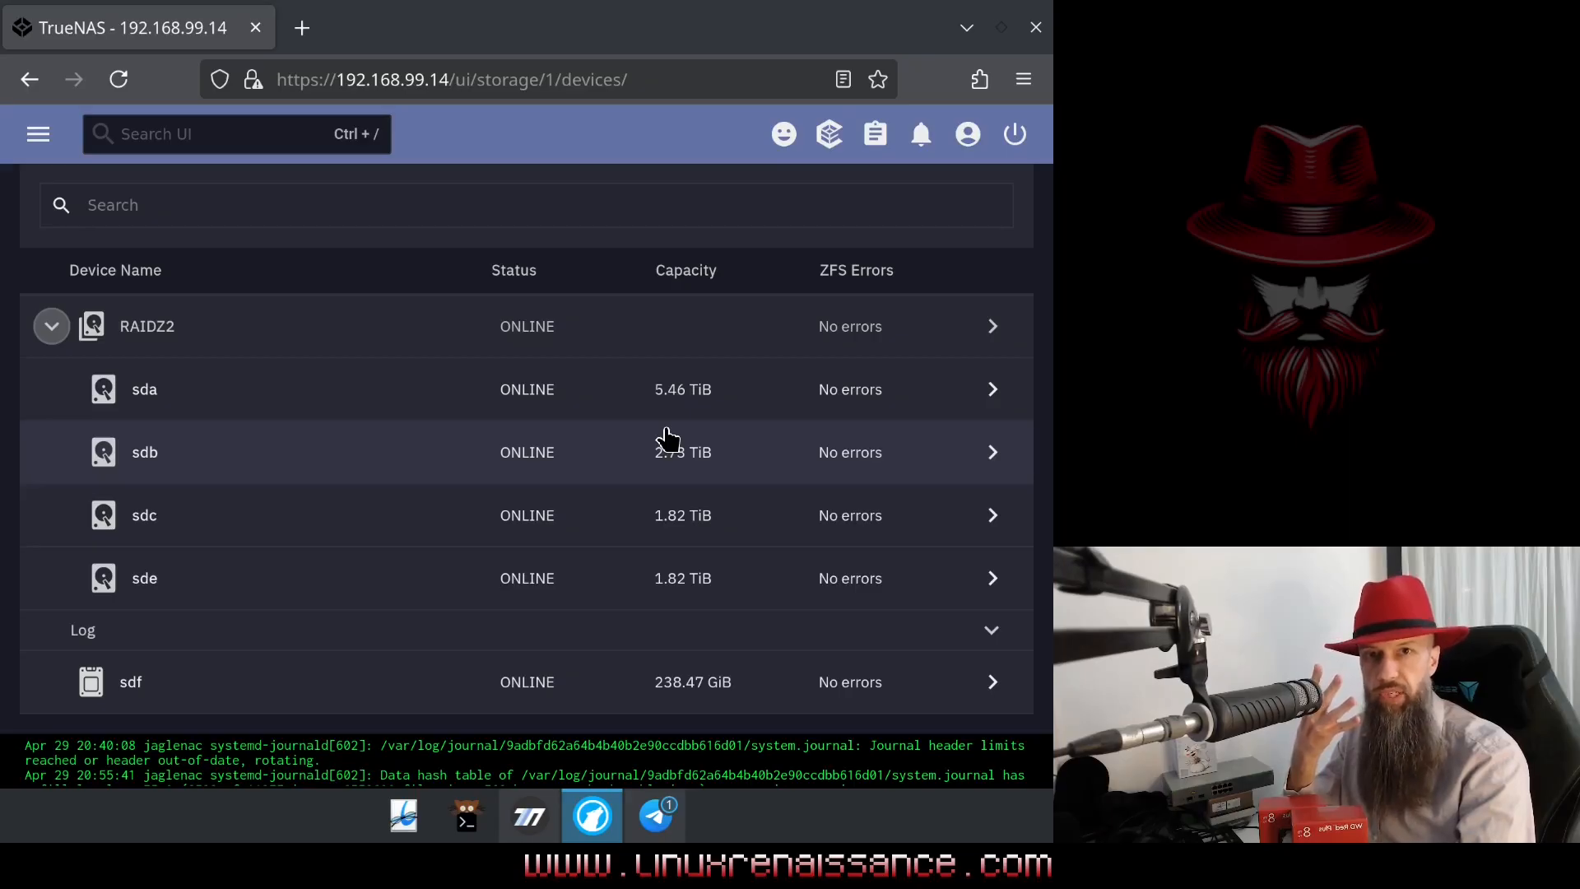
mouse_move(710, 479)
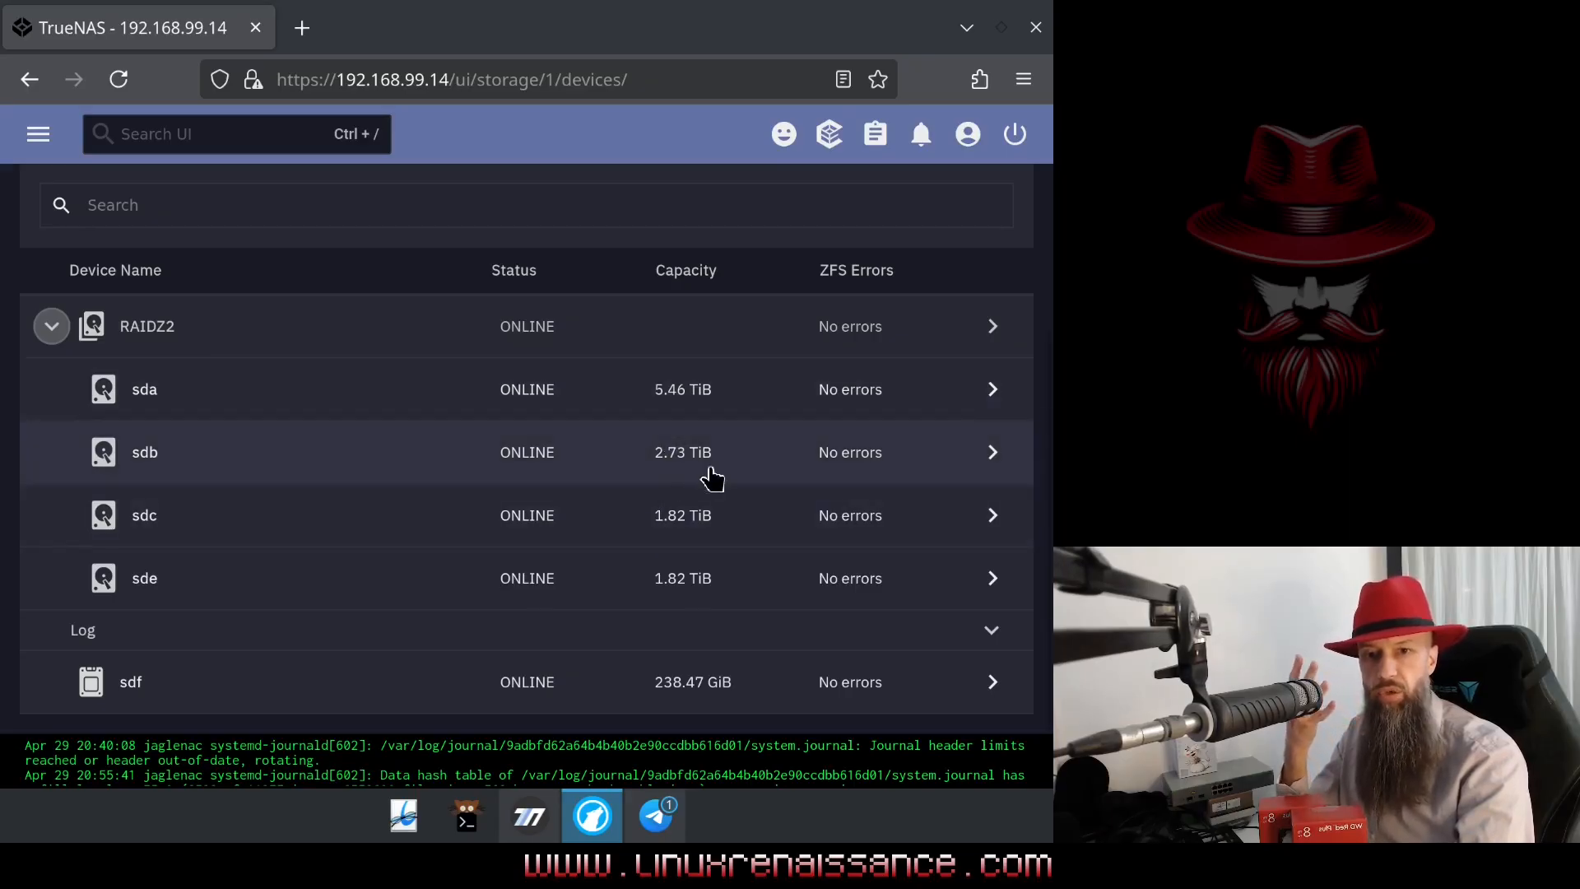
mouse_move(690, 461)
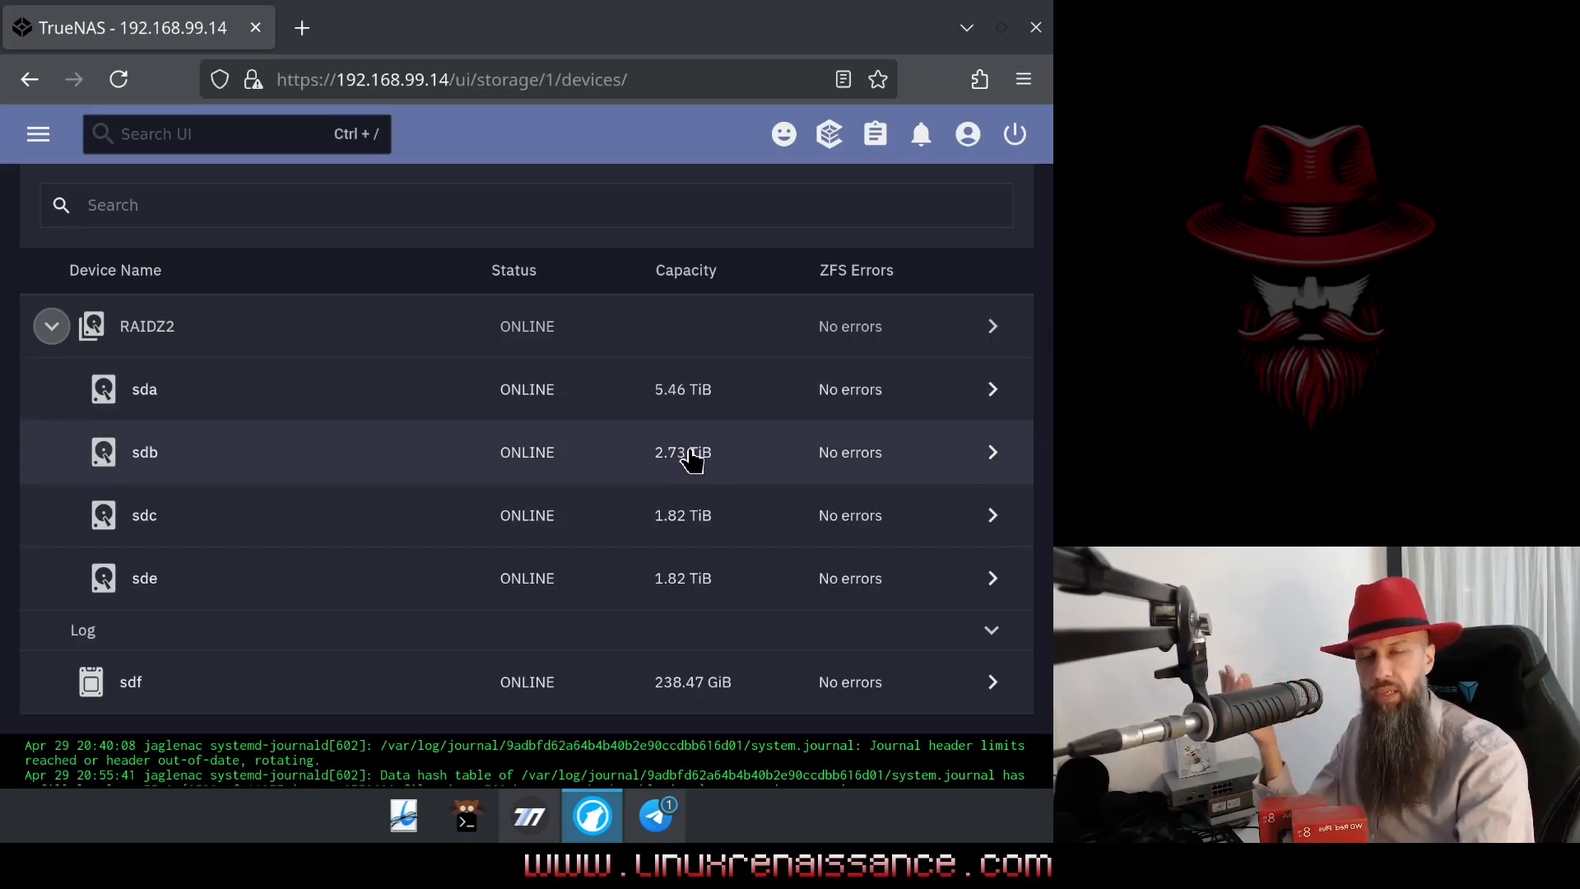
mouse_move(683, 389)
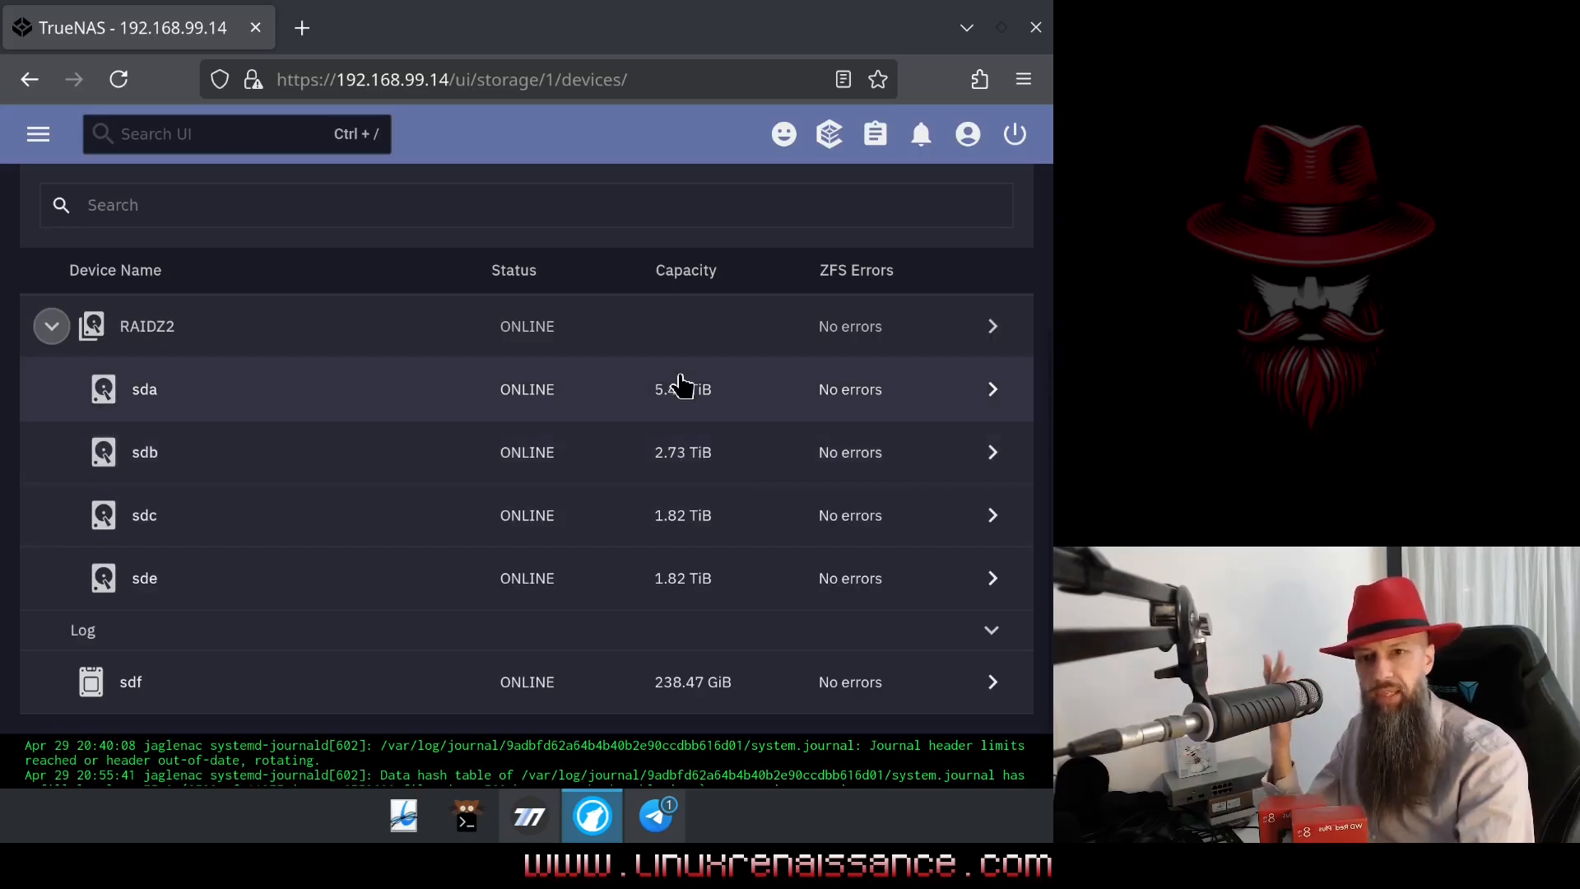
mouse_move(706, 372)
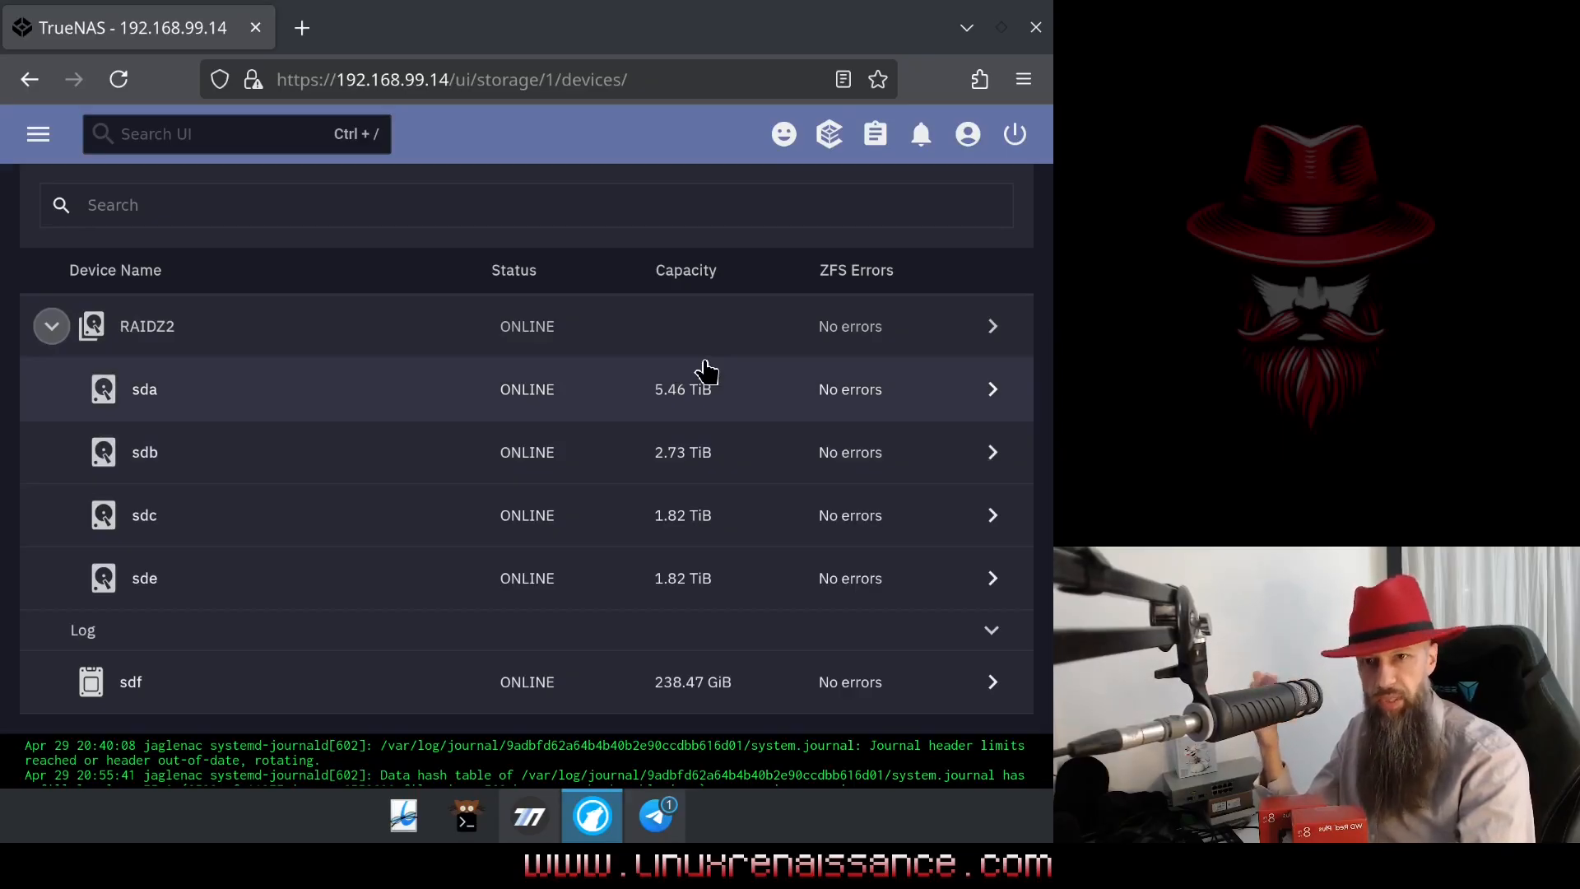
mouse_move(740, 398)
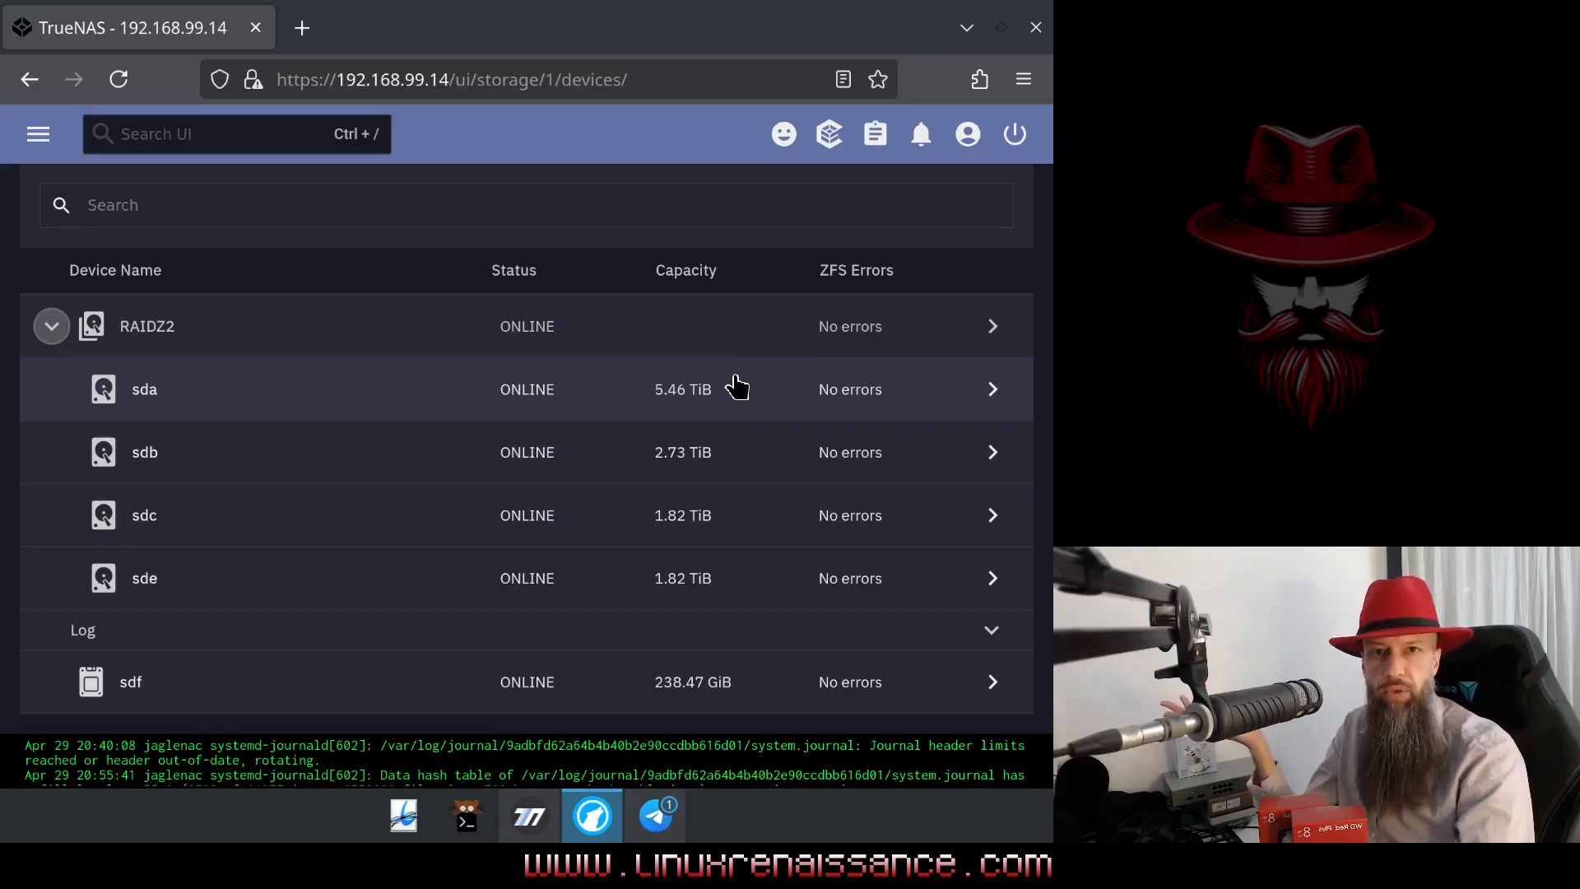
mouse_move(523, 388)
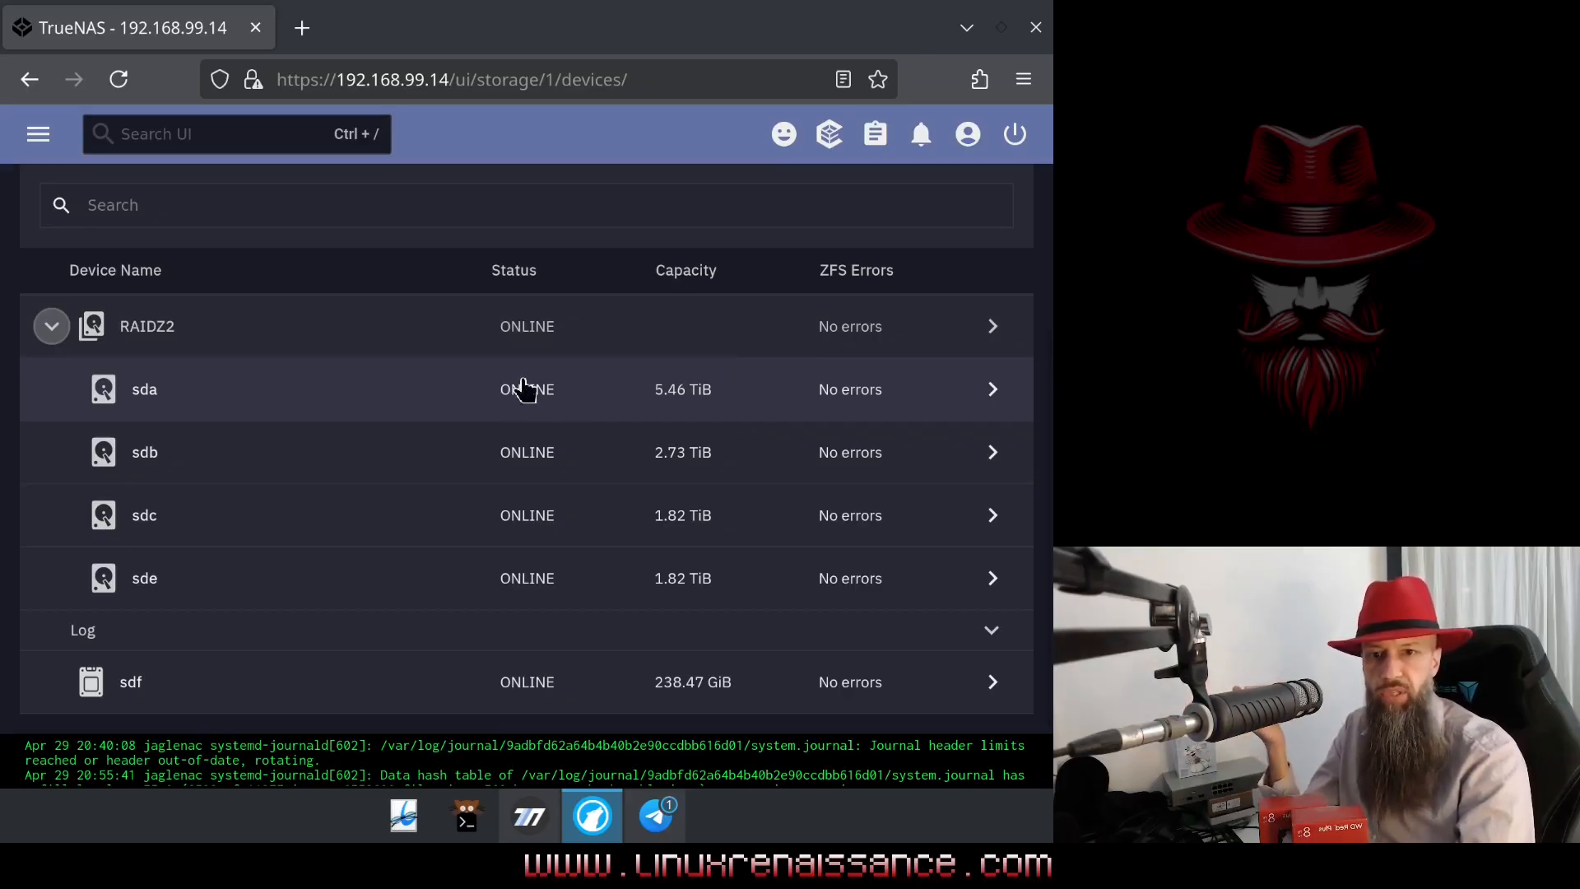
mouse_move(622, 401)
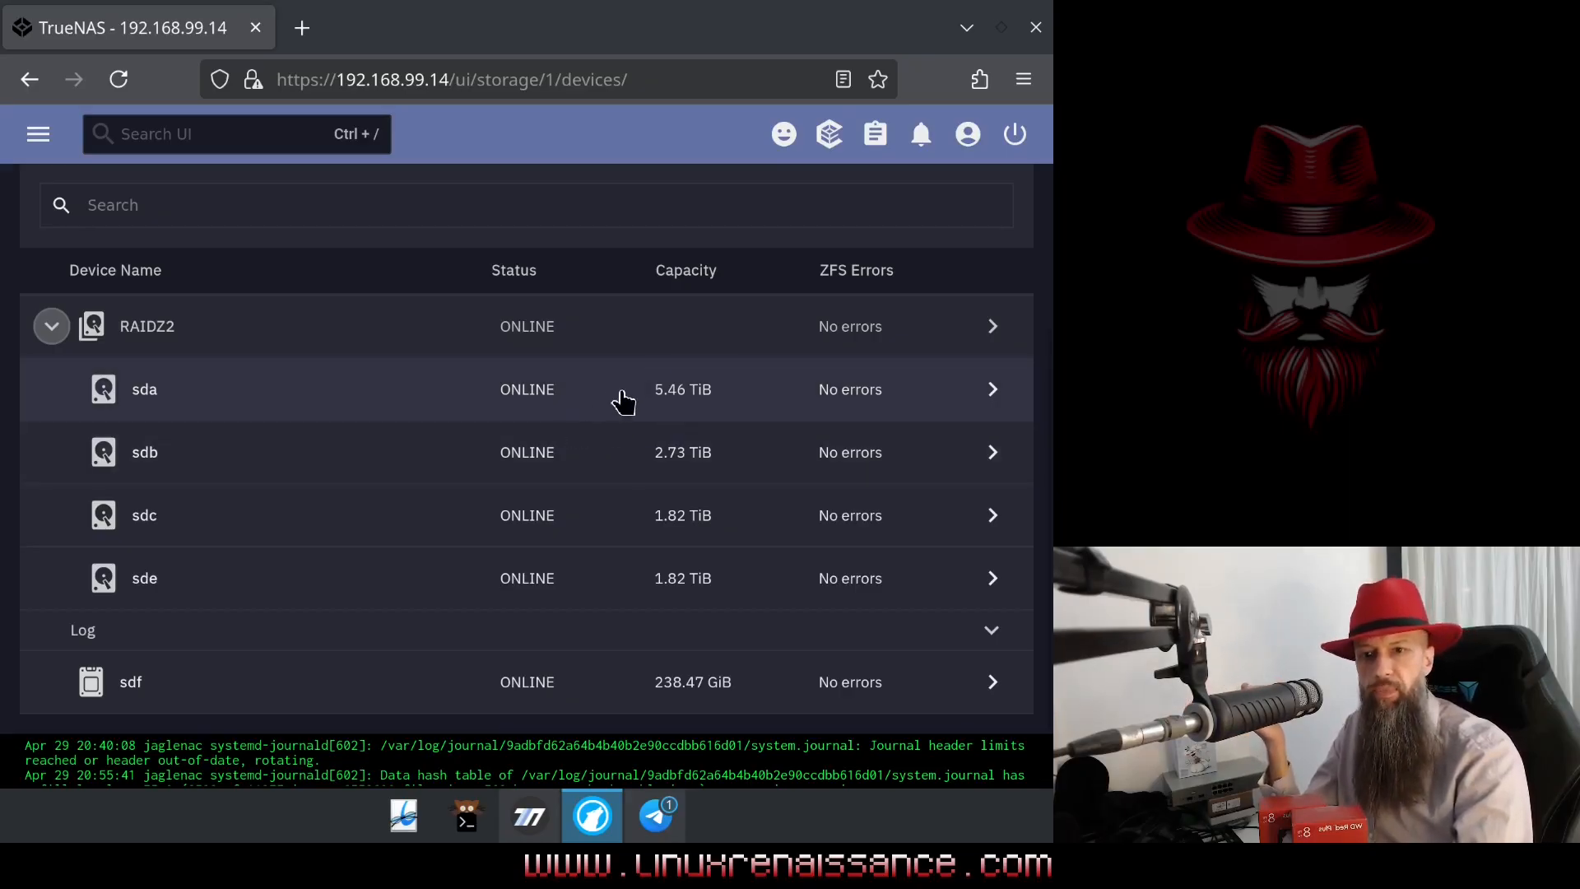
mouse_move(734, 396)
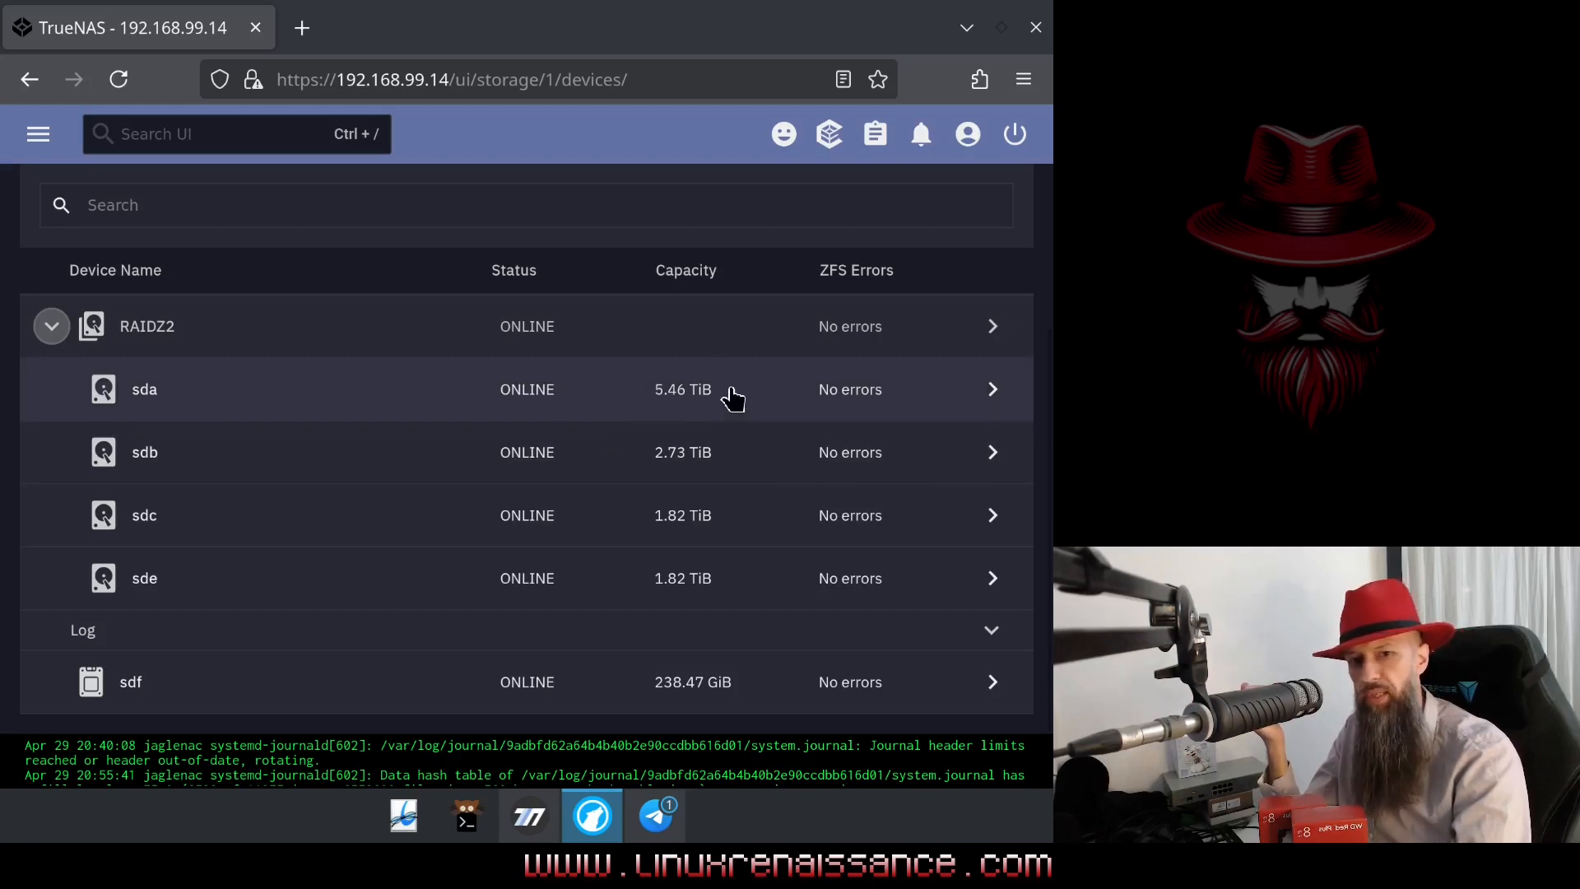
mouse_move(716, 390)
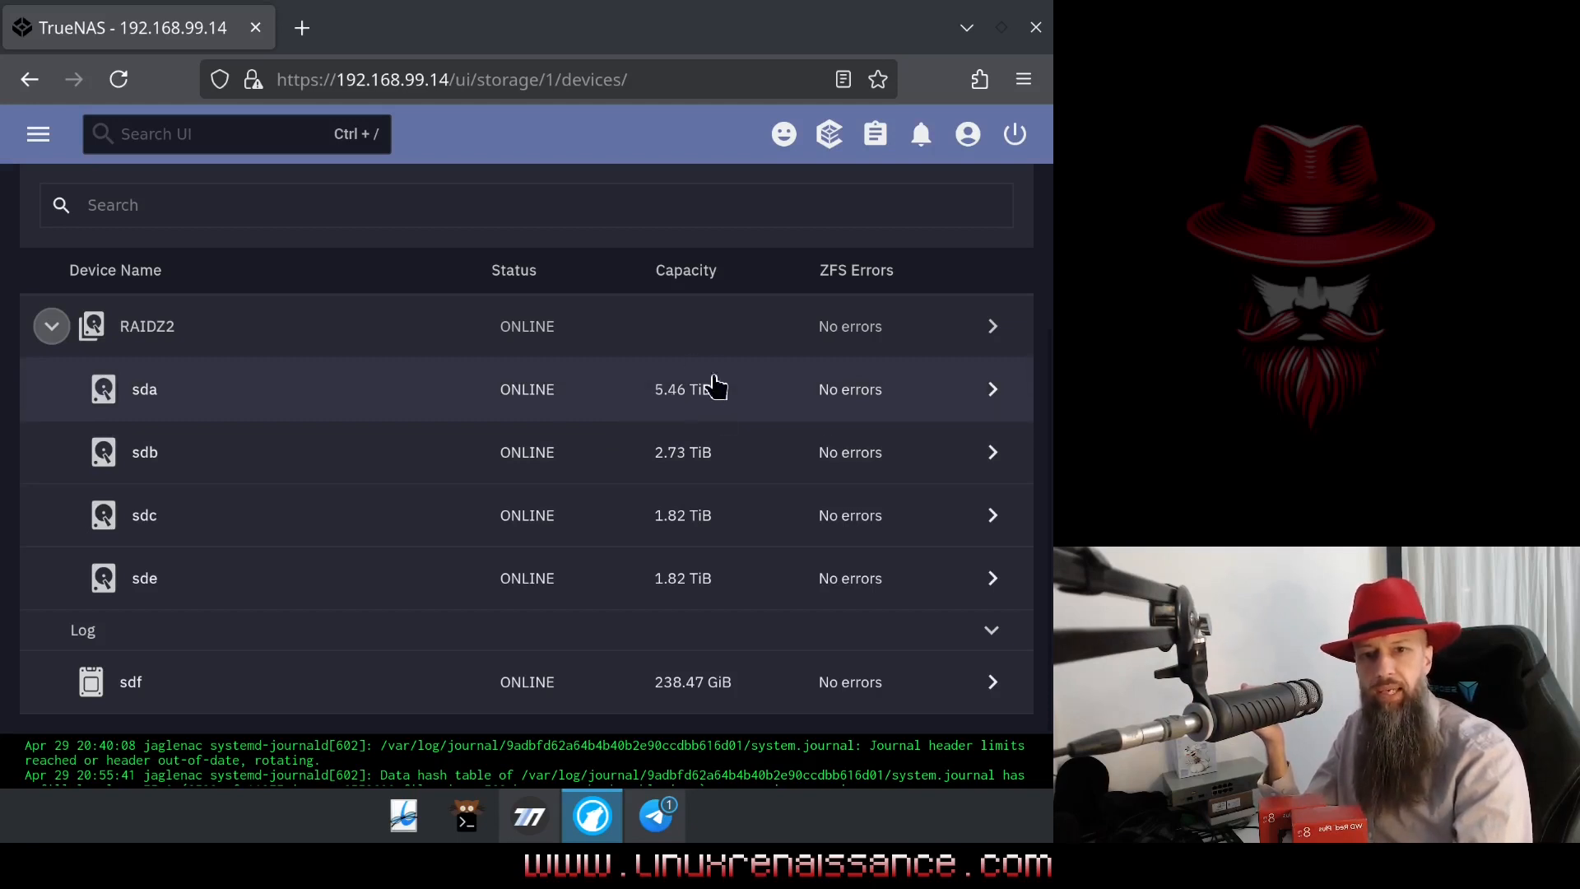
mouse_move(739, 392)
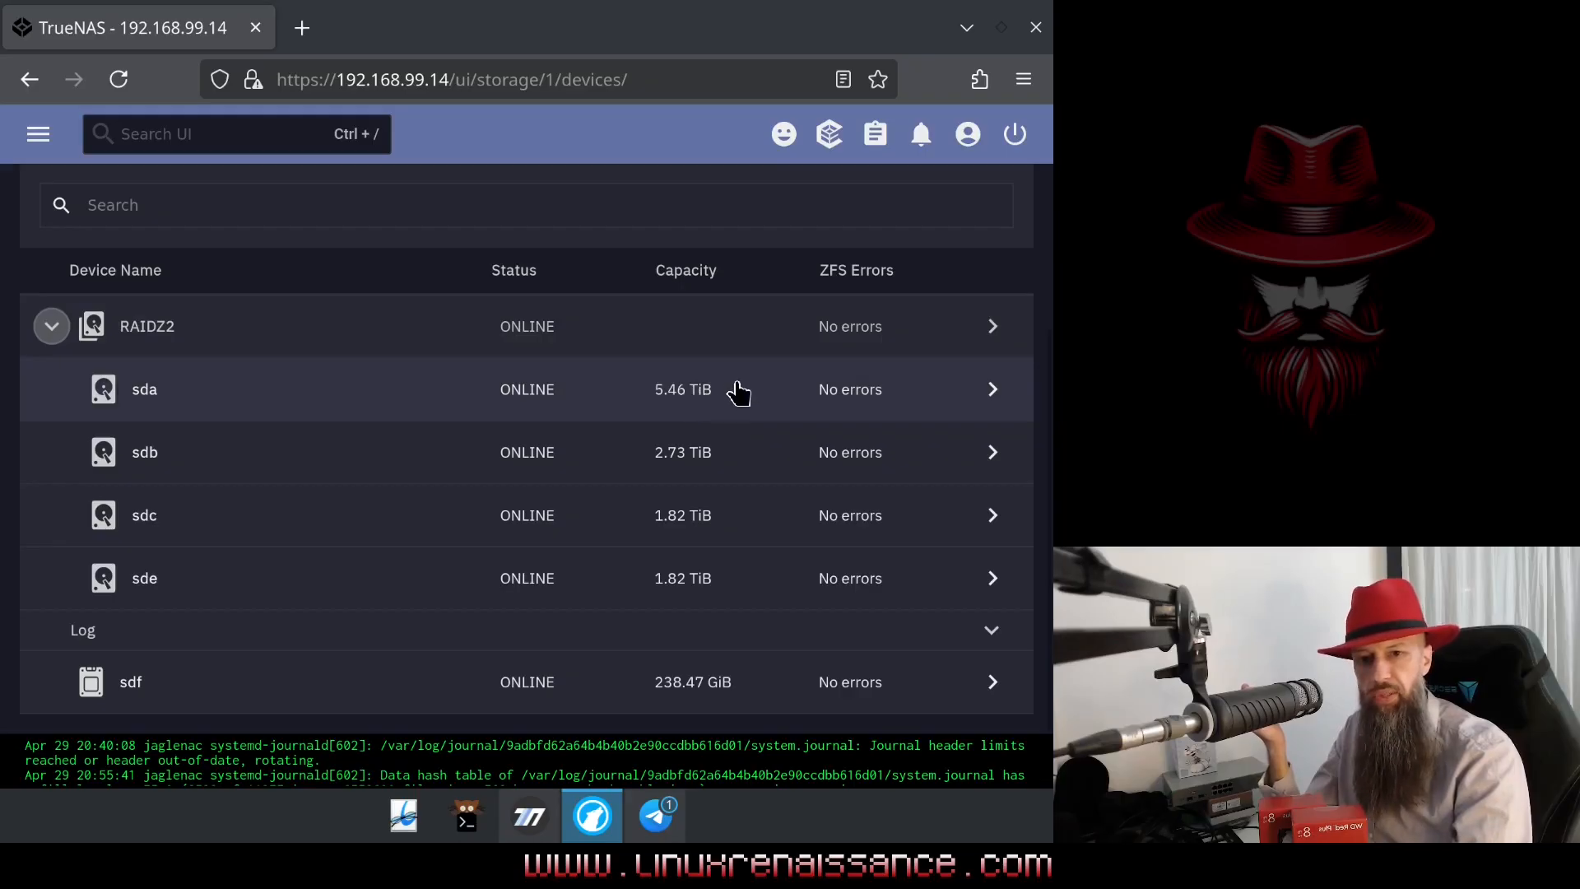
mouse_move(683, 357)
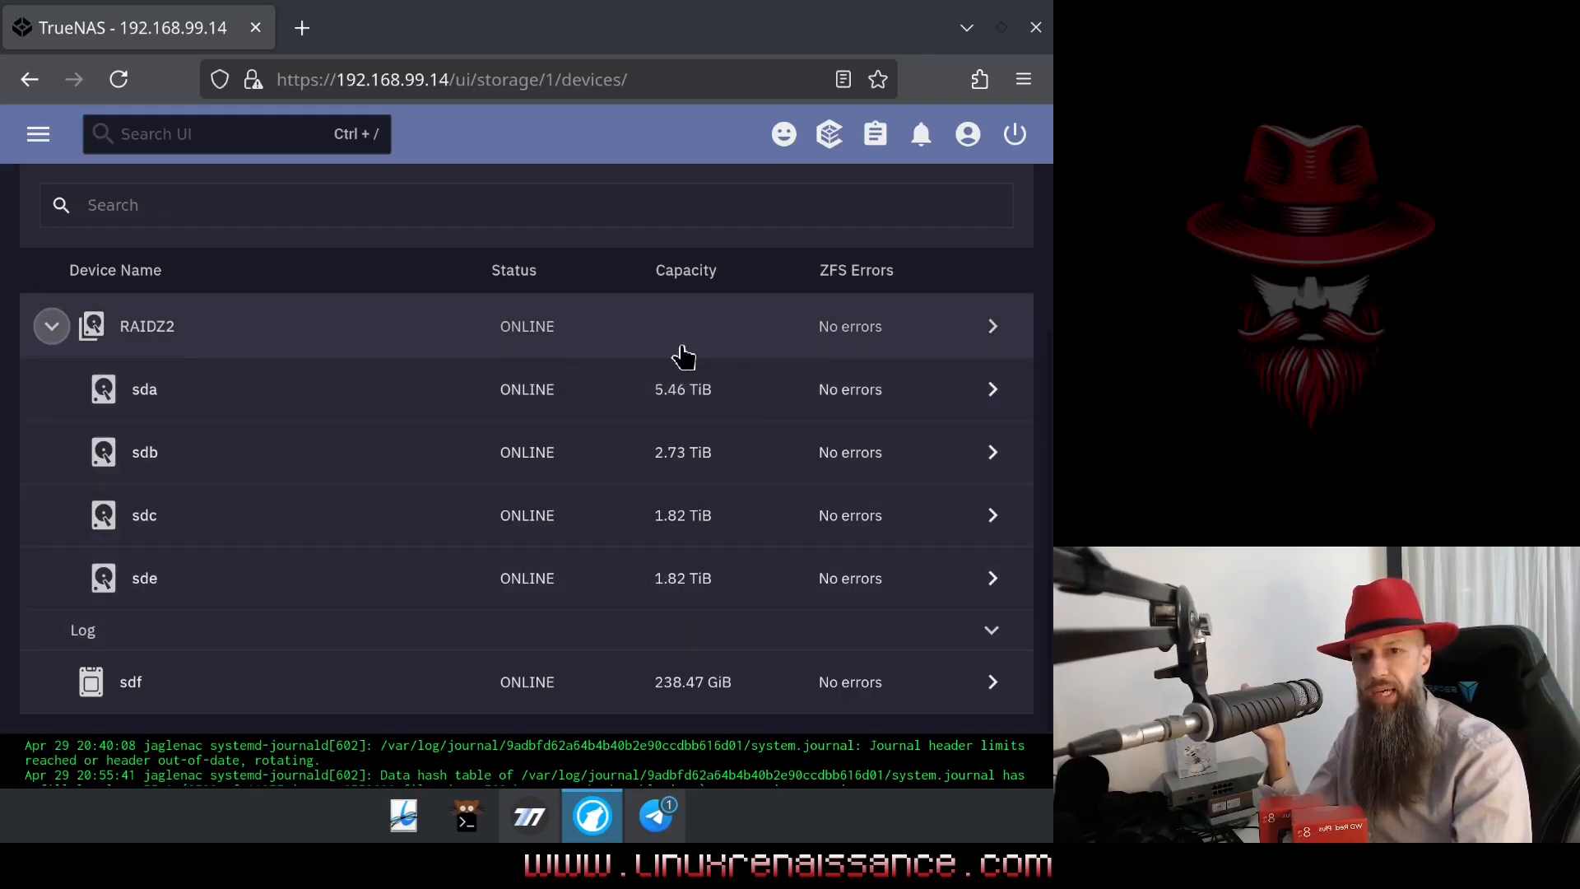
mouse_move(613, 577)
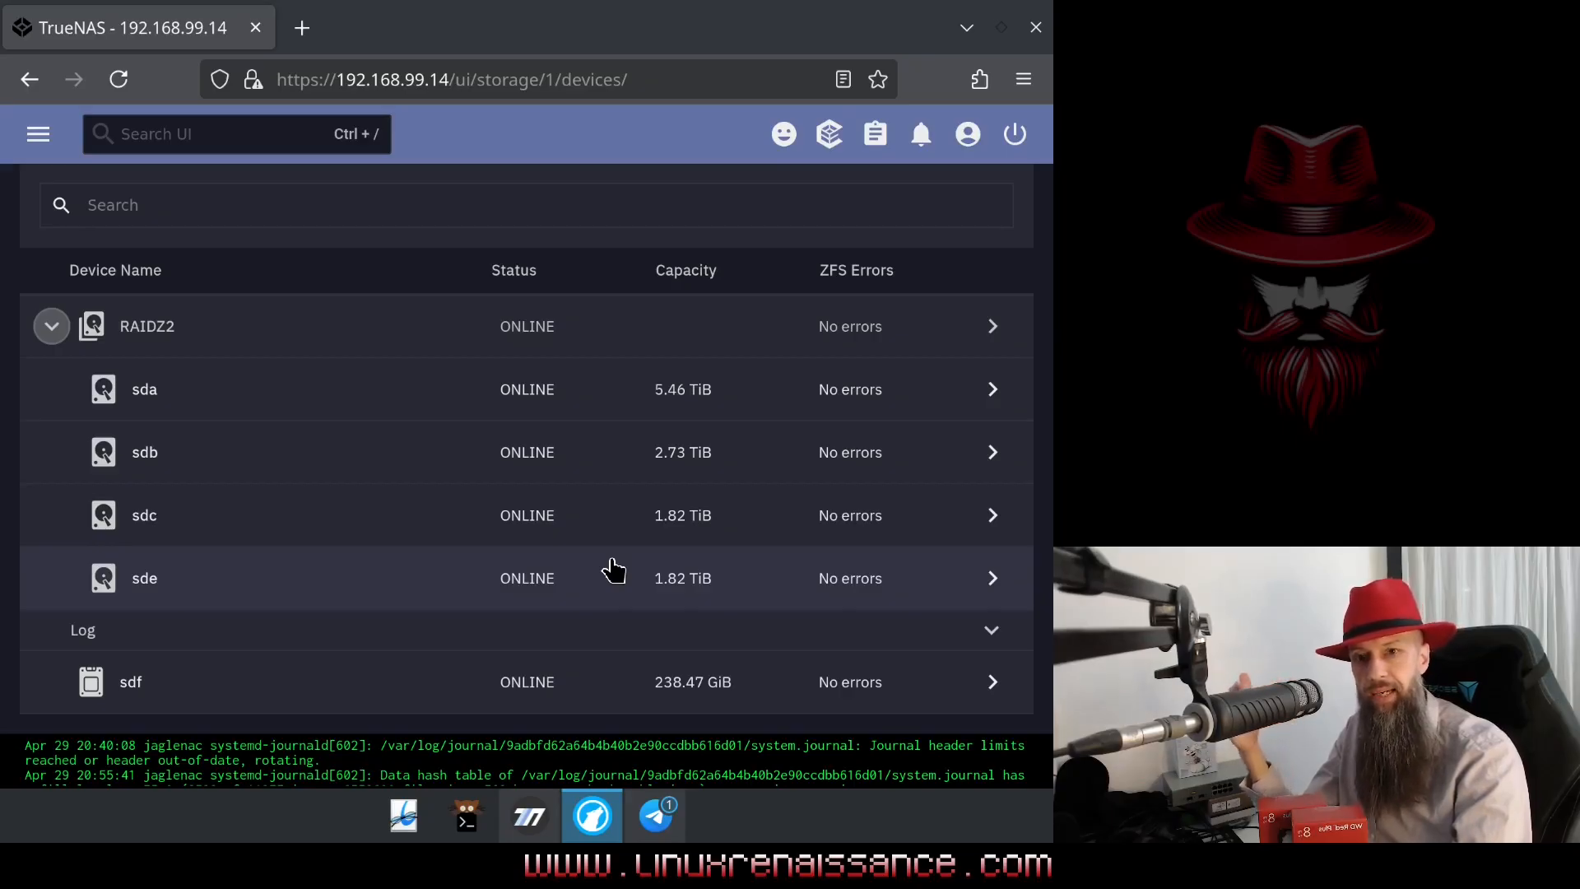
mouse_move(635, 528)
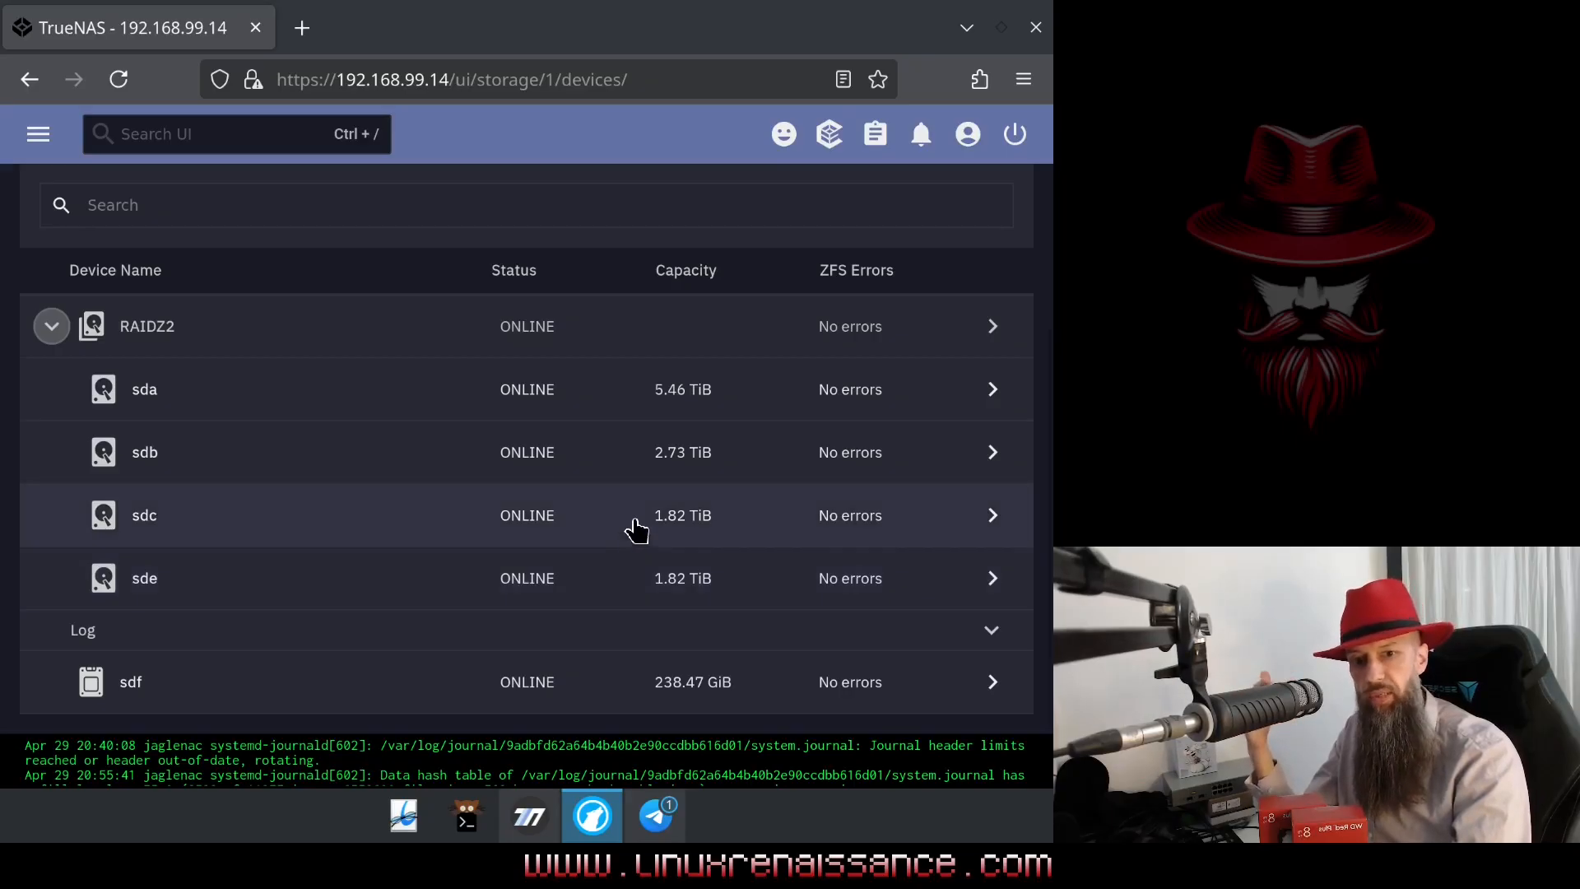
mouse_move(681, 410)
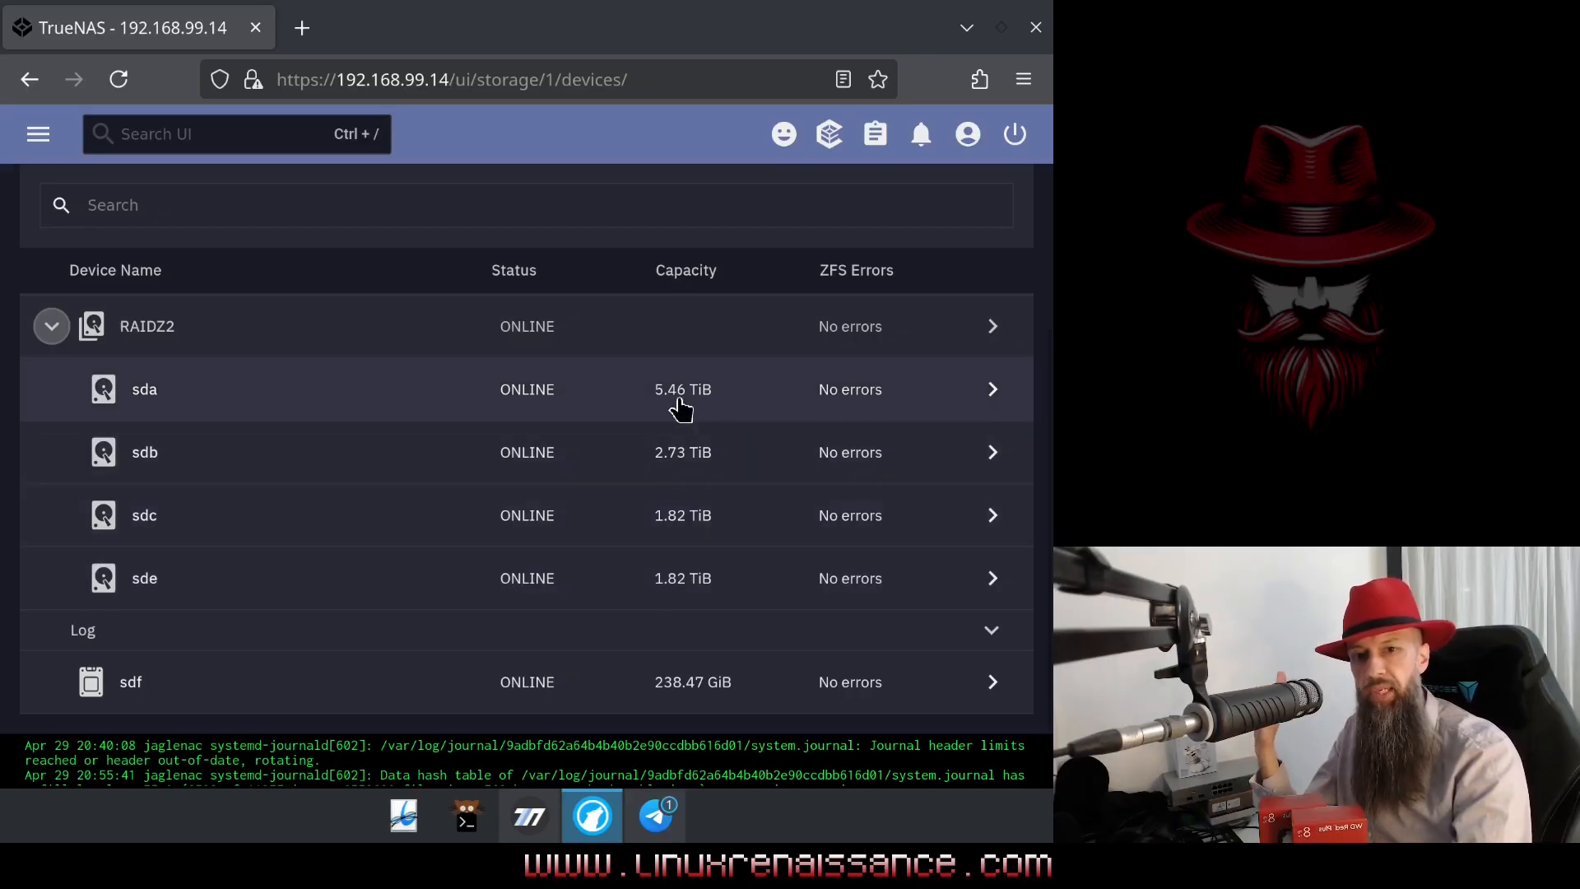
mouse_move(700, 459)
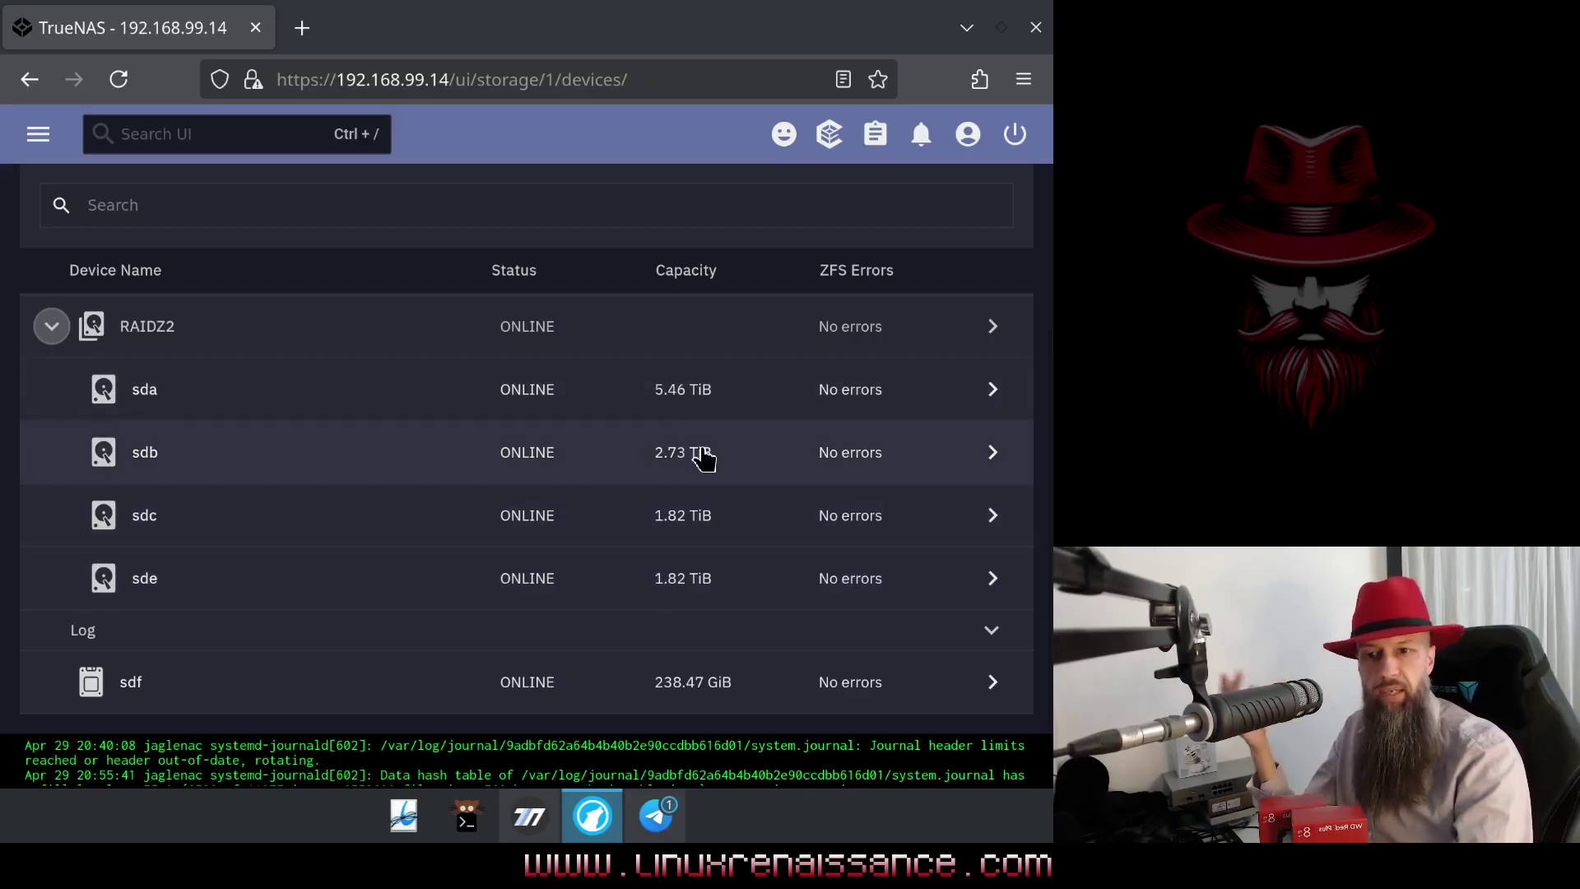
mouse_move(694, 522)
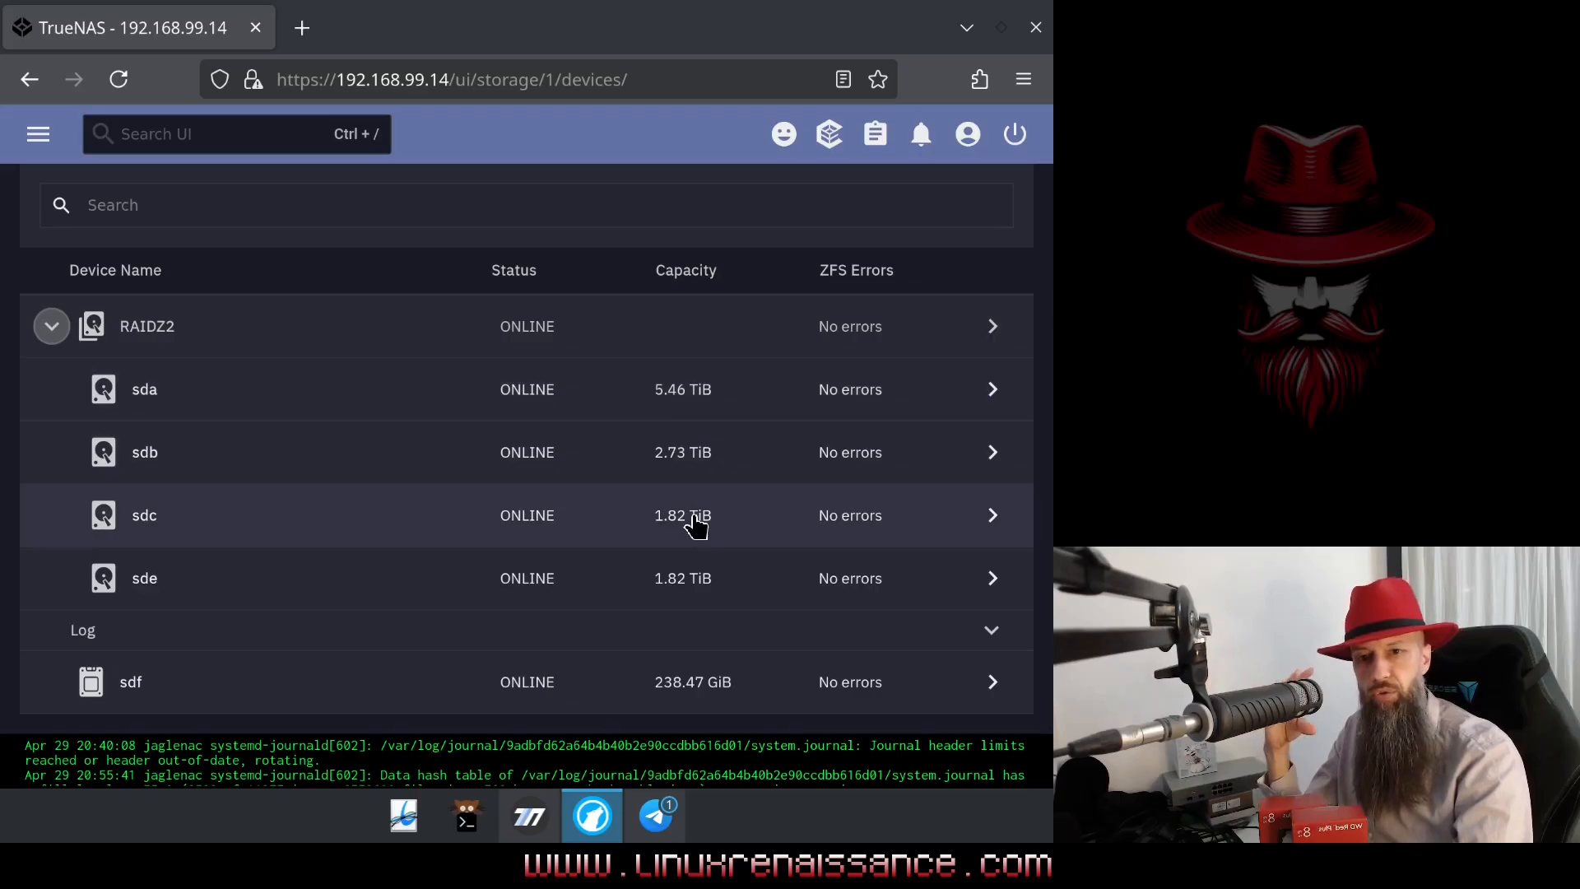
mouse_move(699, 408)
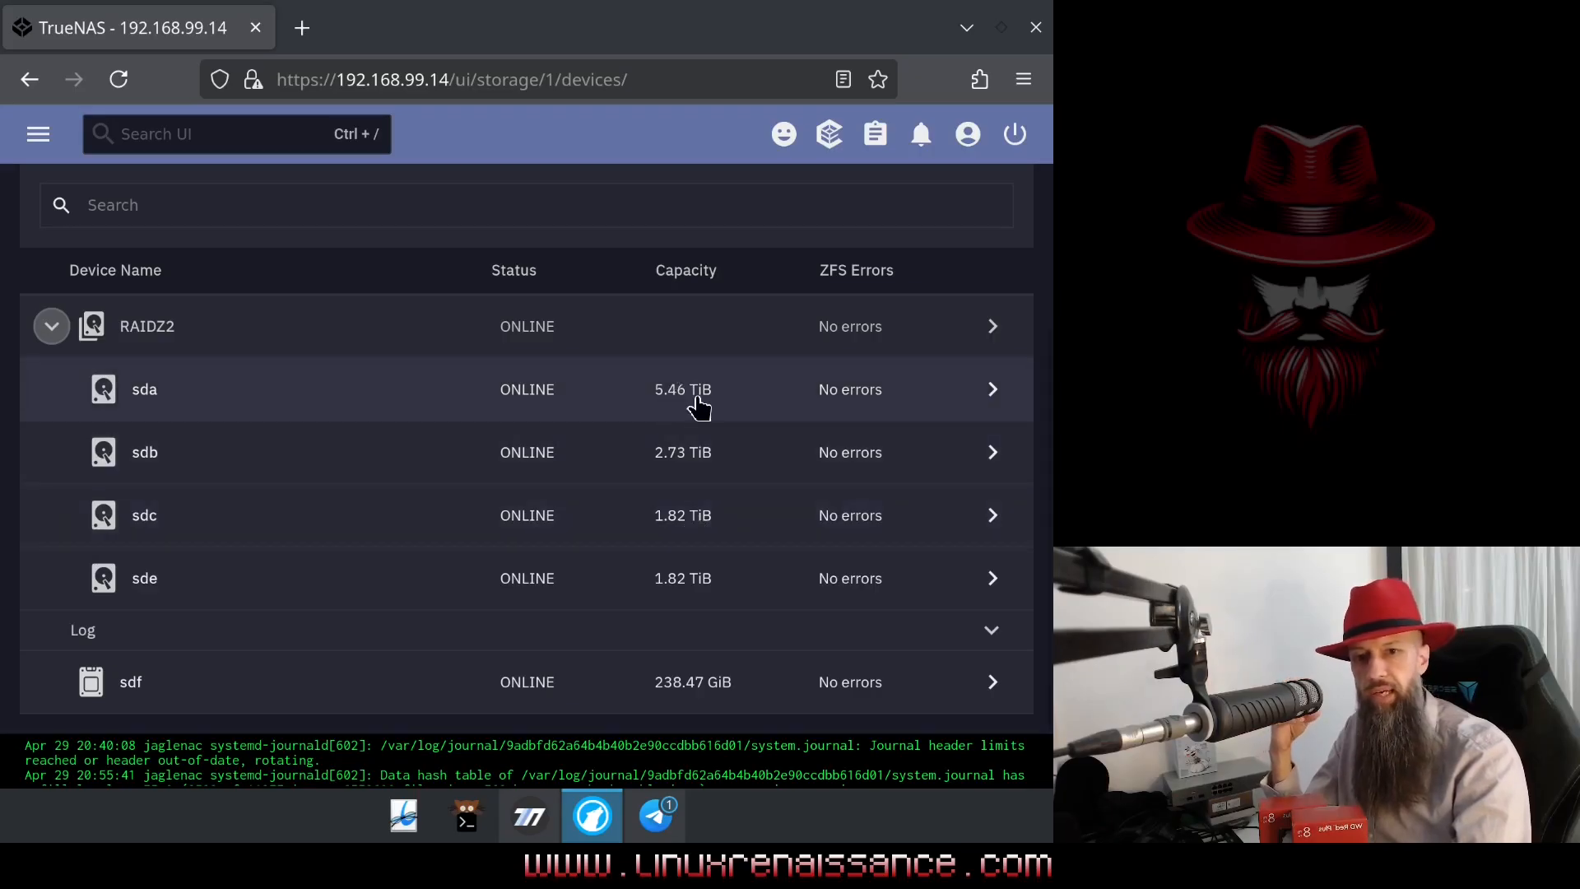
mouse_move(680, 475)
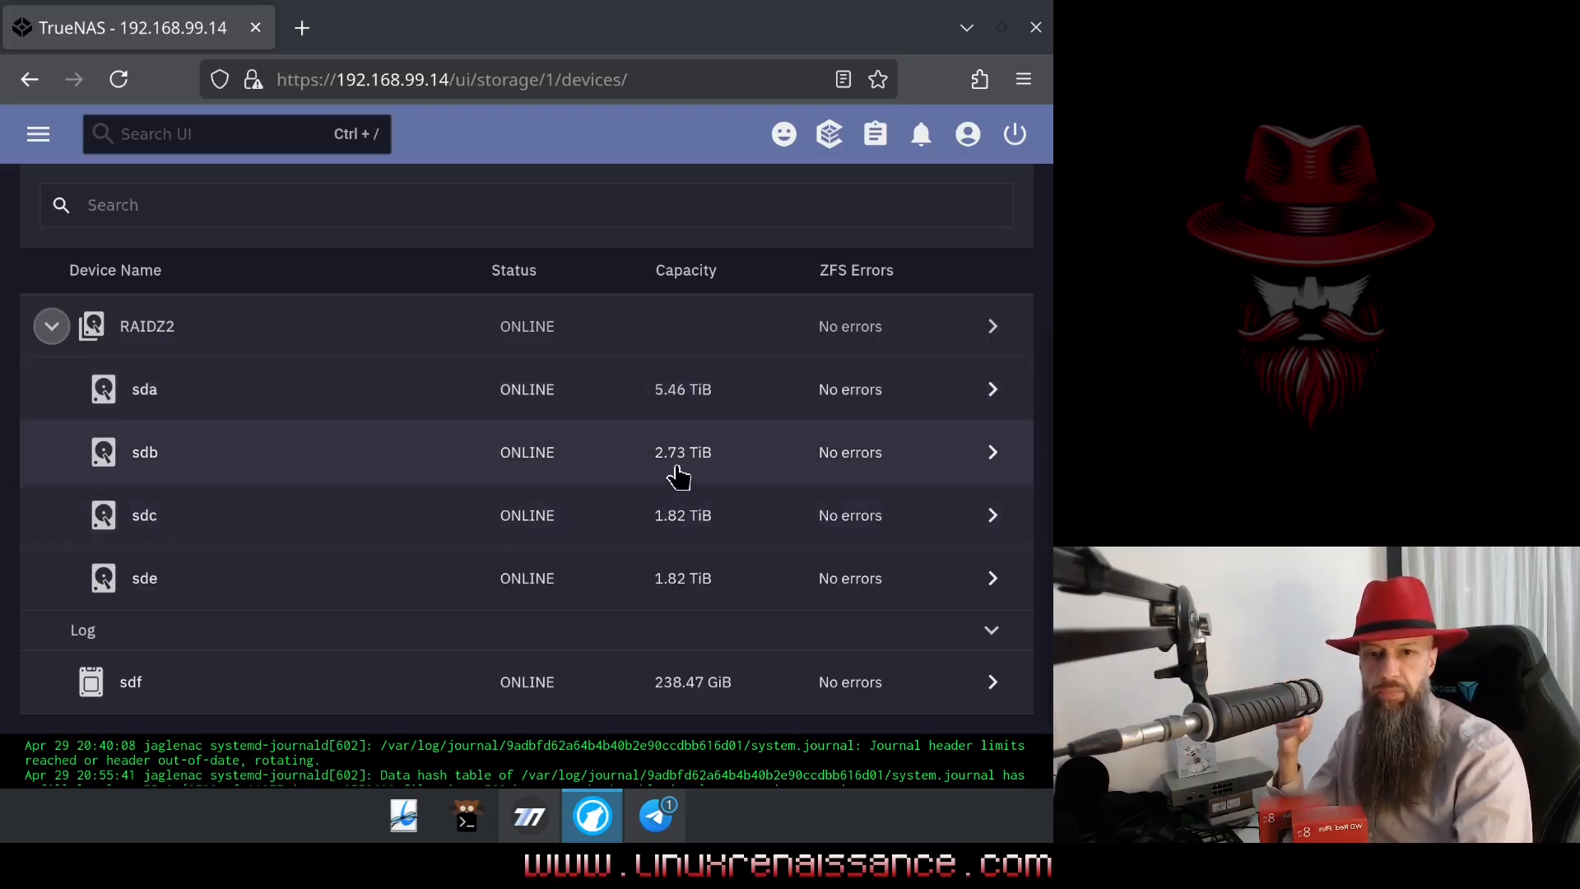
mouse_move(685, 528)
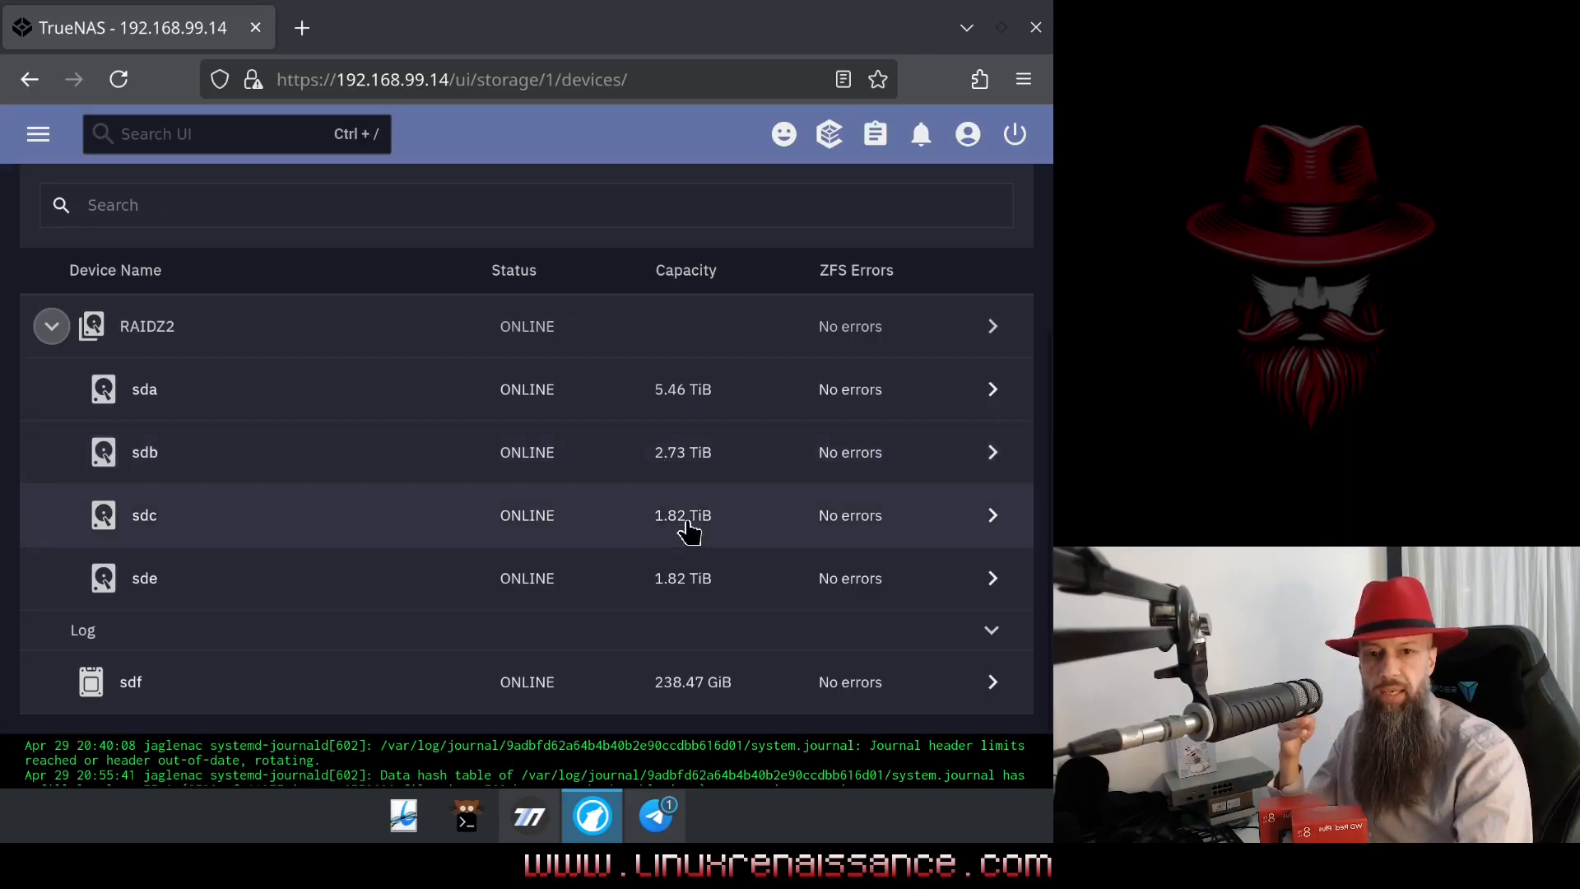
mouse_move(674, 570)
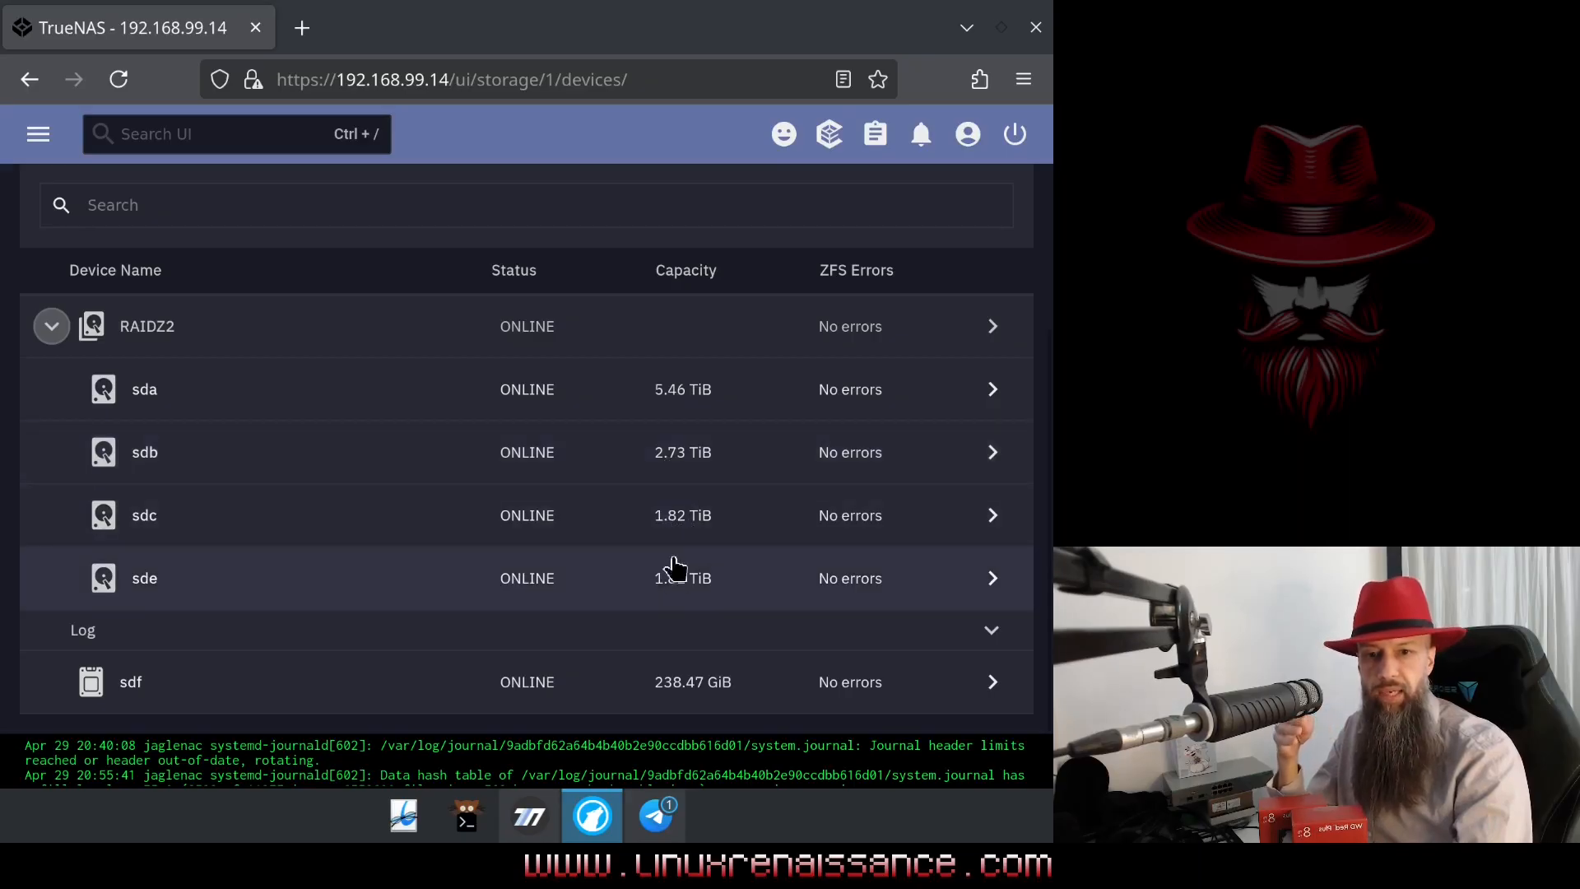
mouse_move(658, 582)
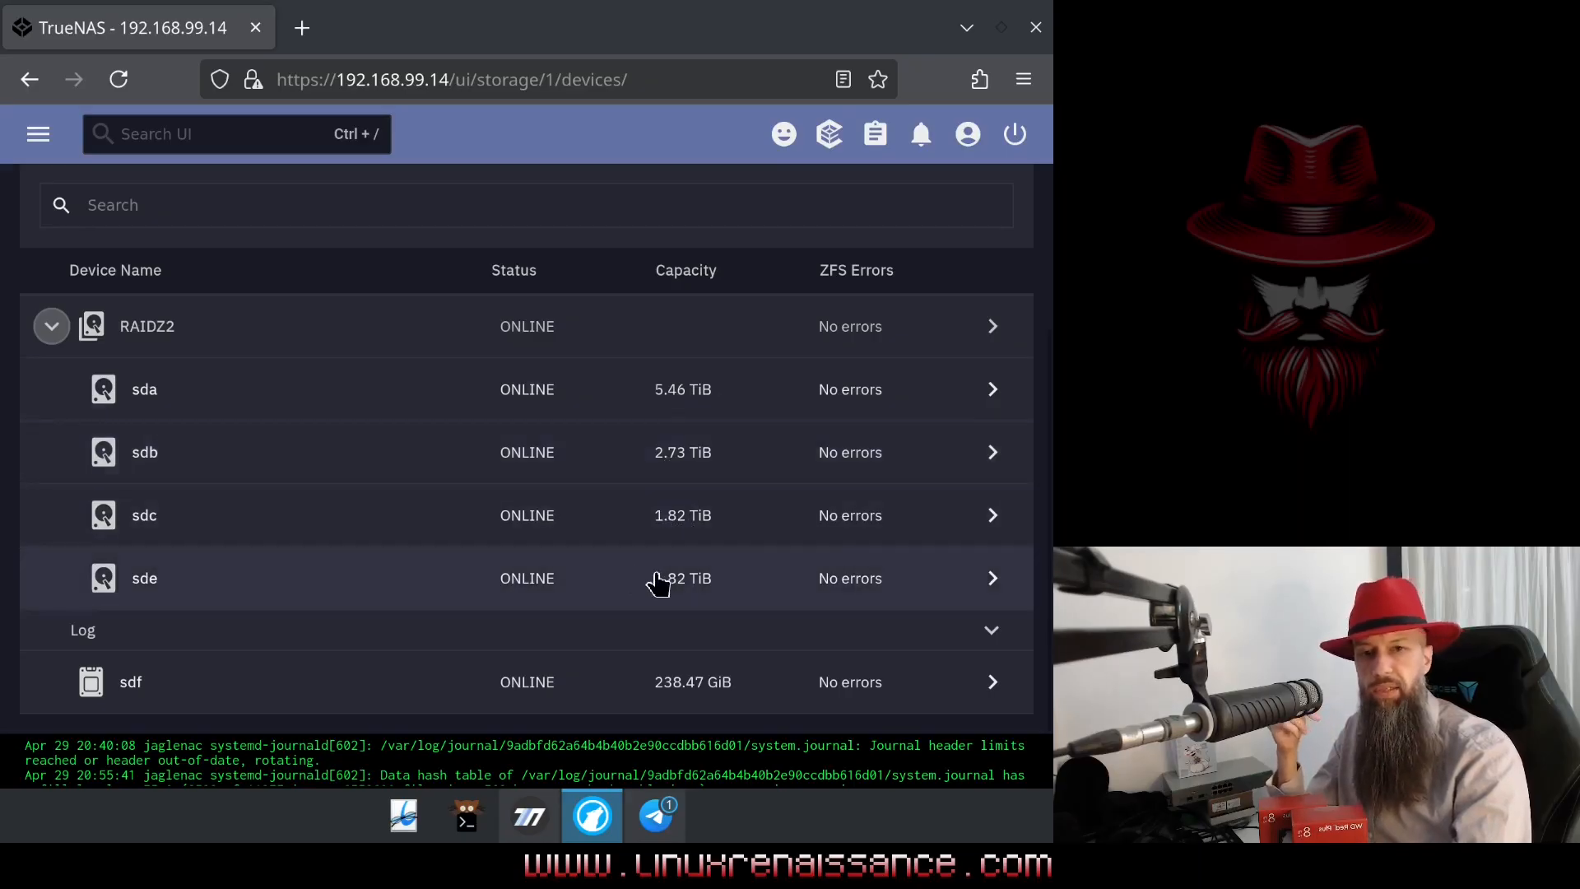
mouse_move(650, 536)
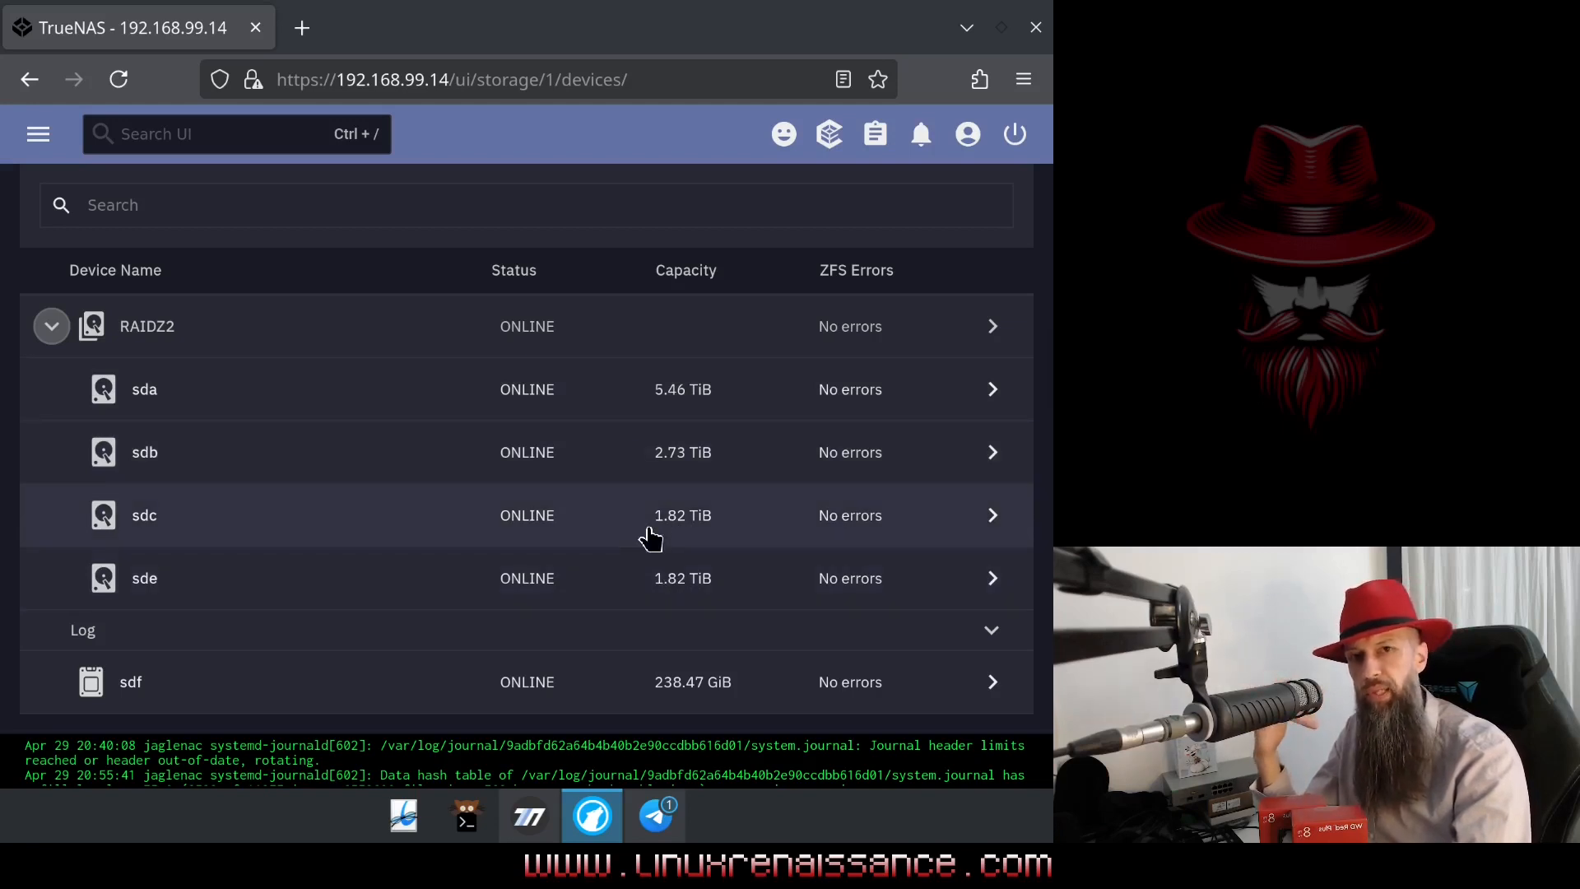
mouse_move(702, 433)
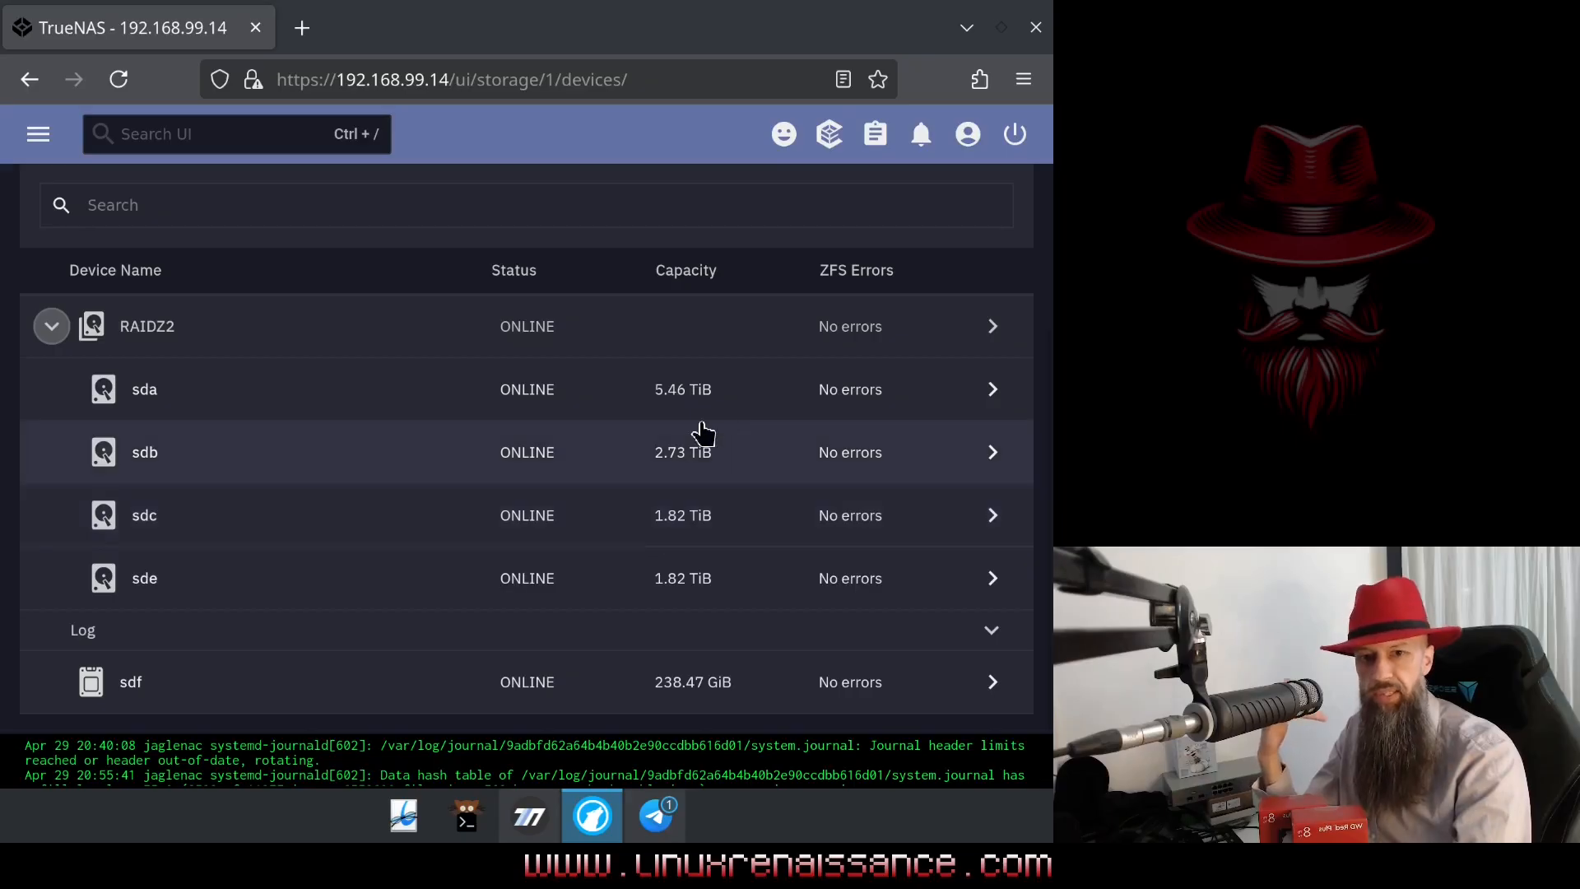
mouse_move(670, 366)
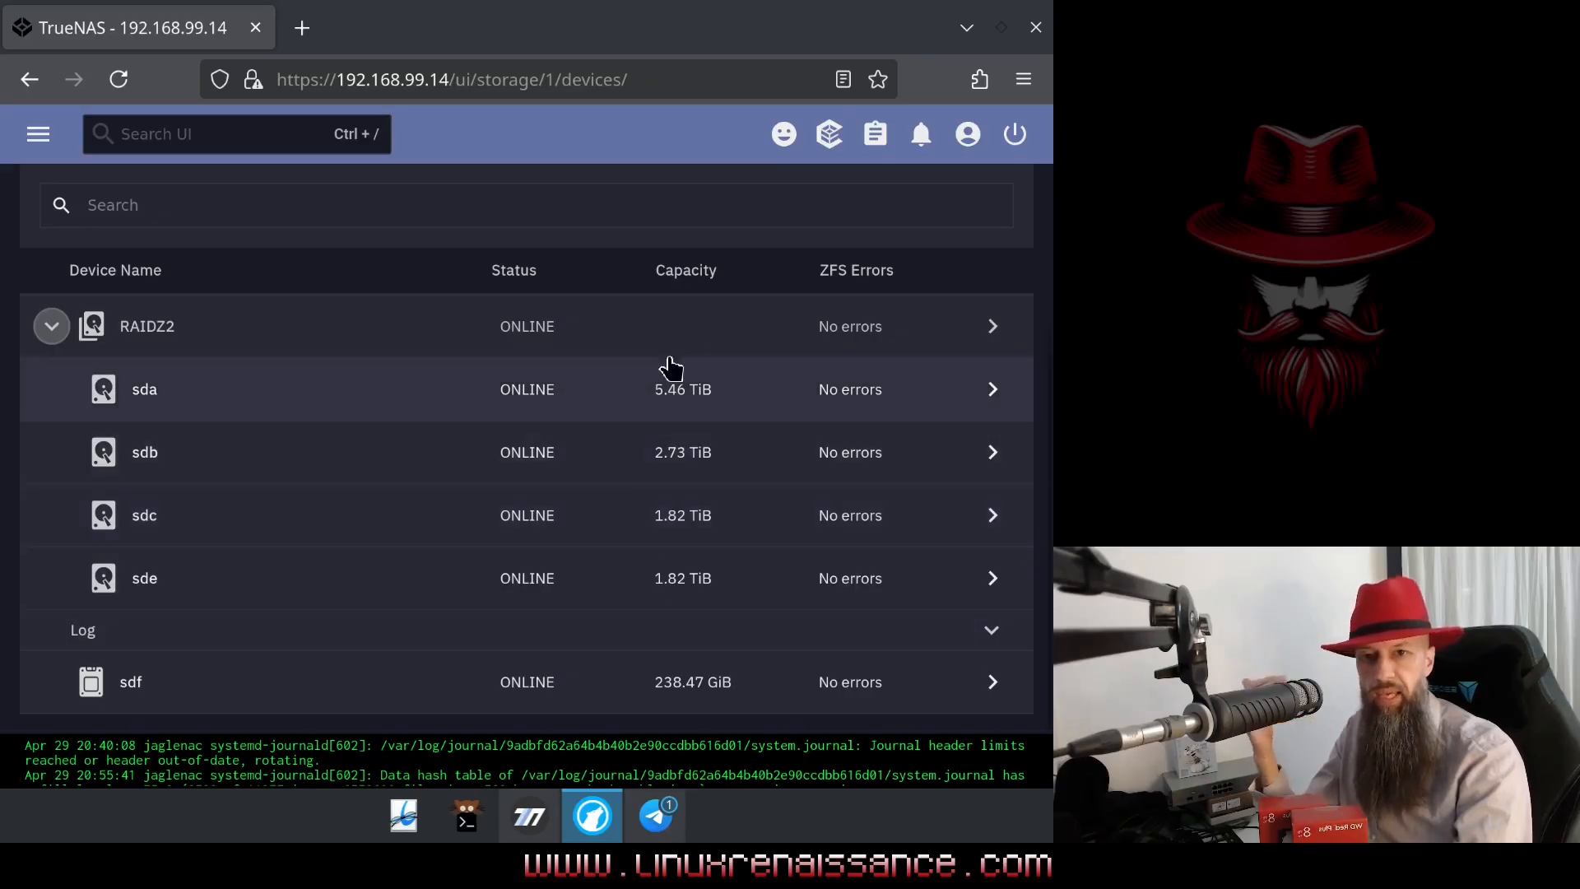
mouse_move(604, 326)
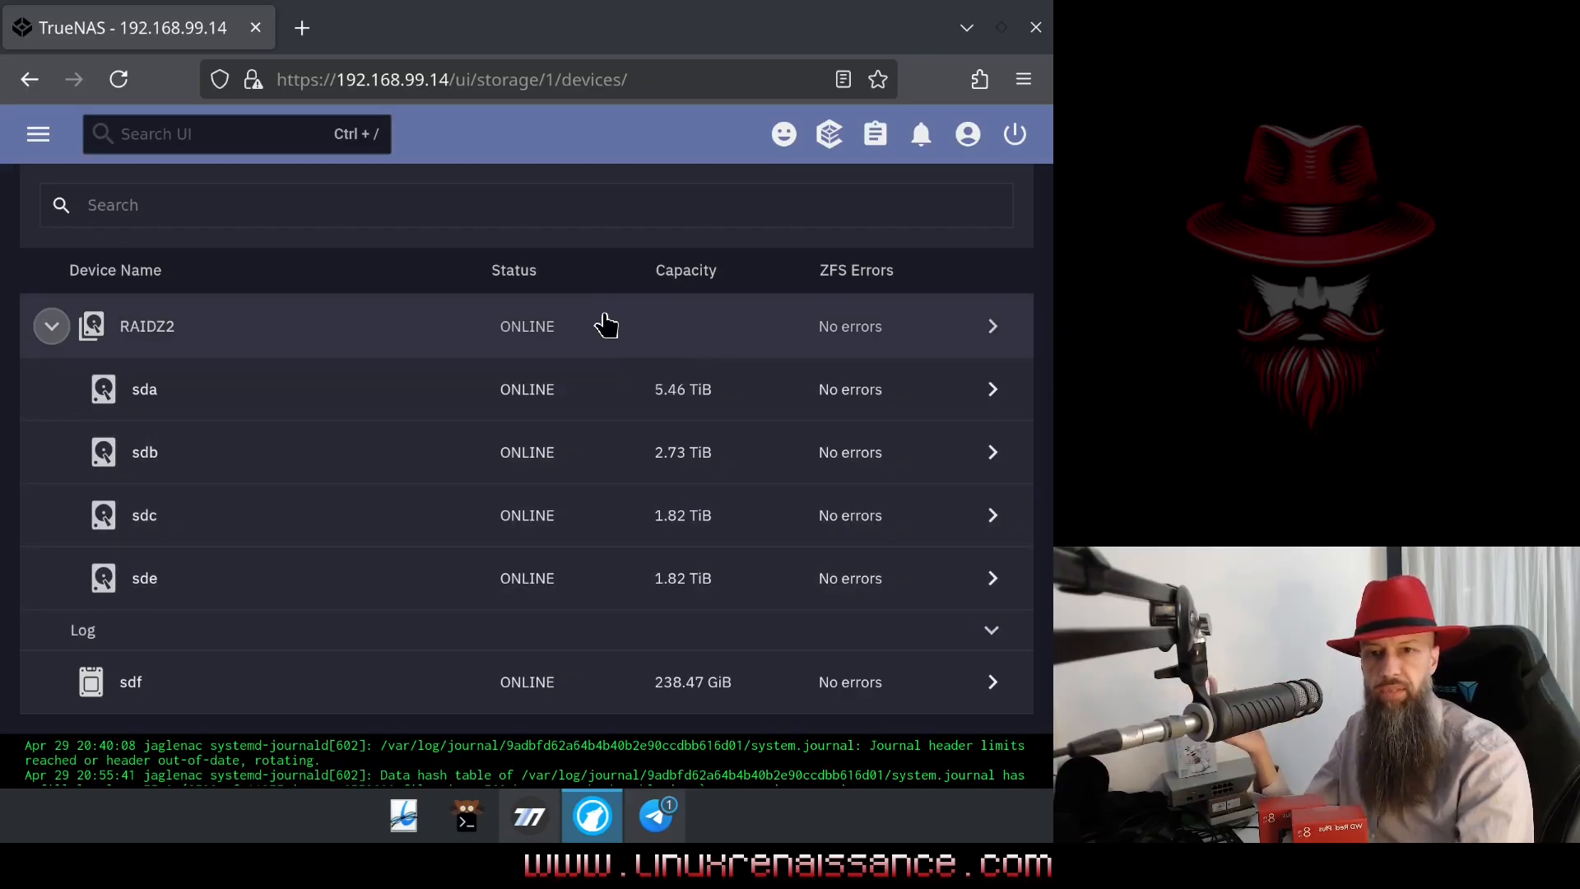
mouse_move(582, 311)
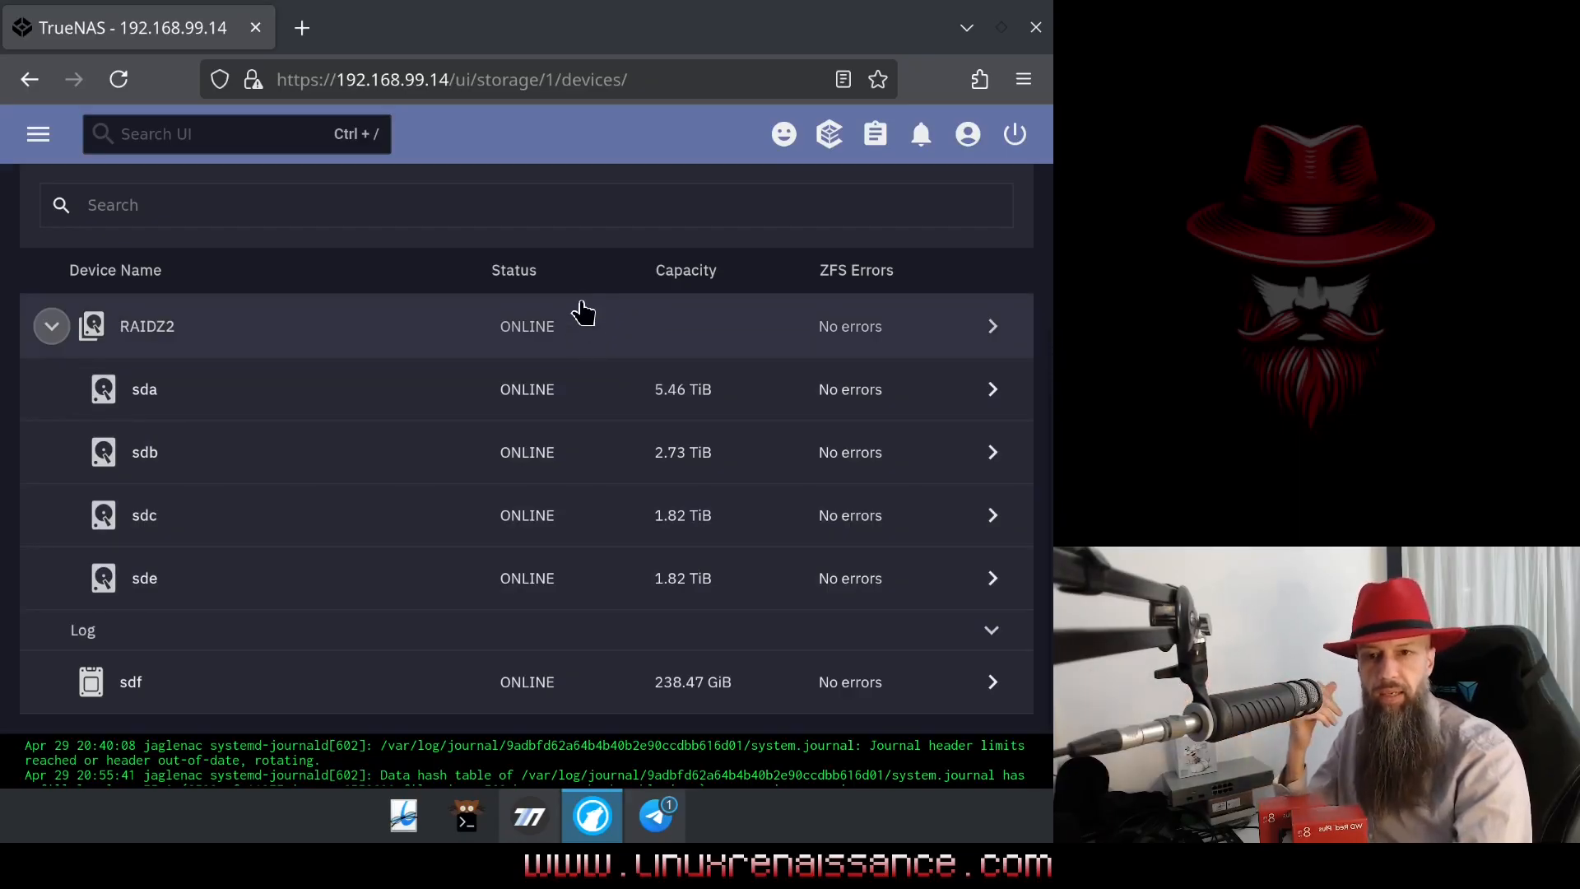
mouse_move(560, 268)
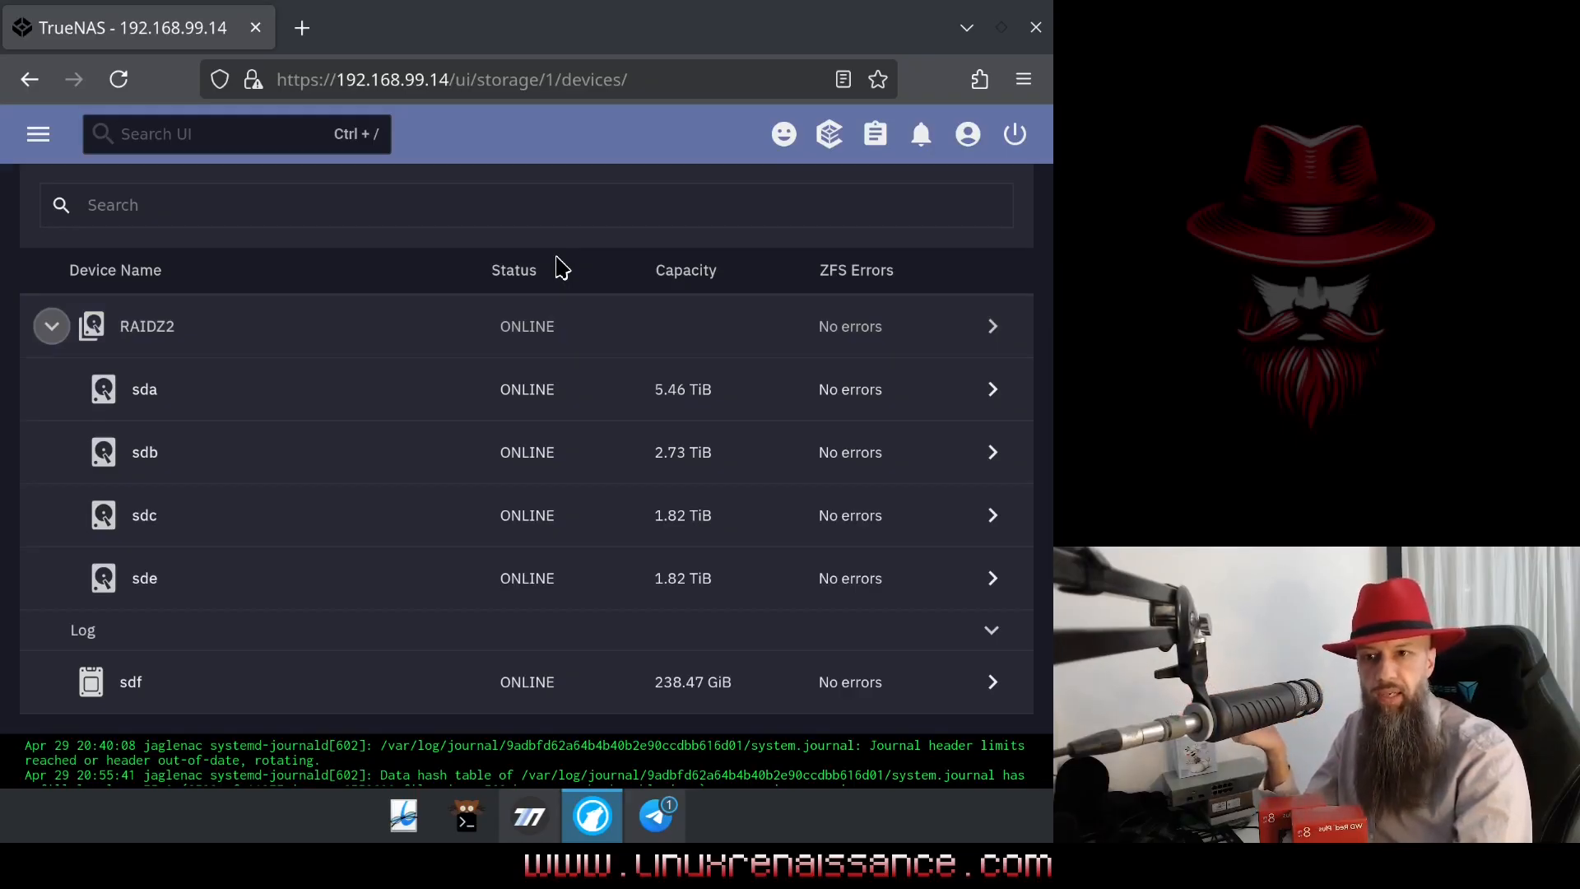
mouse_move(575, 272)
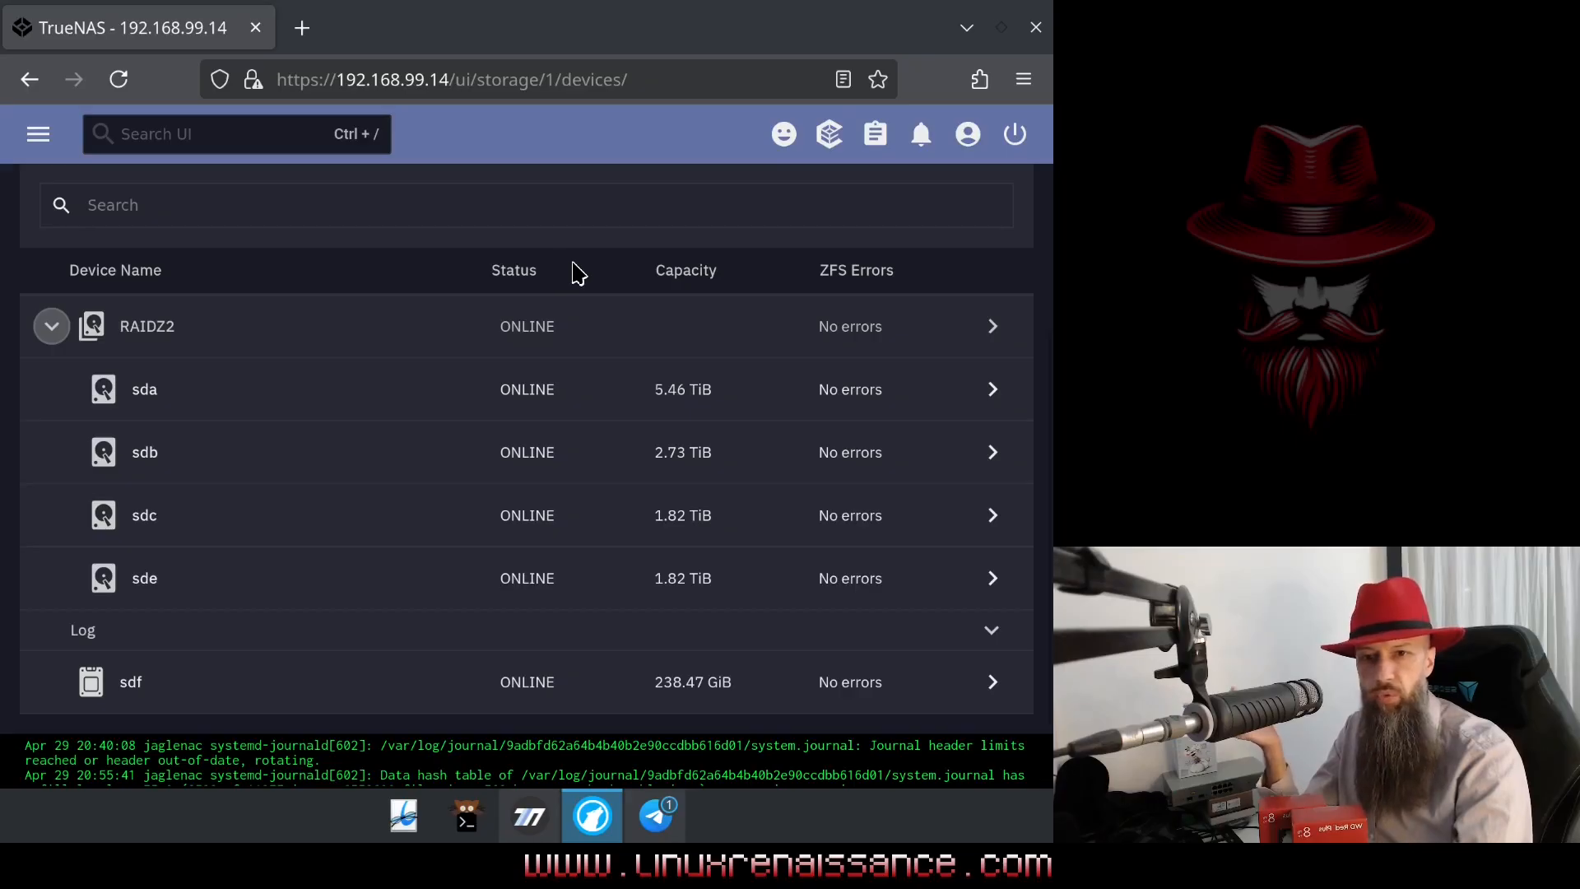
mouse_move(558, 275)
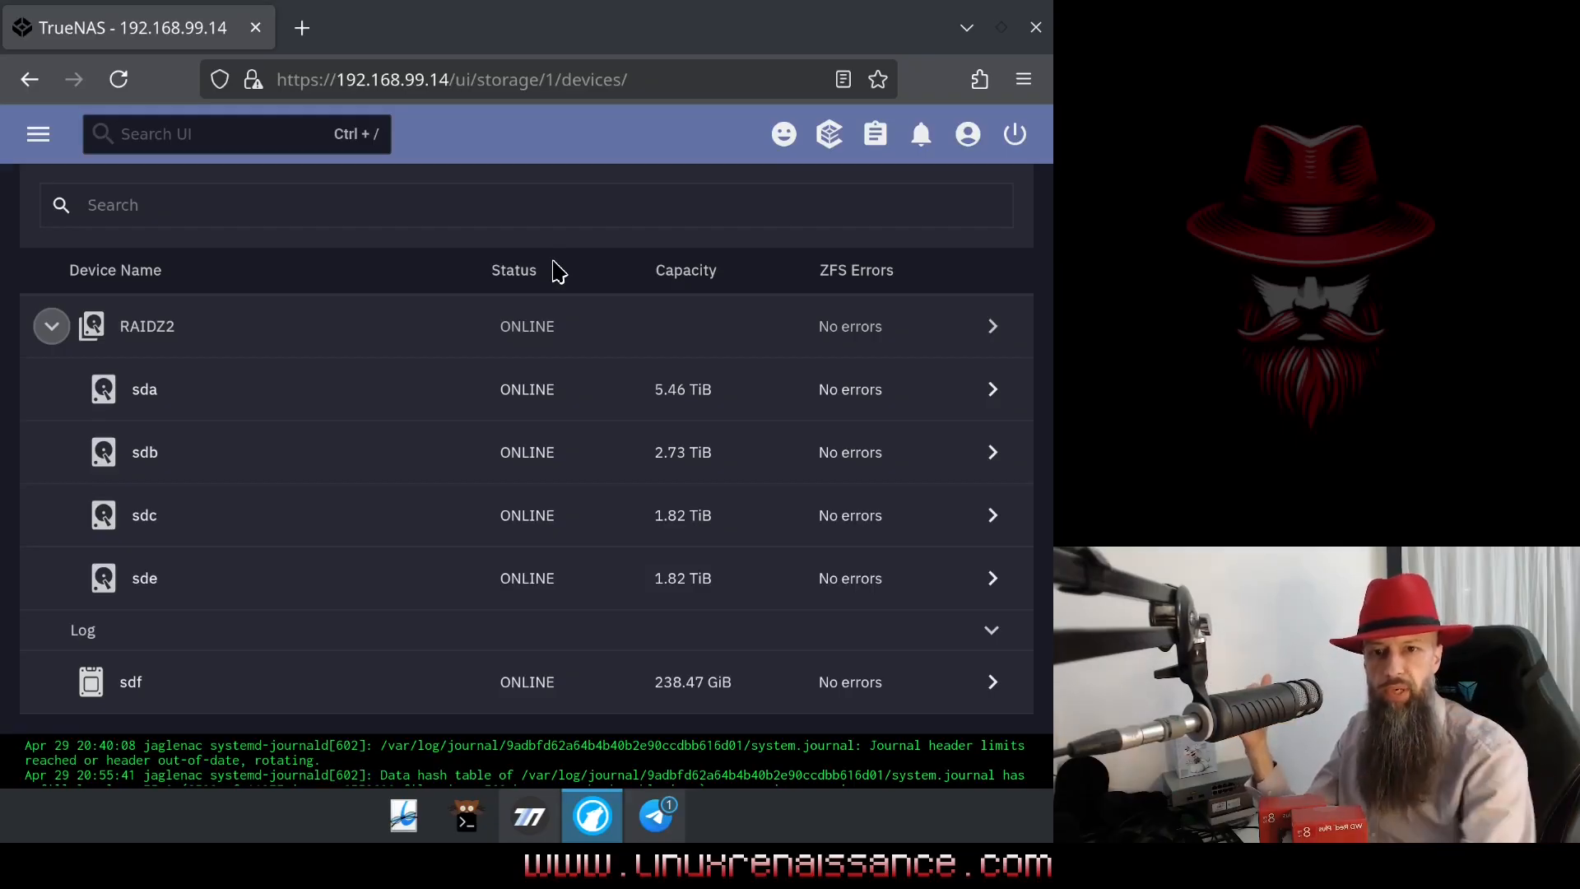
mouse_move(739, 507)
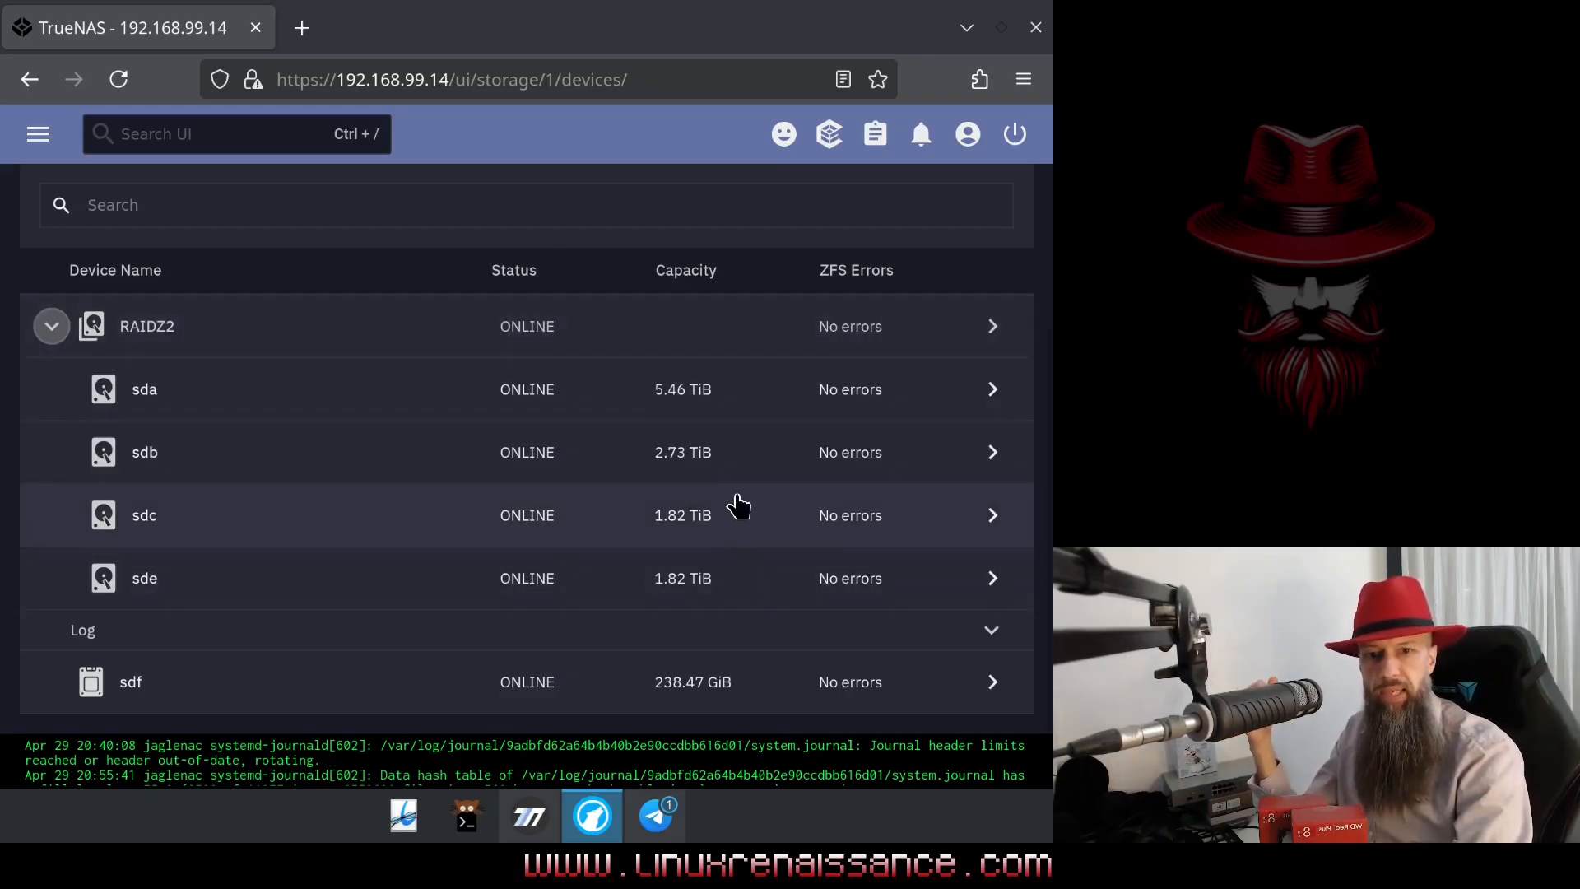
mouse_move(680, 540)
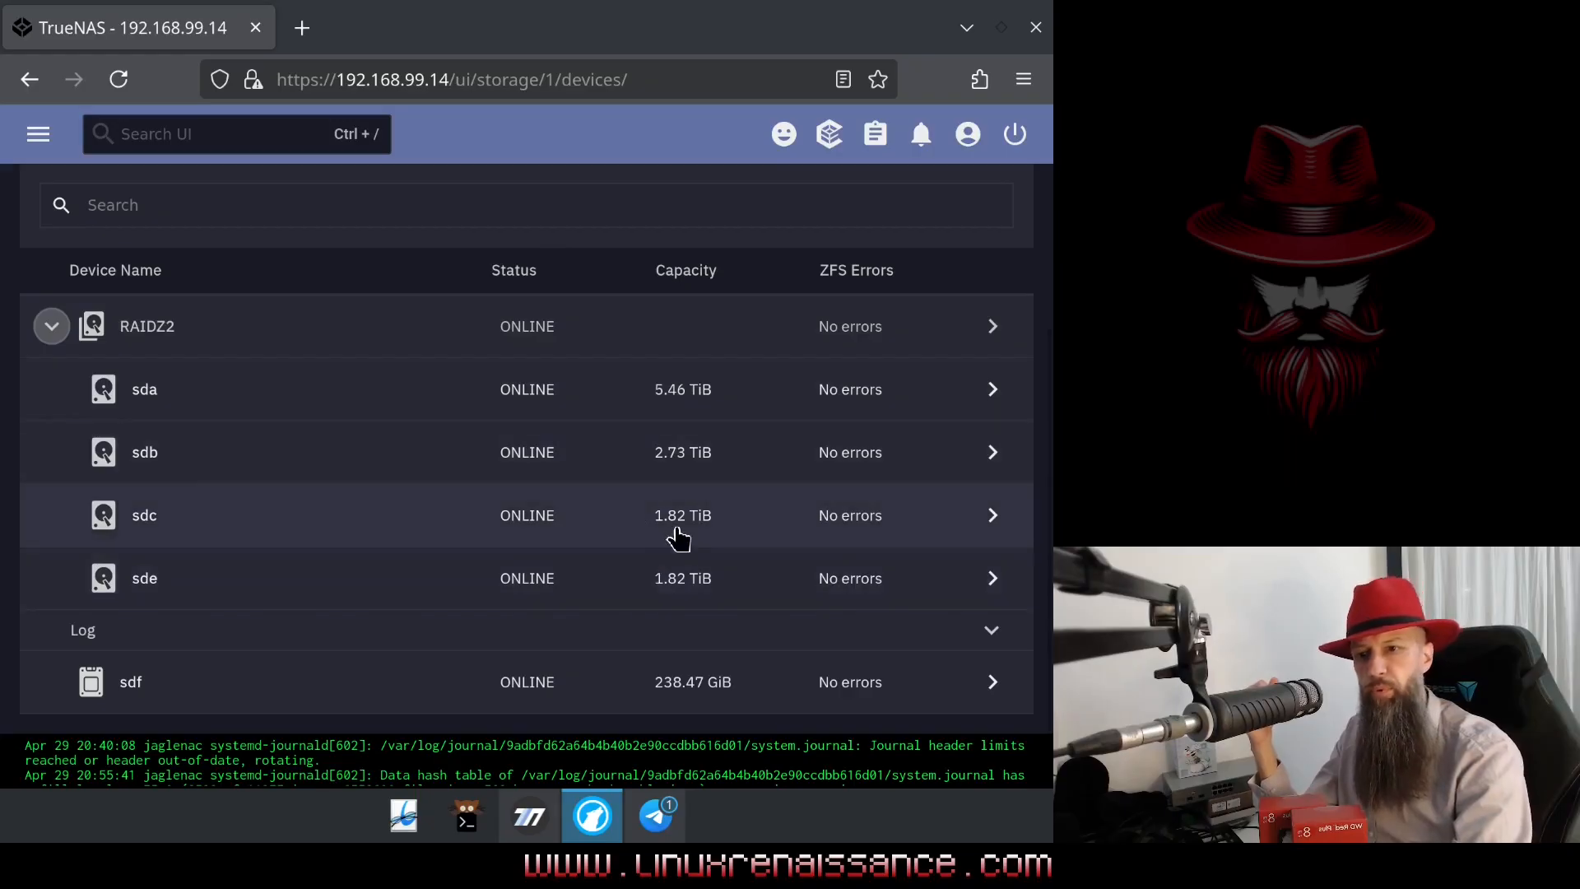
mouse_move(721, 584)
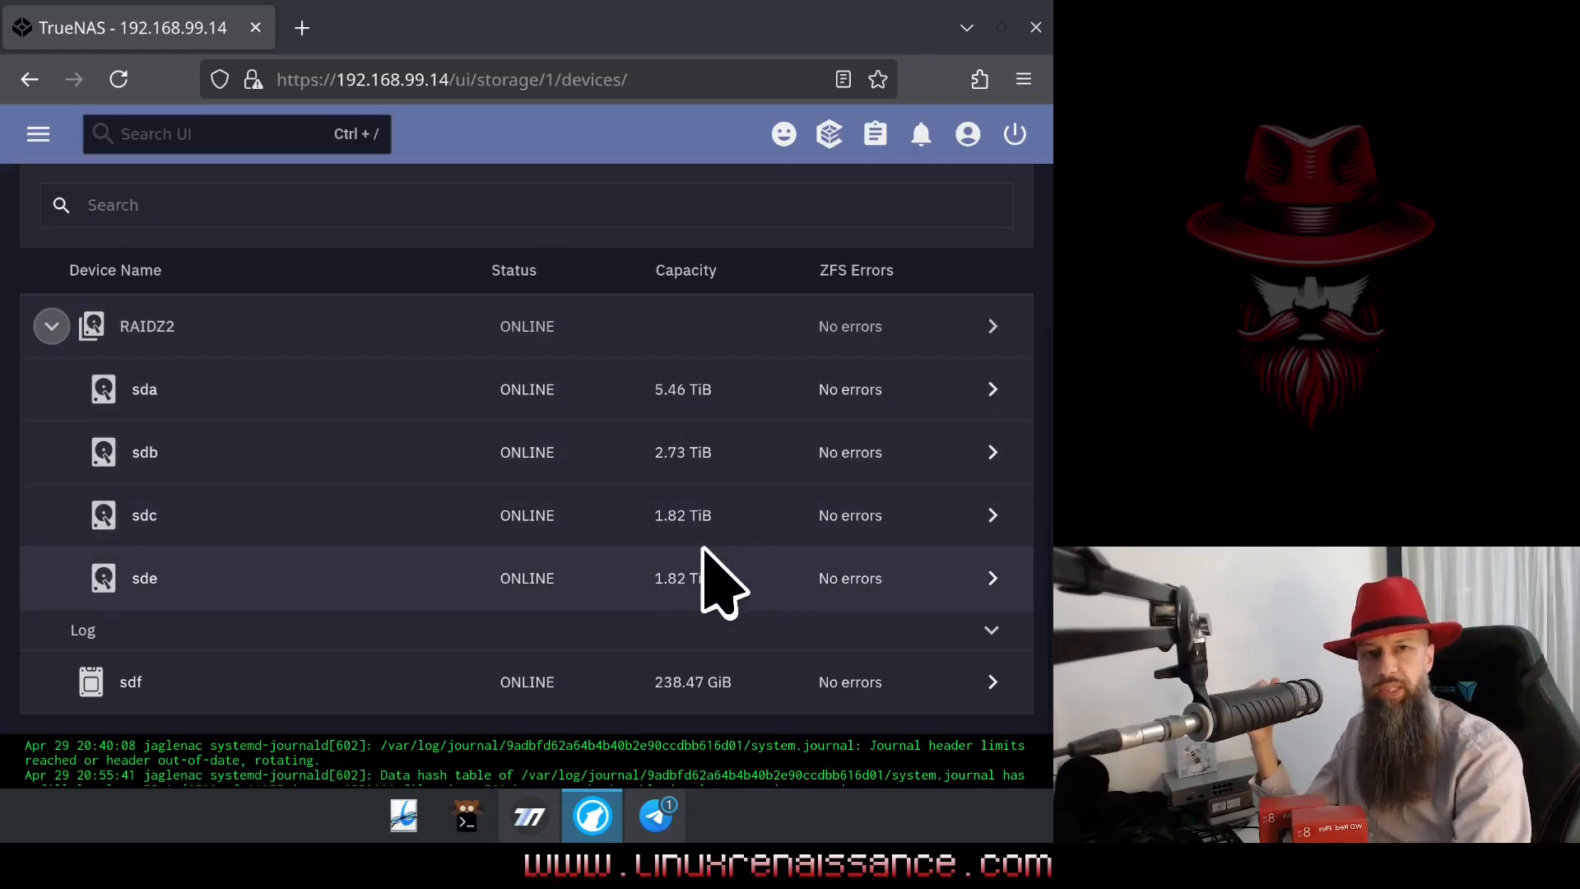
mouse_move(705, 559)
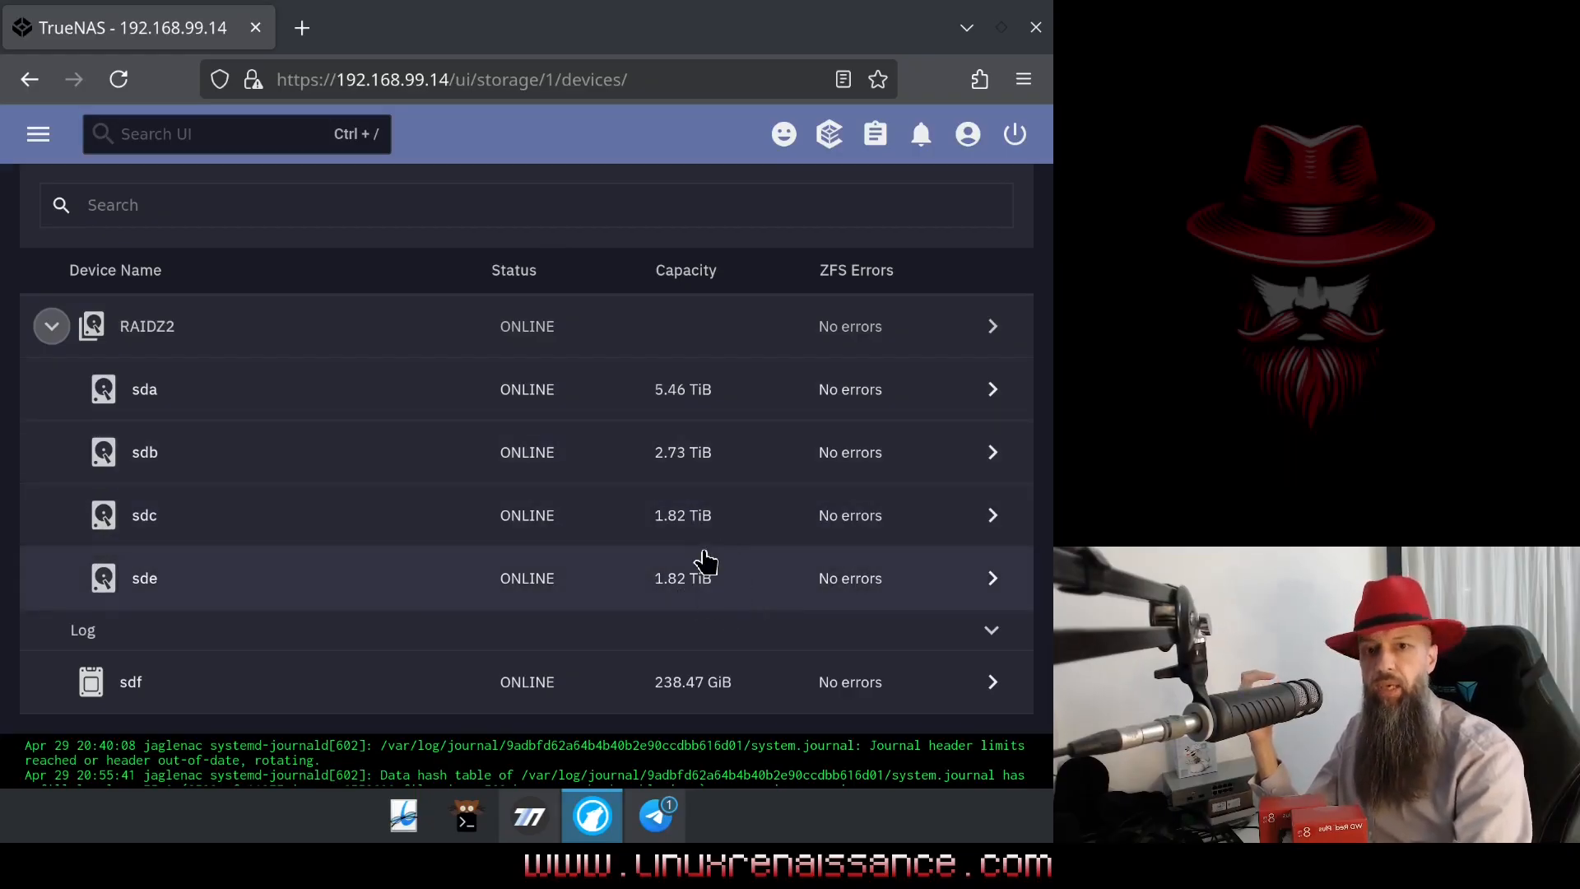
mouse_move(705, 531)
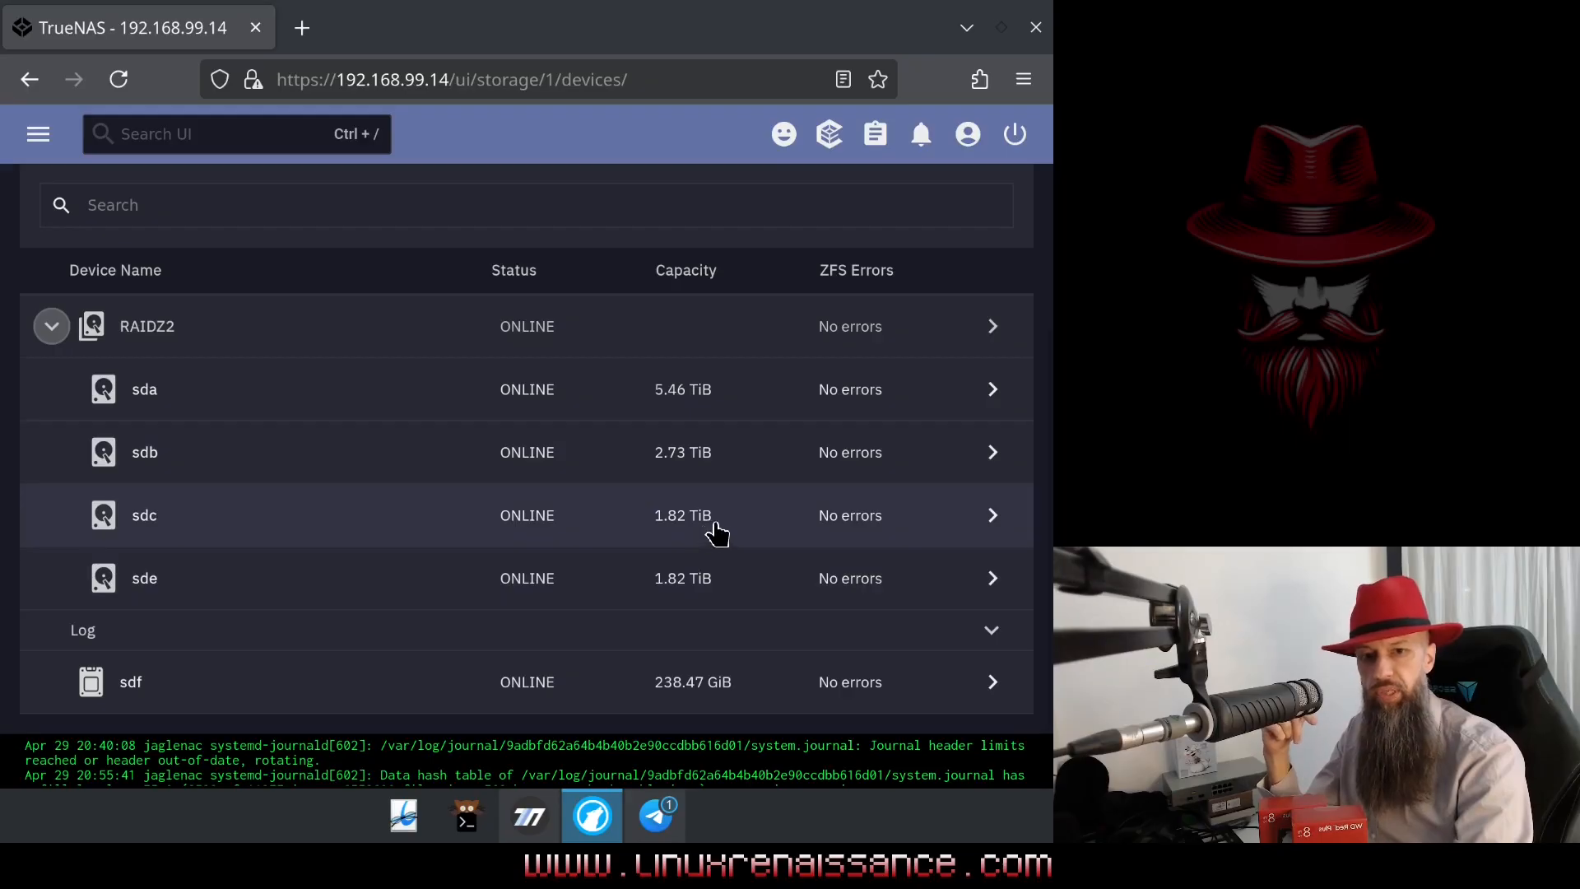
mouse_move(734, 554)
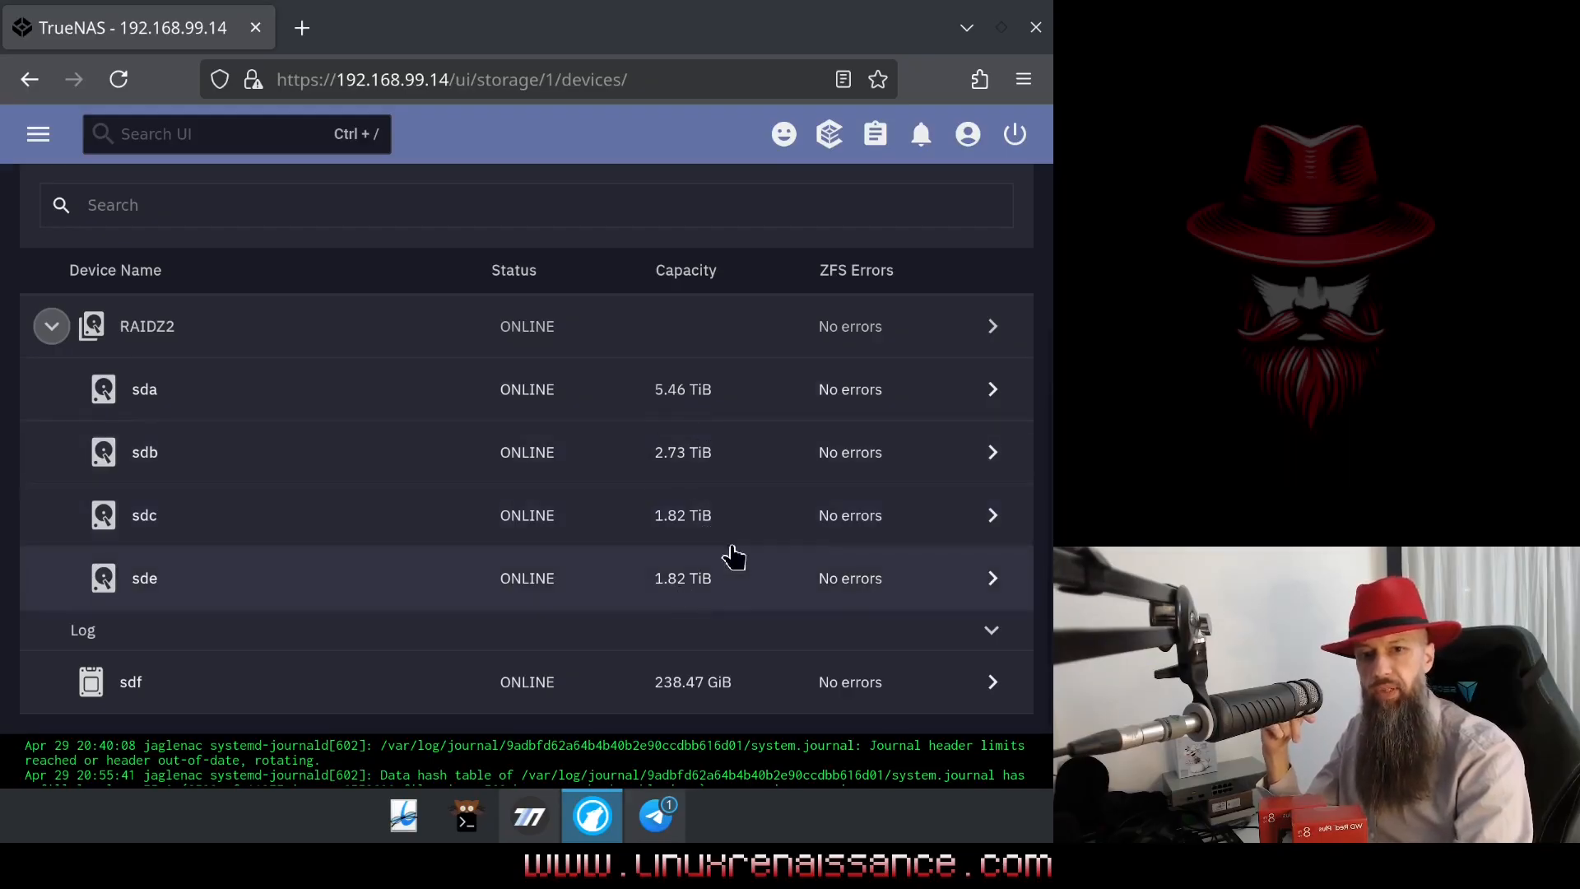
mouse_move(724, 515)
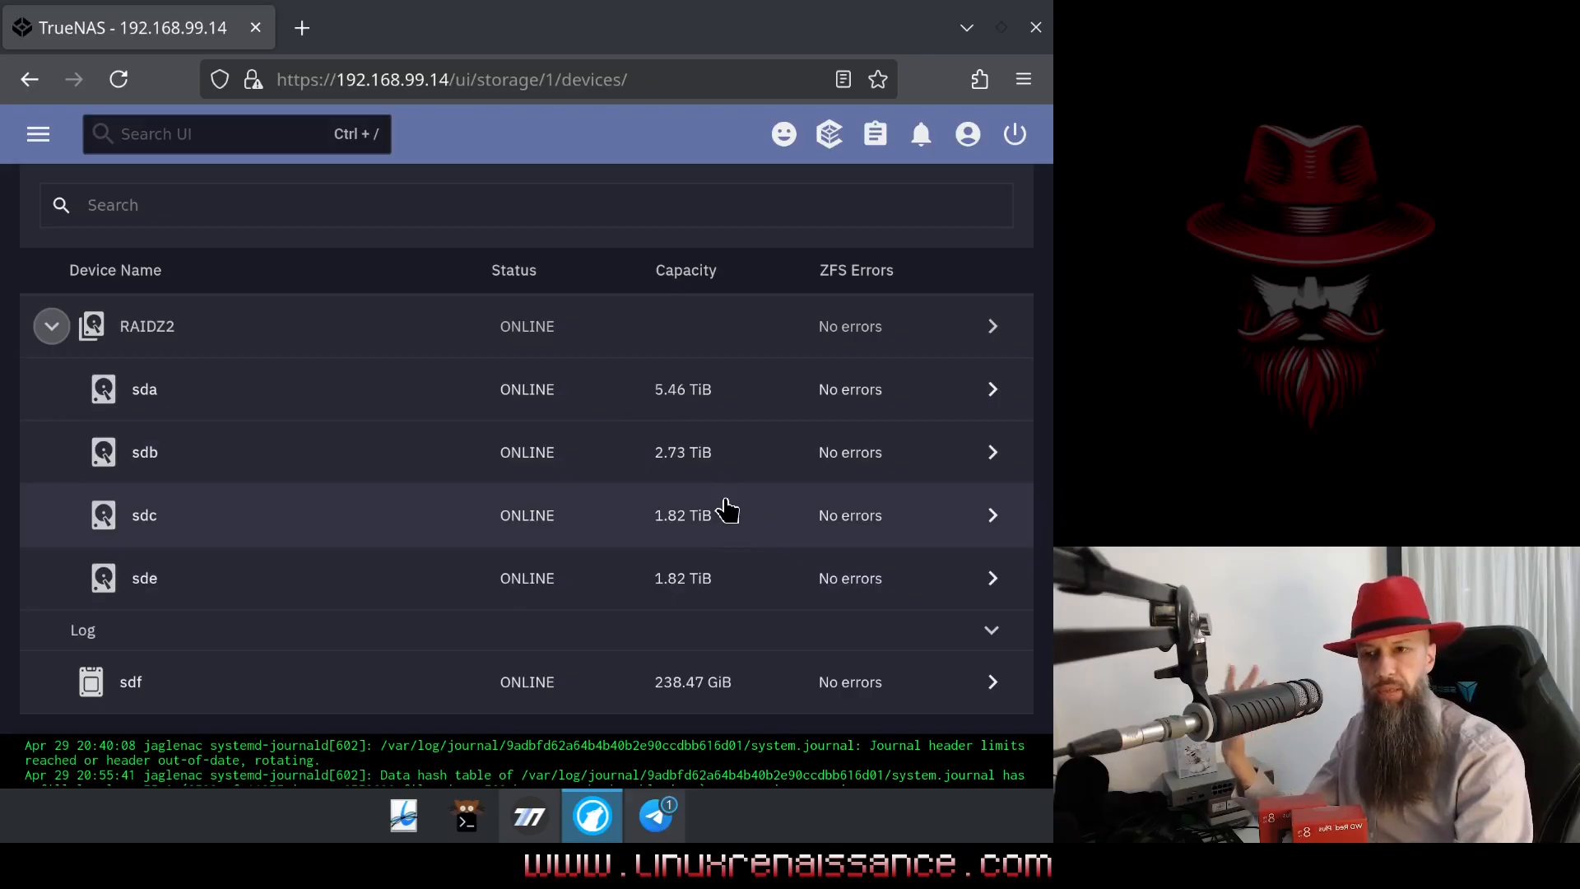
mouse_move(735, 500)
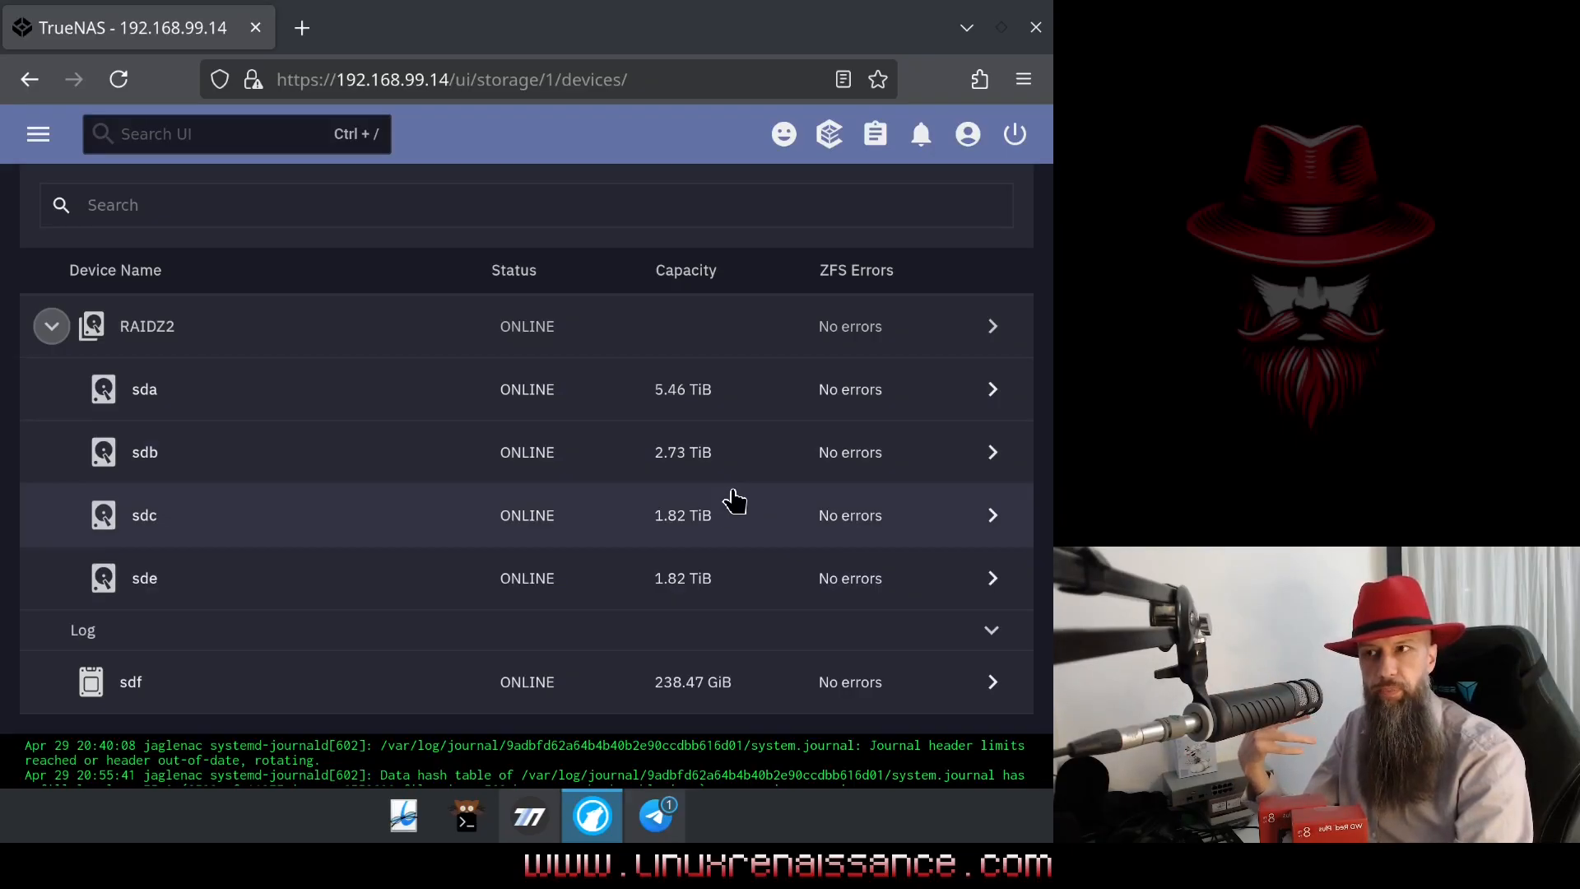
mouse_move(726, 517)
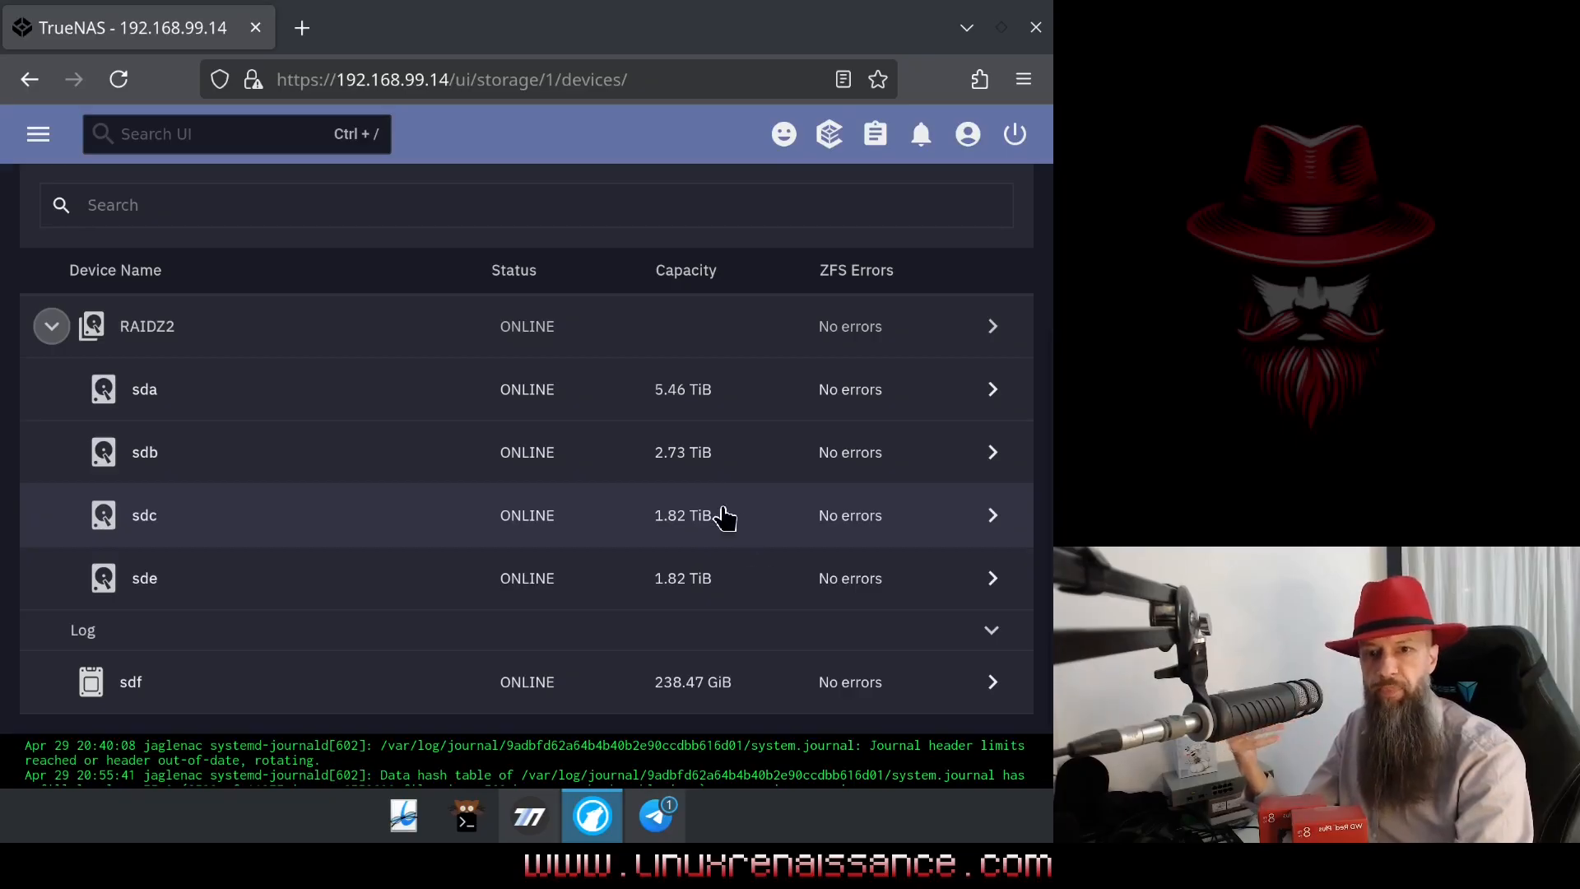
mouse_move(705, 613)
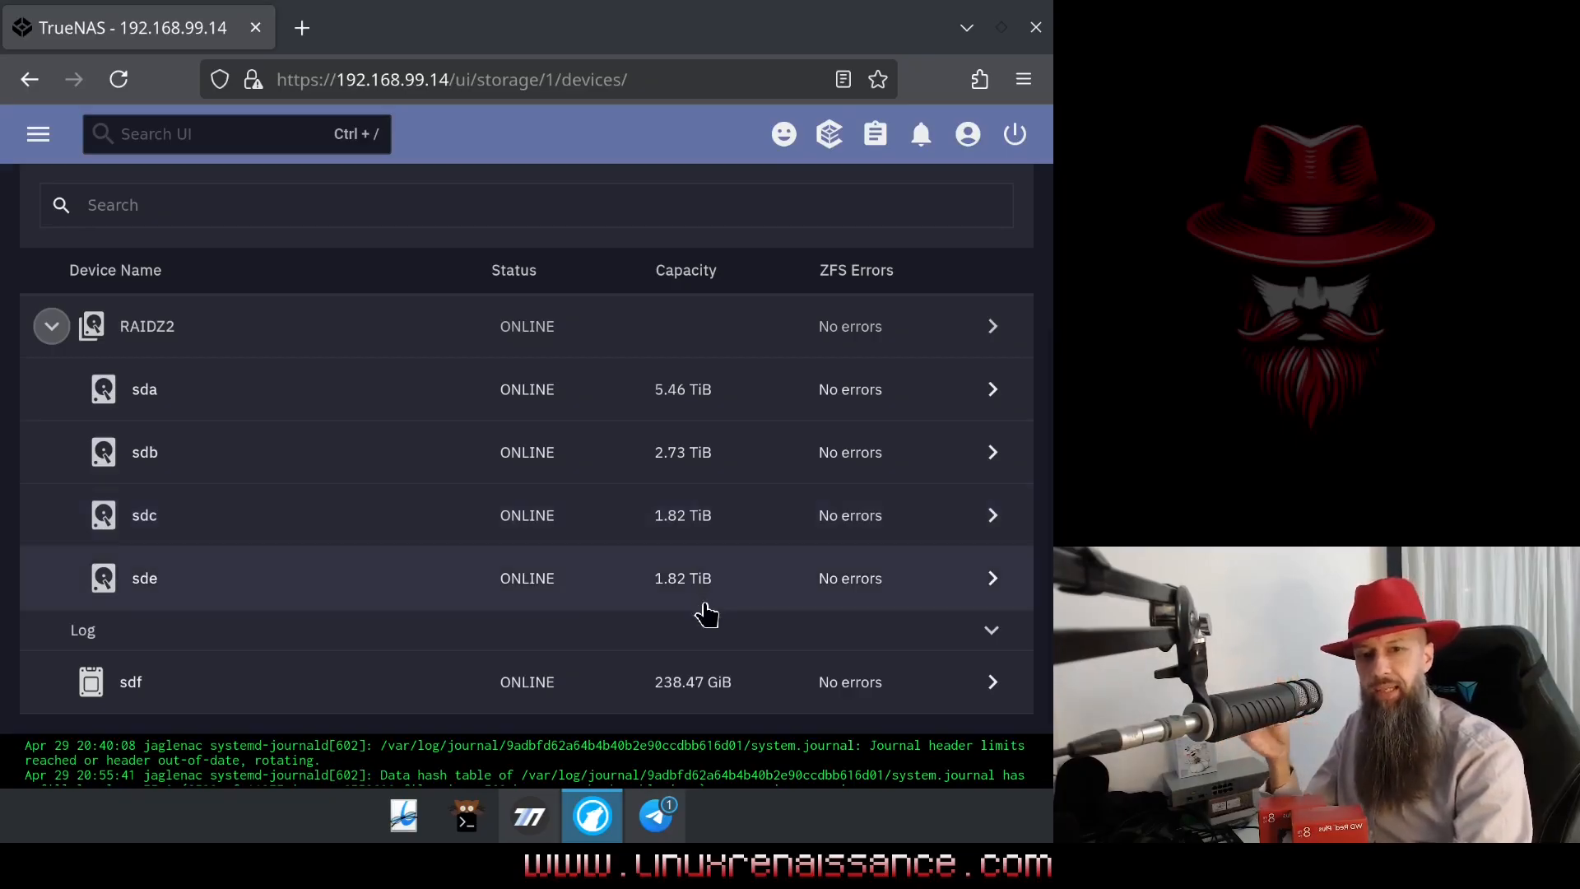
mouse_move(712, 589)
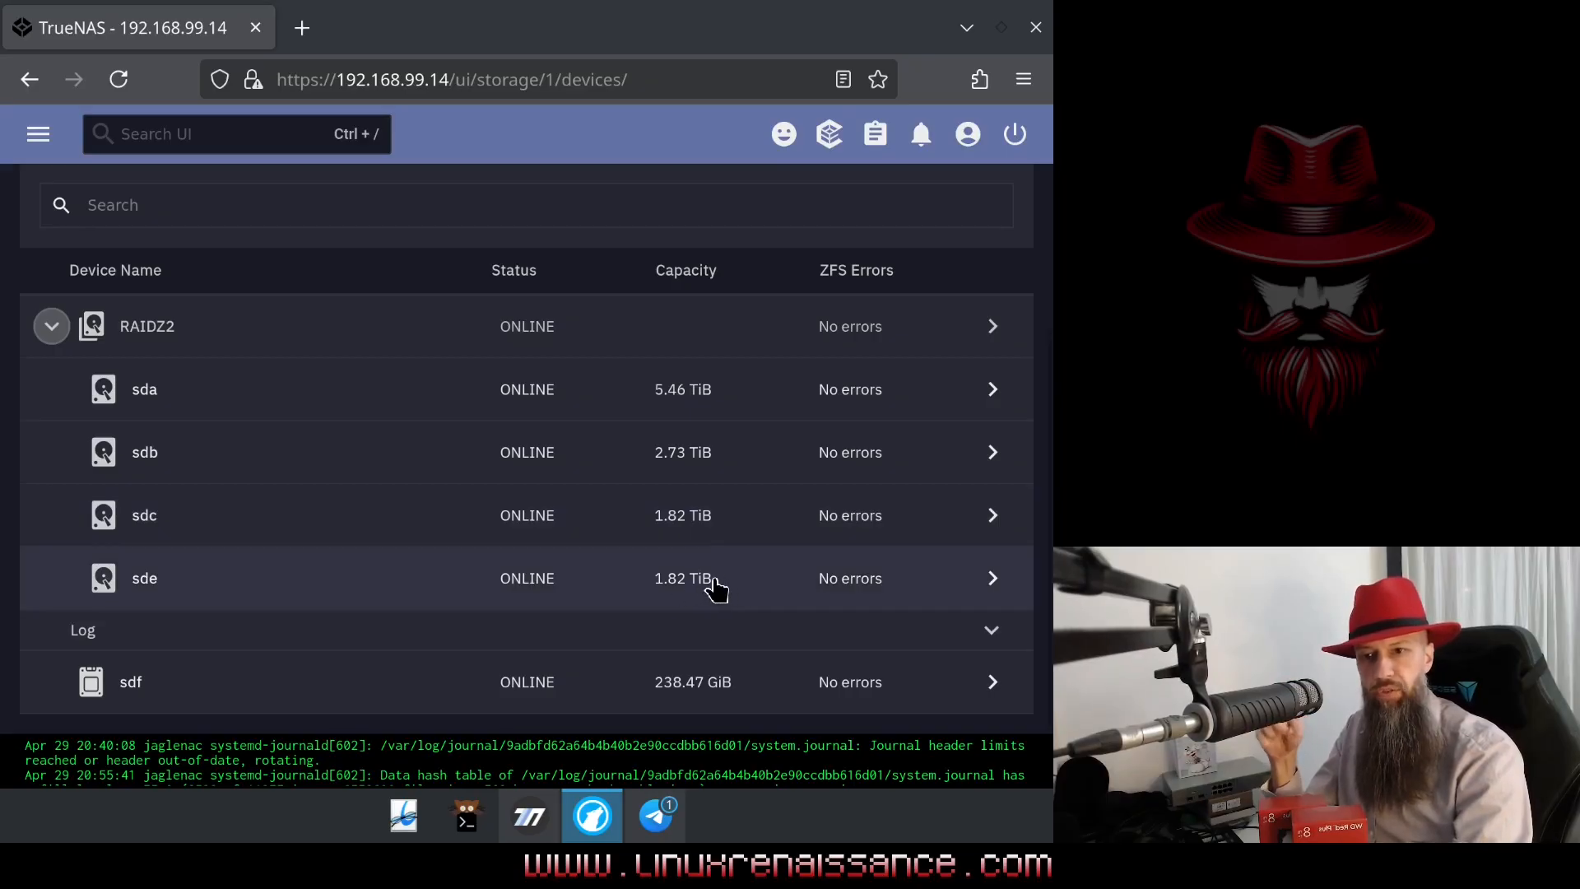
mouse_move(713, 469)
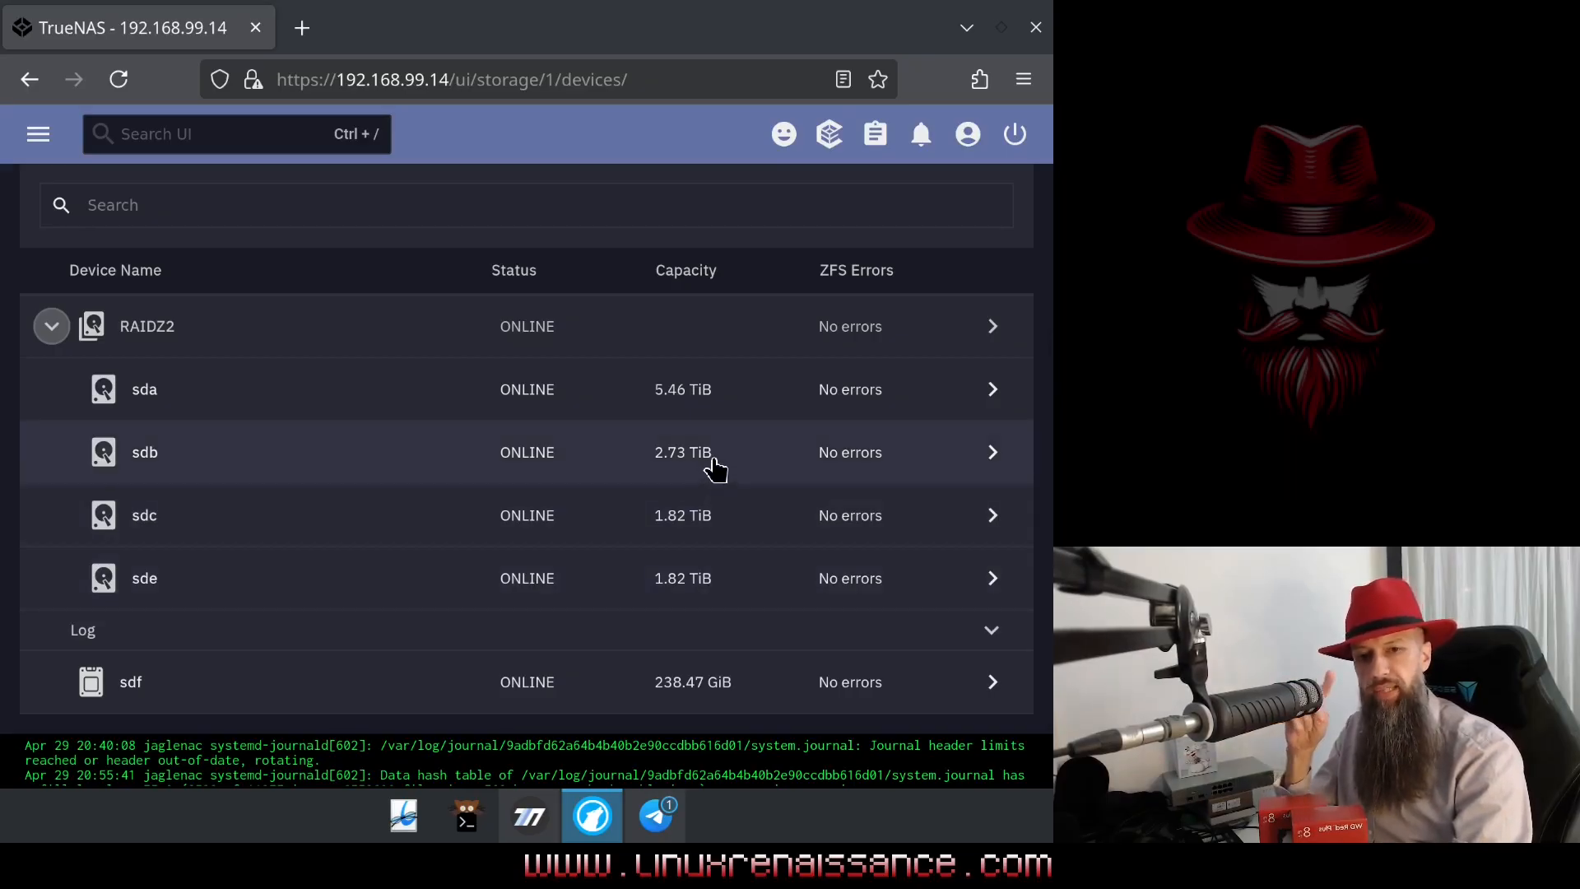
mouse_move(650, 443)
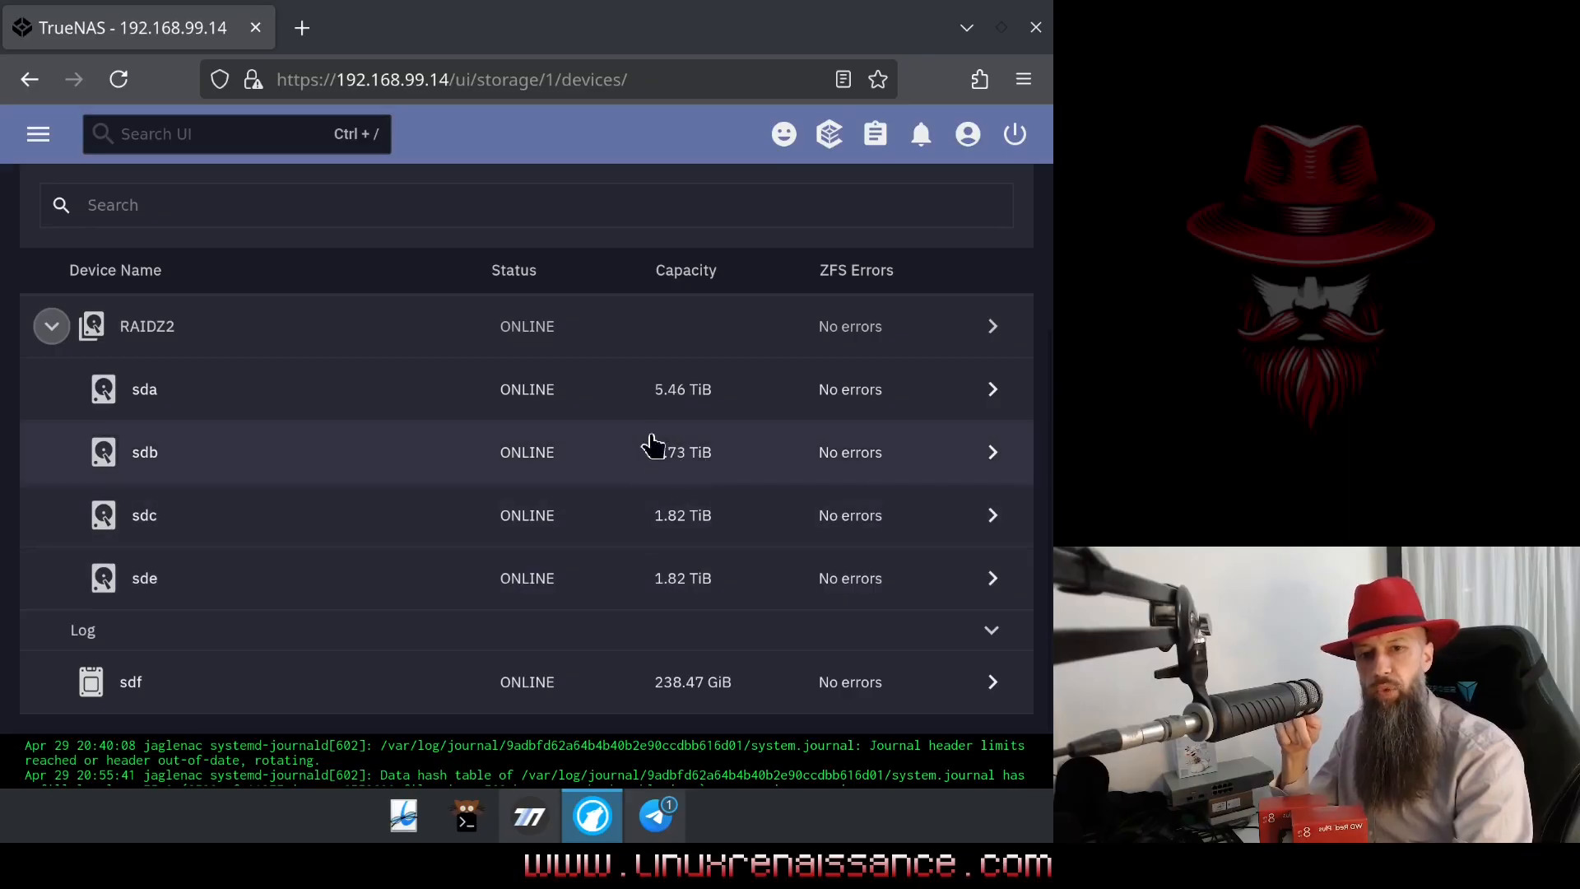
mouse_move(703, 478)
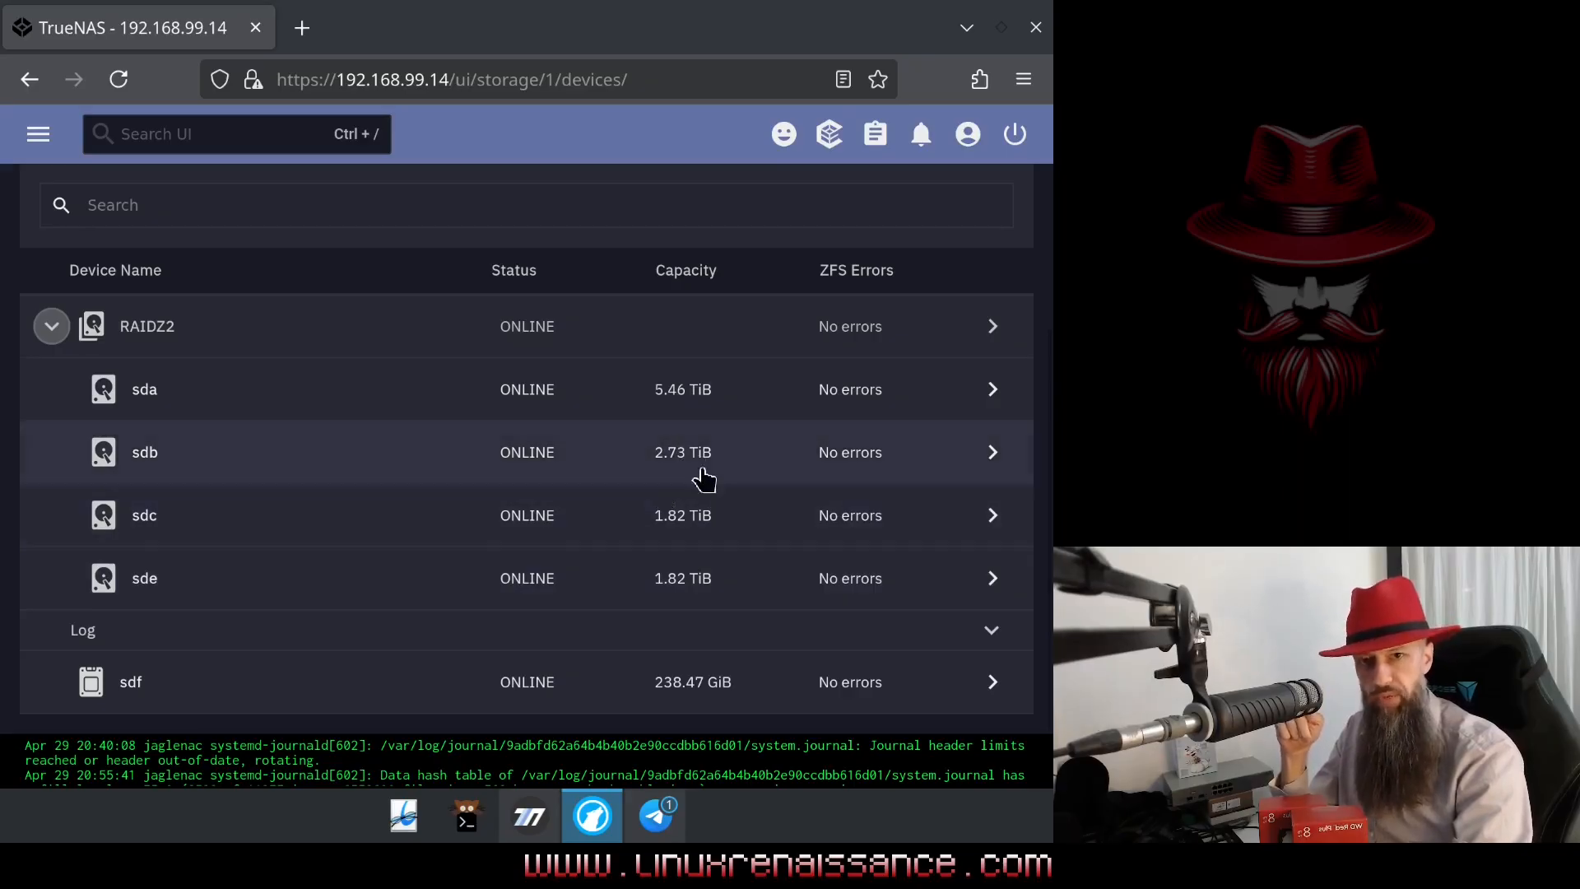
mouse_move(701, 474)
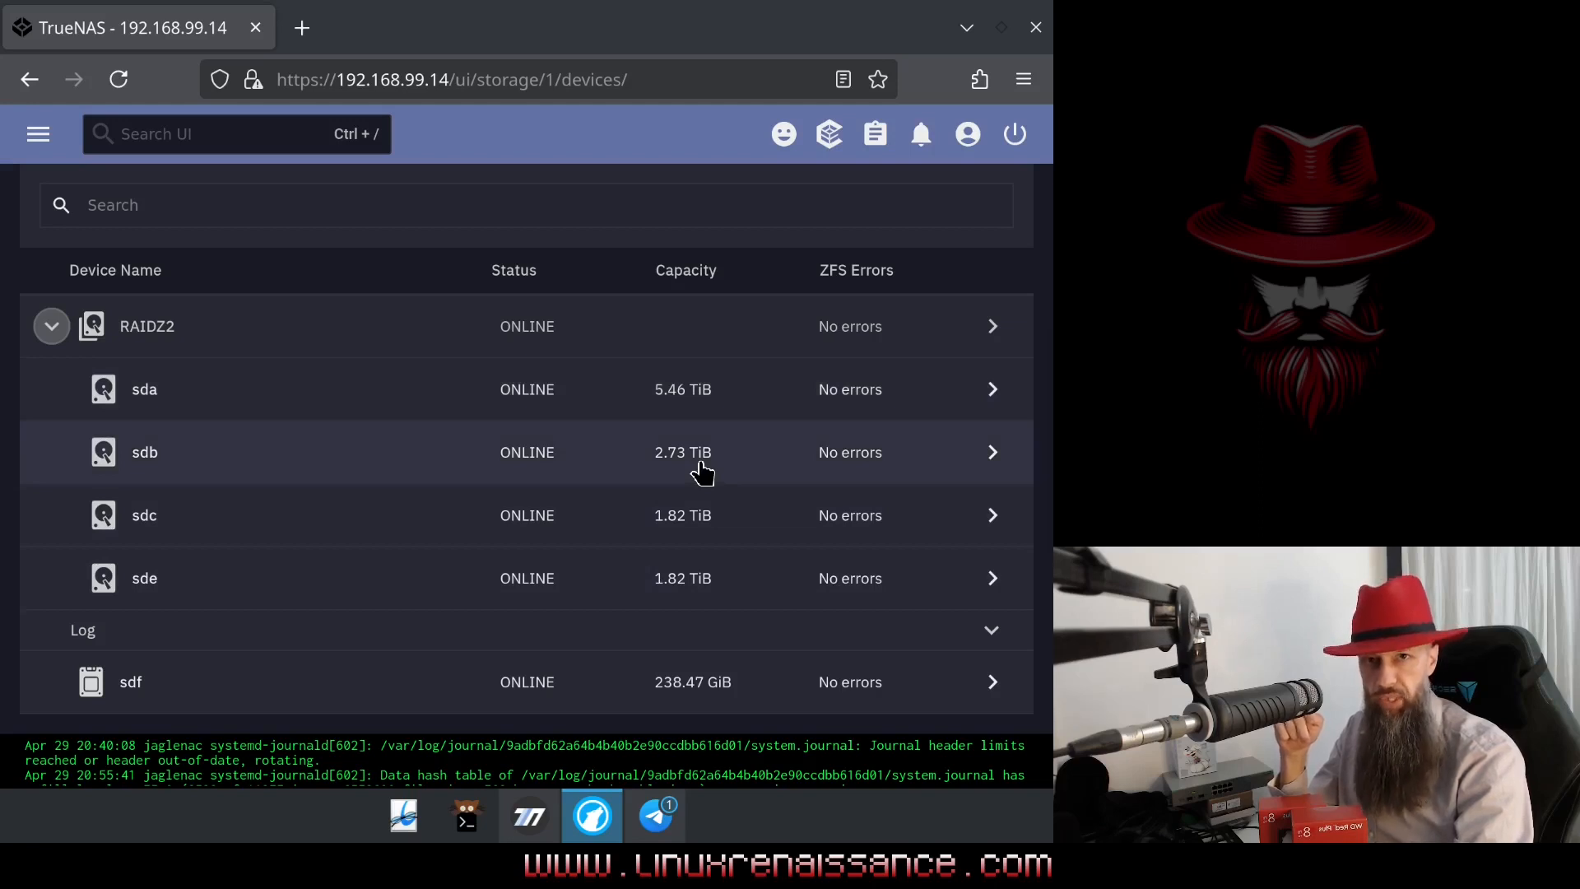
mouse_move(703, 451)
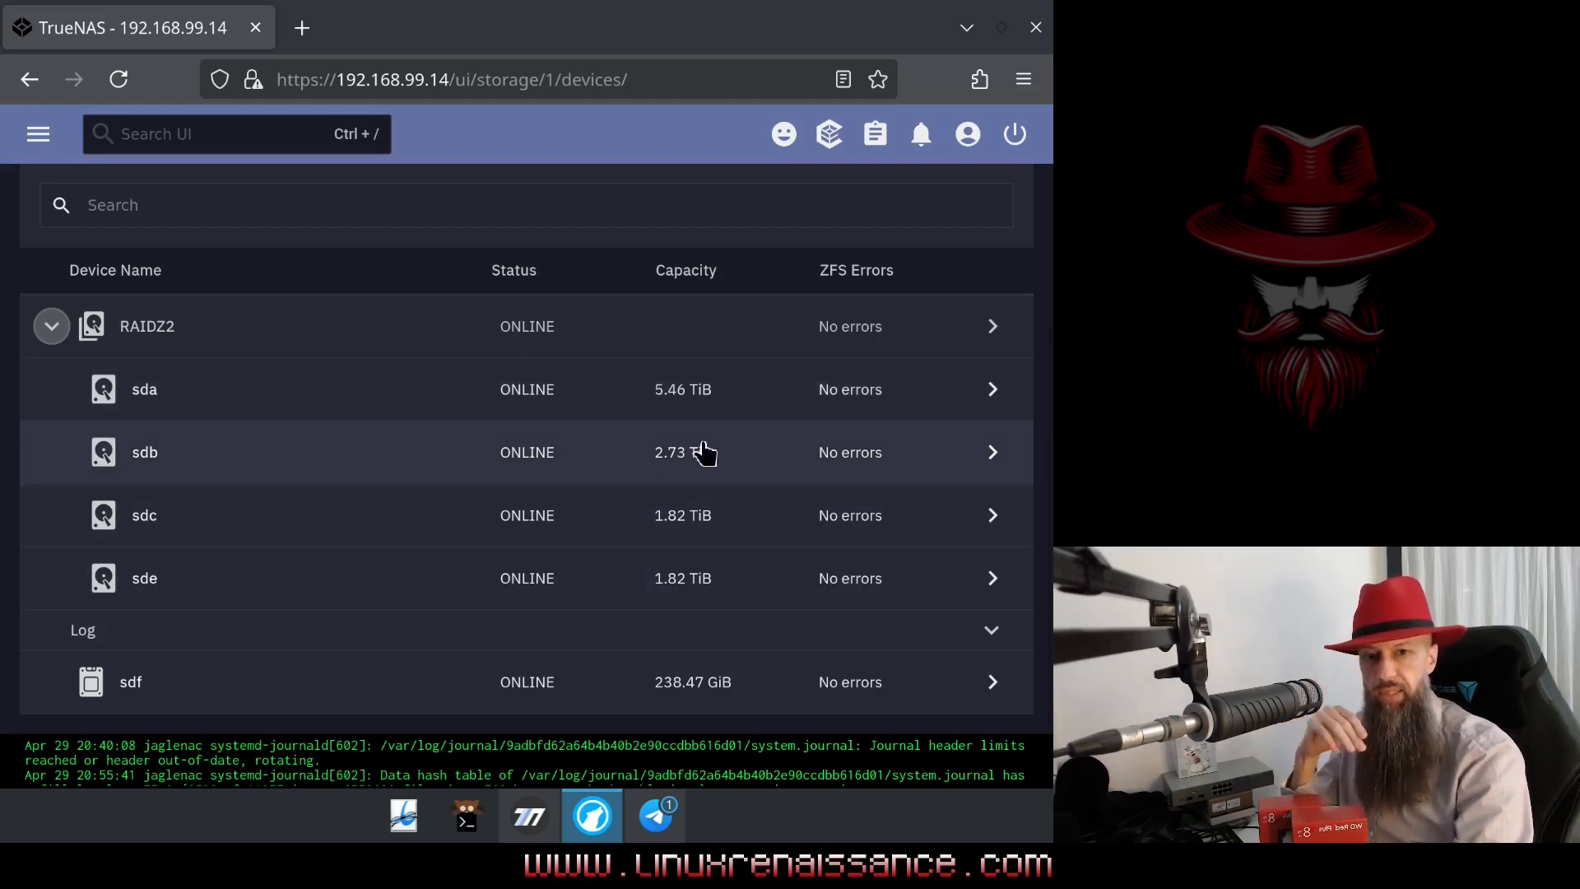
mouse_move(689, 469)
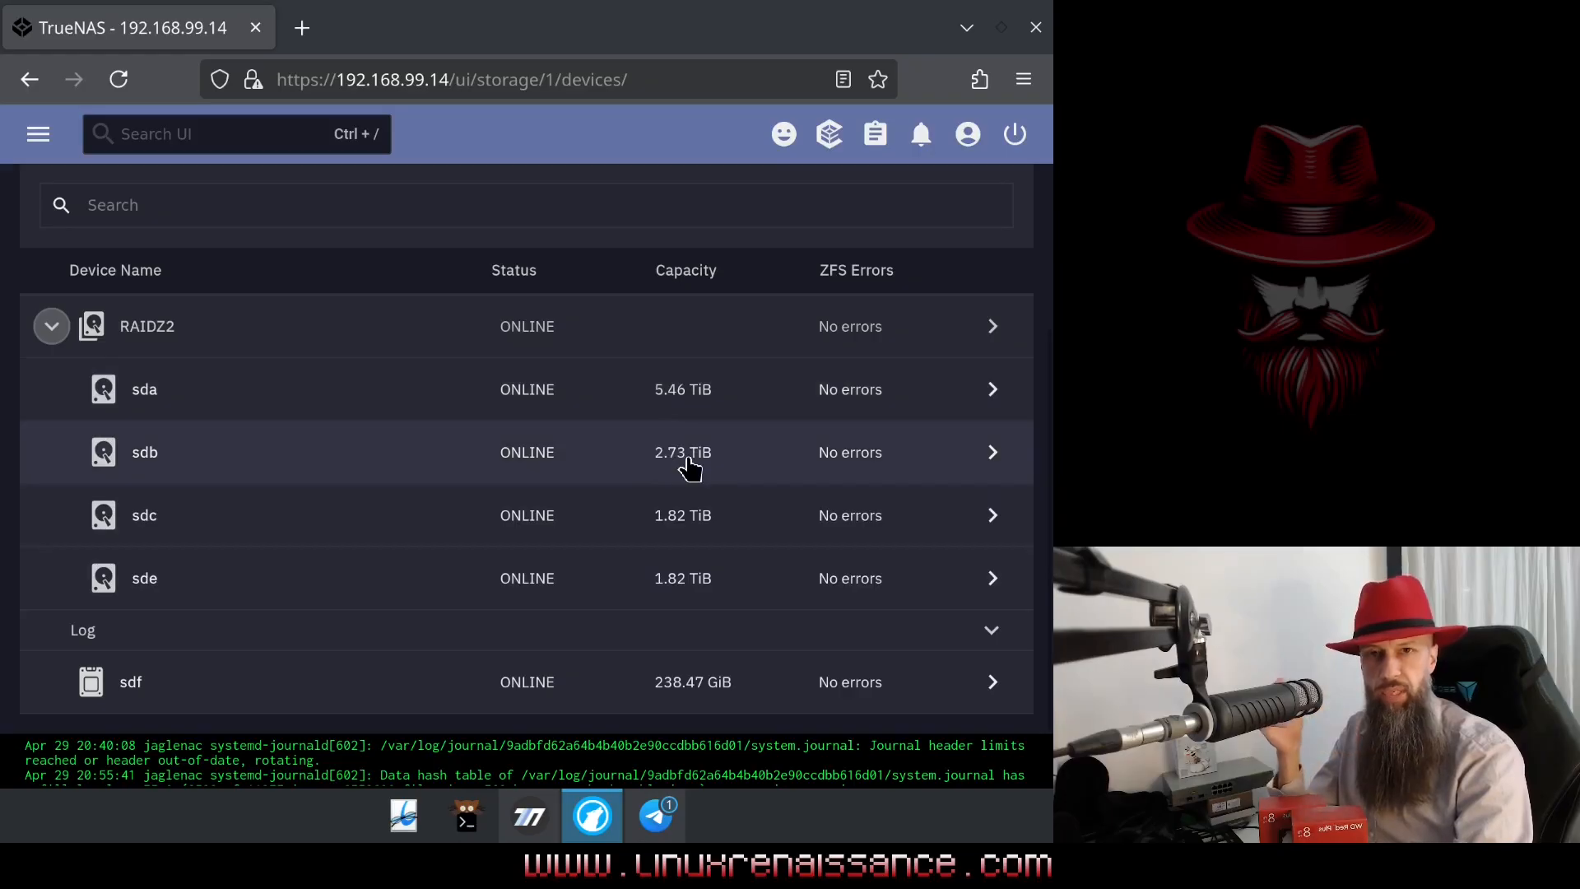
mouse_move(741, 564)
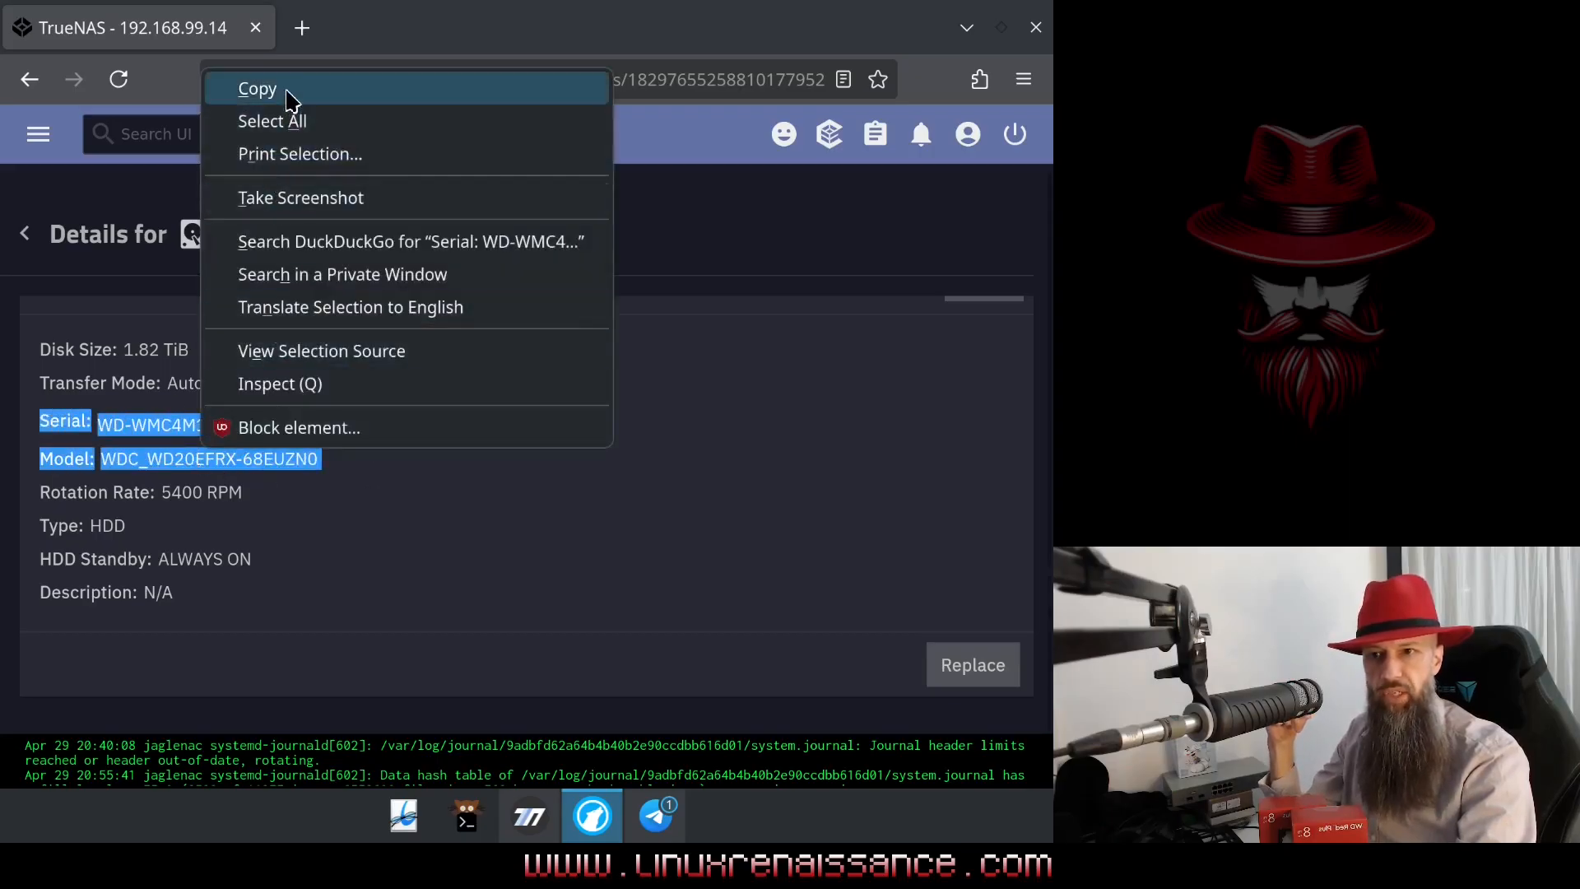
- Copy disk sdc's serial WD-WMC4M1259048 and model WDC_WD20EFRX-68EUZN0 from its details
left_click(257, 89)
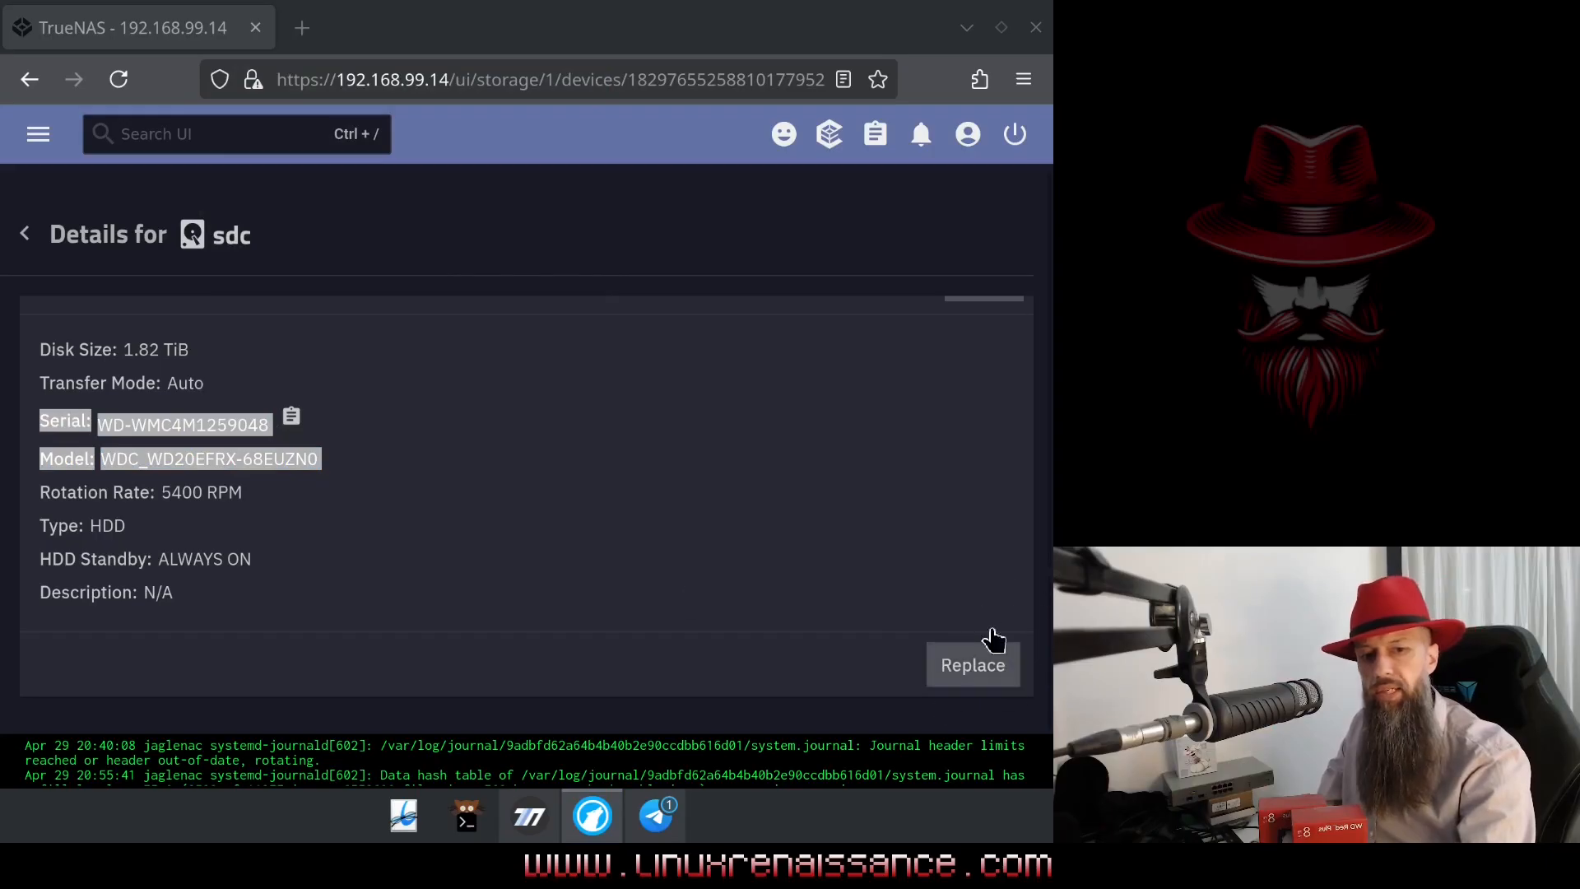
mouse_move(973, 711)
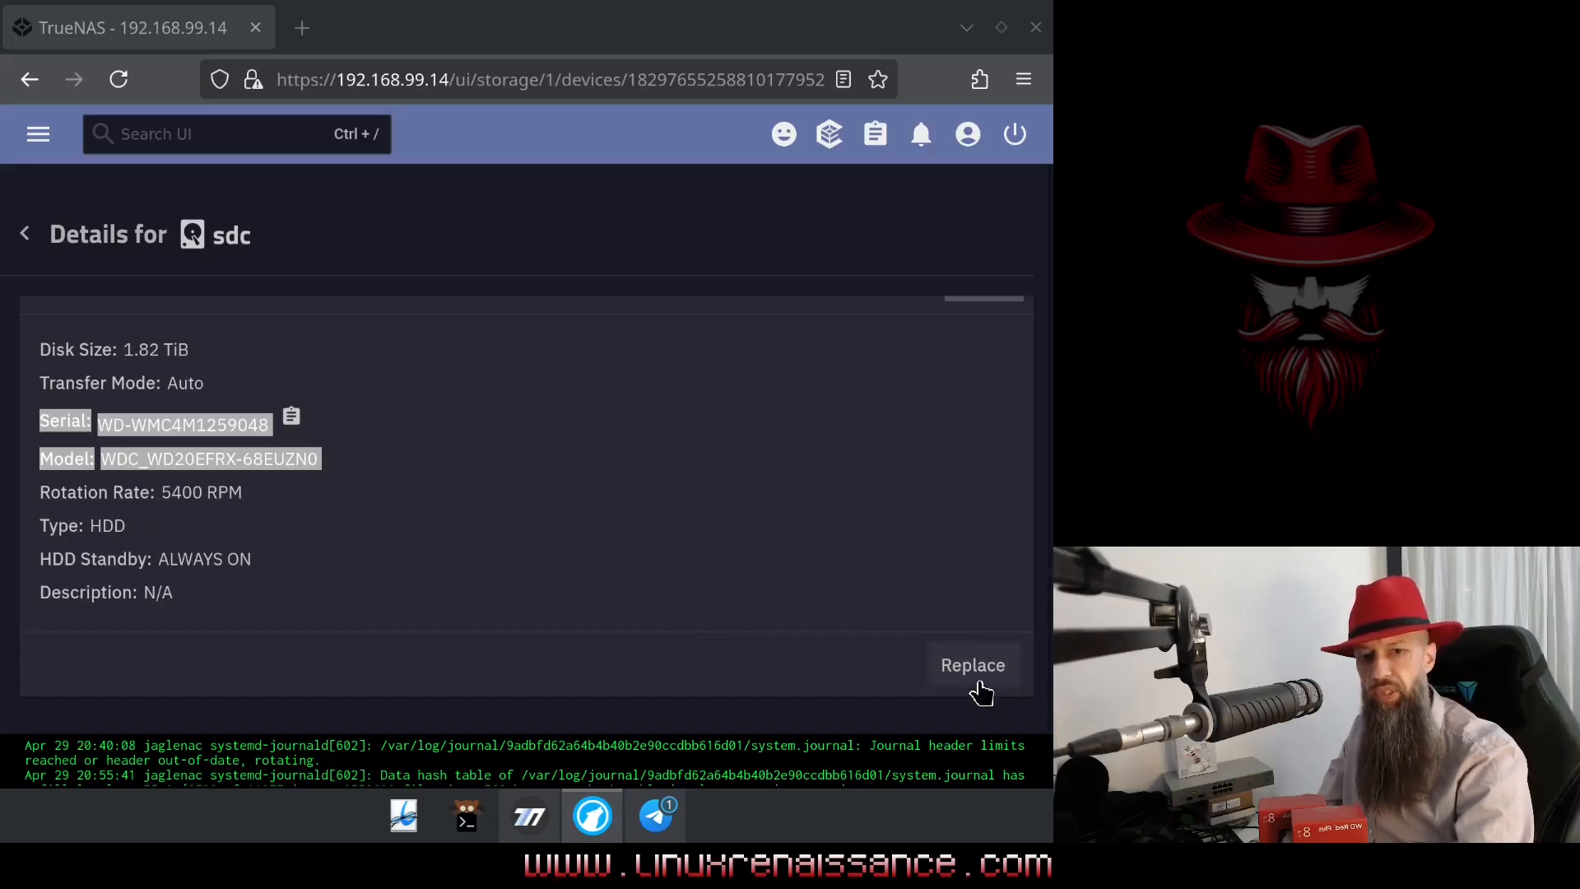
mouse_move(773, 602)
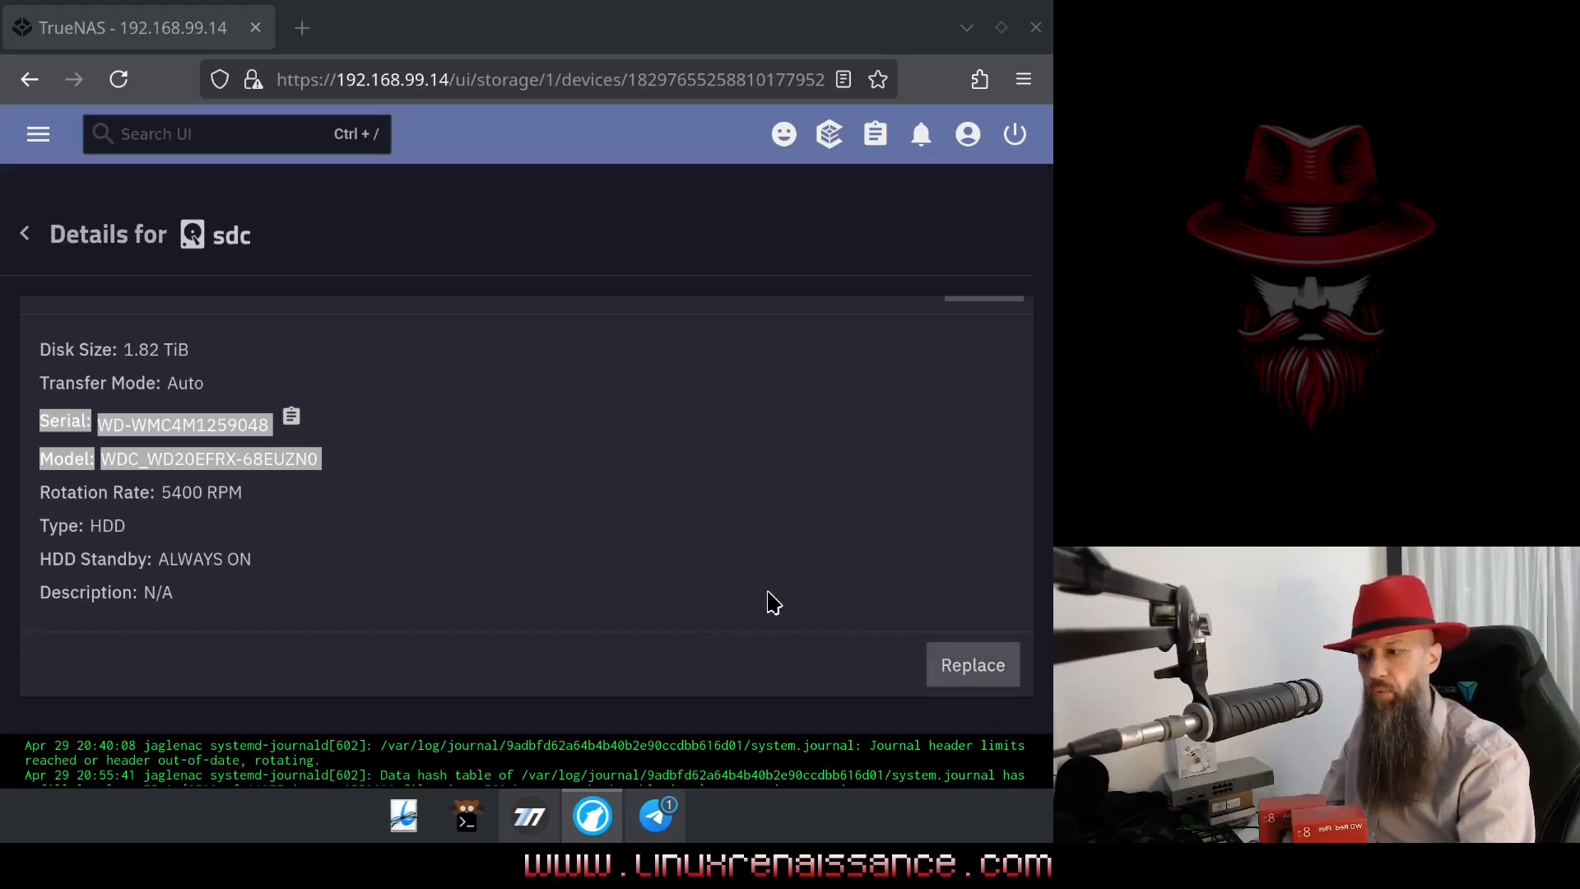
mouse_move(742, 535)
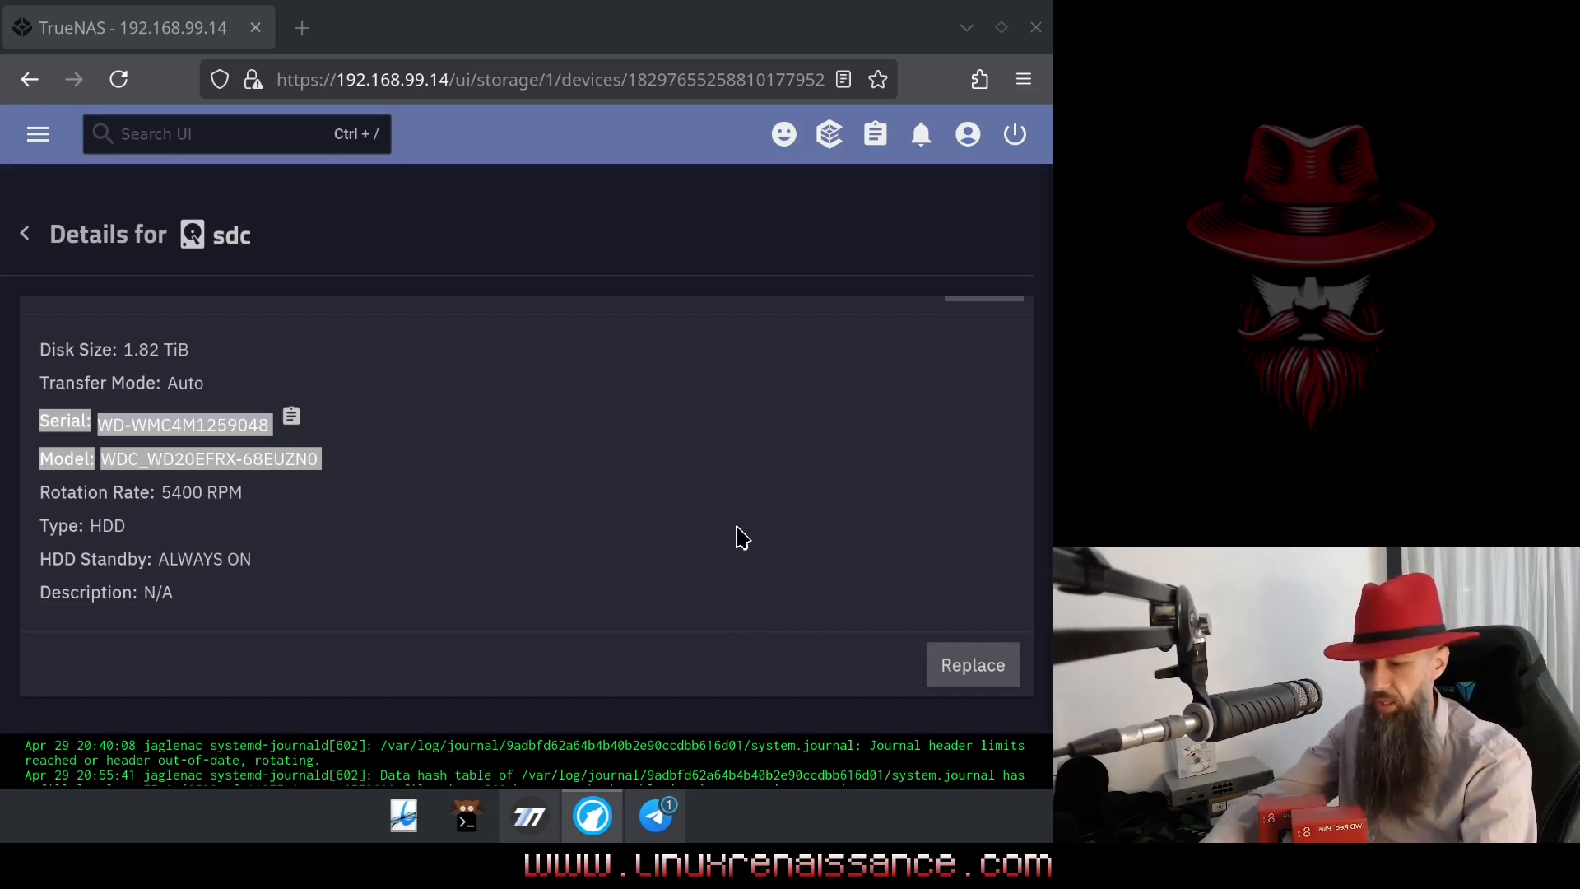
- Take disk sdc offline from its ZFS Info, leaving the RAIDZ2 VDEV degraded
scroll("down", 3)
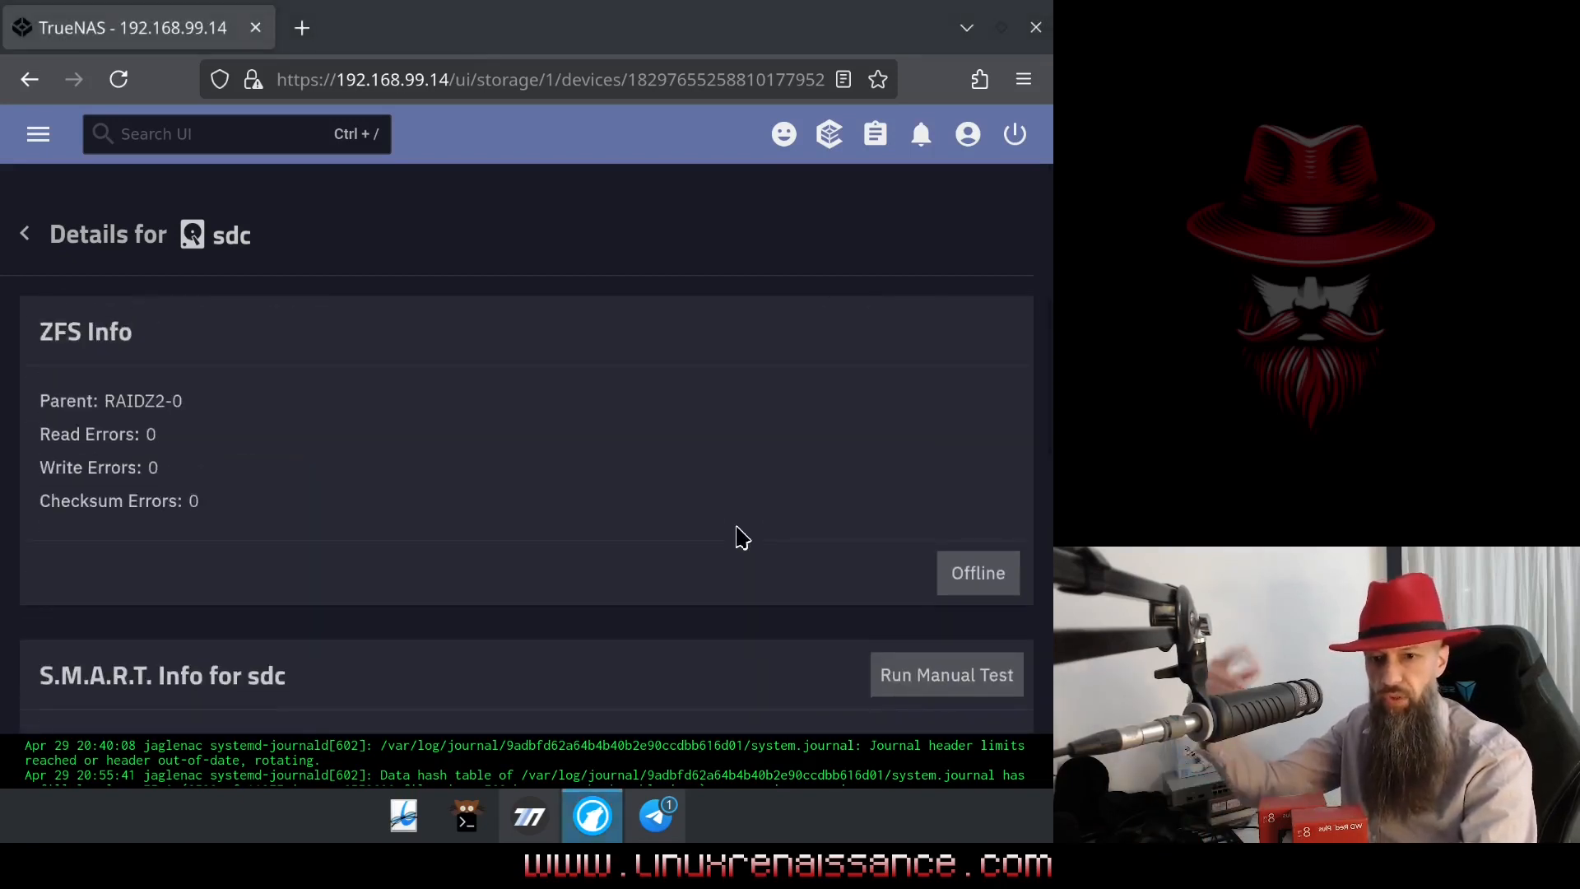
left_click(976, 572)
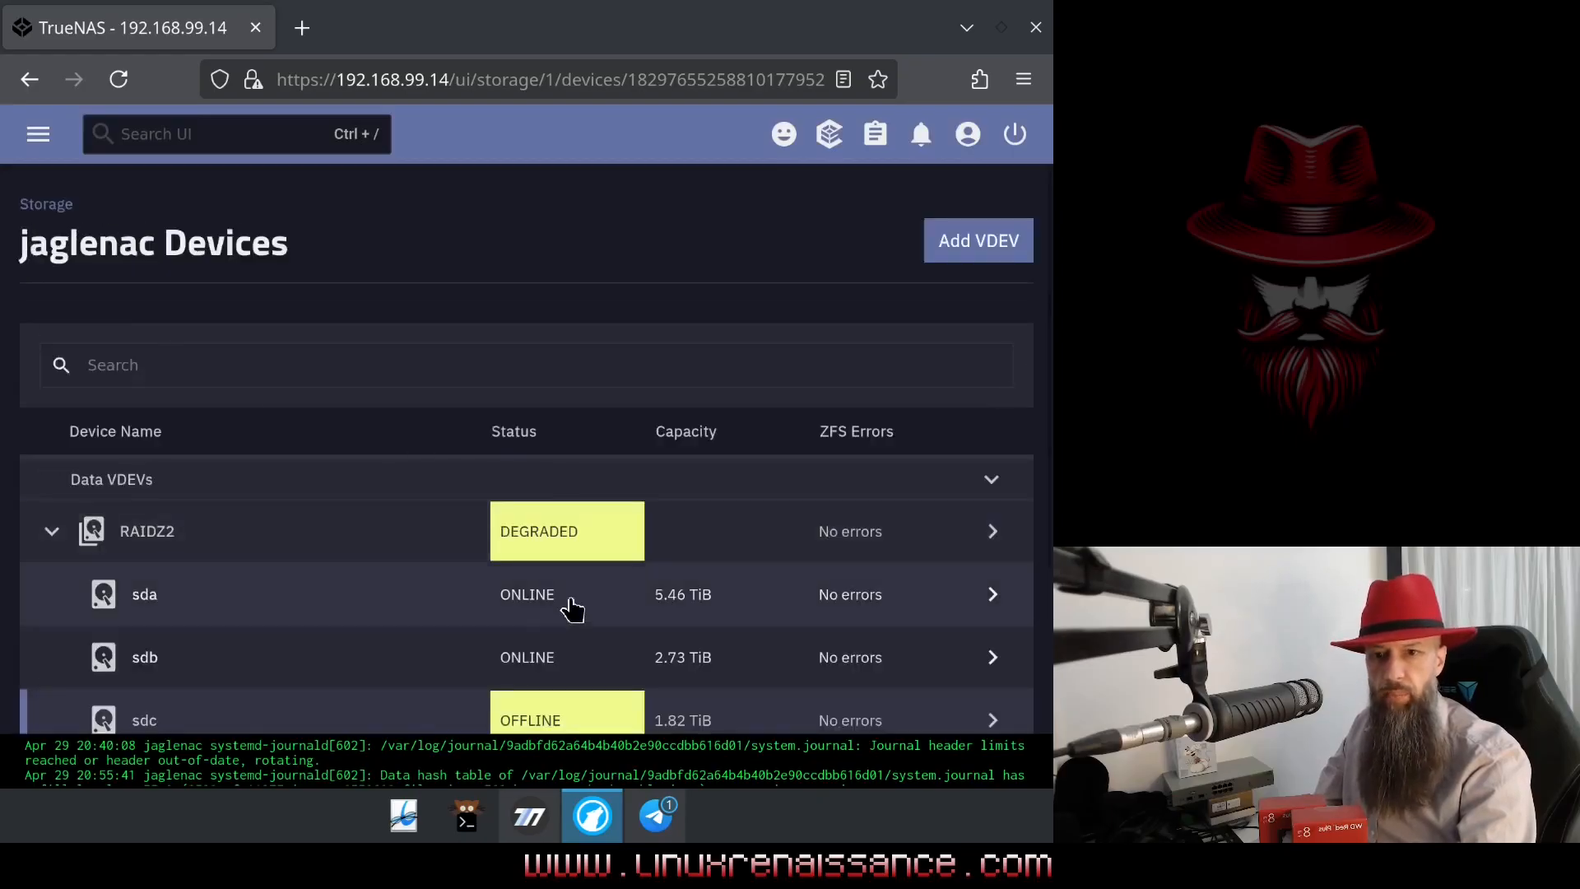
mouse_move(529, 544)
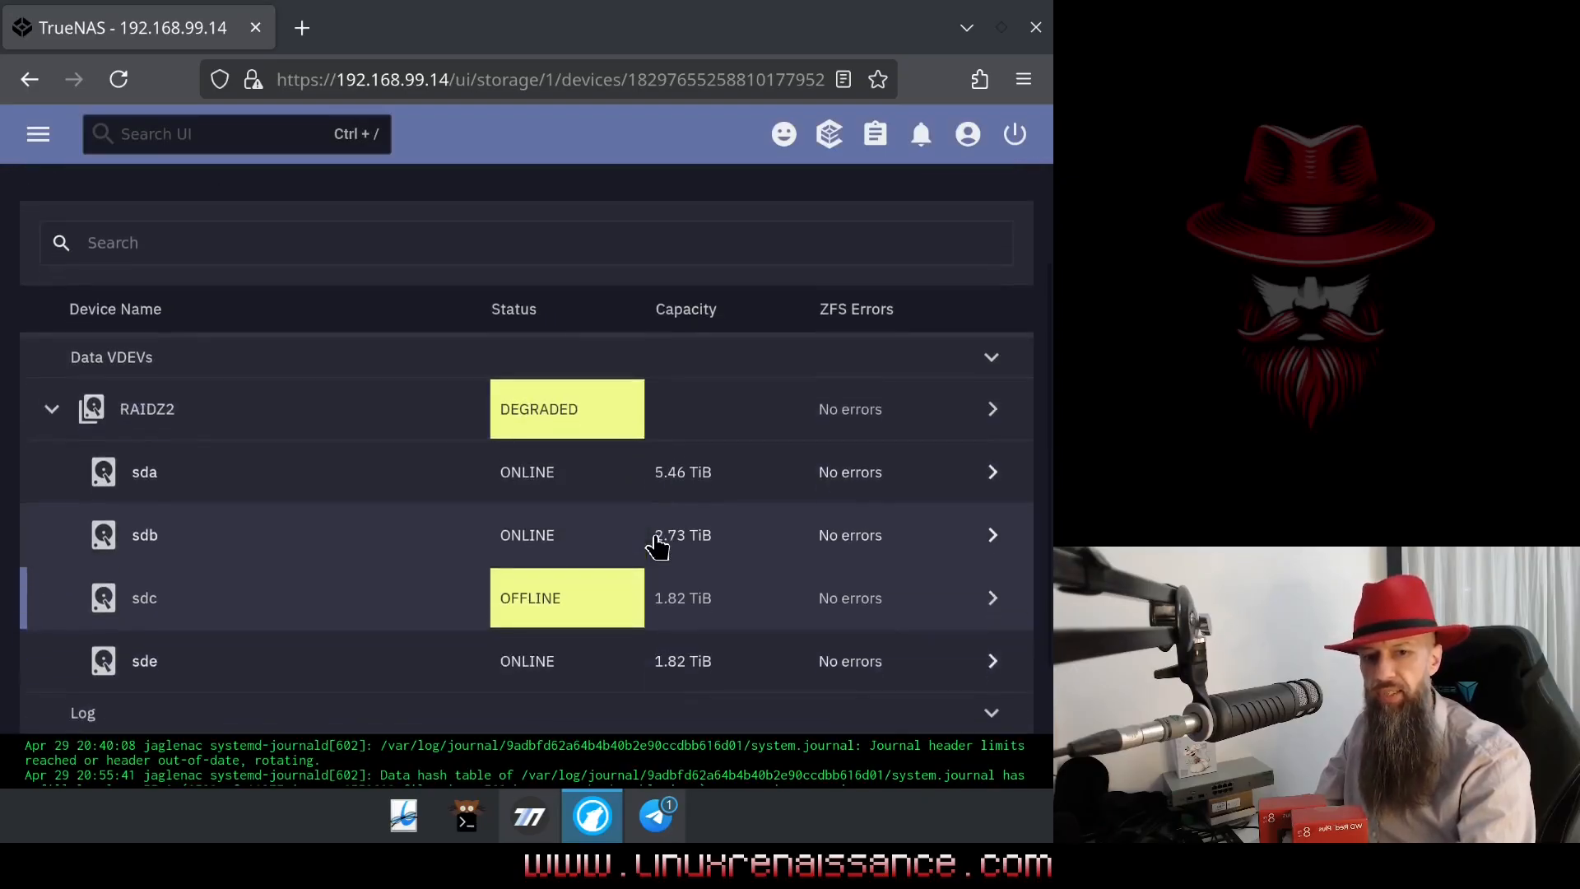
mouse_move(574, 519)
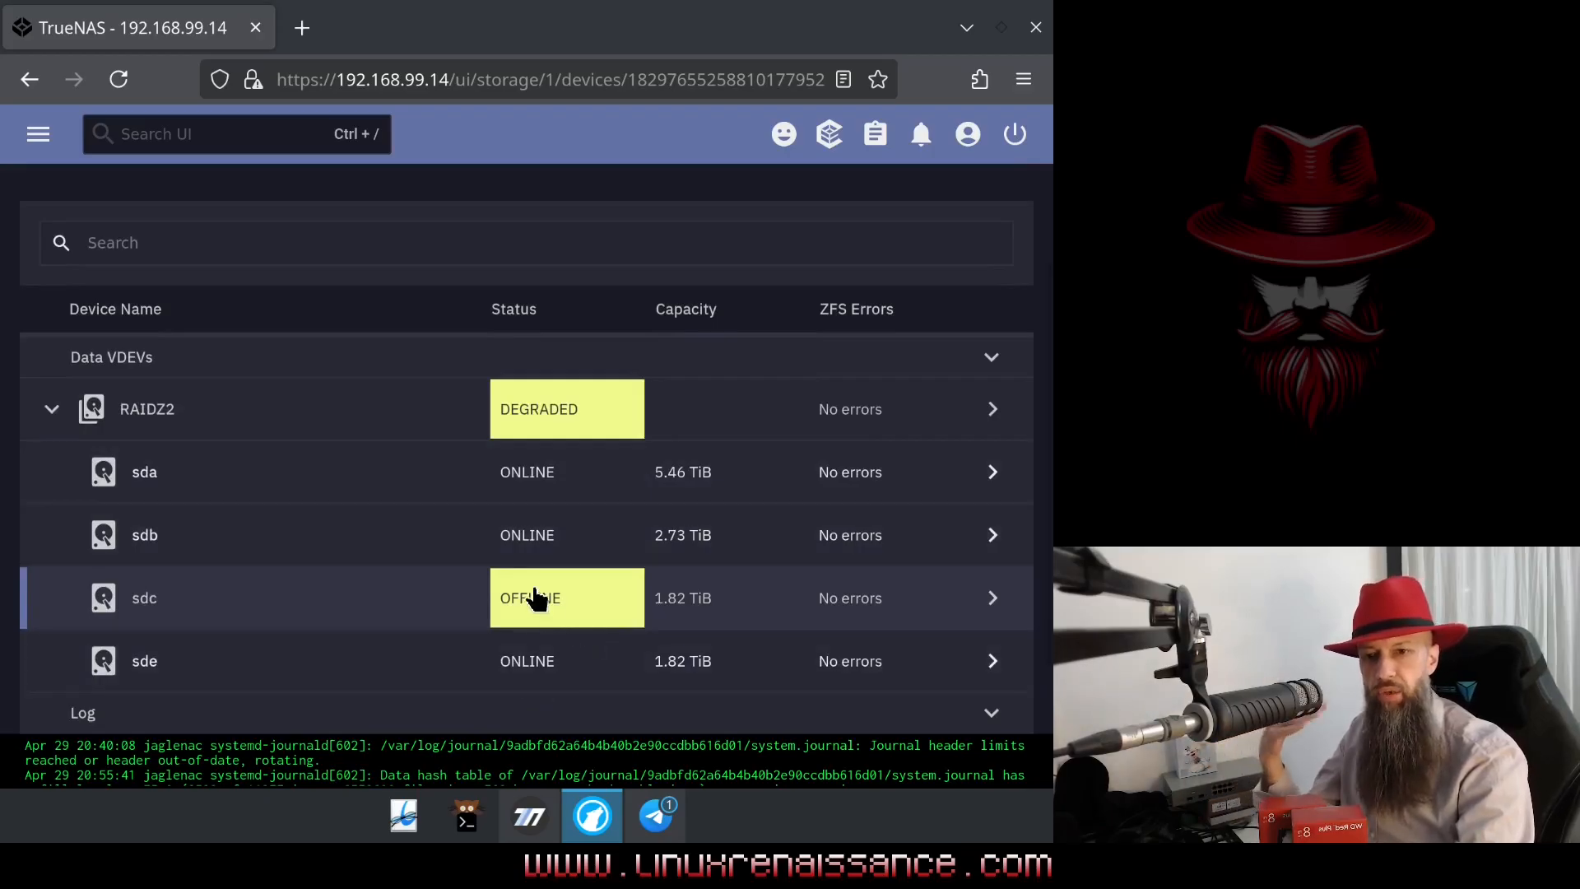
mouse_move(577, 602)
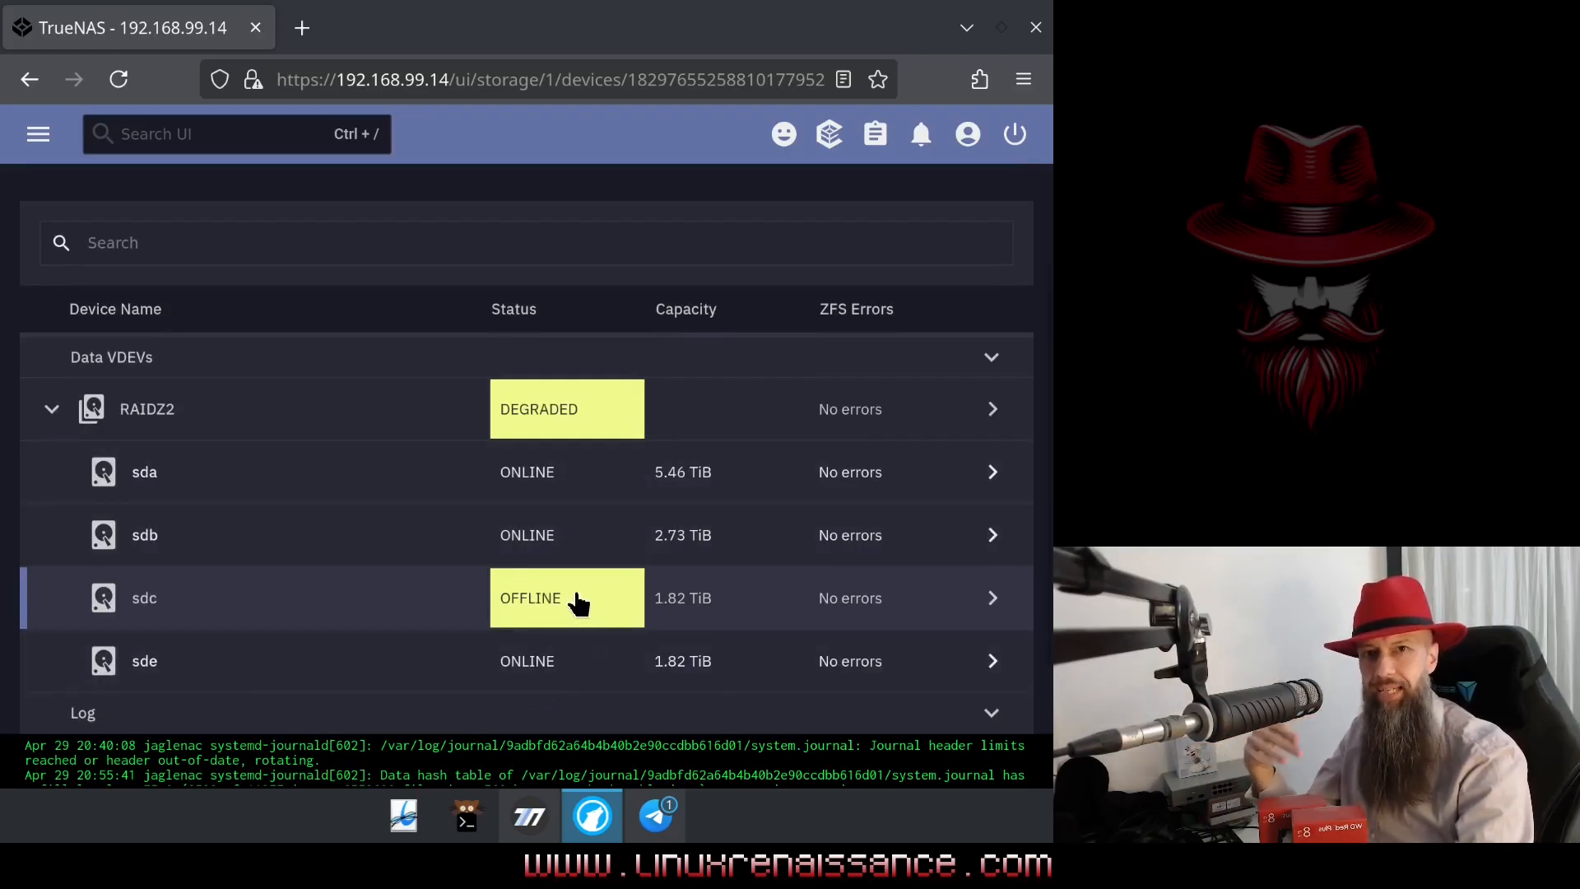
mouse_move(1015, 133)
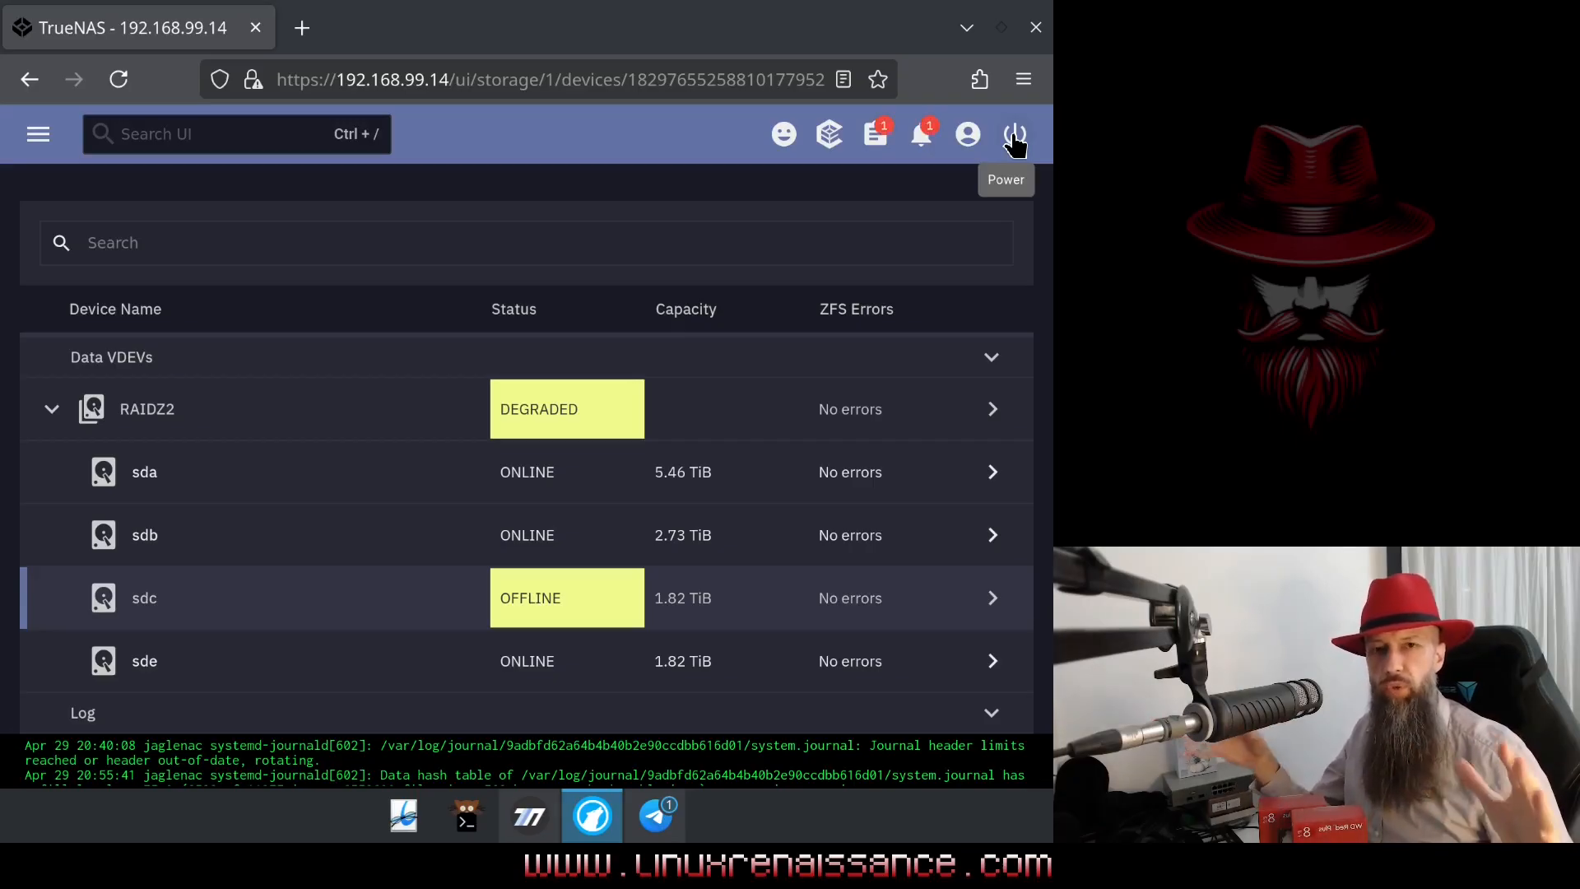
mouse_move(904, 148)
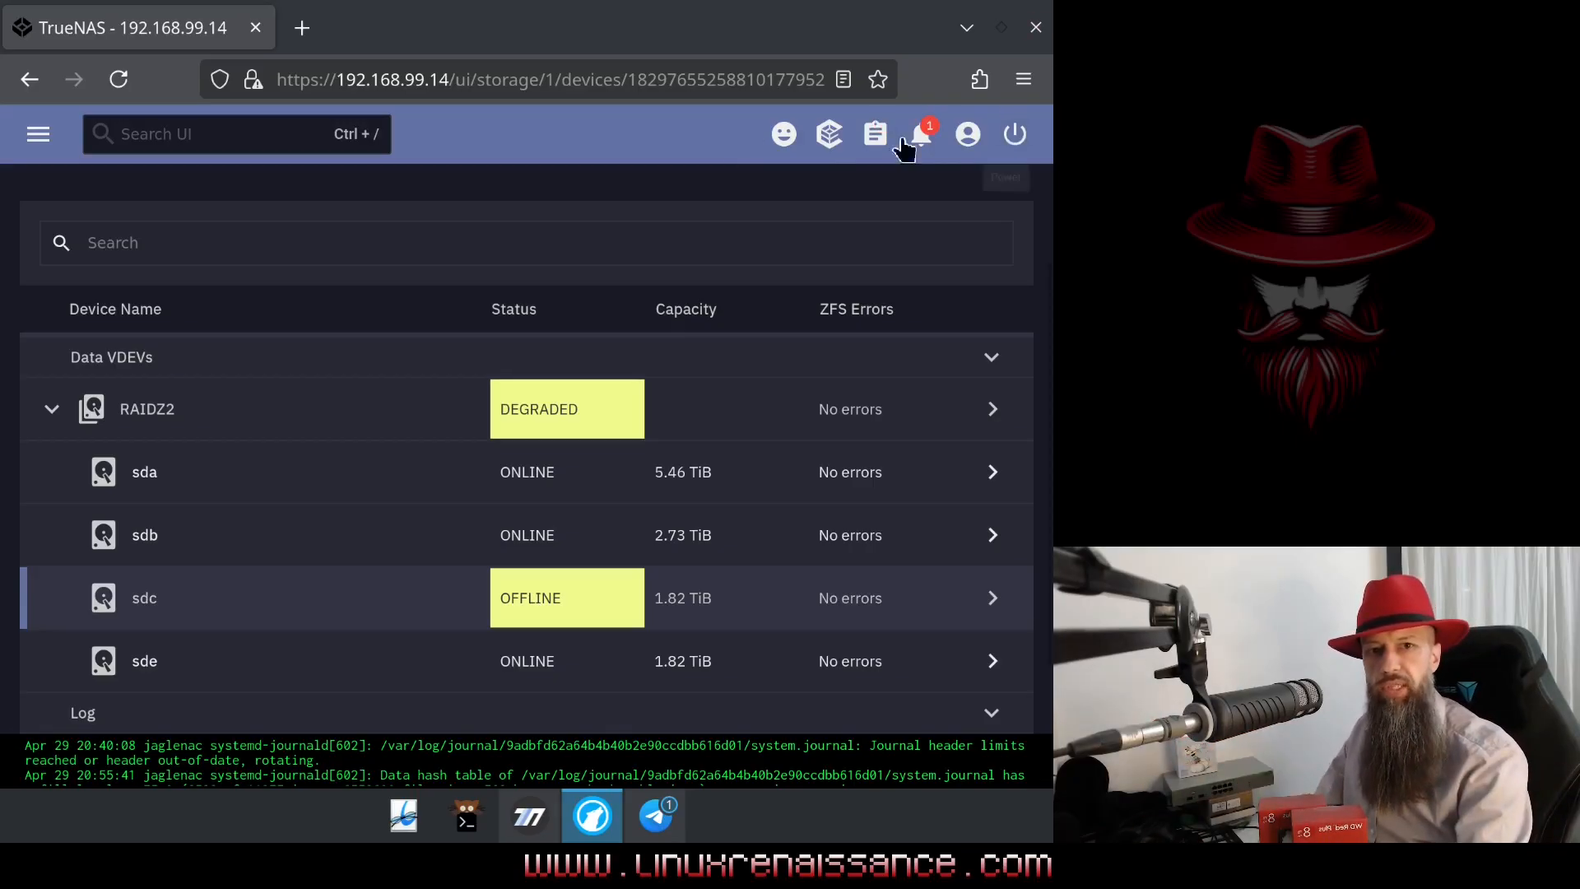
mouse_move(918, 134)
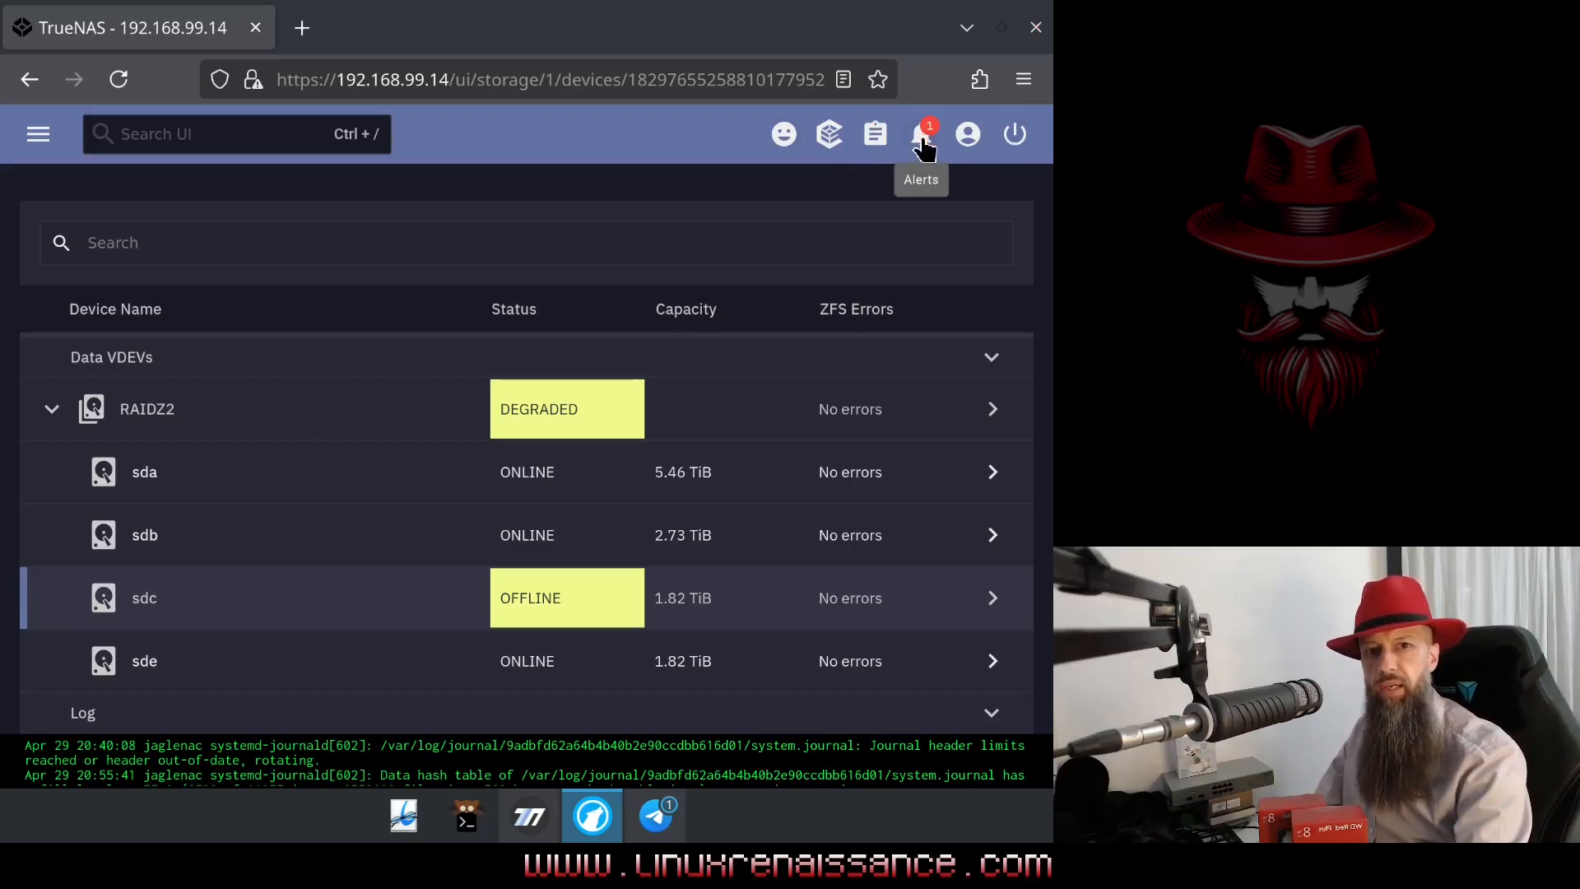
left_click(918, 133)
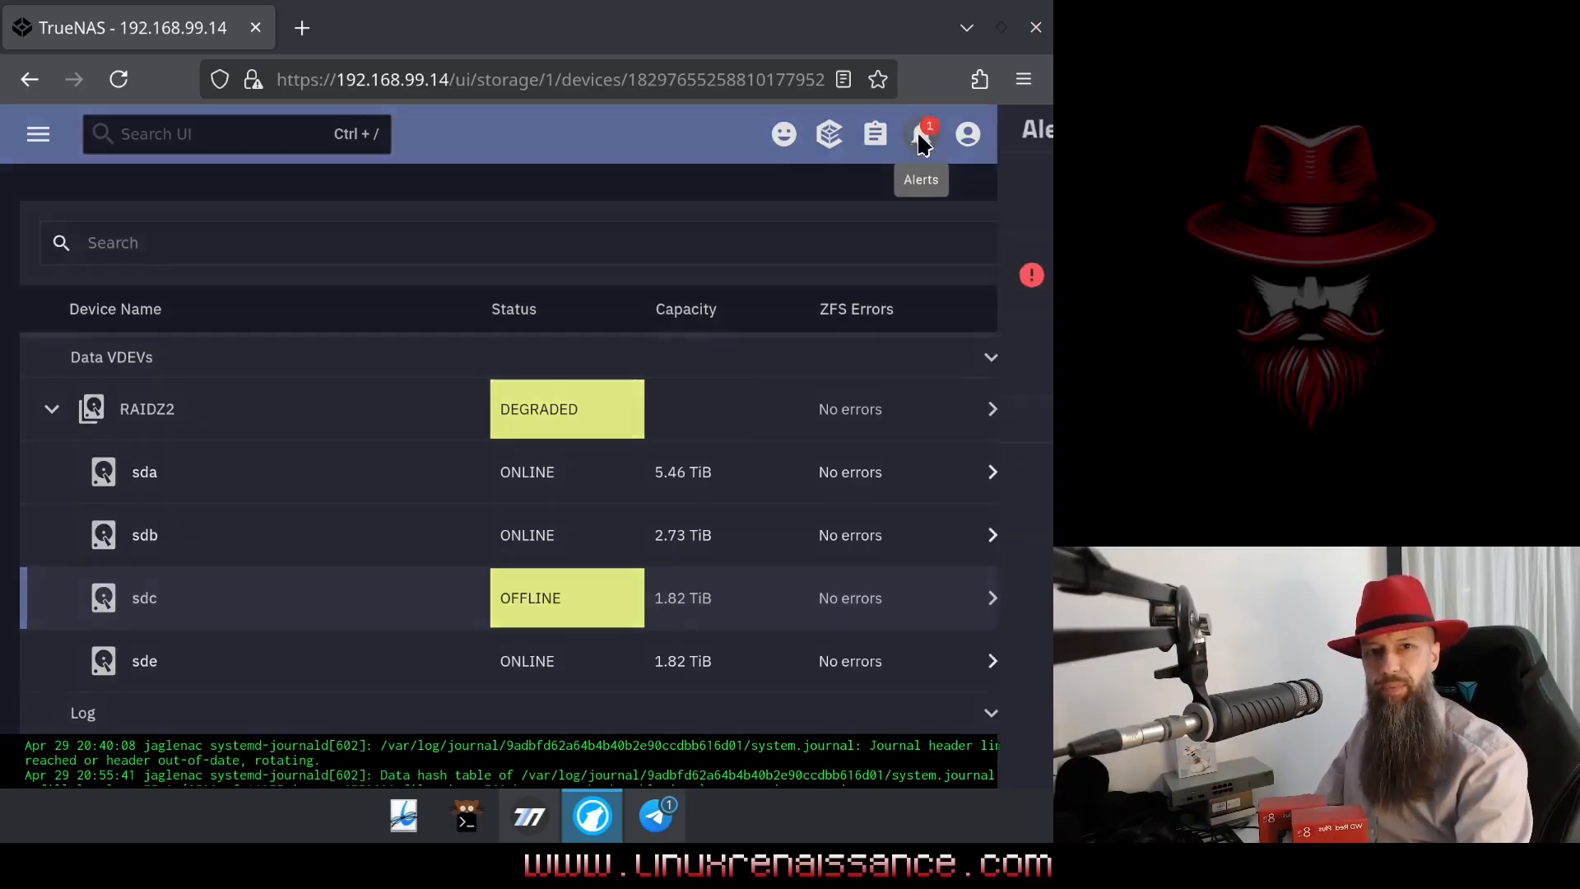
left_click(917, 133)
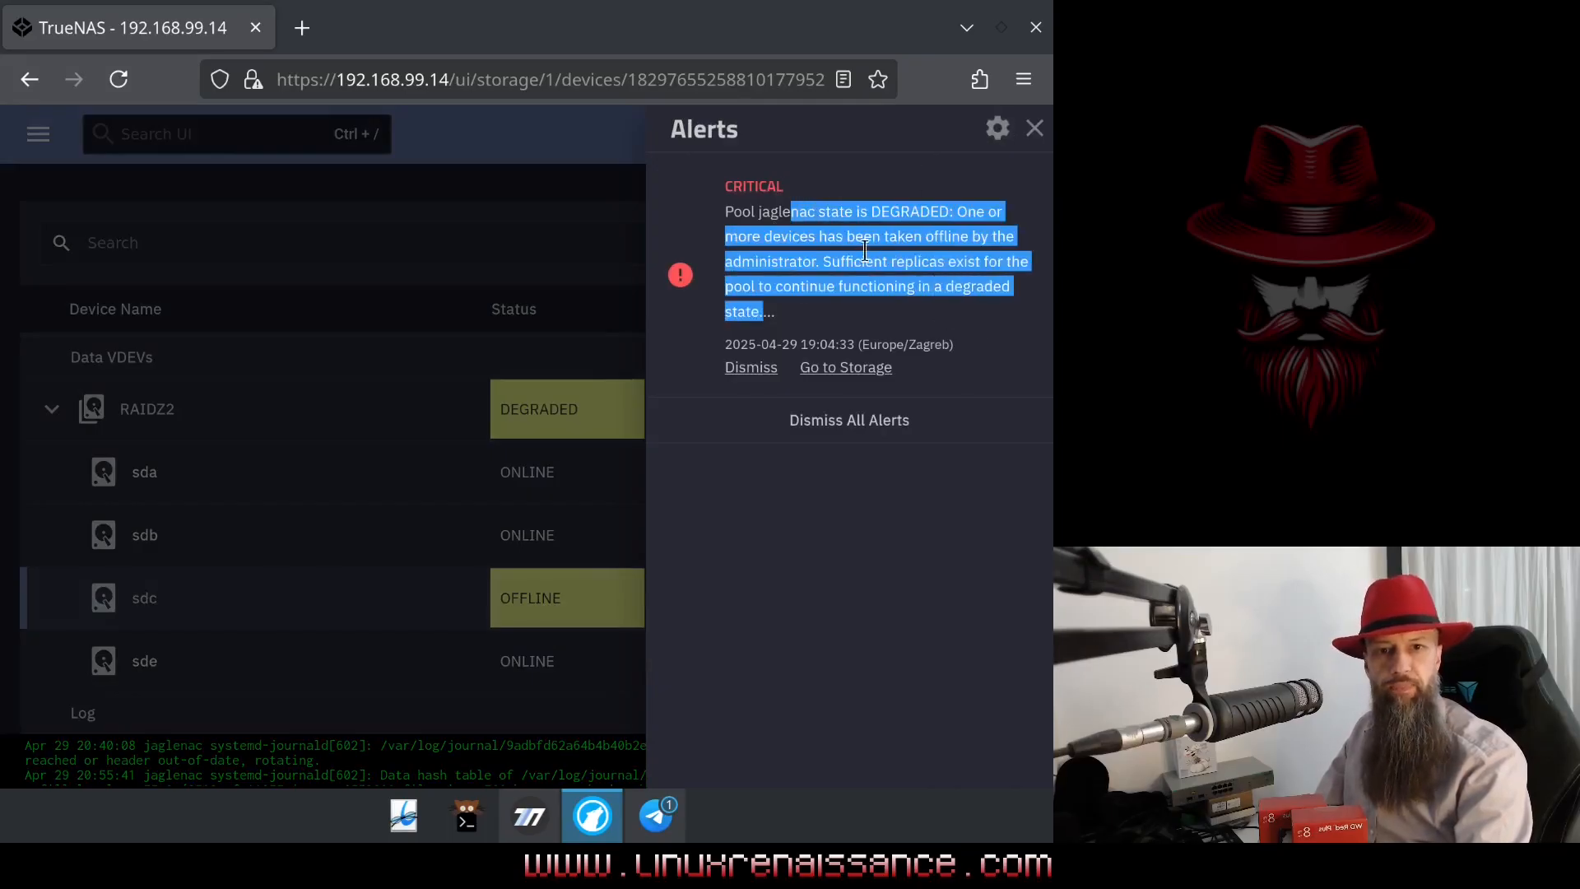
mouse_move(563, 154)
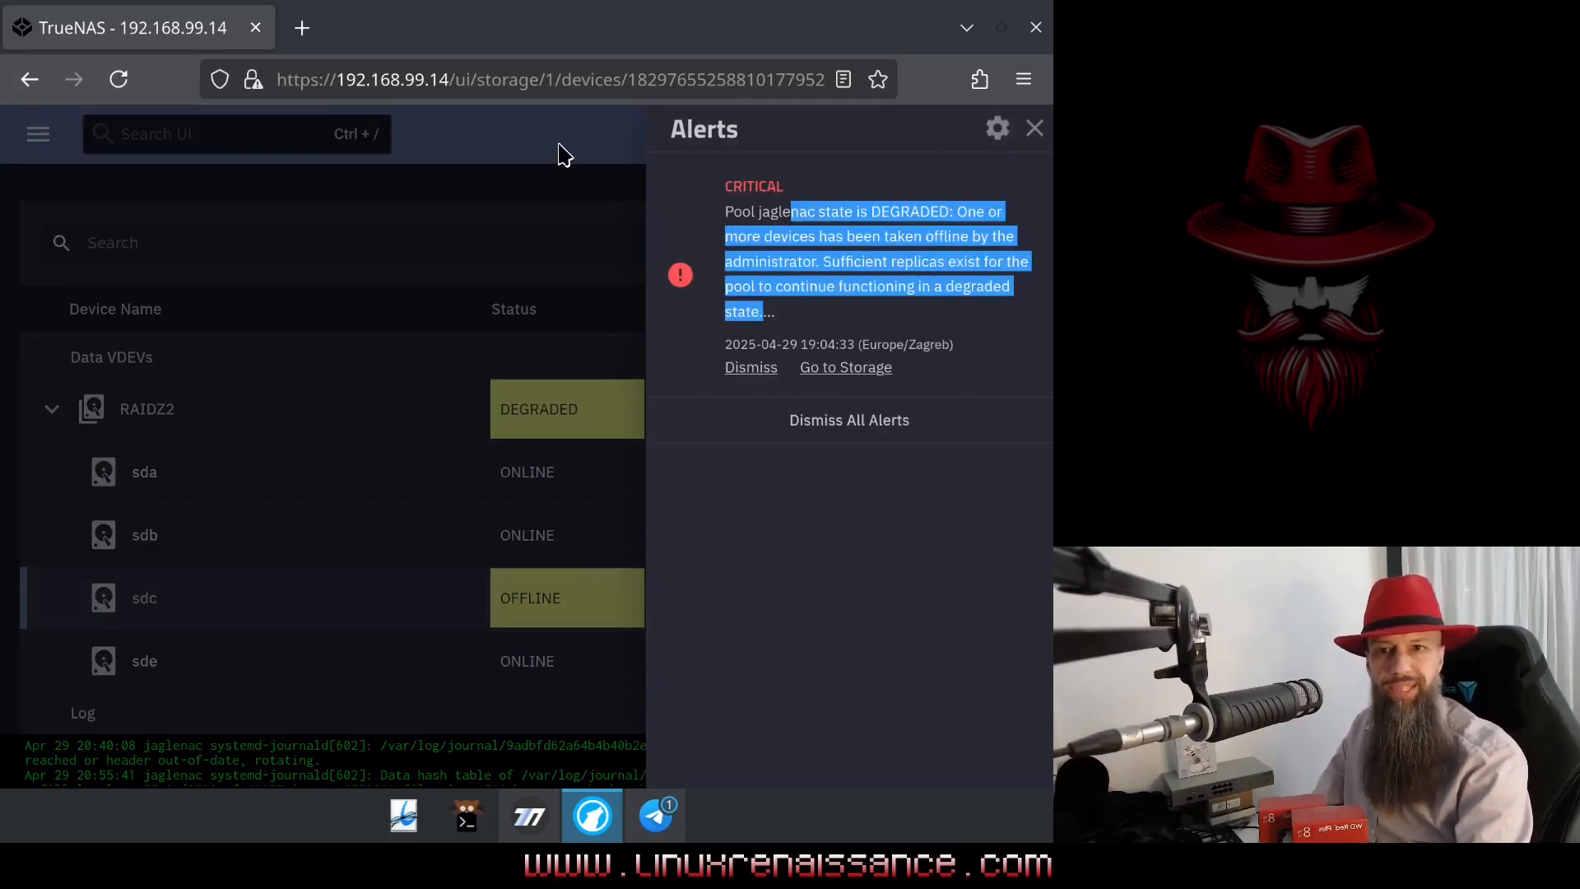
left_click(1034, 128)
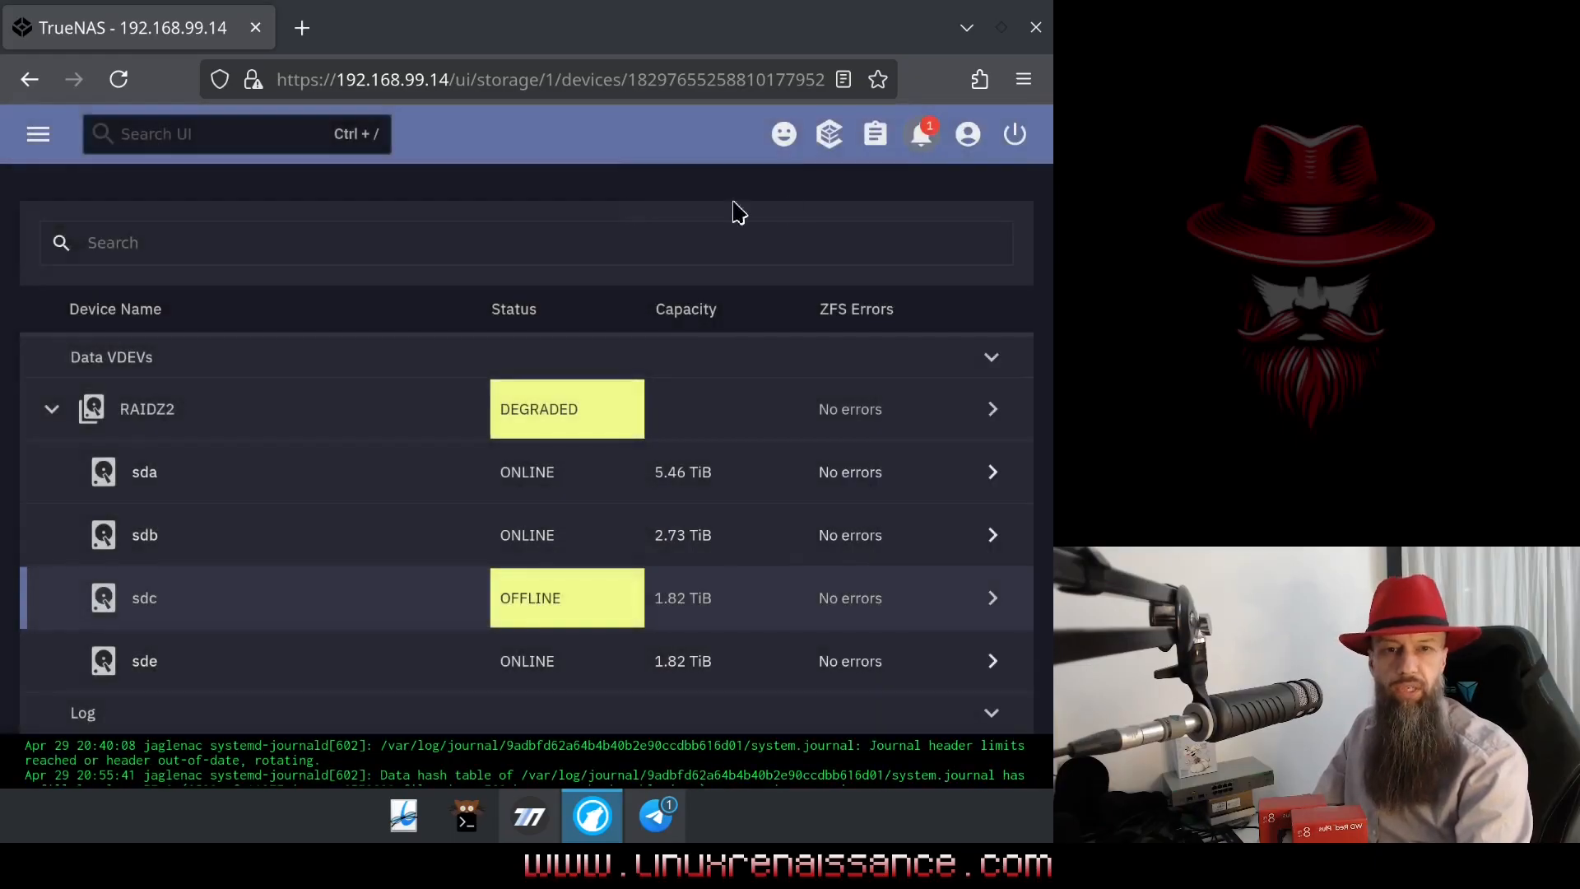
mouse_move(869, 171)
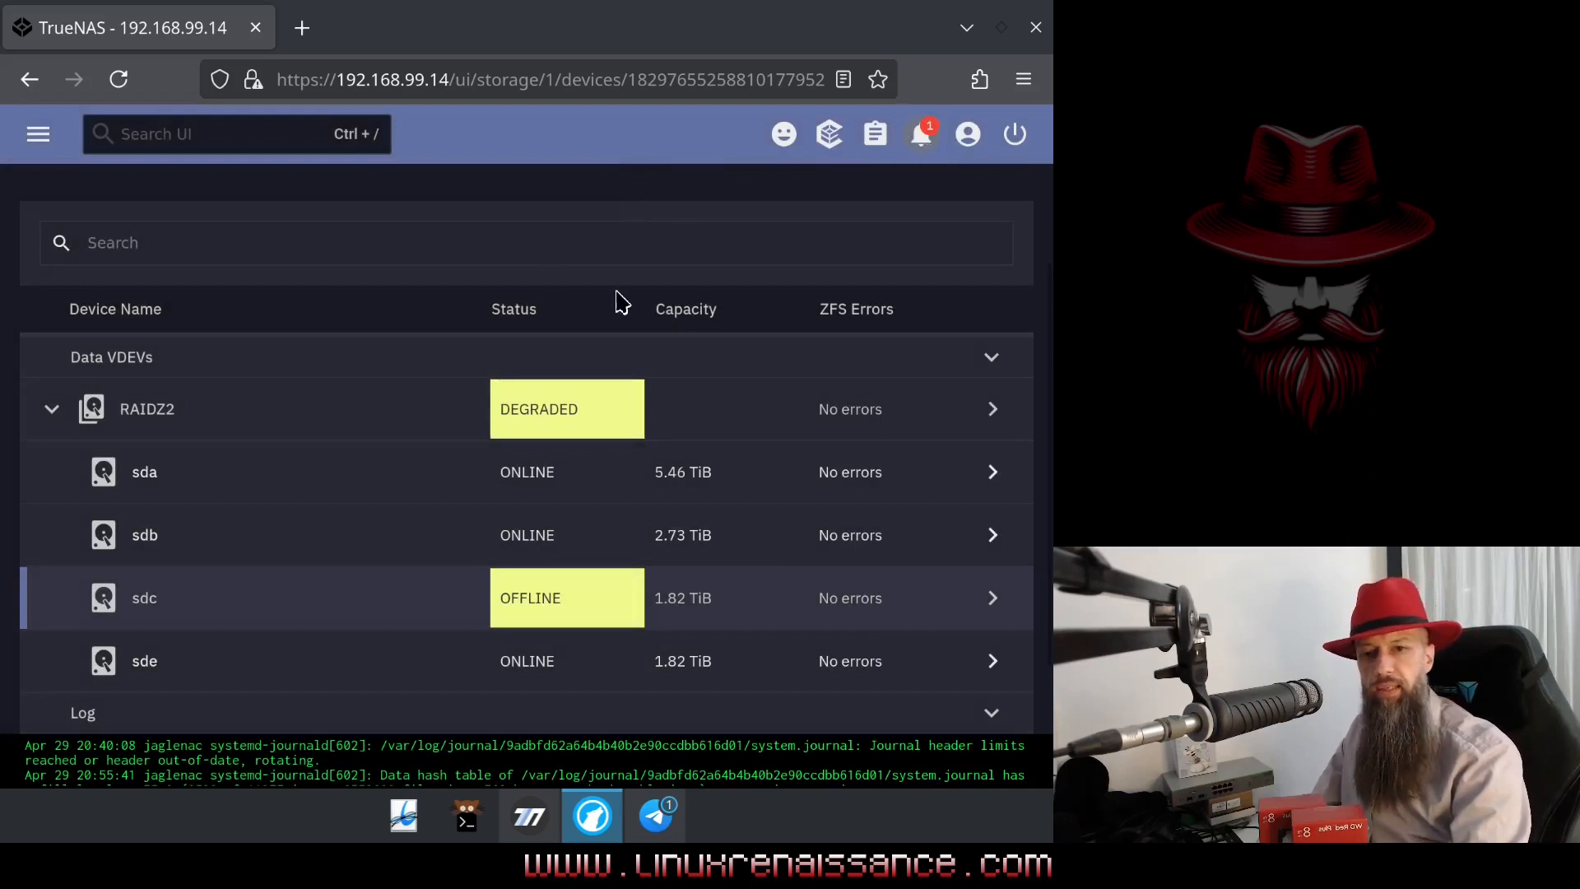
mouse_move(684, 311)
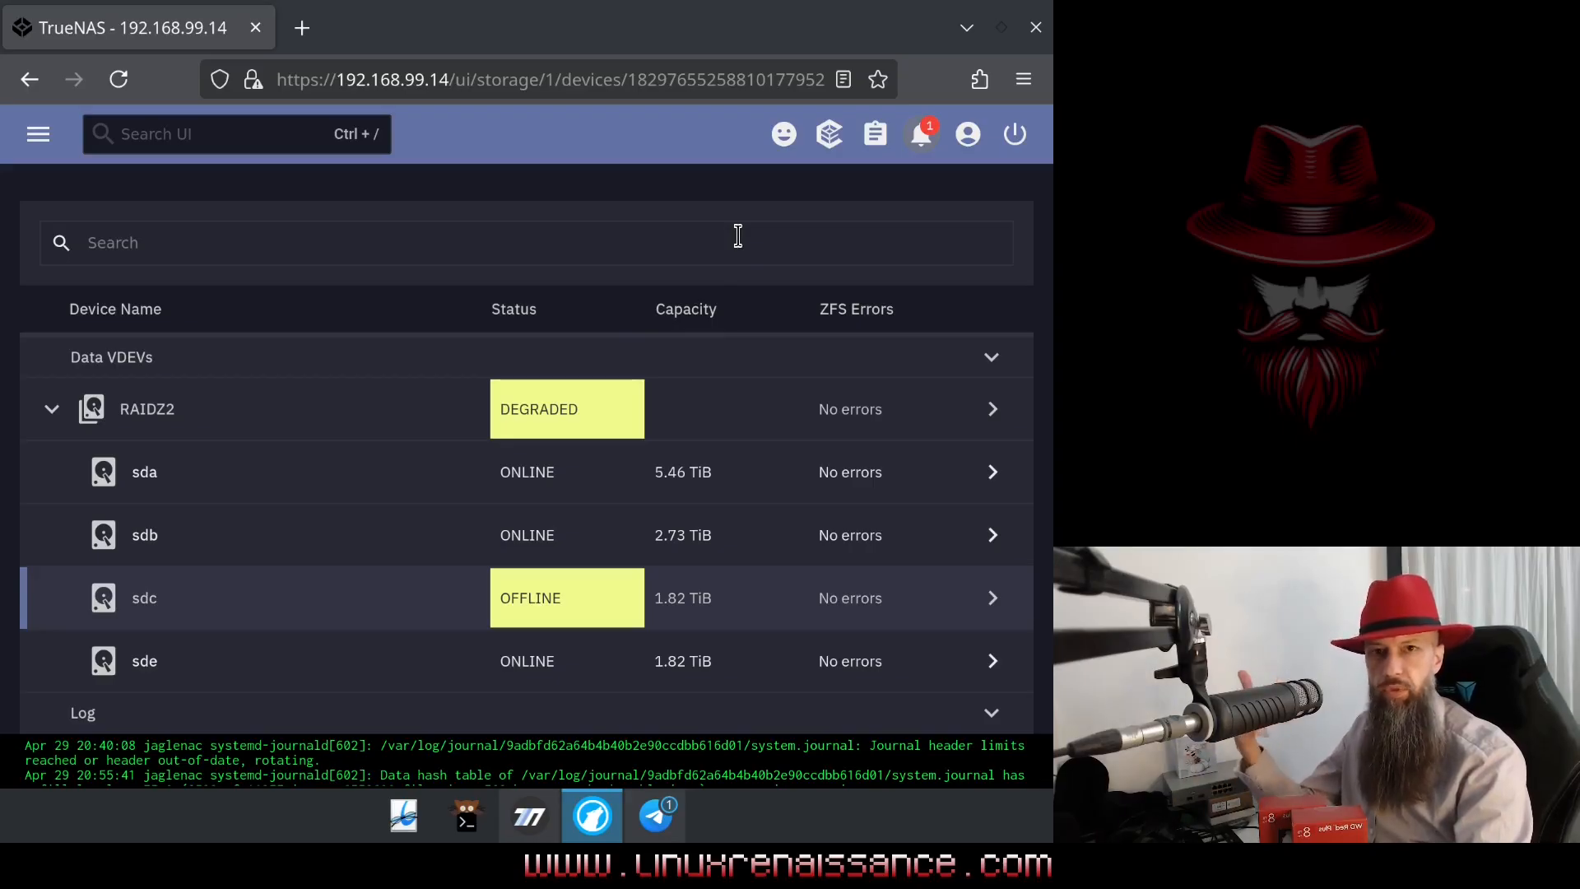
mouse_move(586, 231)
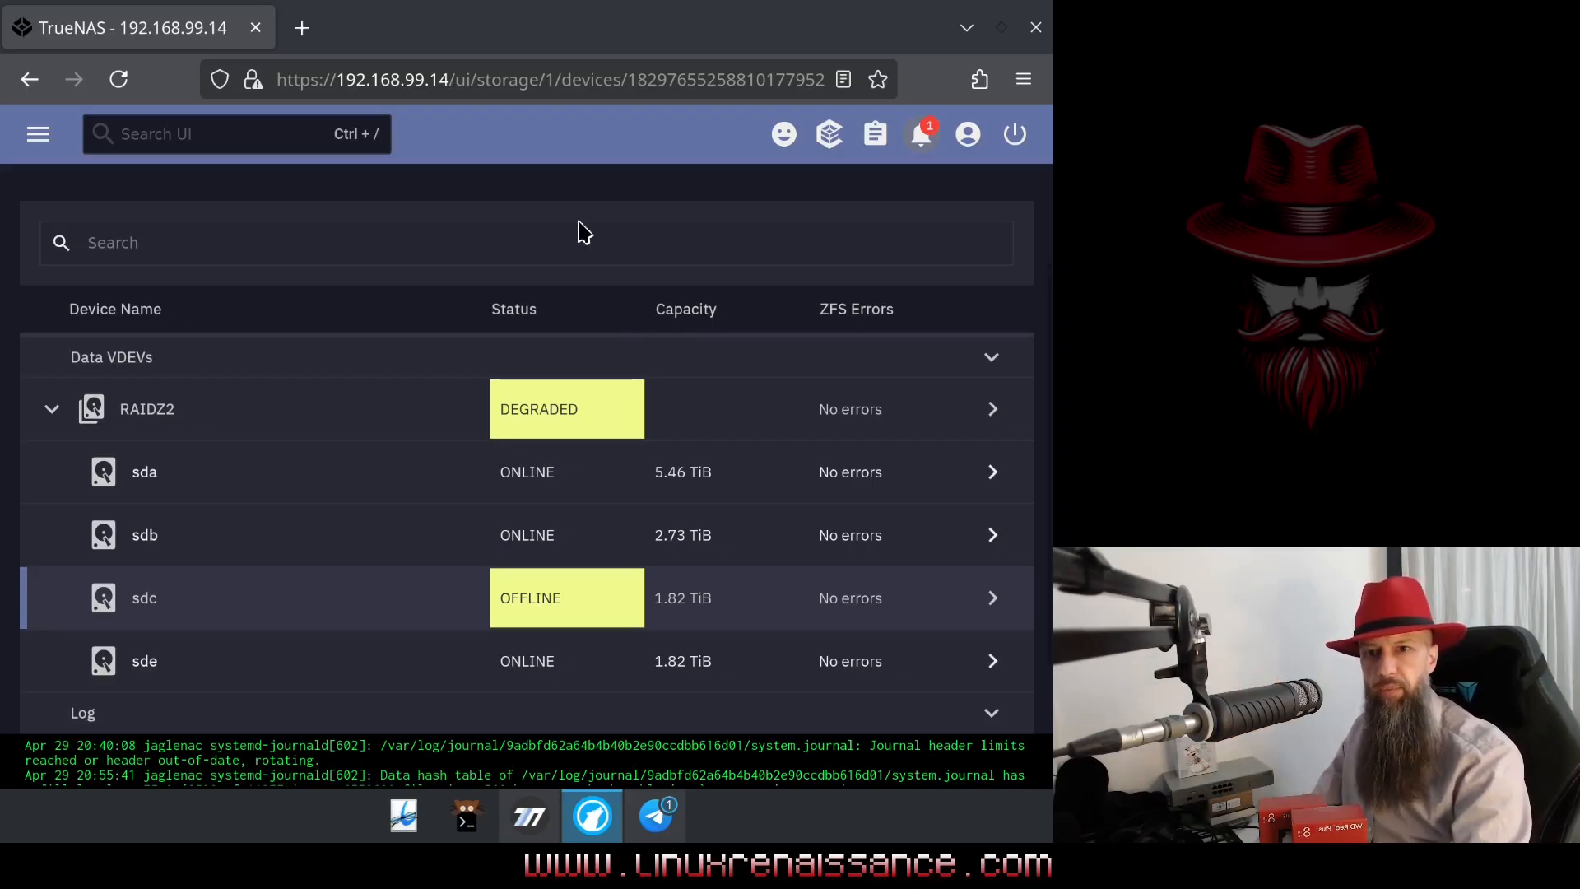
mouse_move(574, 231)
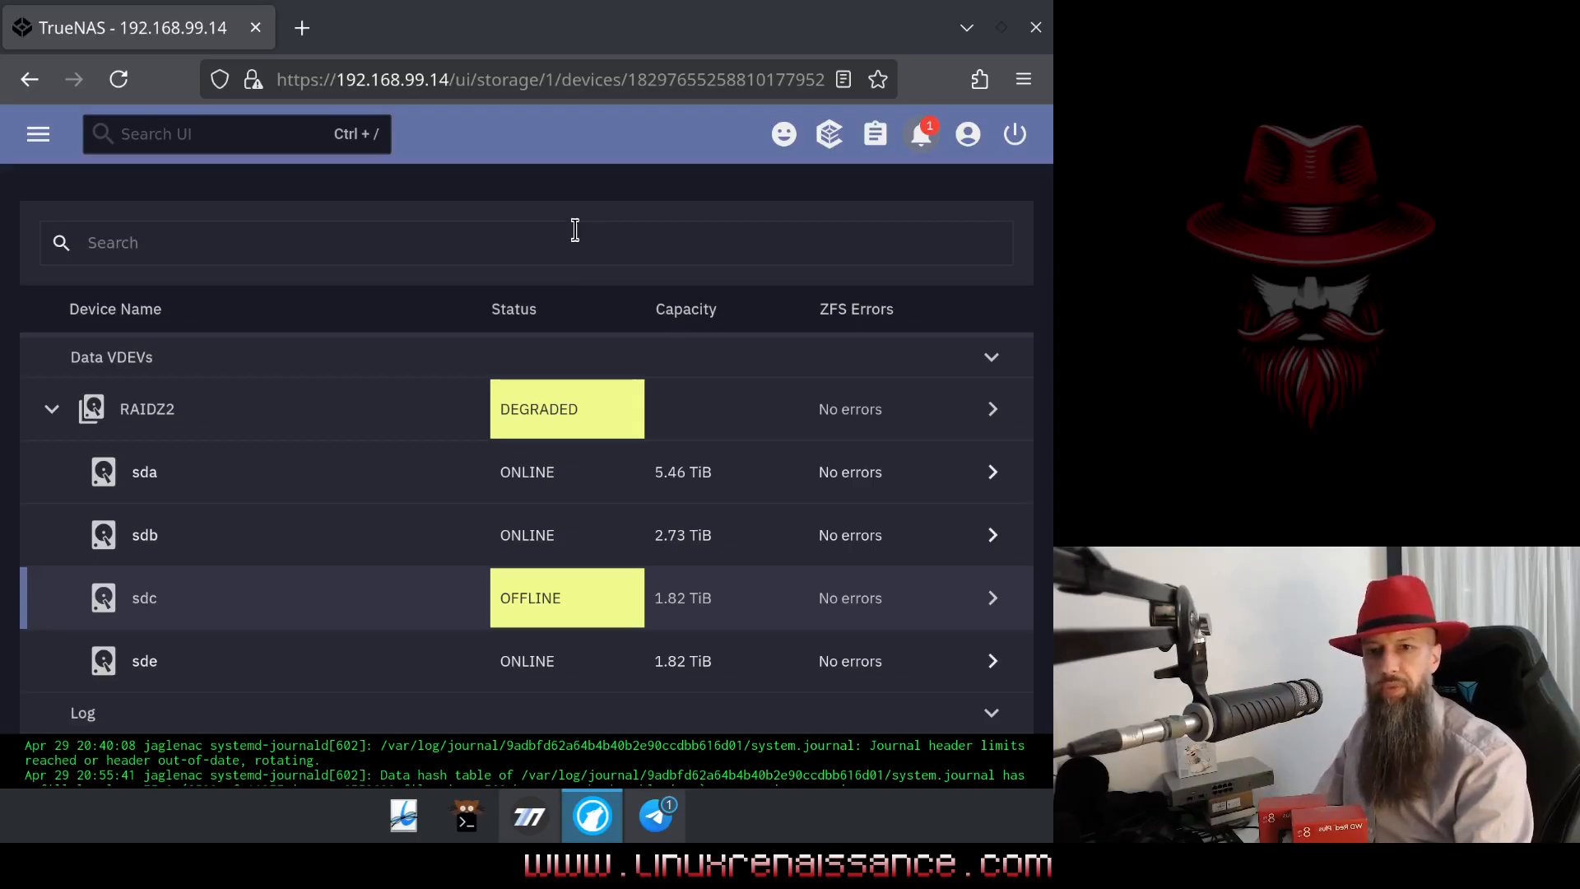
- Shut the system down with 'Hardware Change' as the confirmed reason
left_click(1013, 133)
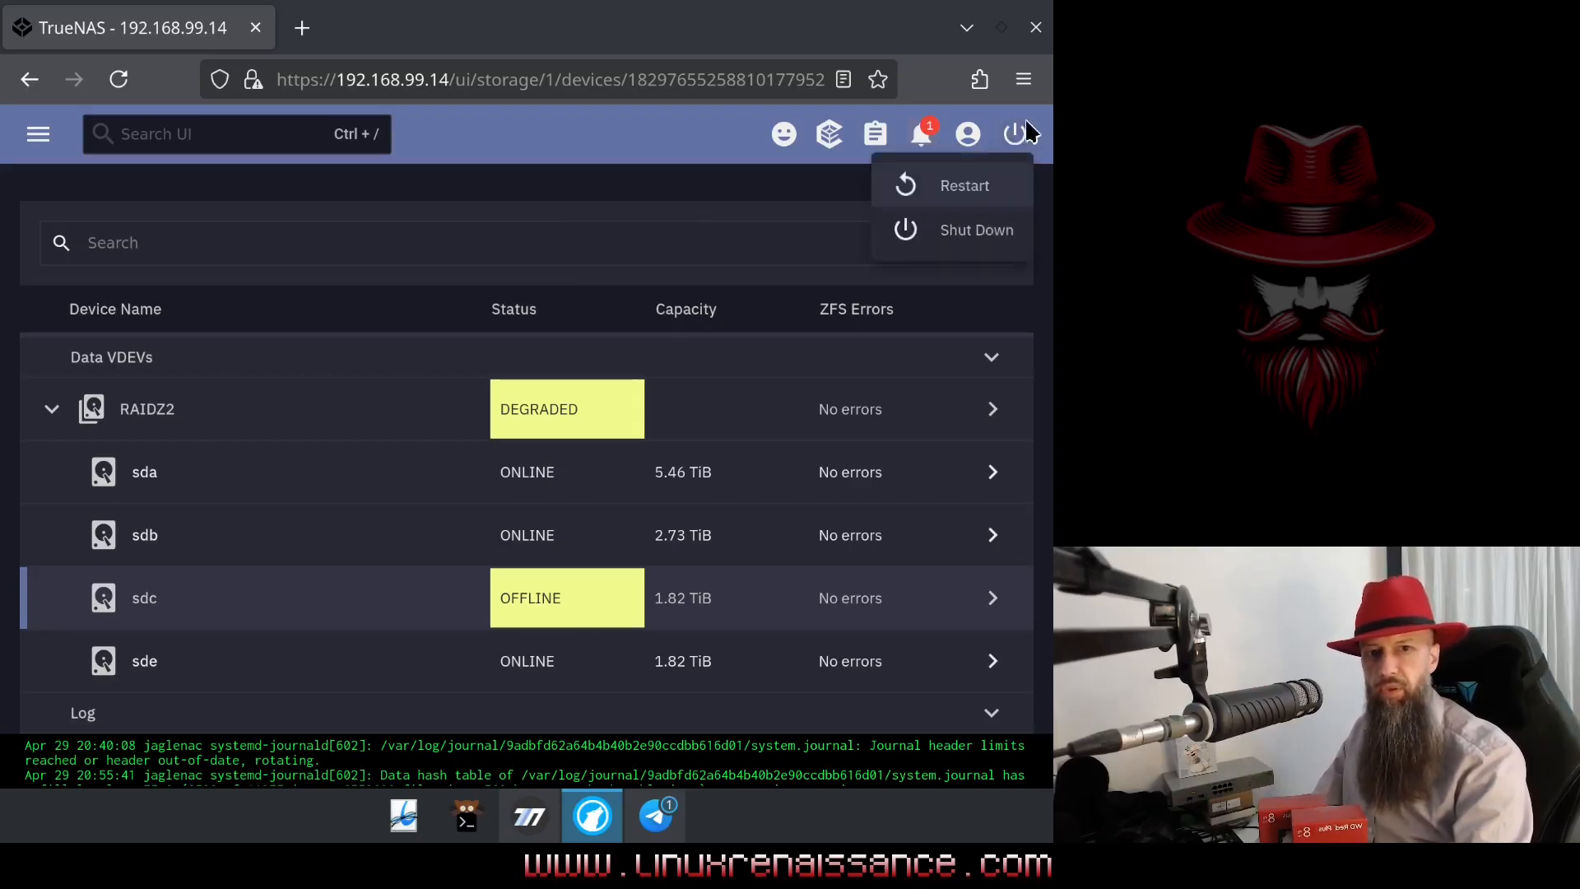
left_click(976, 230)
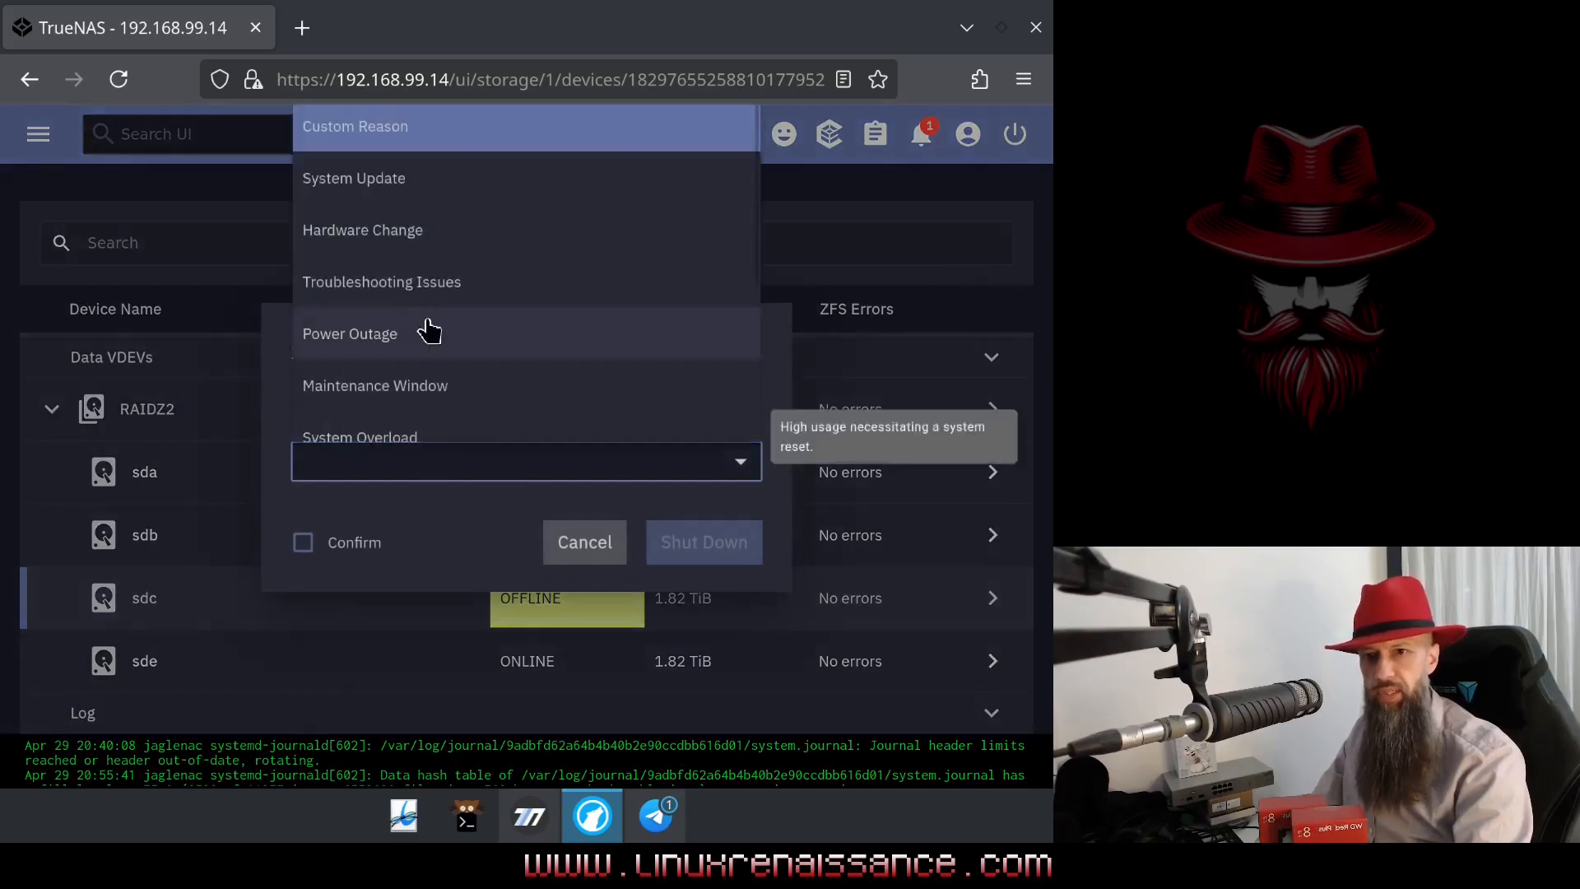
left_click(362, 231)
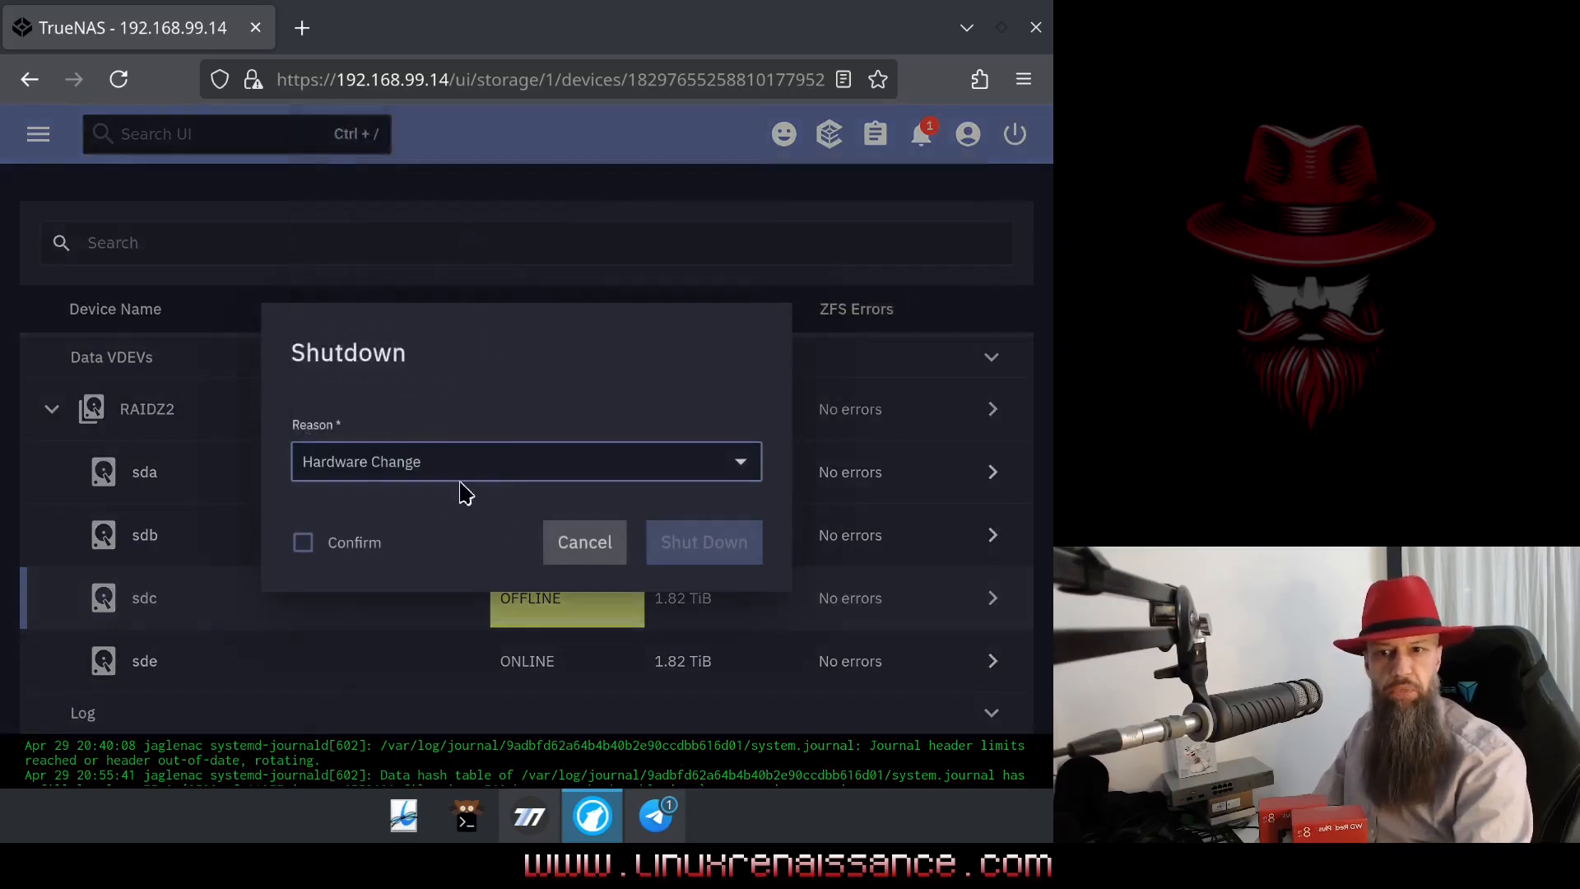
left_click(302, 541)
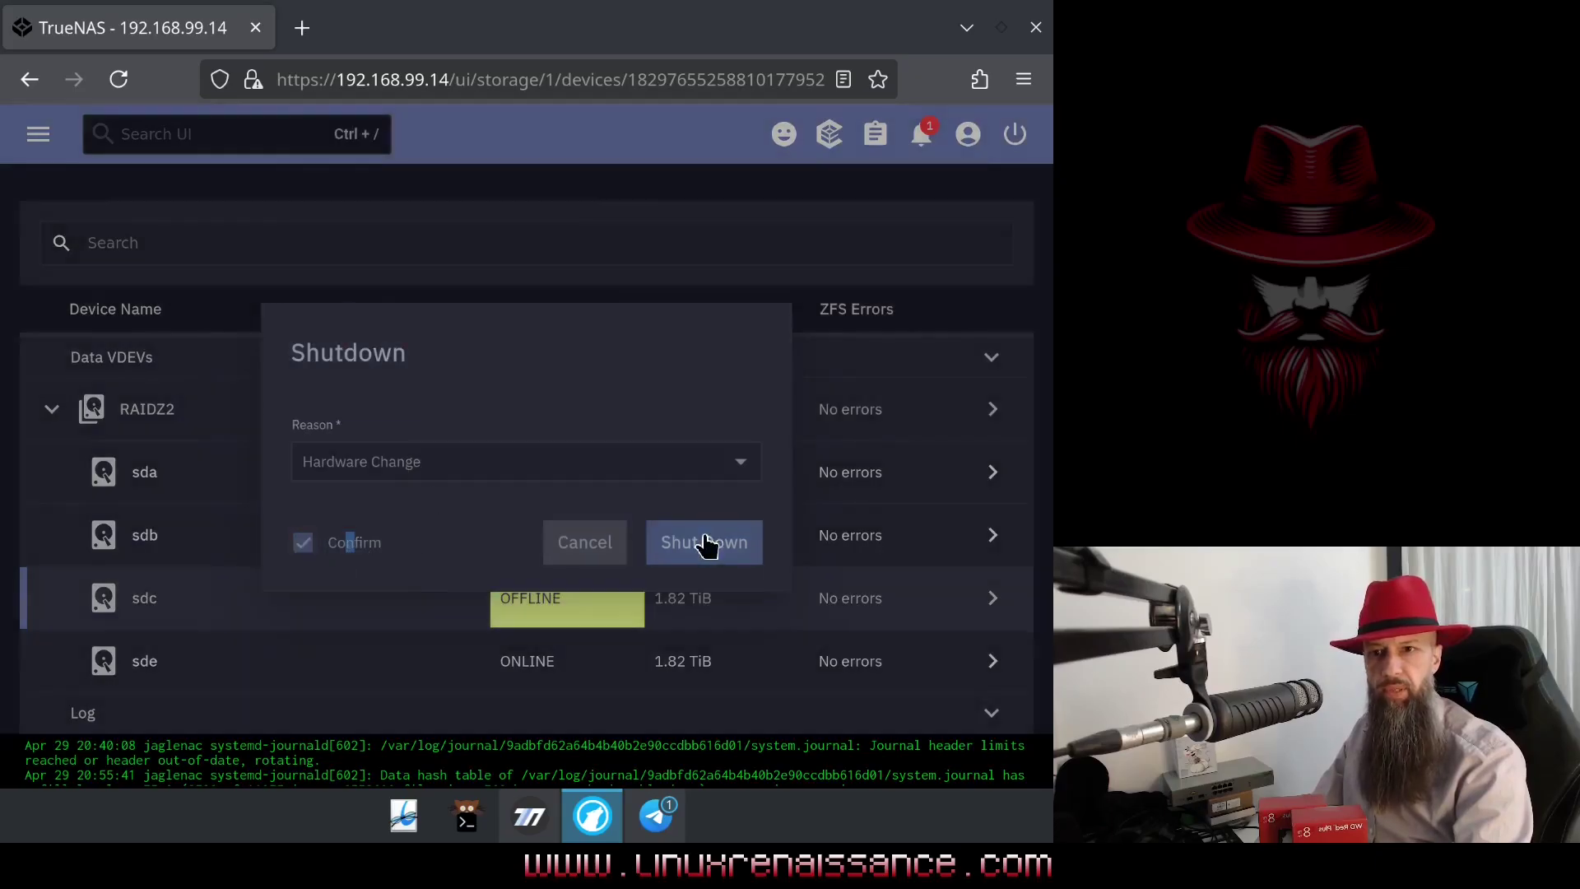
left_click(703, 542)
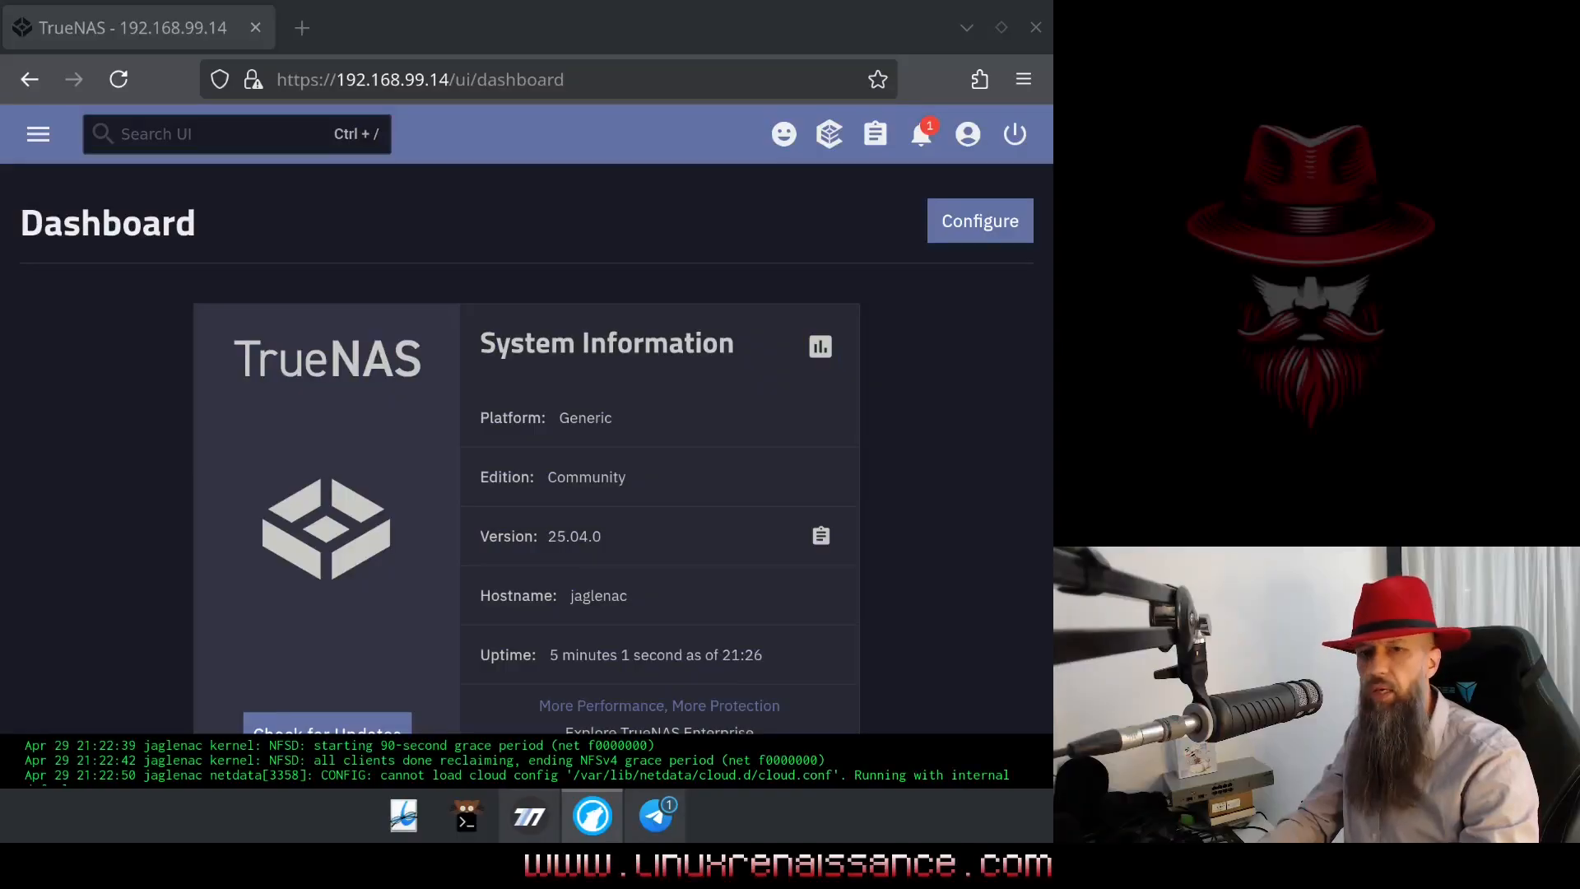
mouse_move(375, 412)
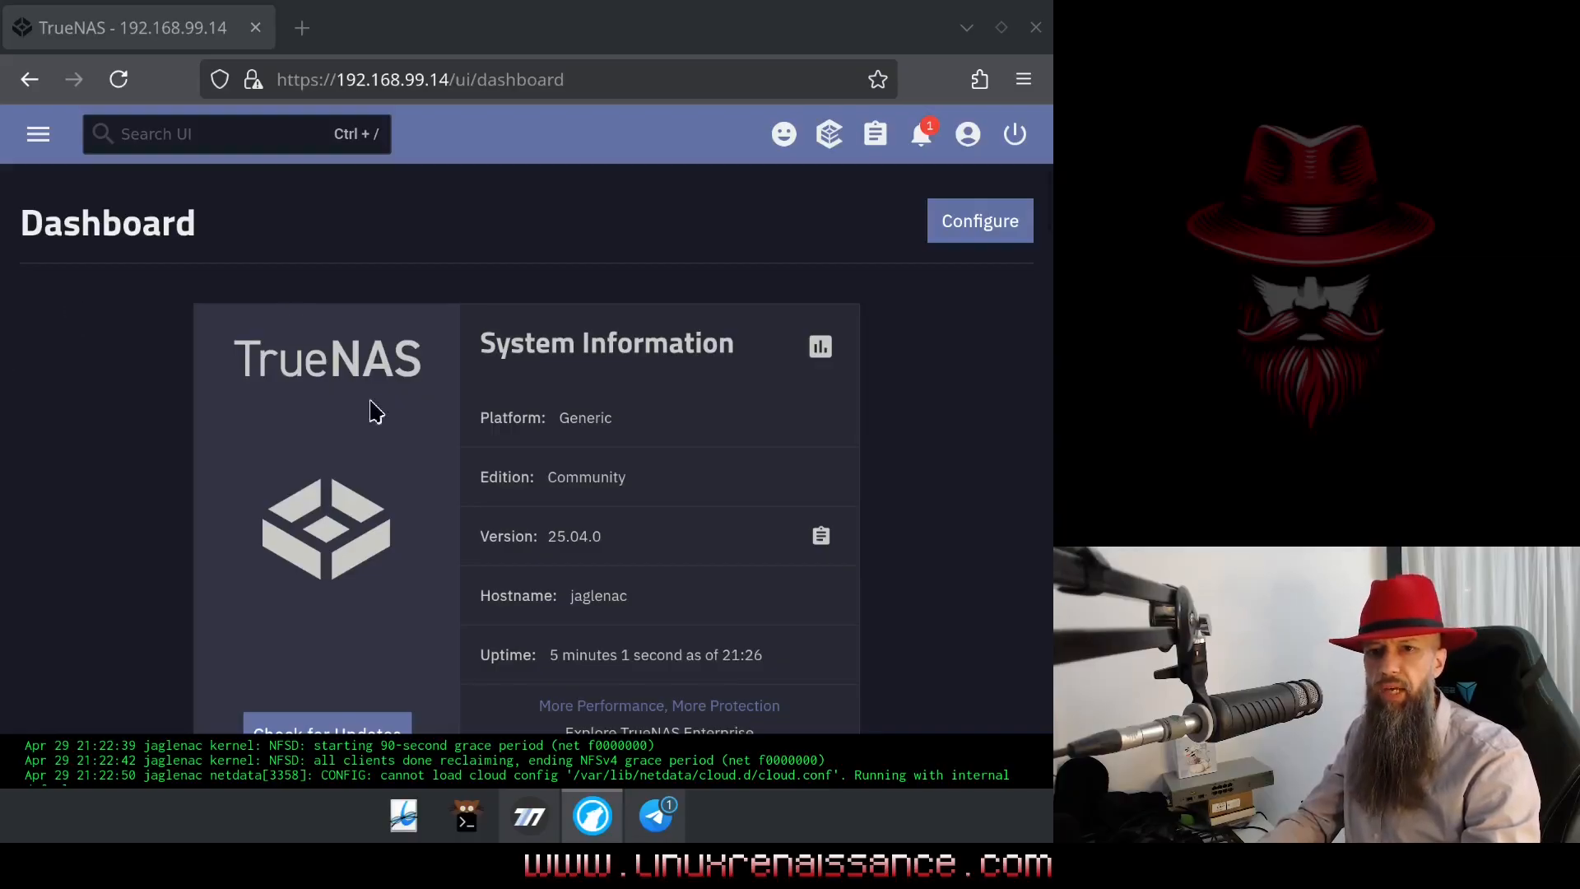
mouse_move(74, 184)
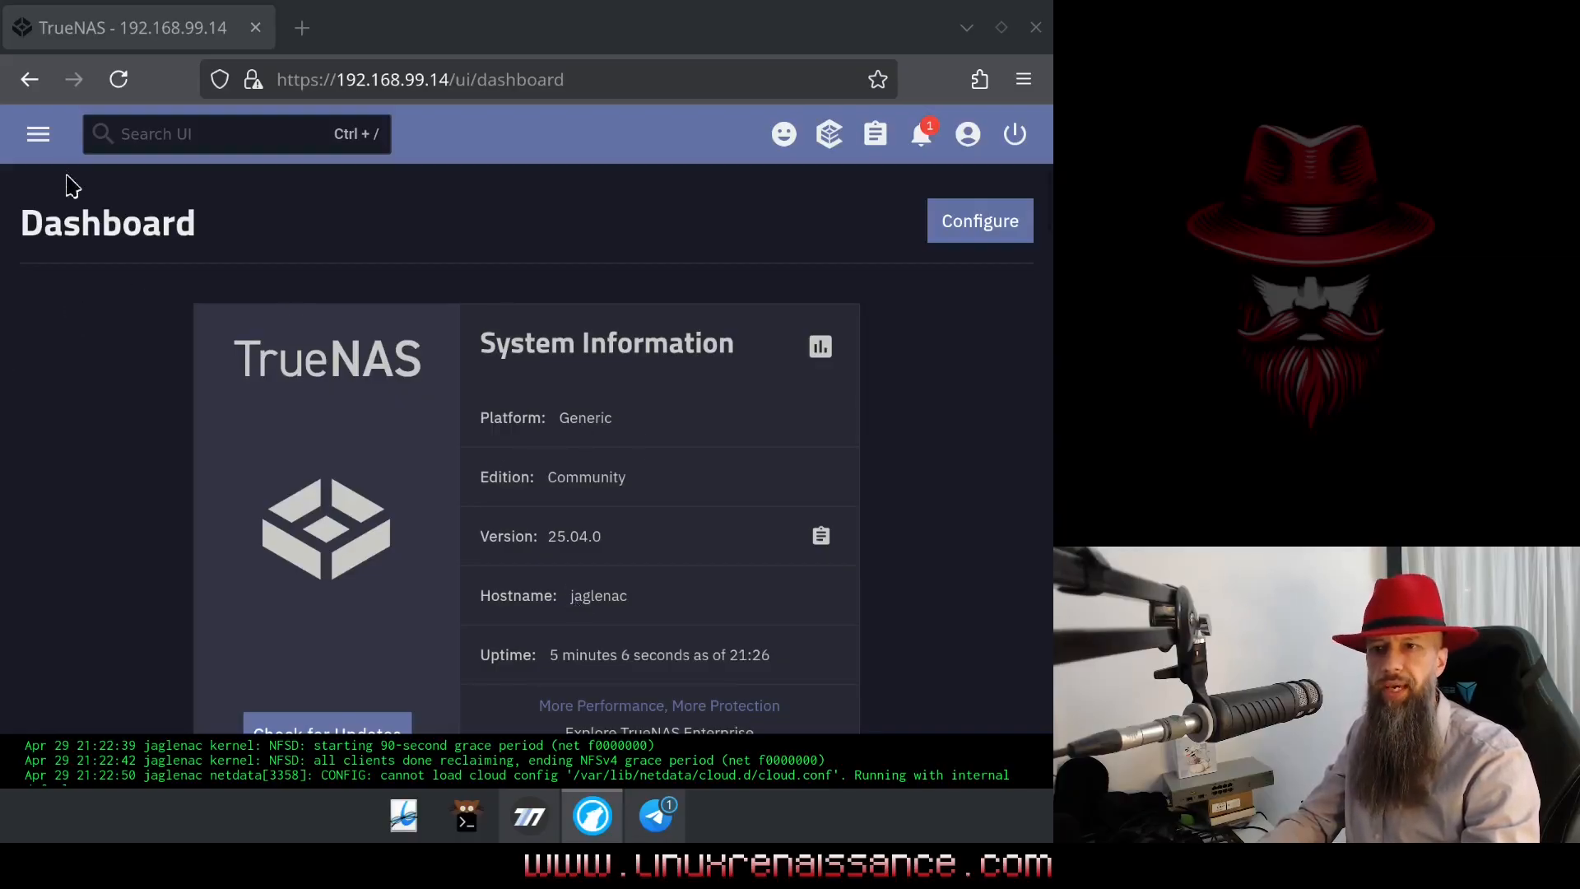
- Return to the Storage Dashboard showing one unused disk and jaglenac's topology warning
left_click(38, 133)
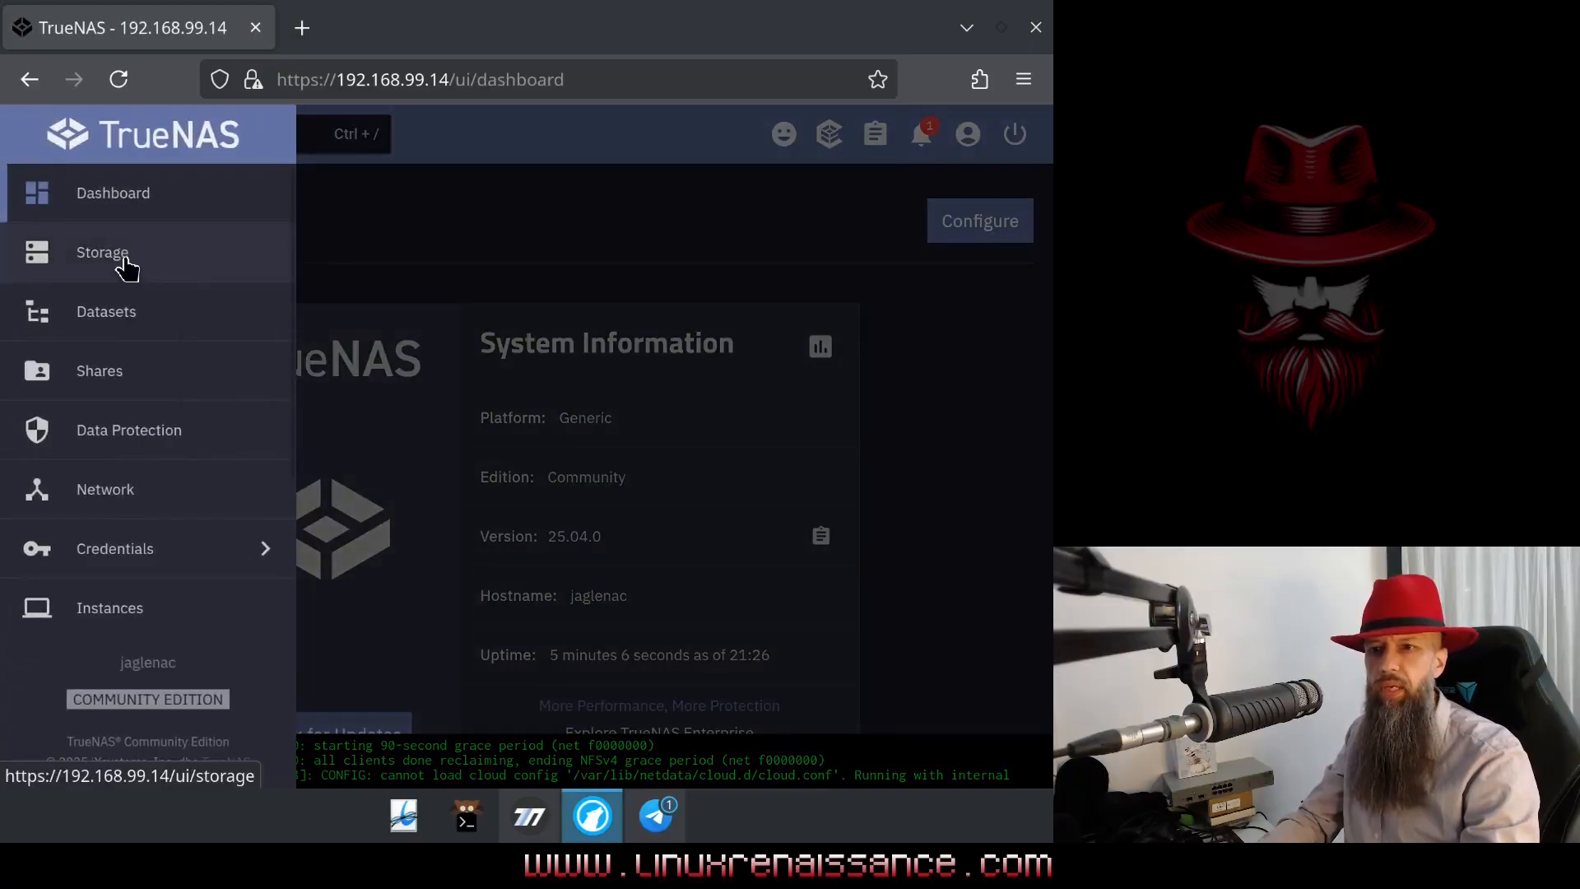
left_click(102, 252)
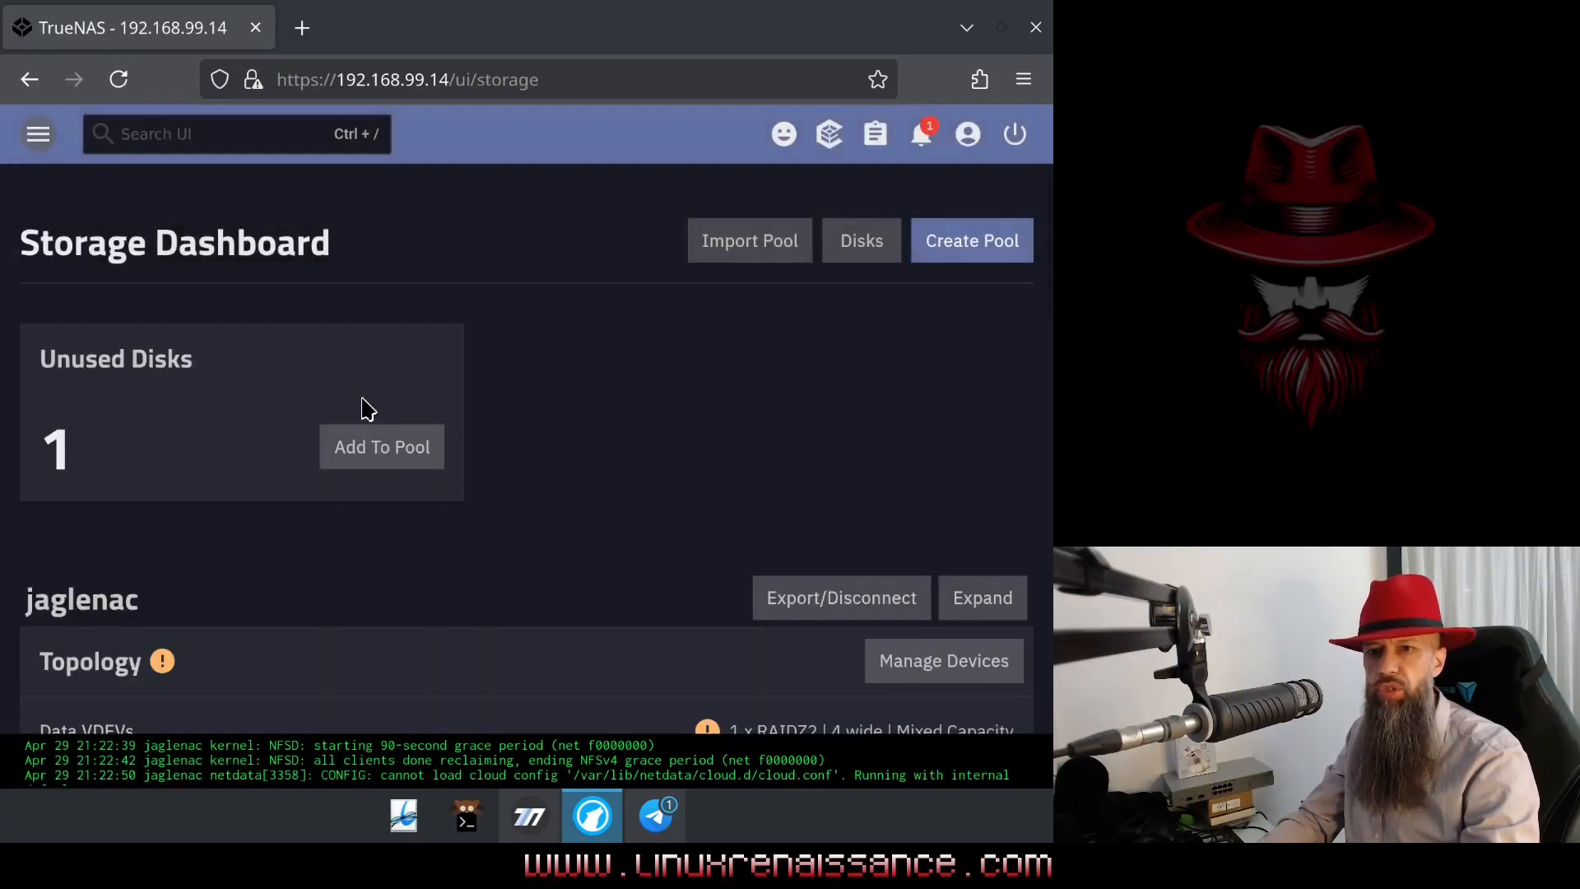
double_click(115, 359)
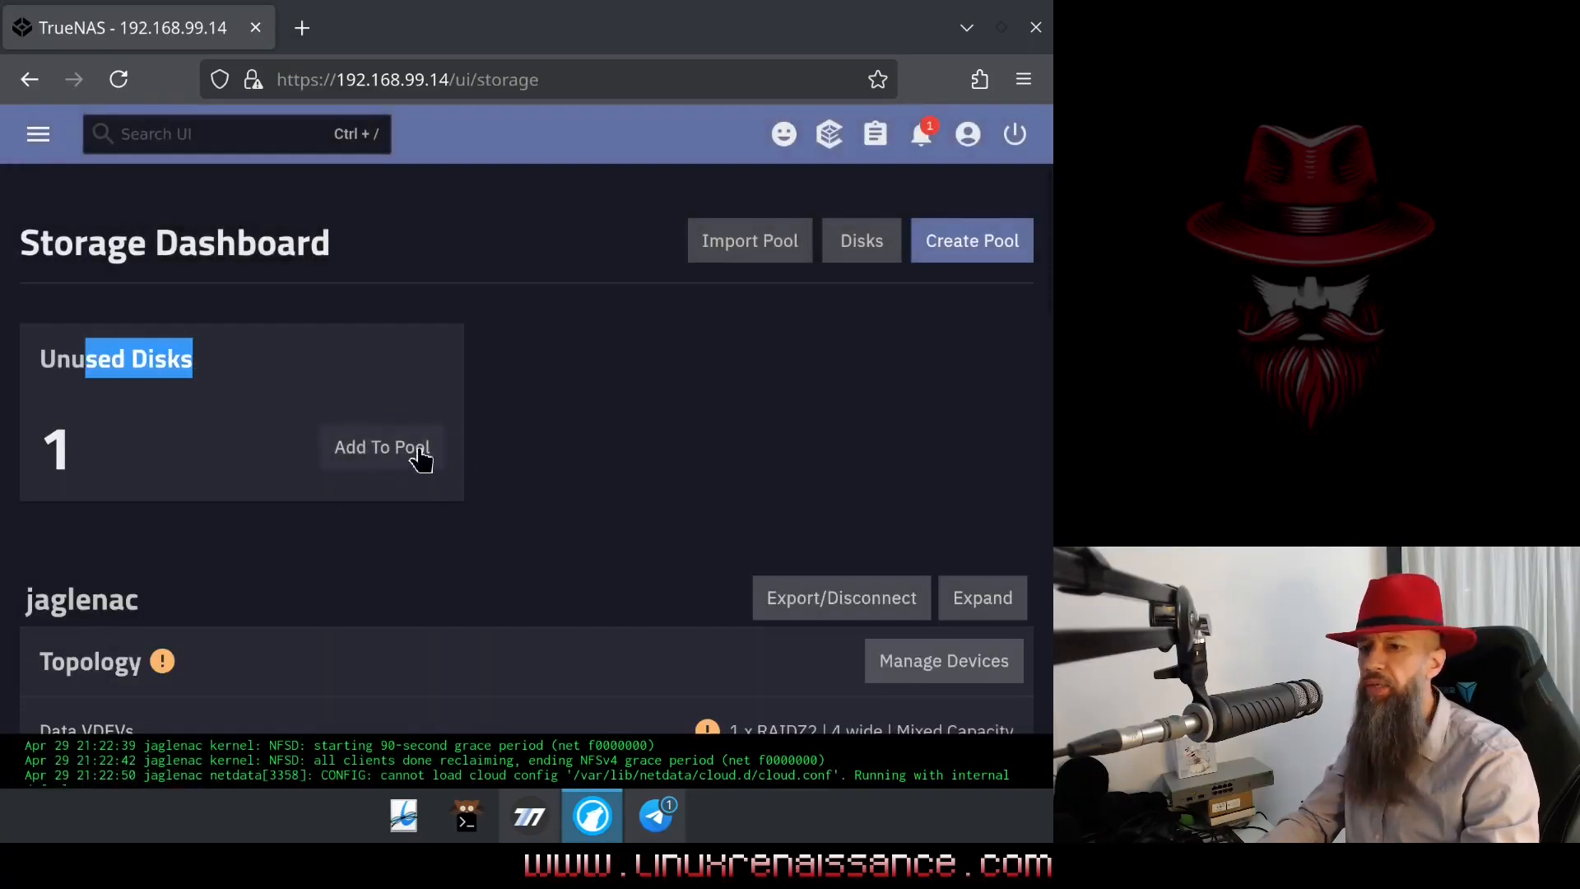
scroll("down", 3)
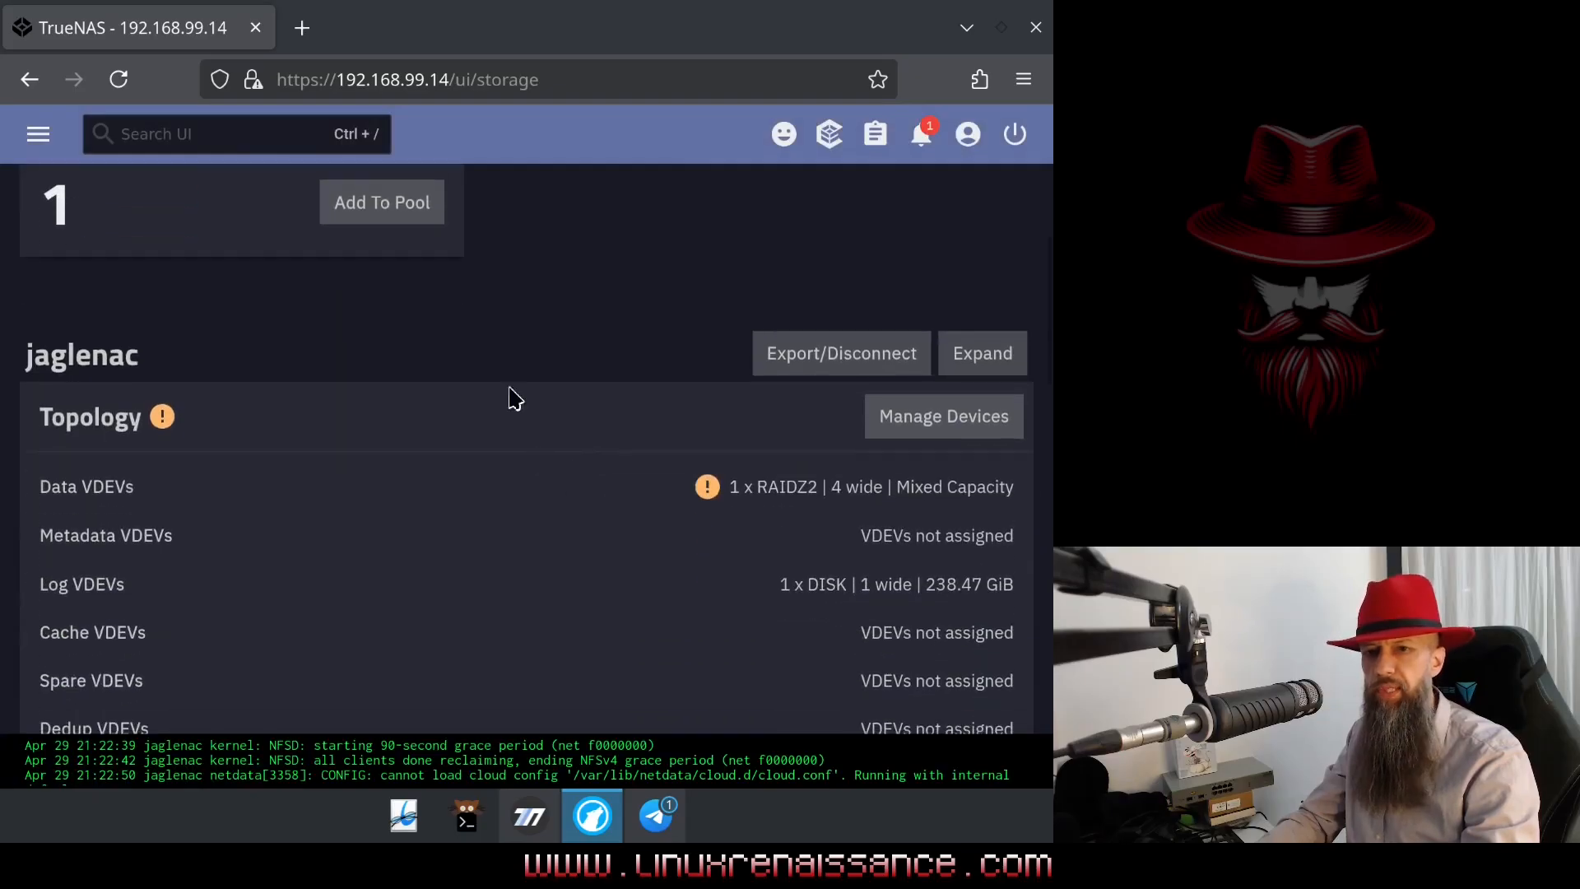
mouse_move(402, 333)
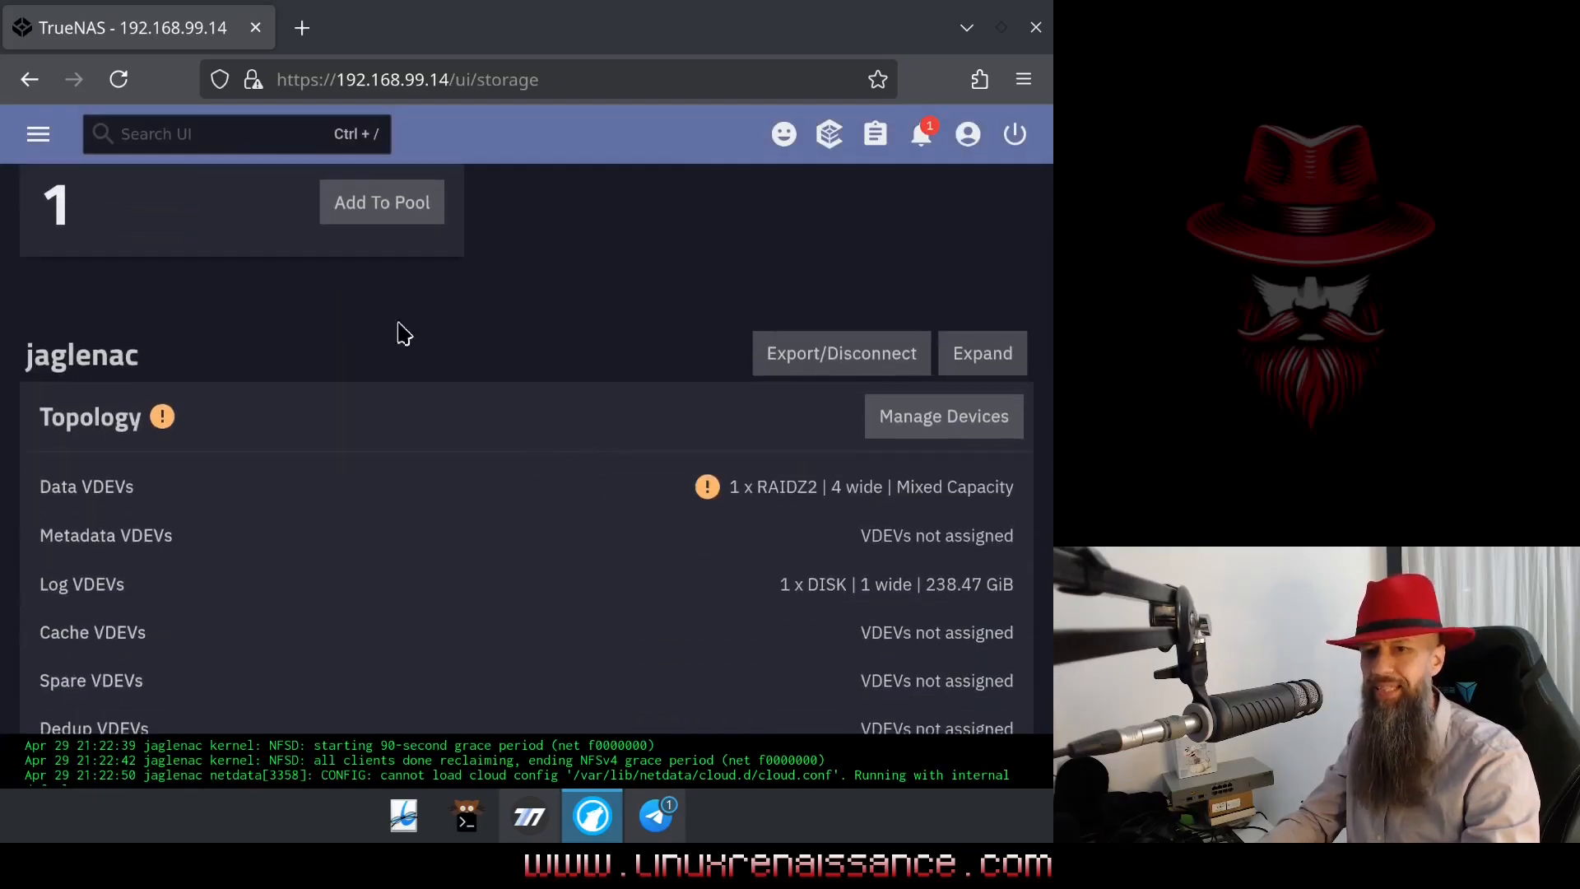
double_click(82, 356)
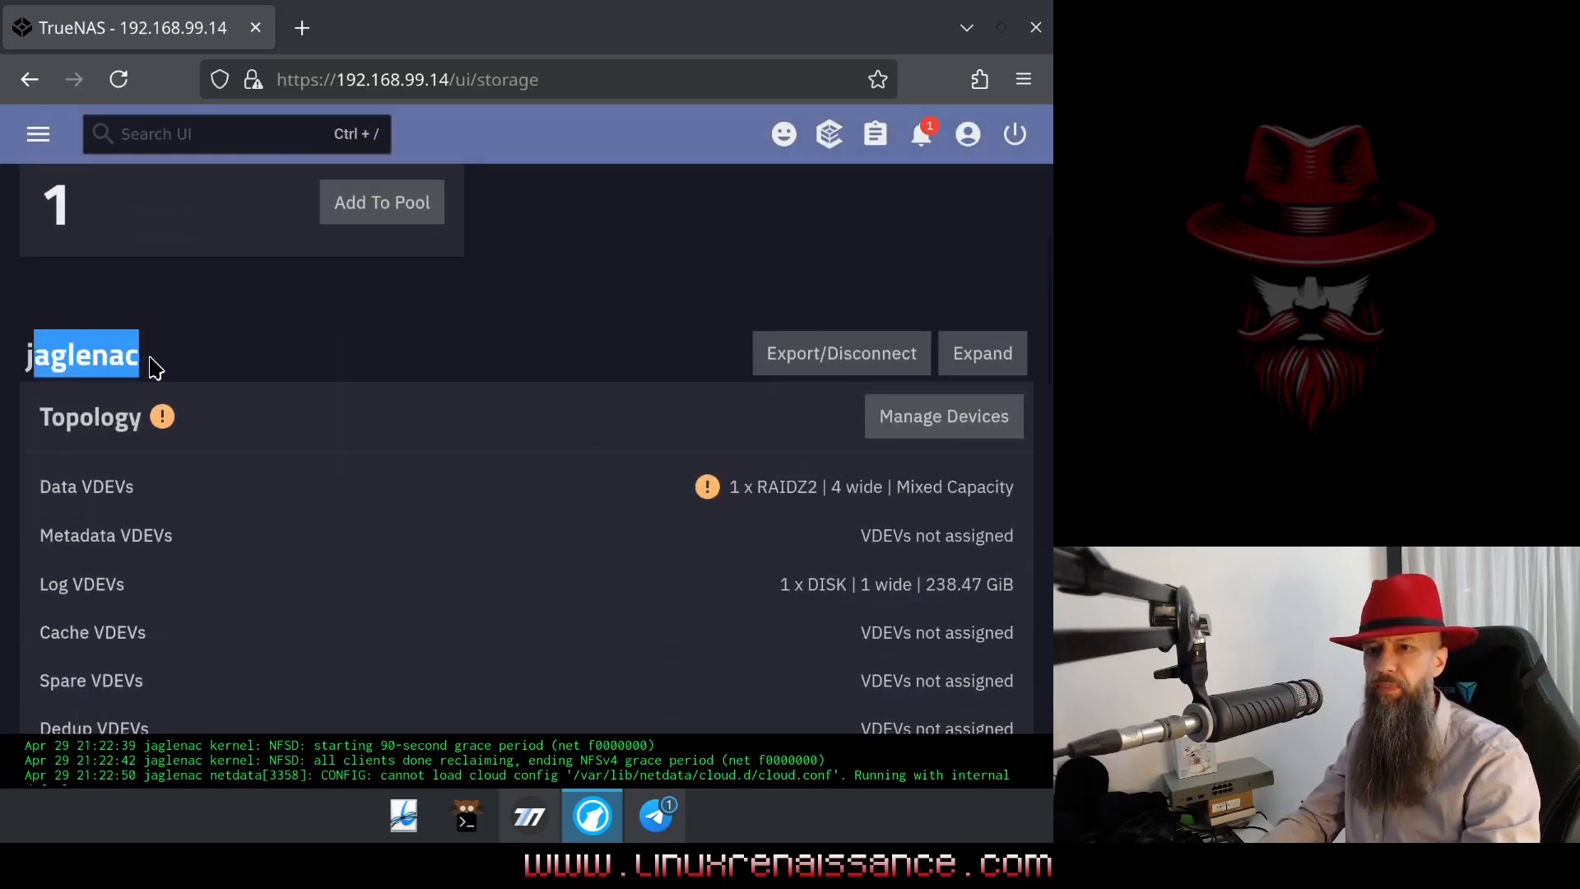
mouse_move(625, 454)
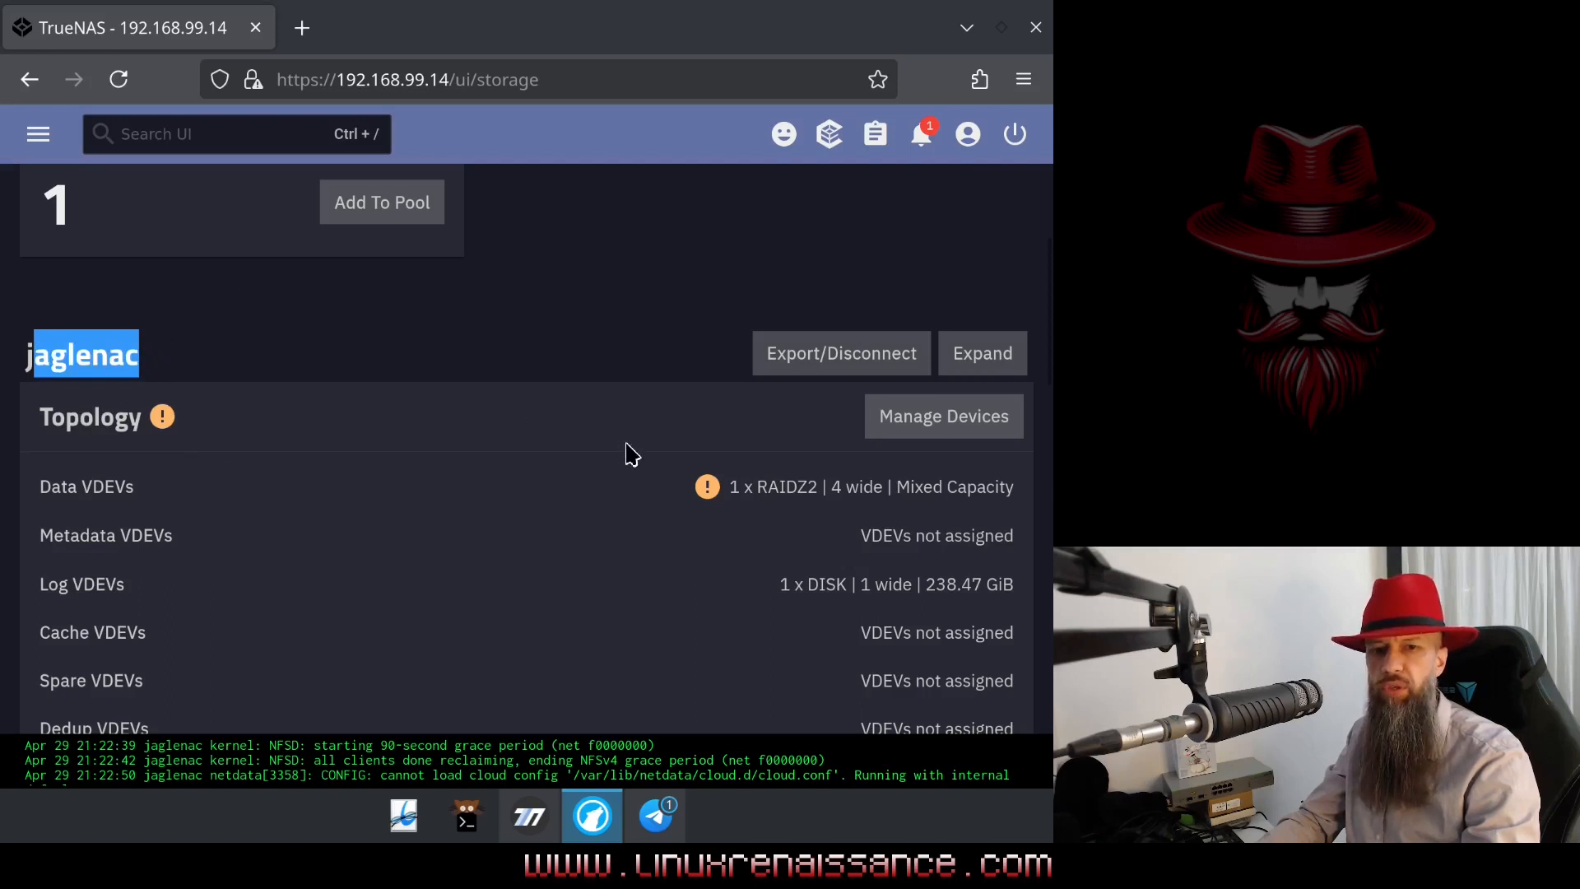
mouse_move(937, 428)
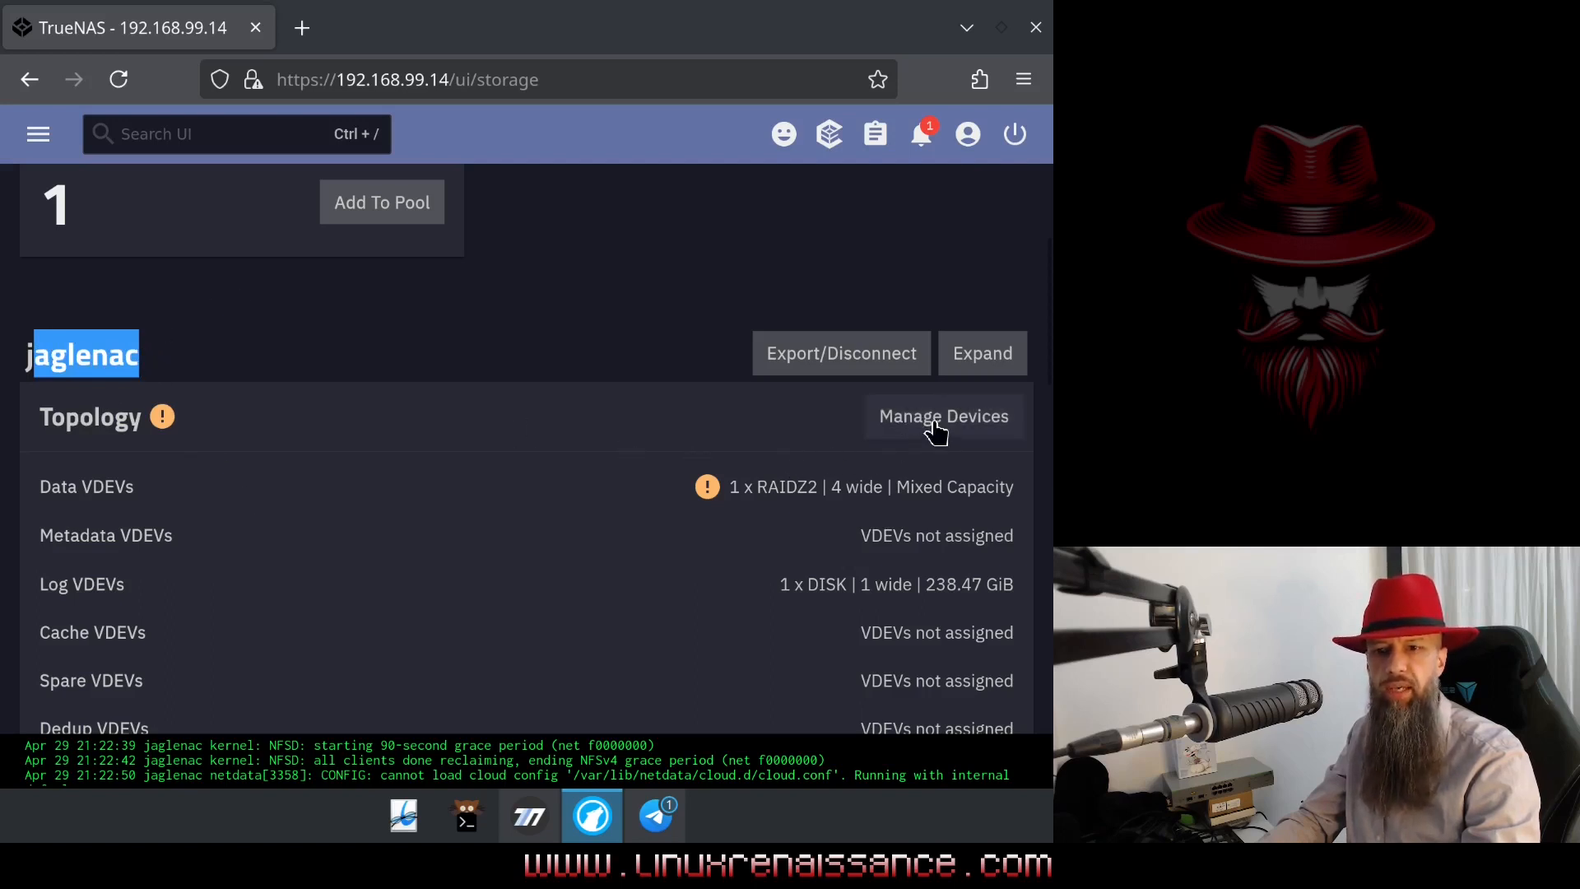
- Begin replacing the unavailable RAIDZ2 member, choosing sde (7.28 TiB) with both Preserve options kept
left_click(942, 416)
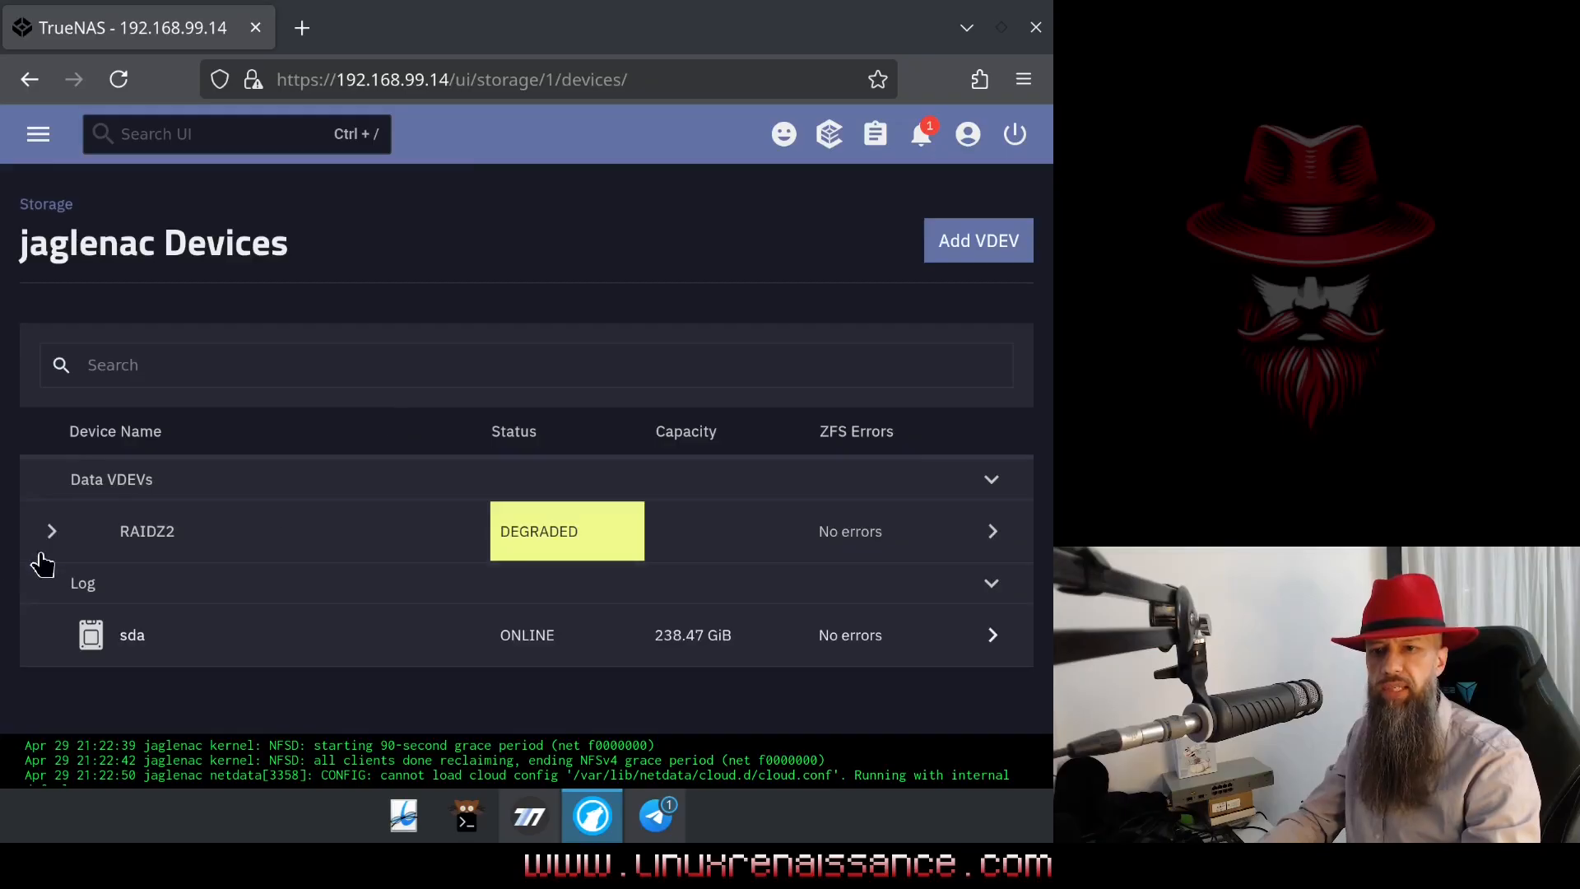
left_click(51, 531)
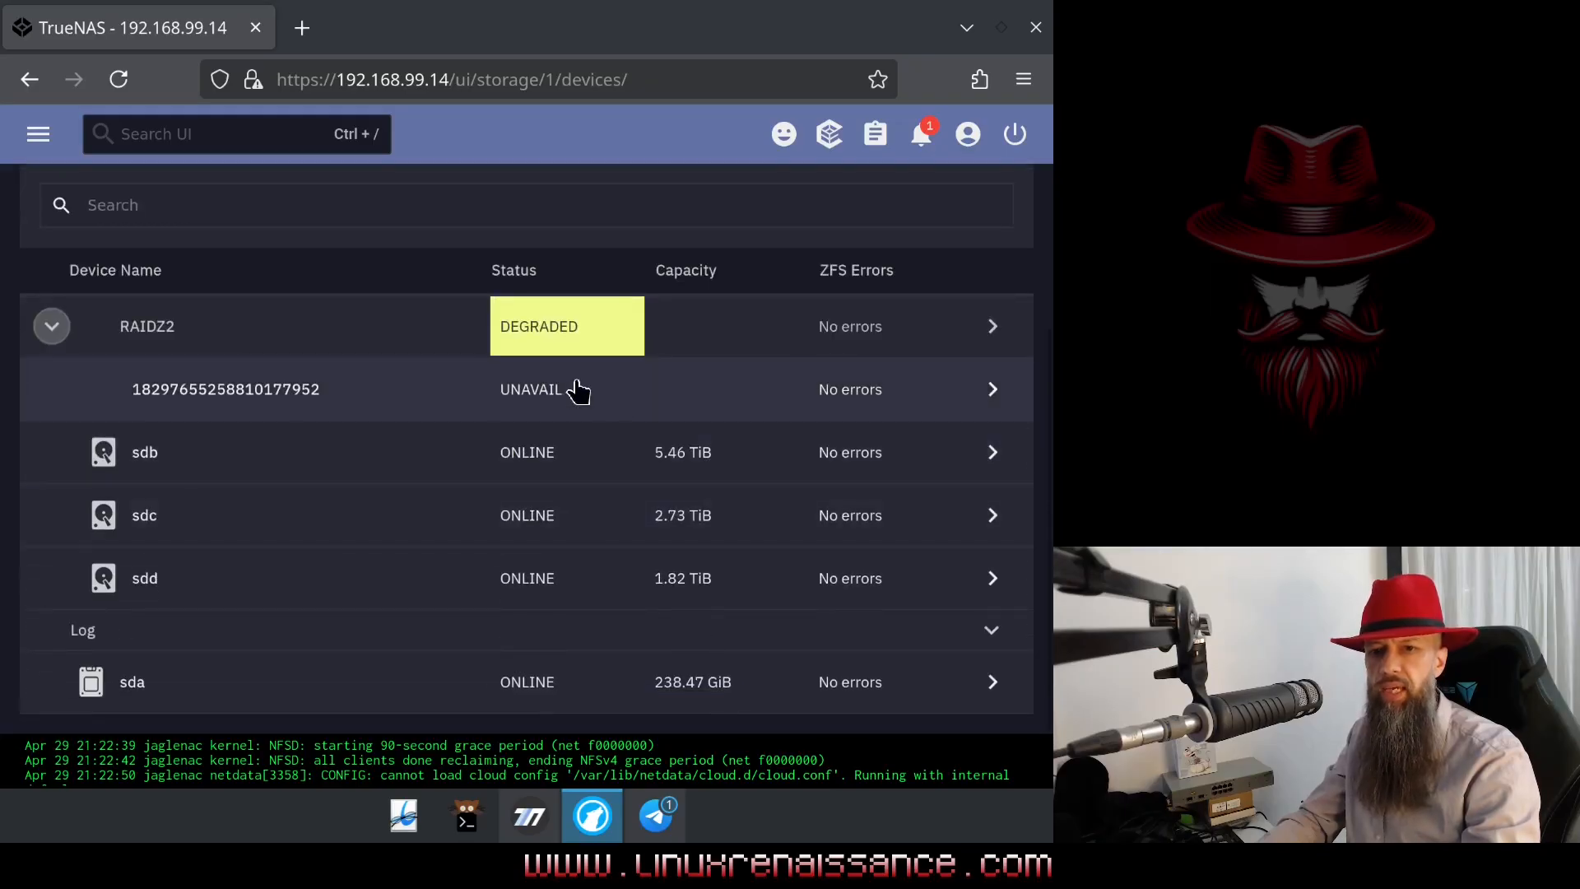
mouse_move(705, 454)
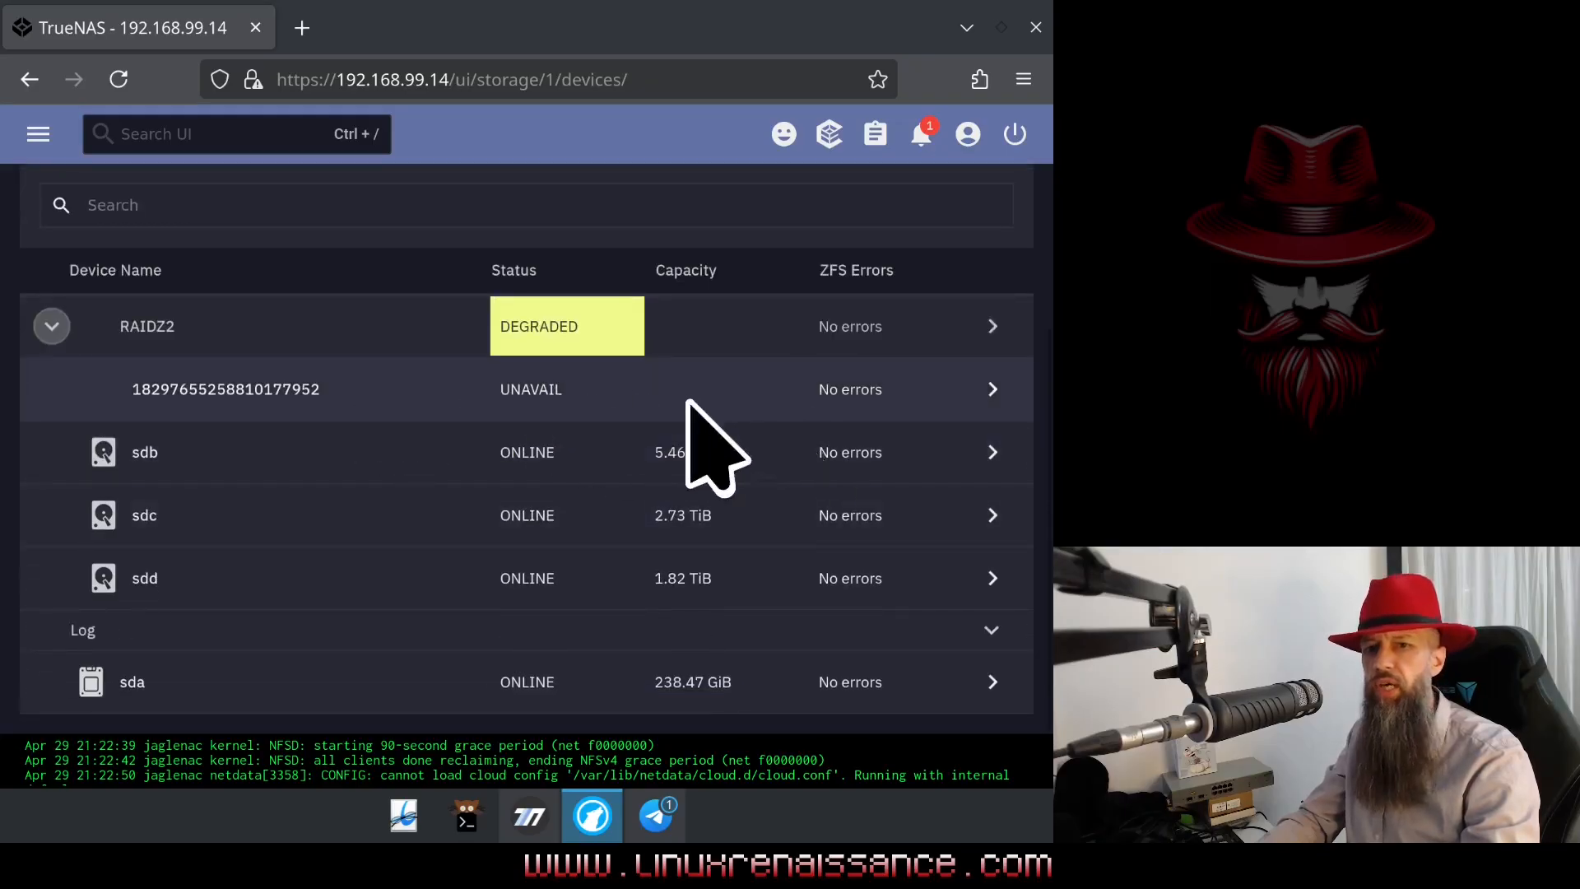
mouse_move(640, 411)
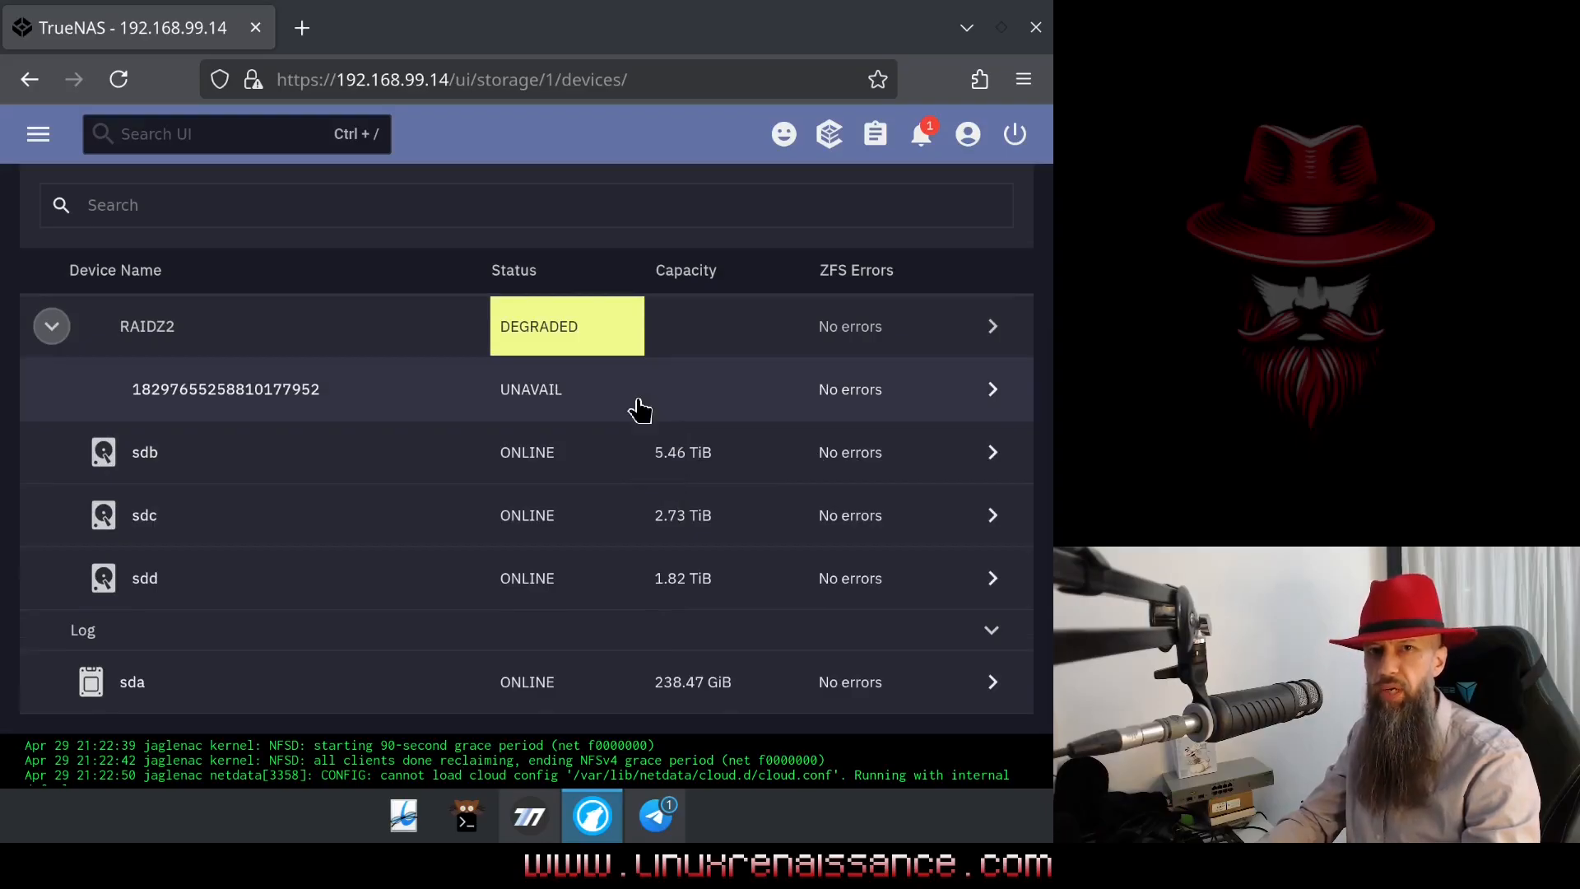
mouse_move(954, 416)
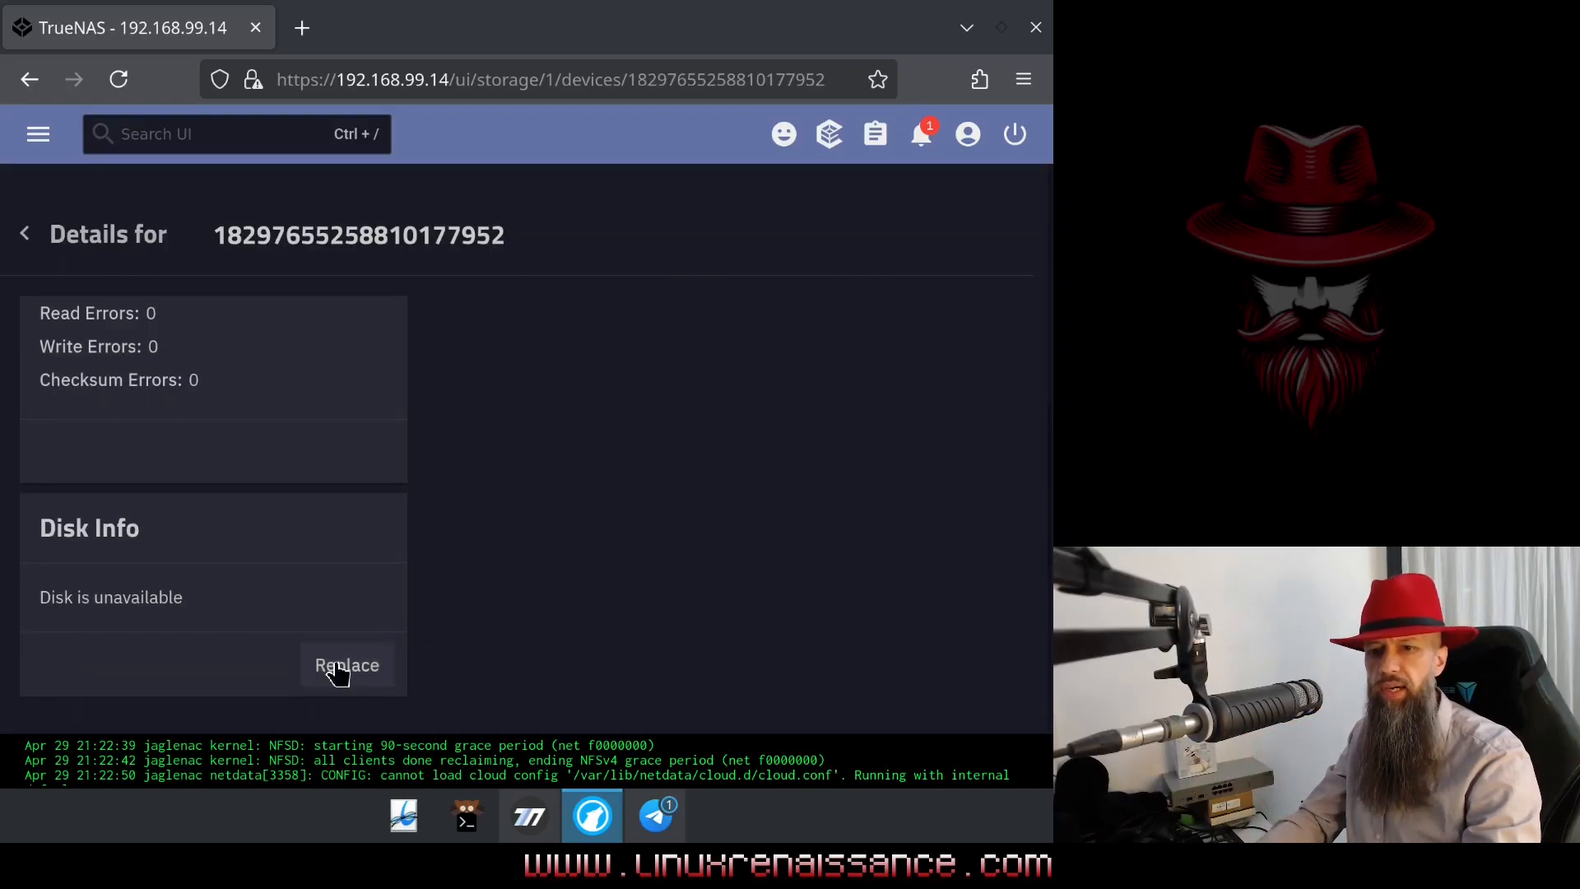
left_click(347, 665)
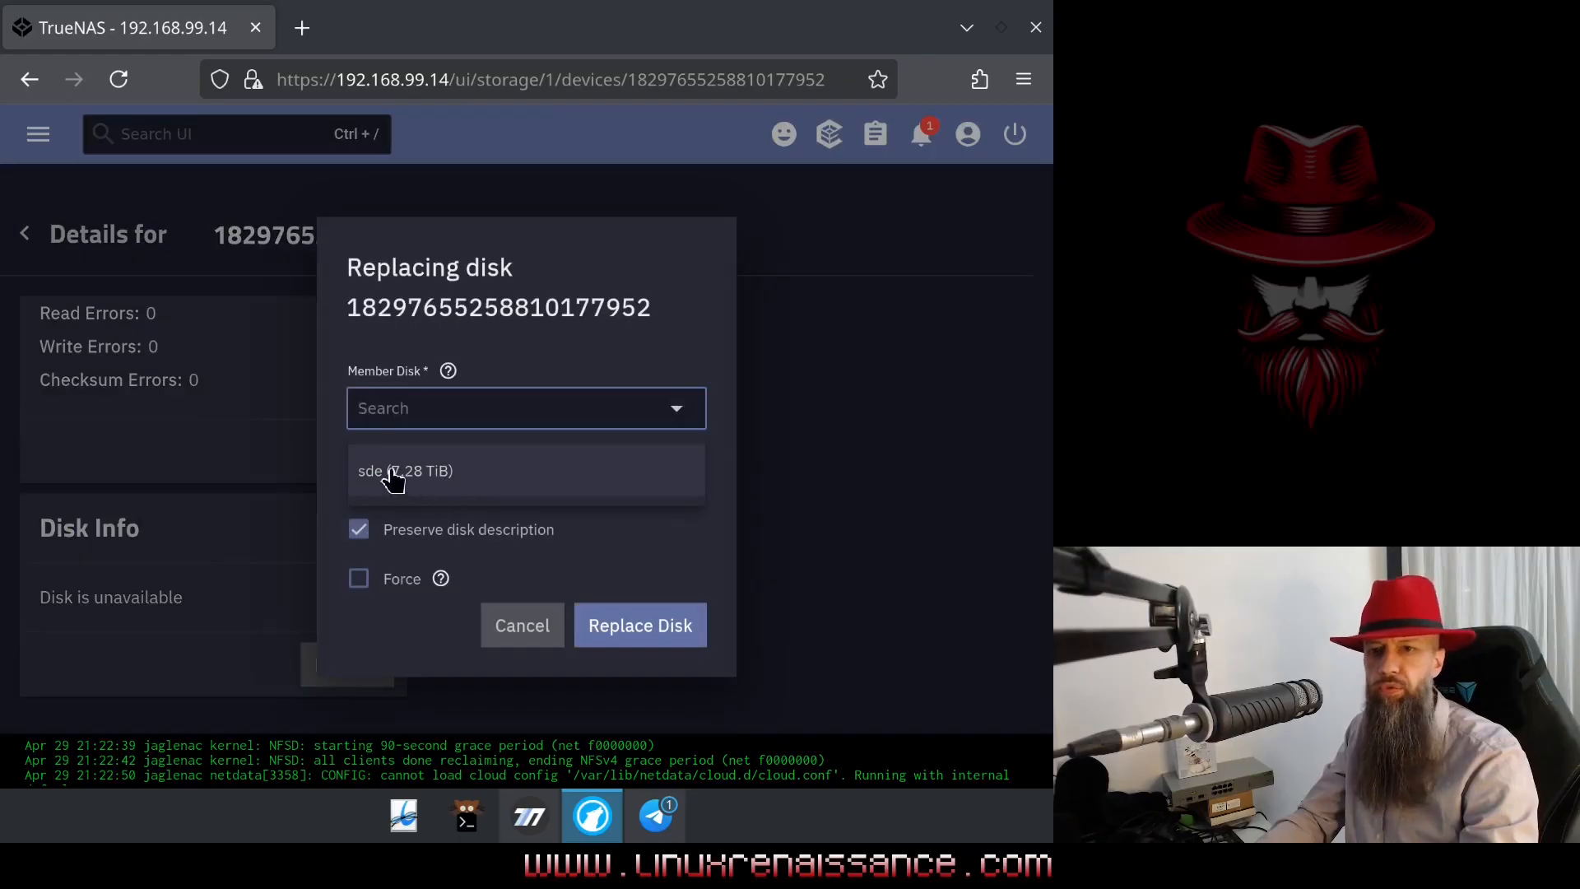
left_click(405, 470)
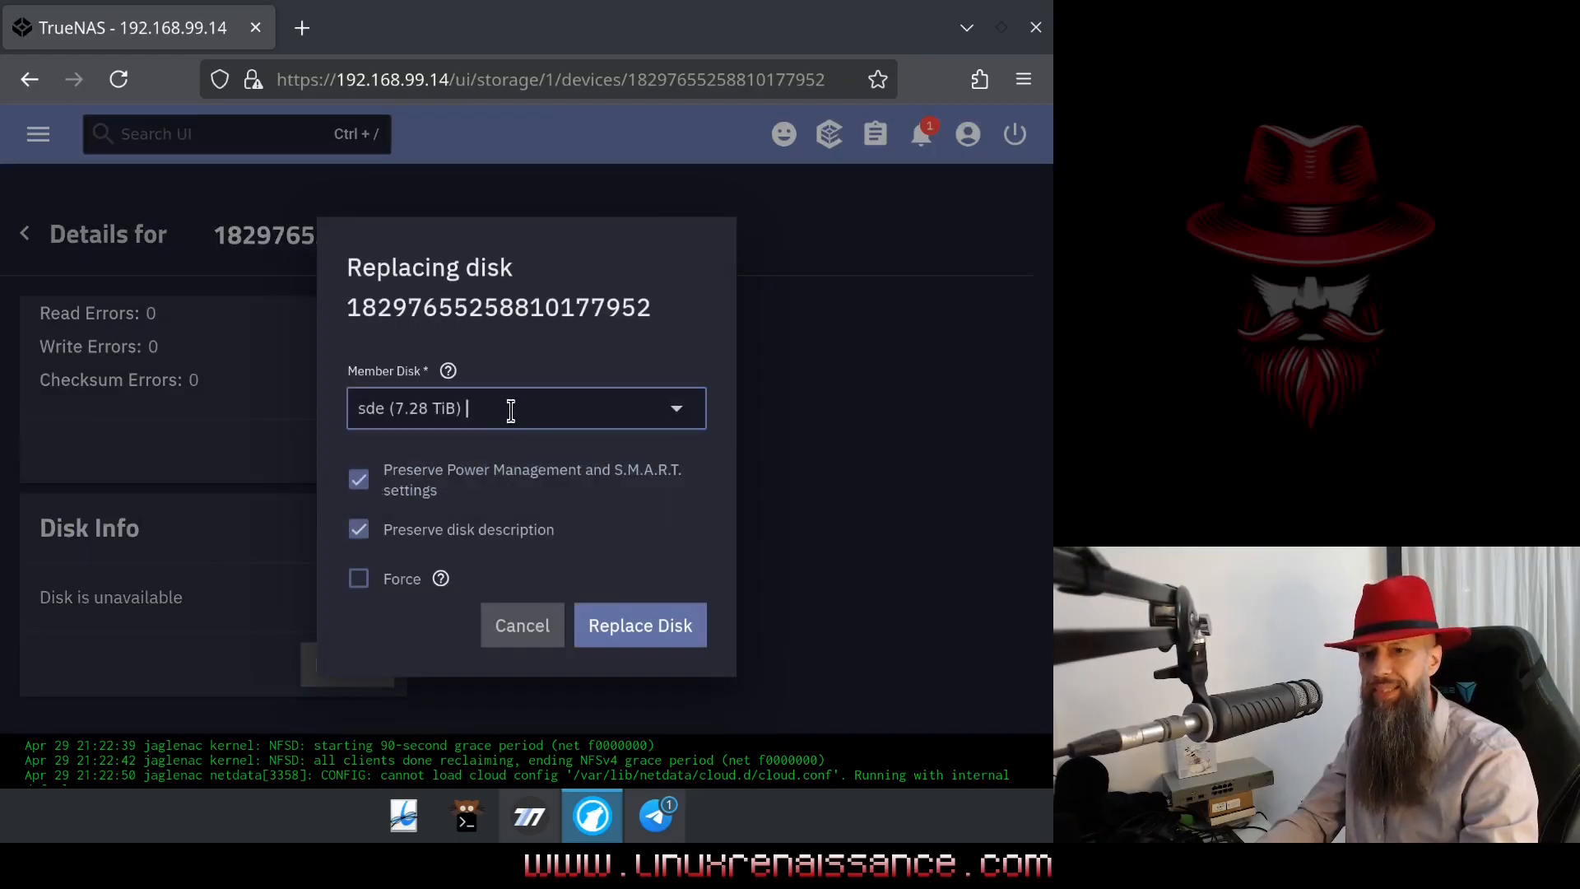
mouse_move(383, 589)
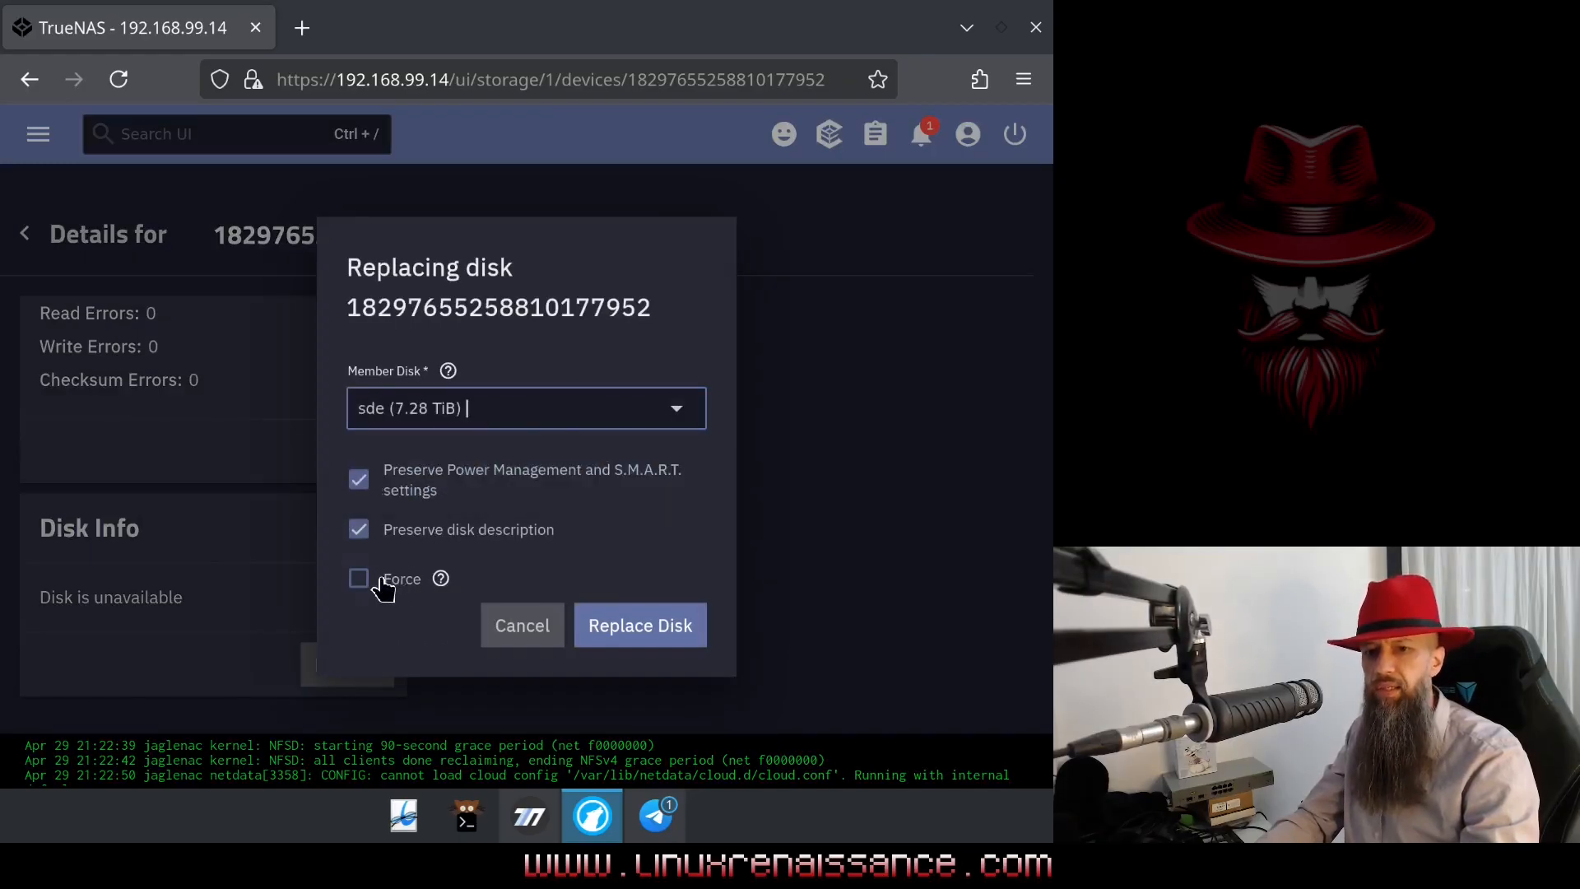
mouse_move(428, 594)
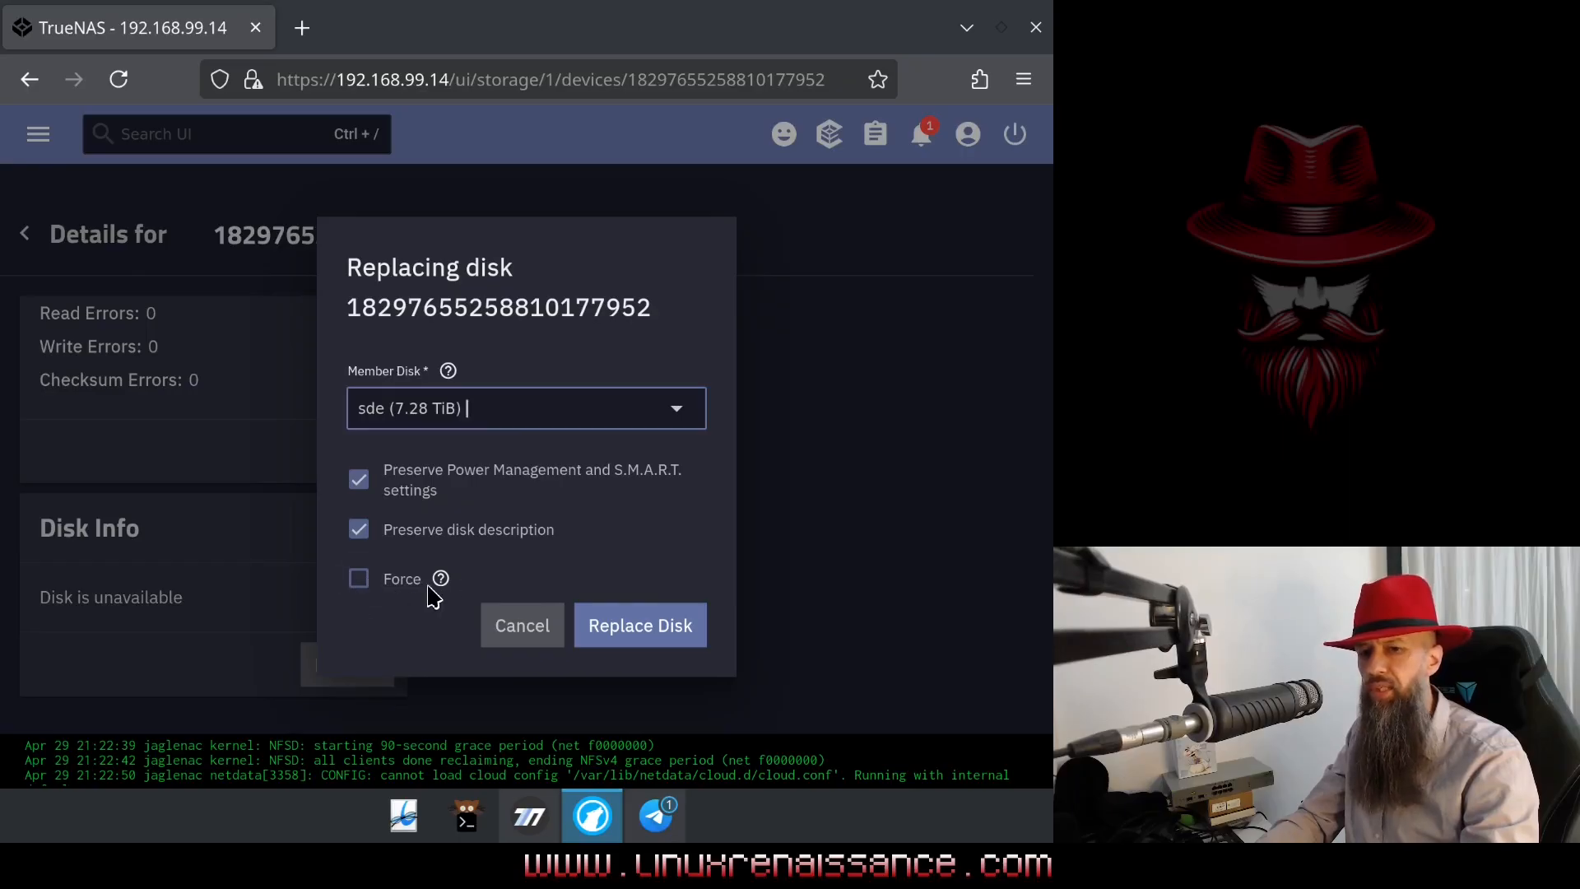
mouse_move(393, 545)
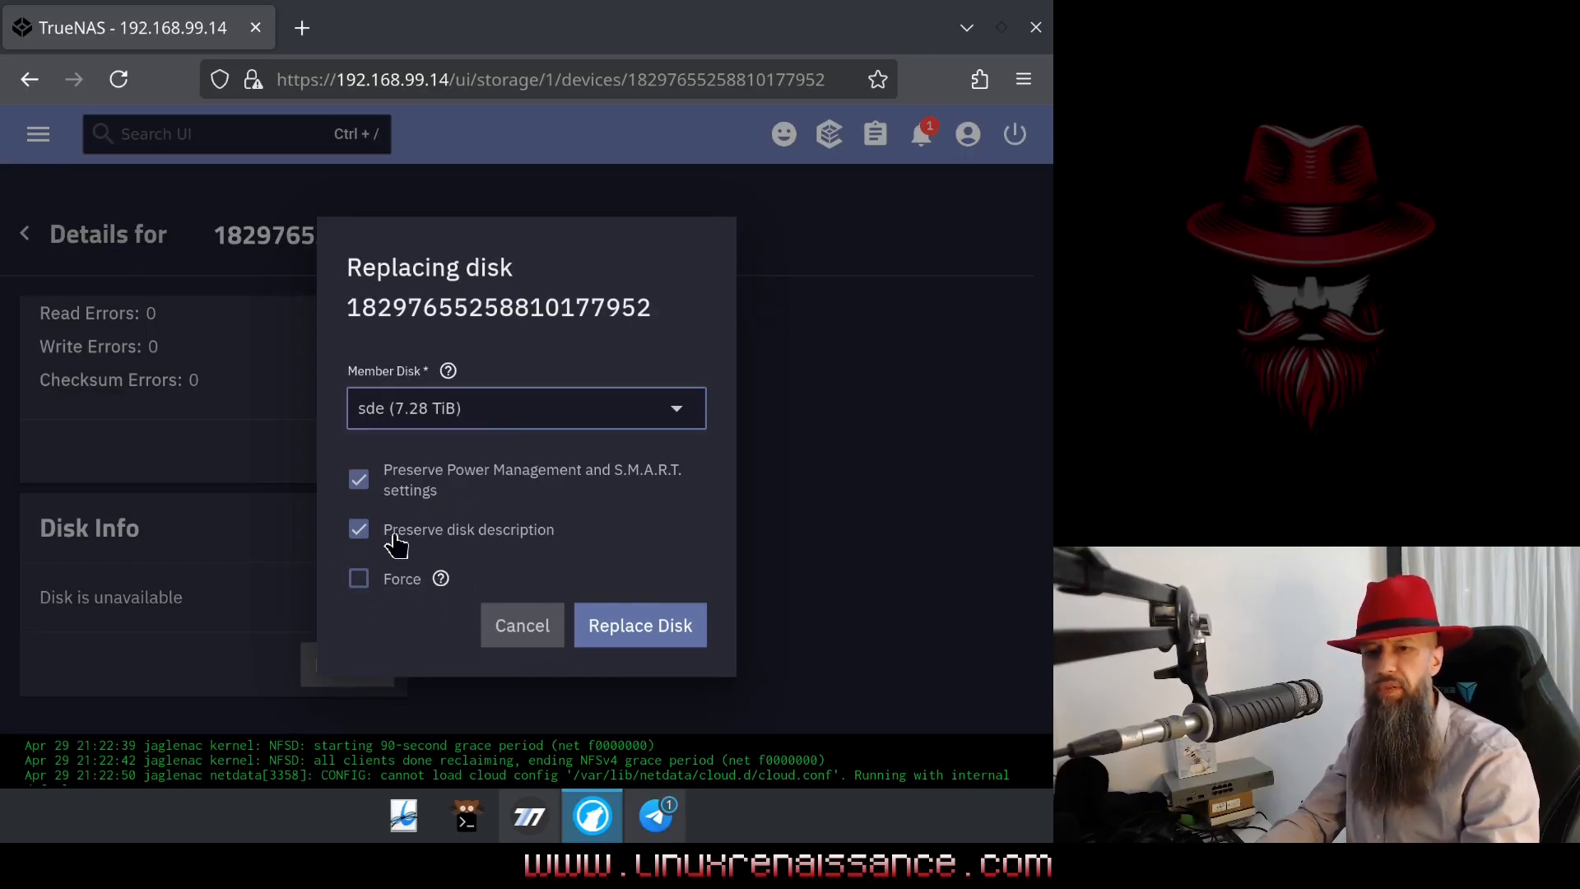
mouse_move(394, 546)
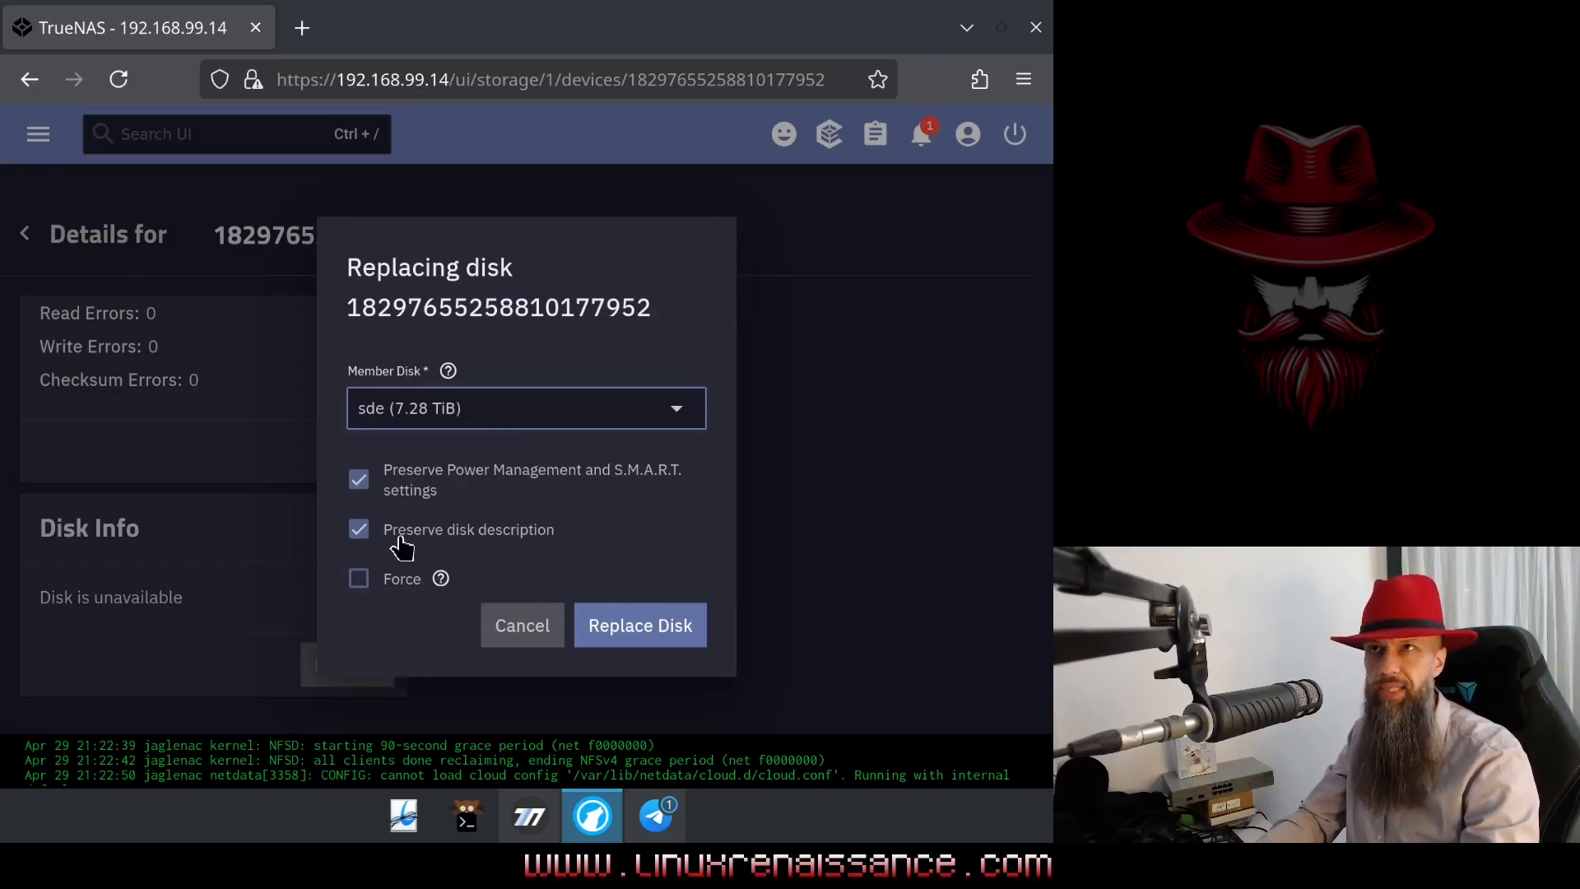
mouse_move(359, 589)
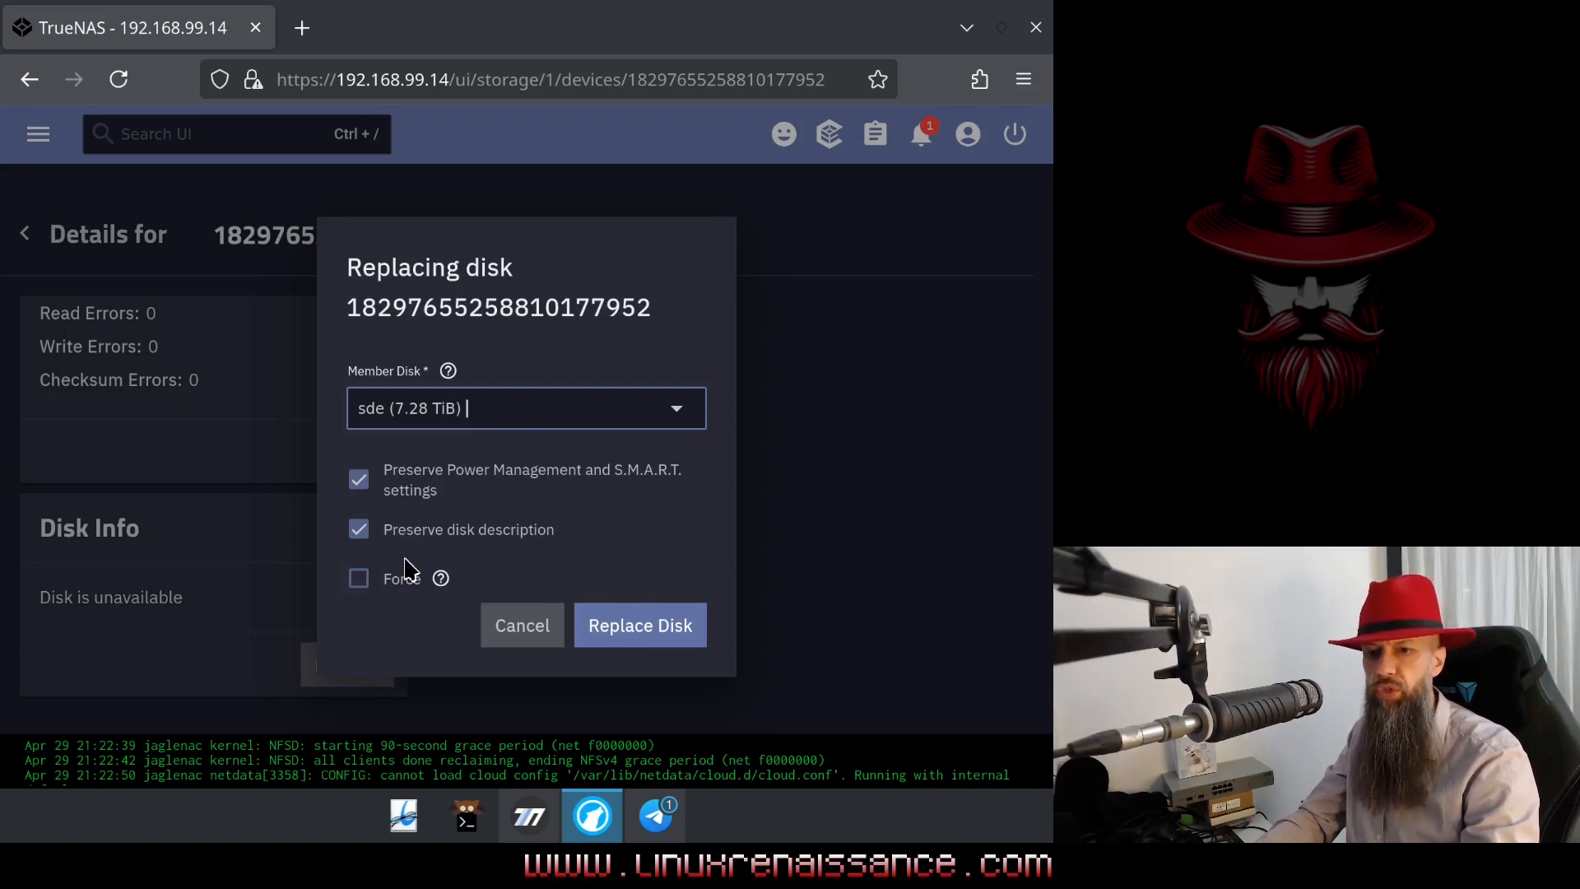
mouse_move(544, 500)
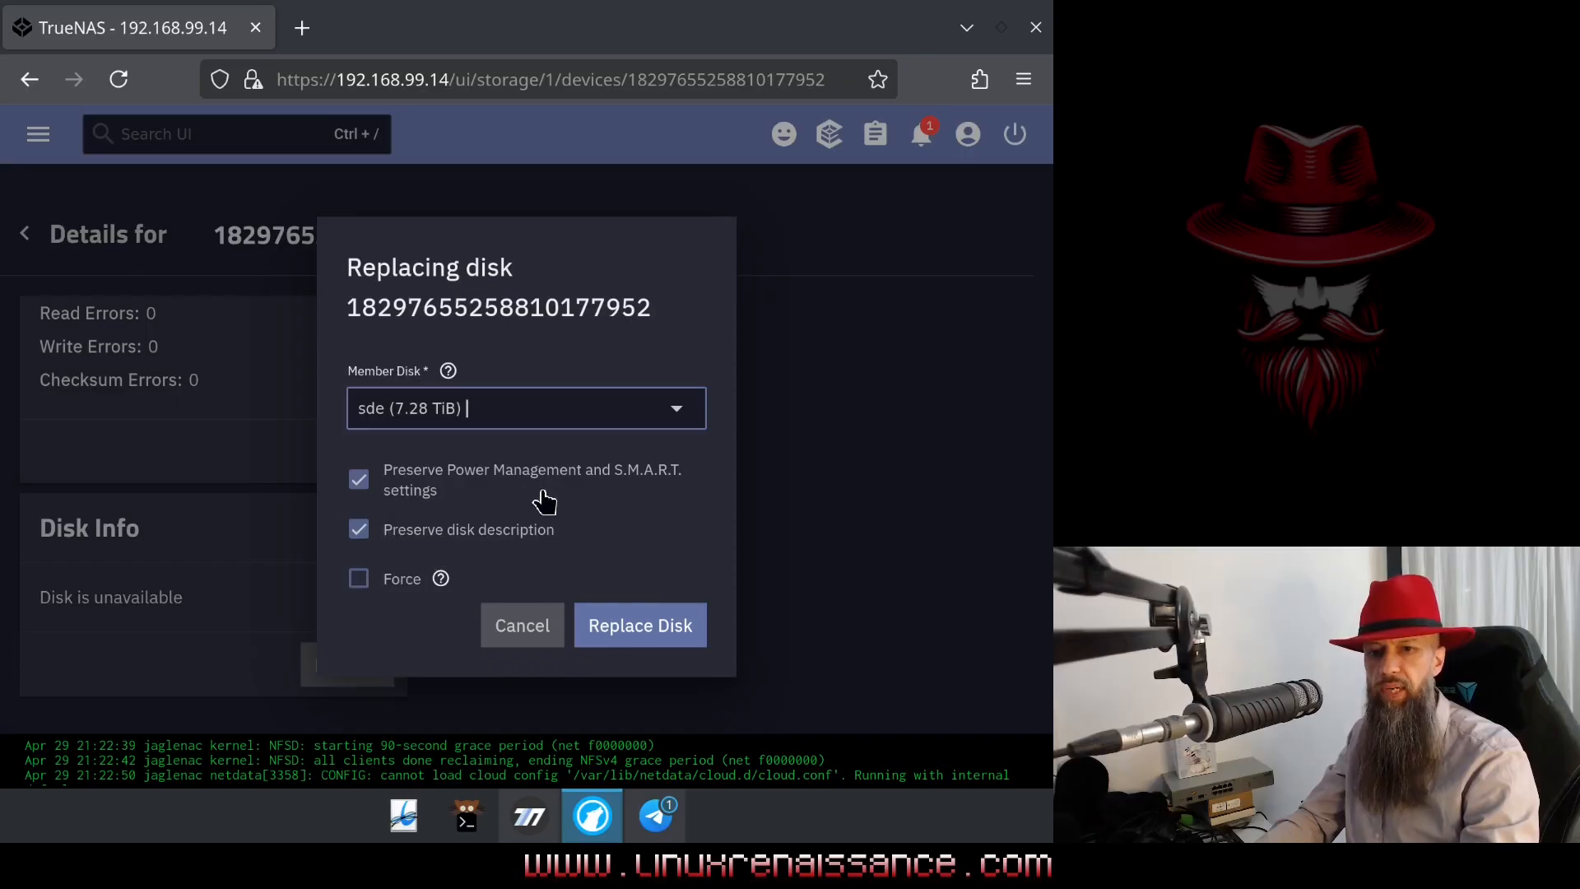
mouse_move(570, 518)
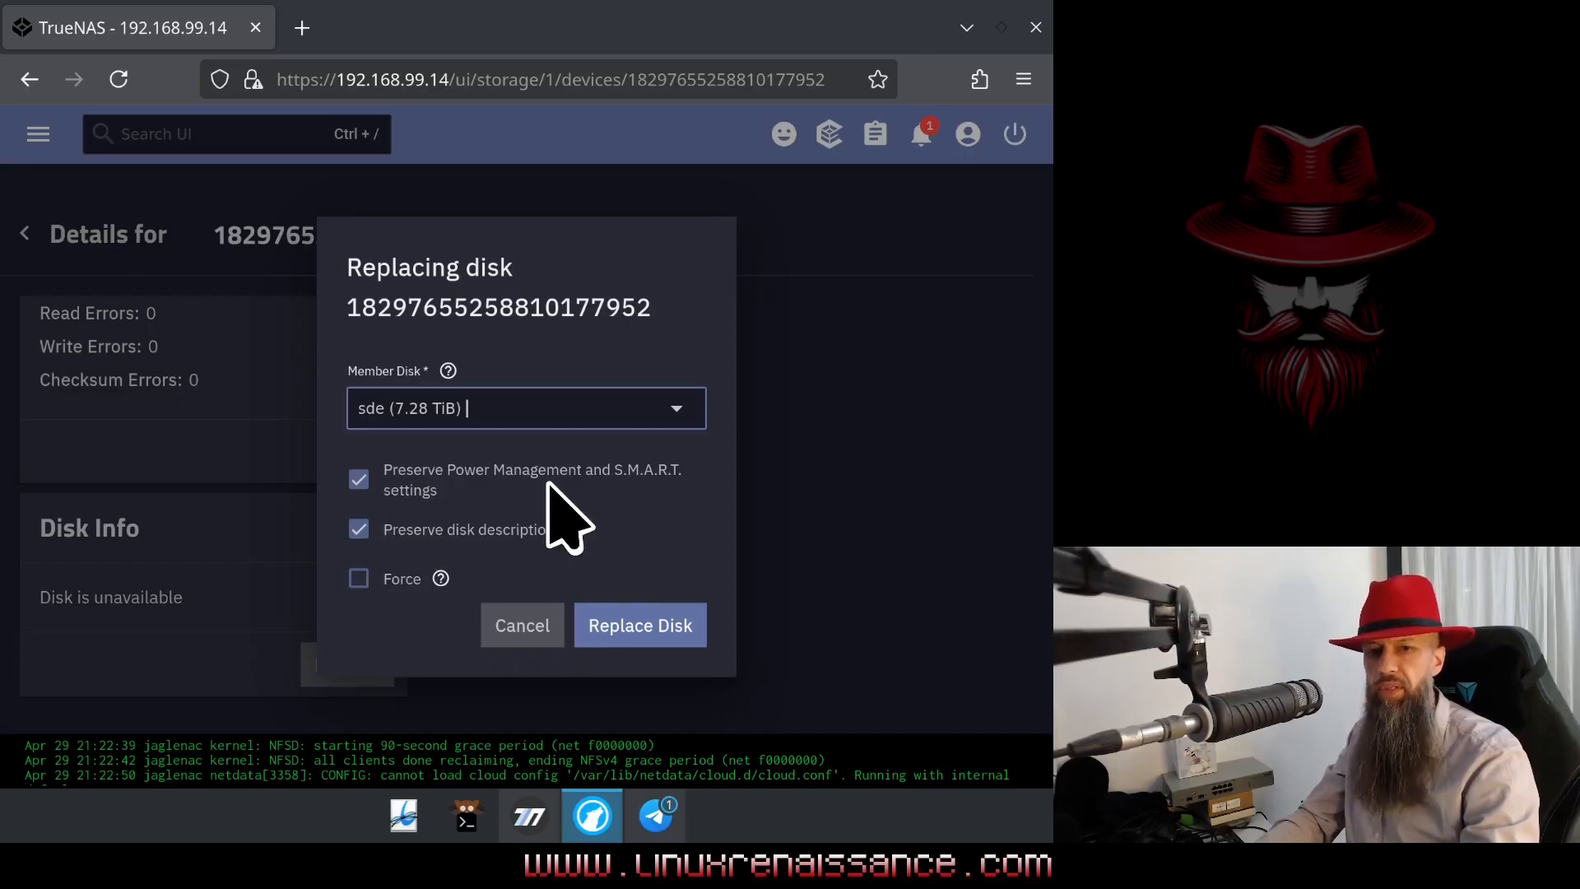
mouse_move(652, 505)
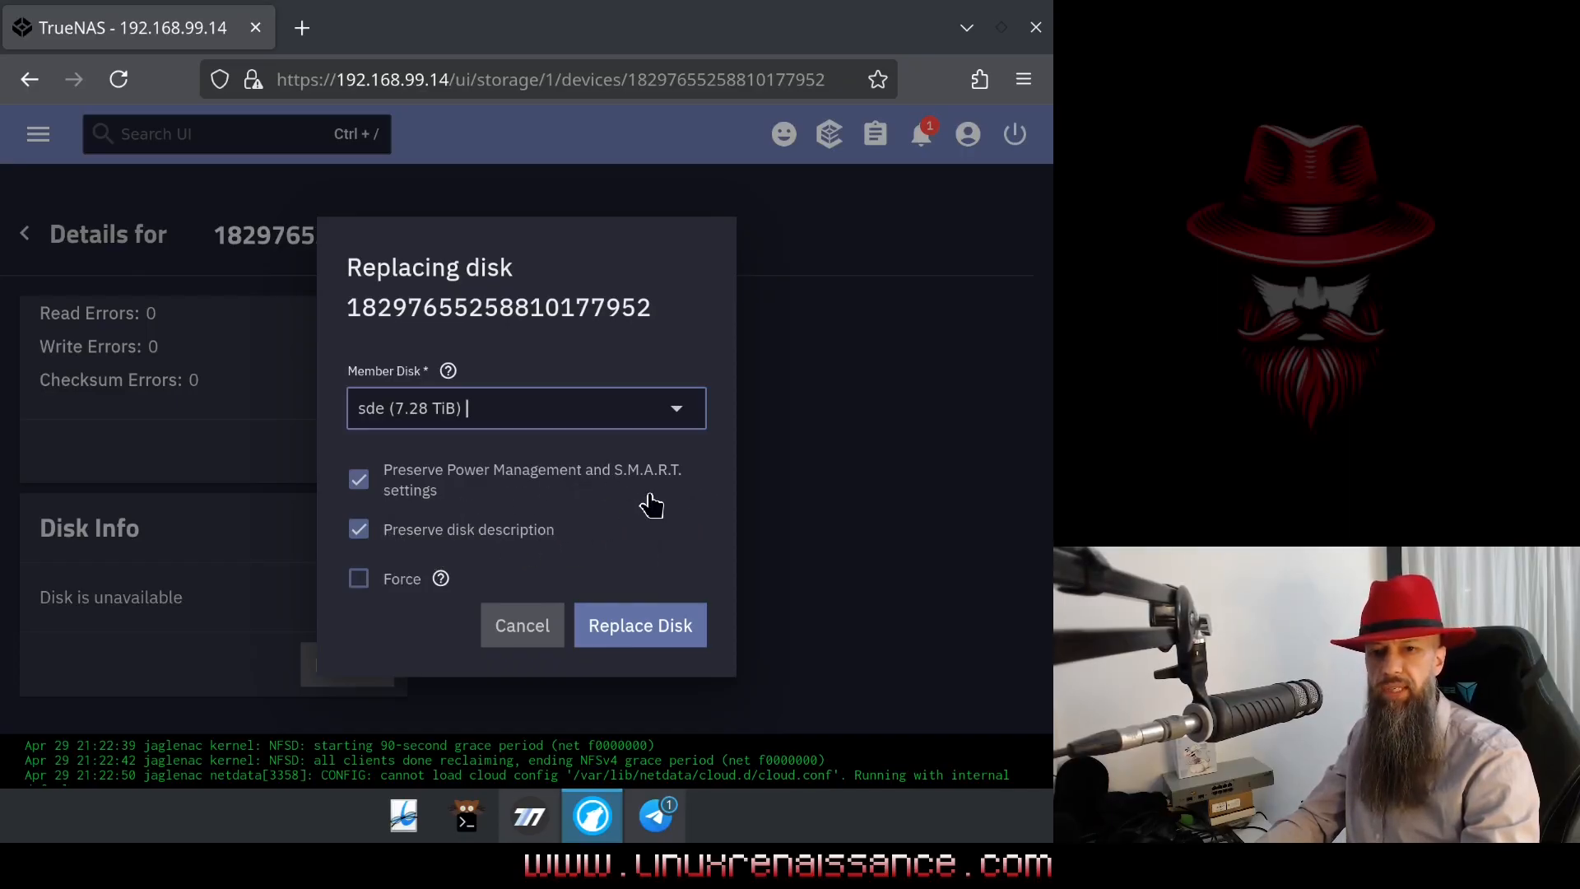
mouse_move(519, 547)
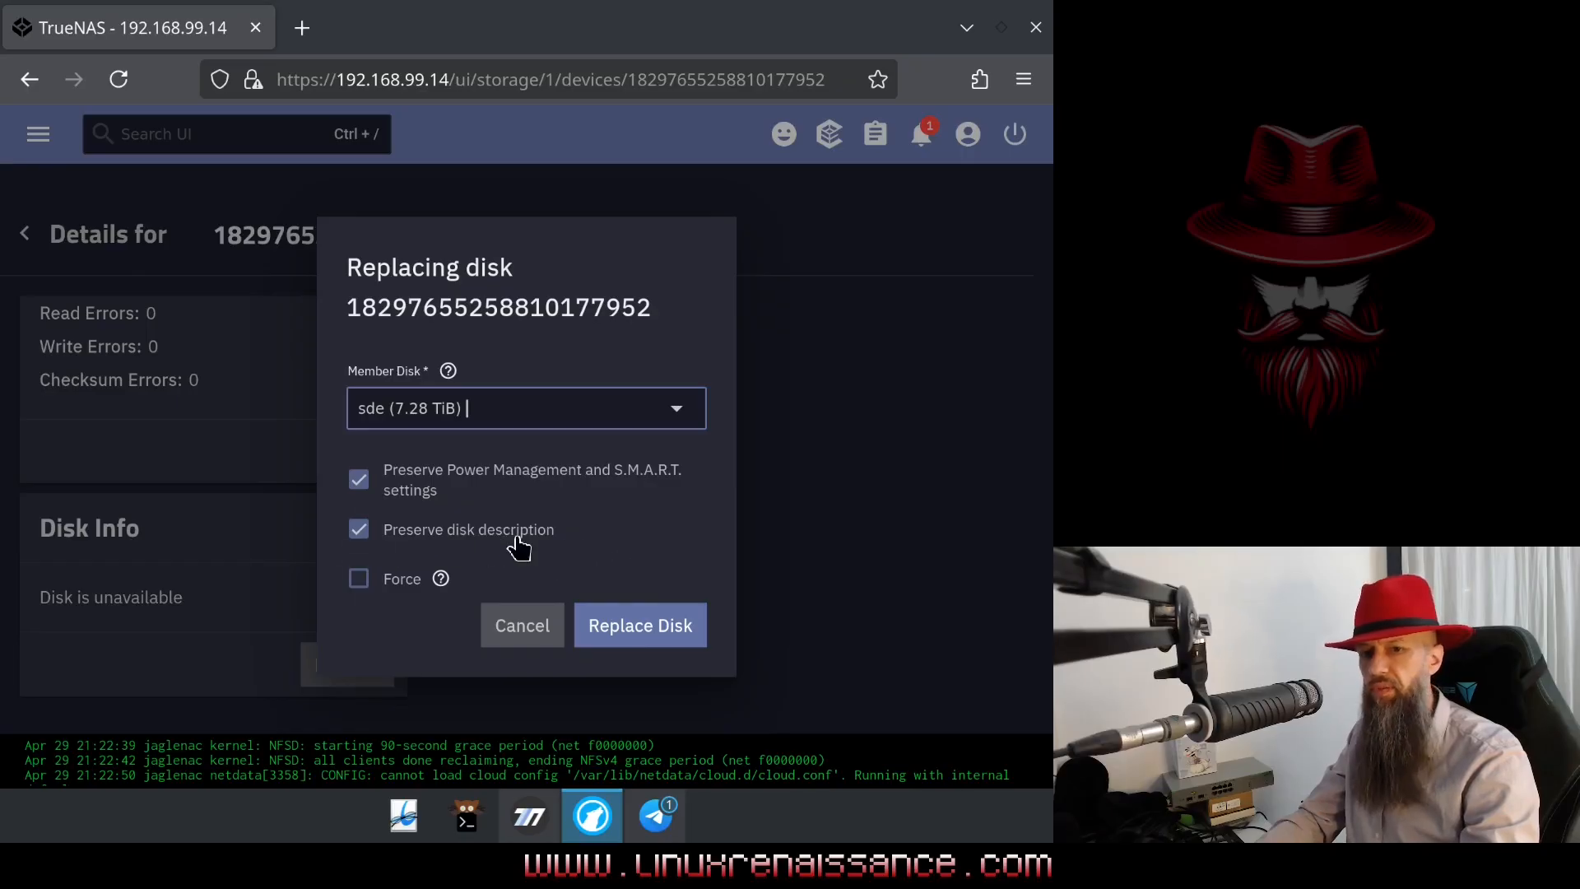
mouse_move(509, 574)
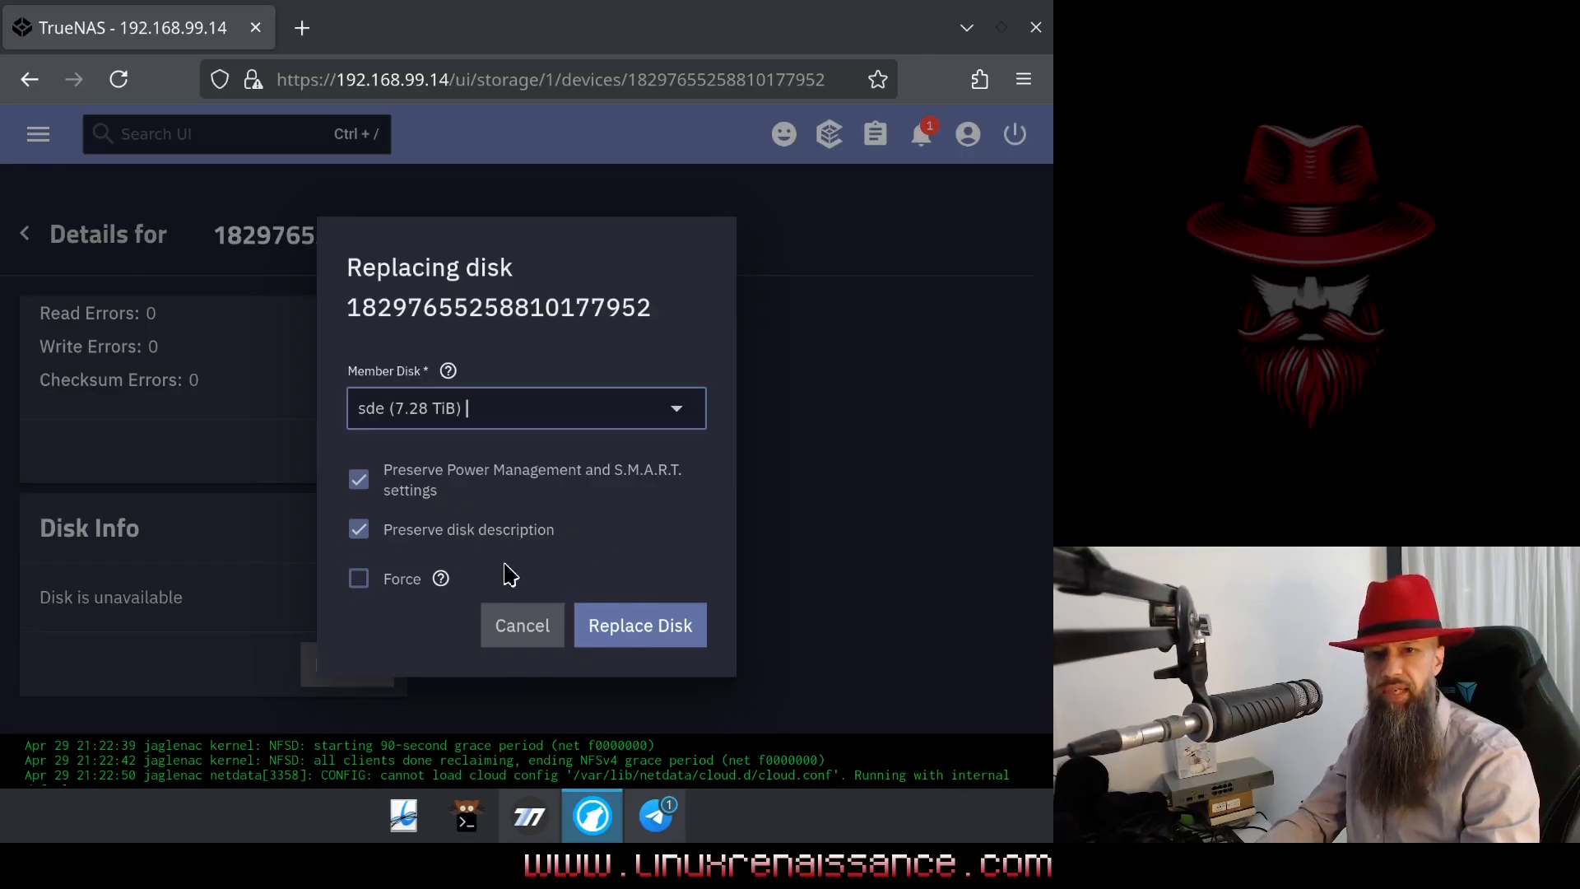
- Run the Replace Disk job with sde and let the pool.replace progress dialog finish
left_click(639, 625)
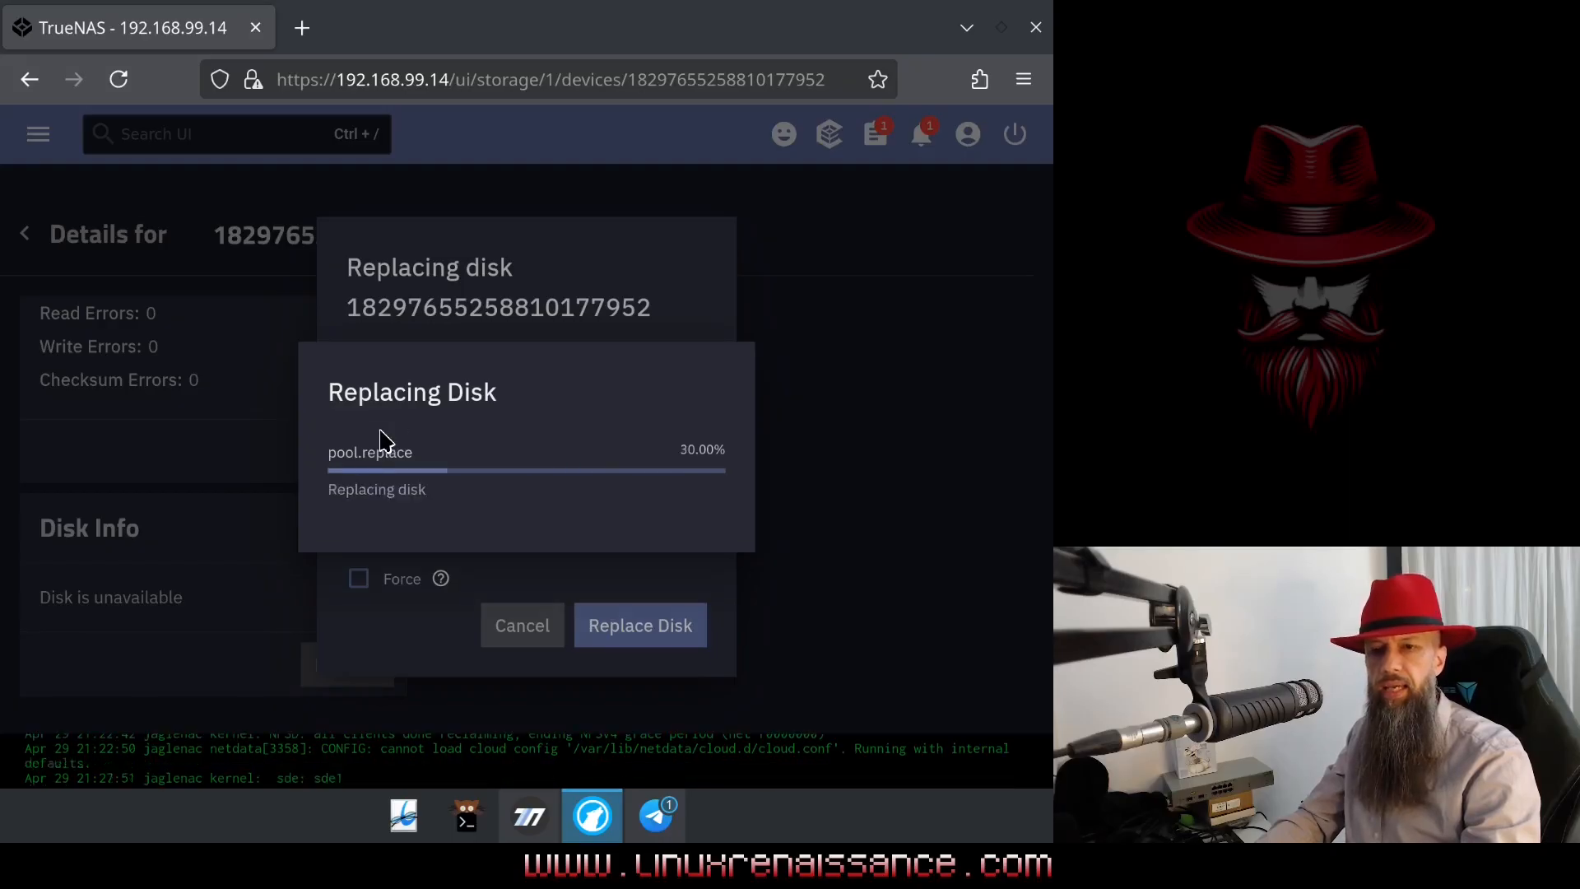
mouse_move(474, 478)
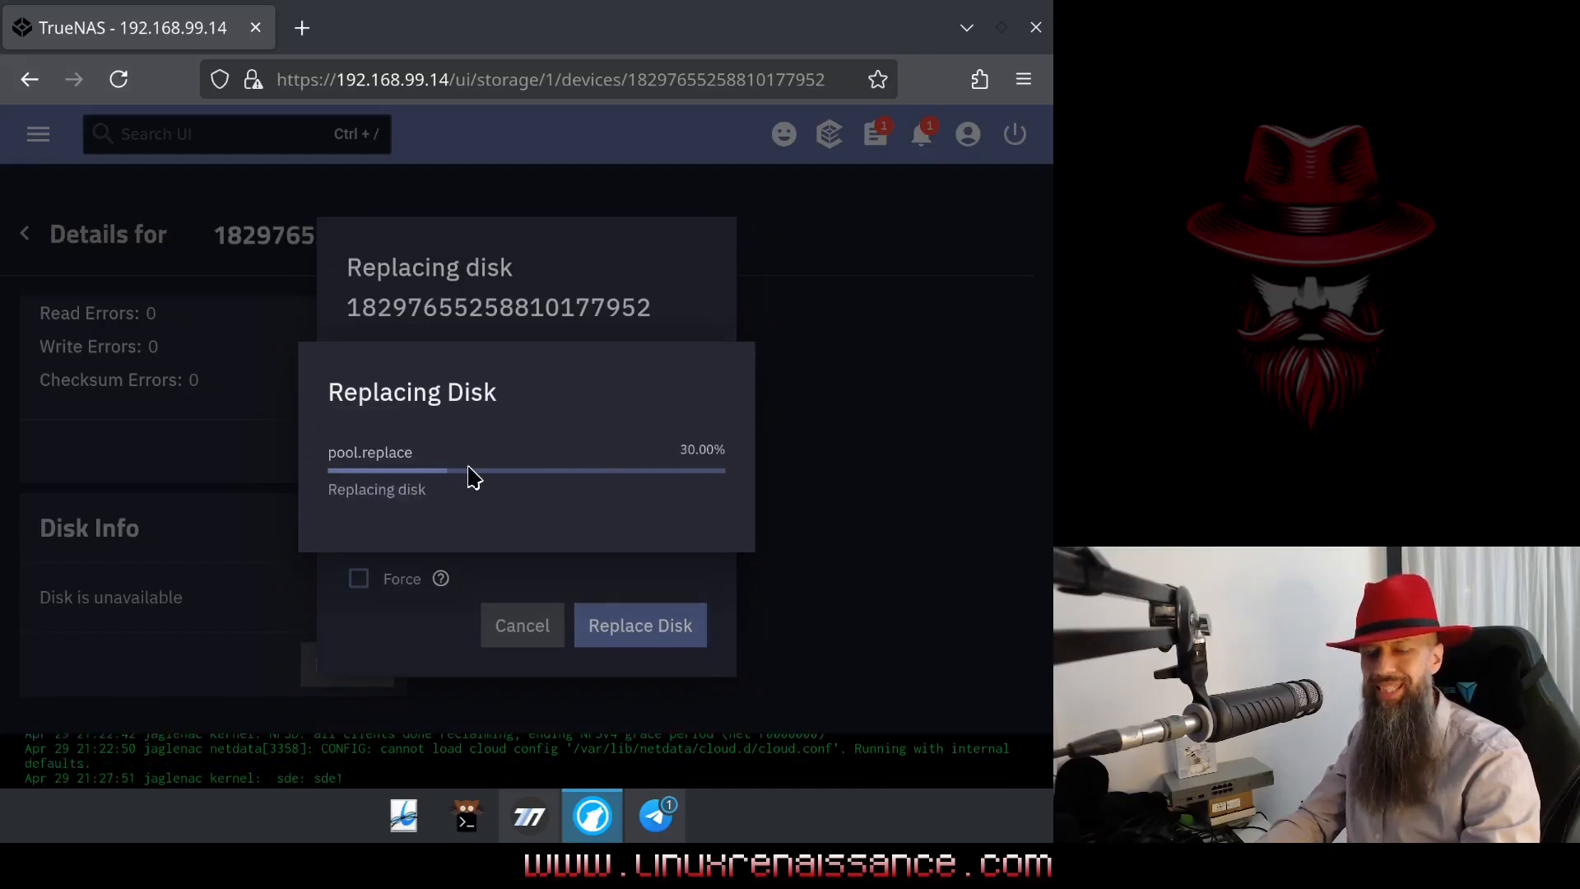
mouse_move(500, 482)
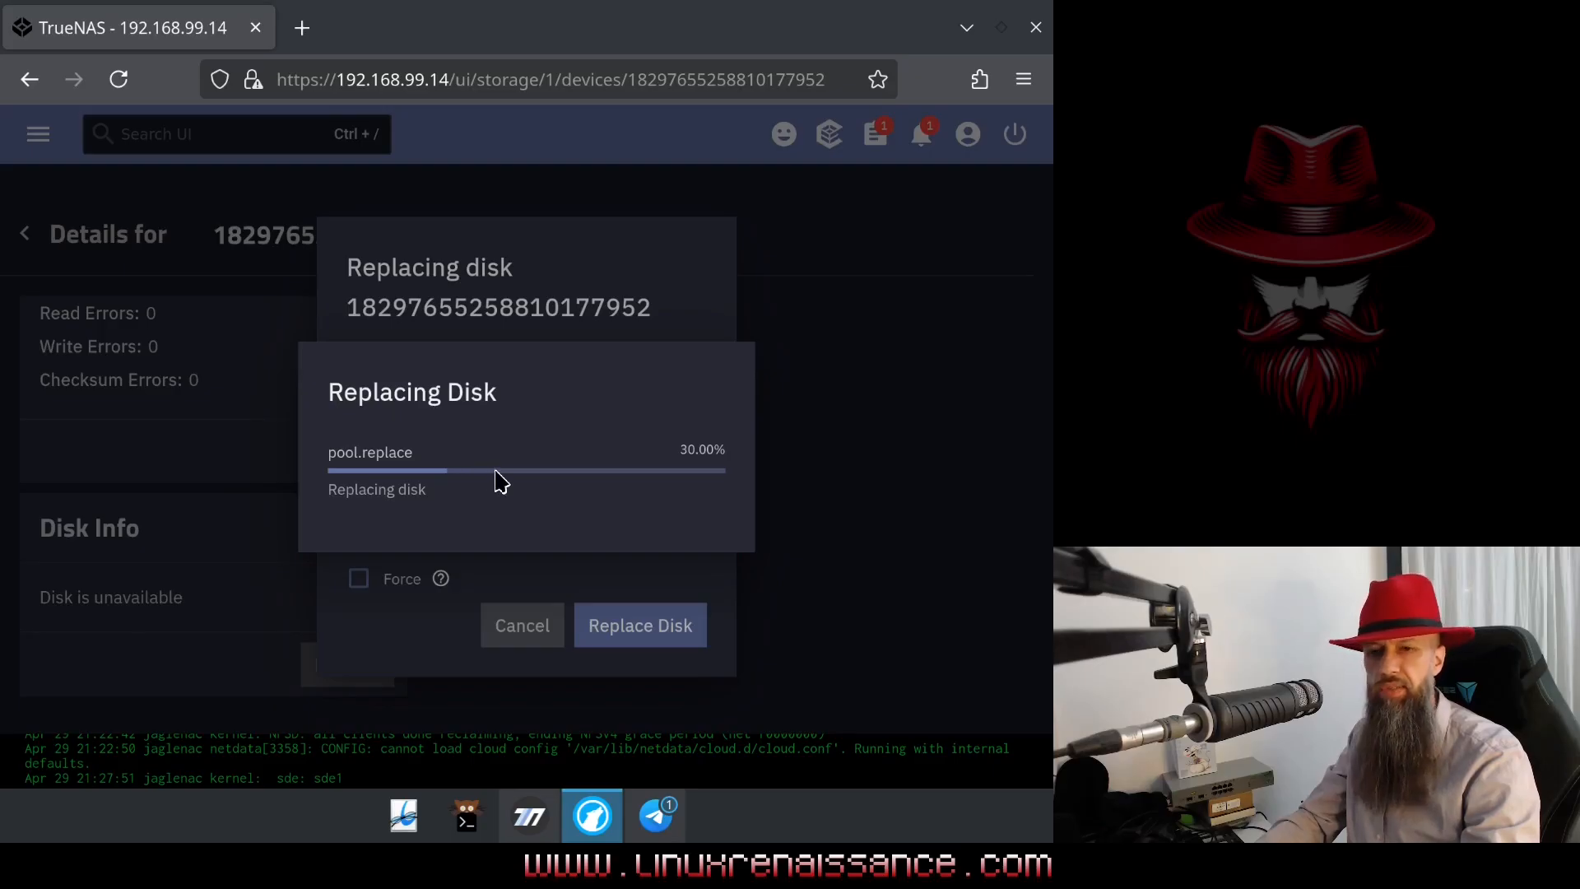
mouse_move(532, 419)
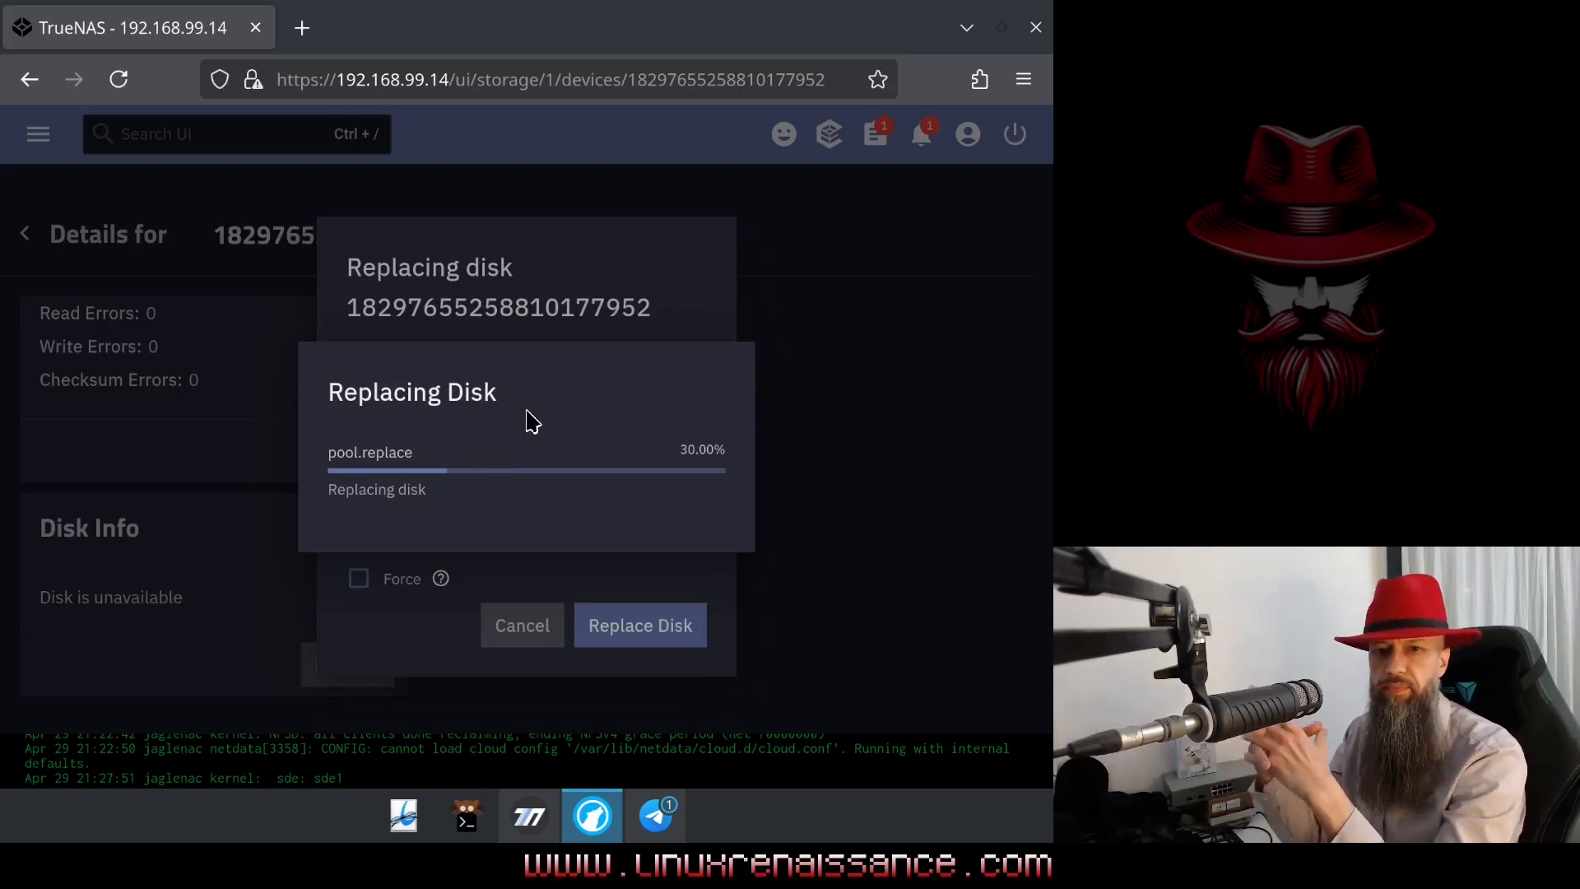
left_click(638, 625)
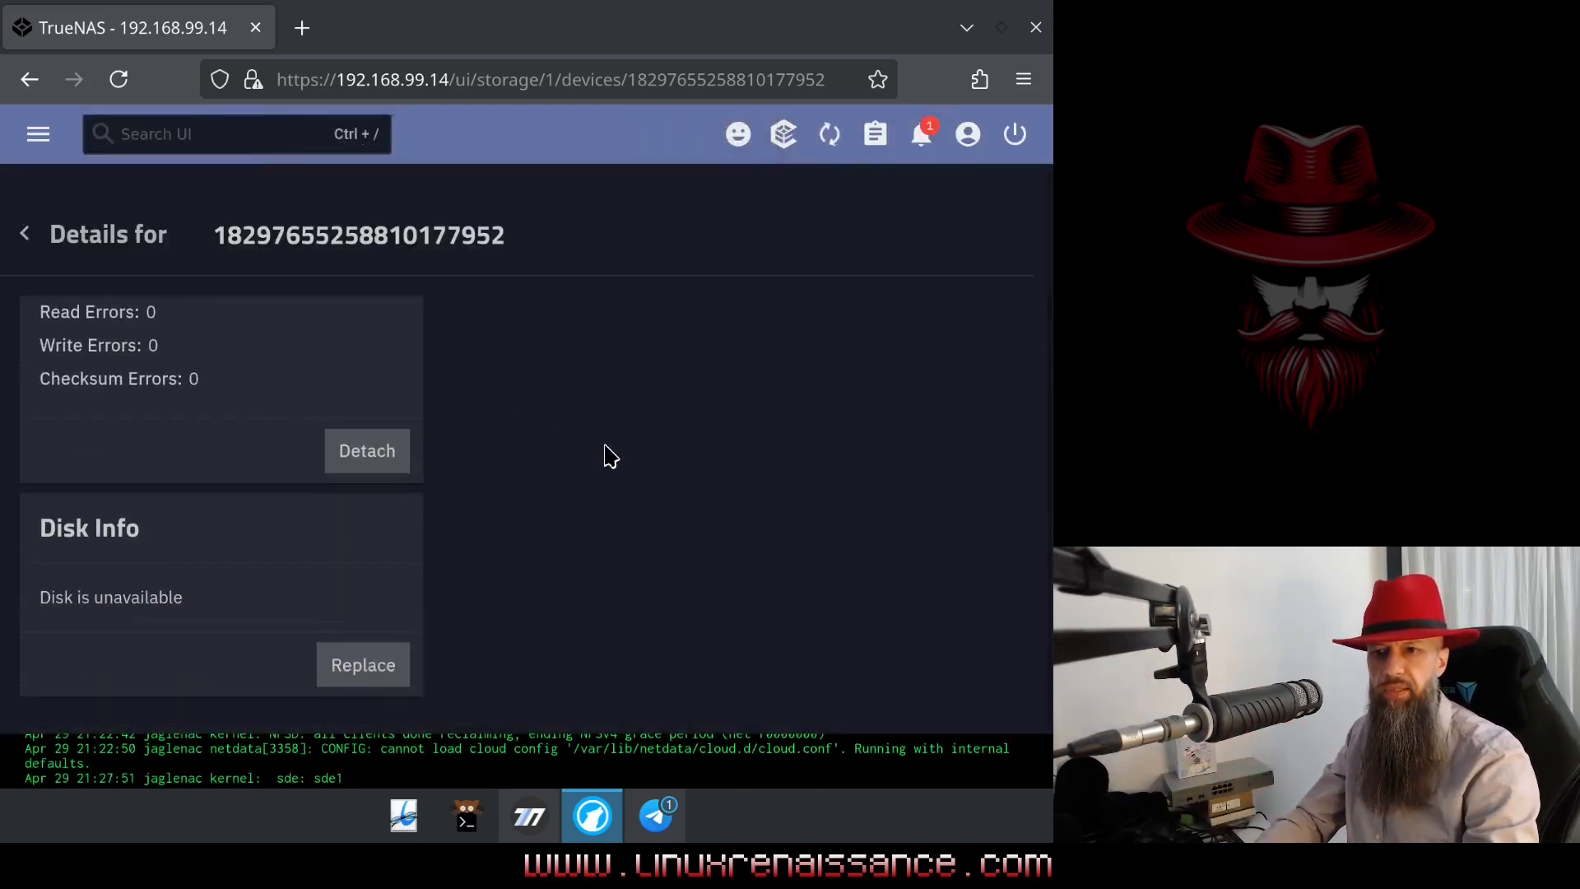
- Go back to jaglenac's devices, where a degraded REPLACING group pairs the old disk with sde
left_click(25, 232)
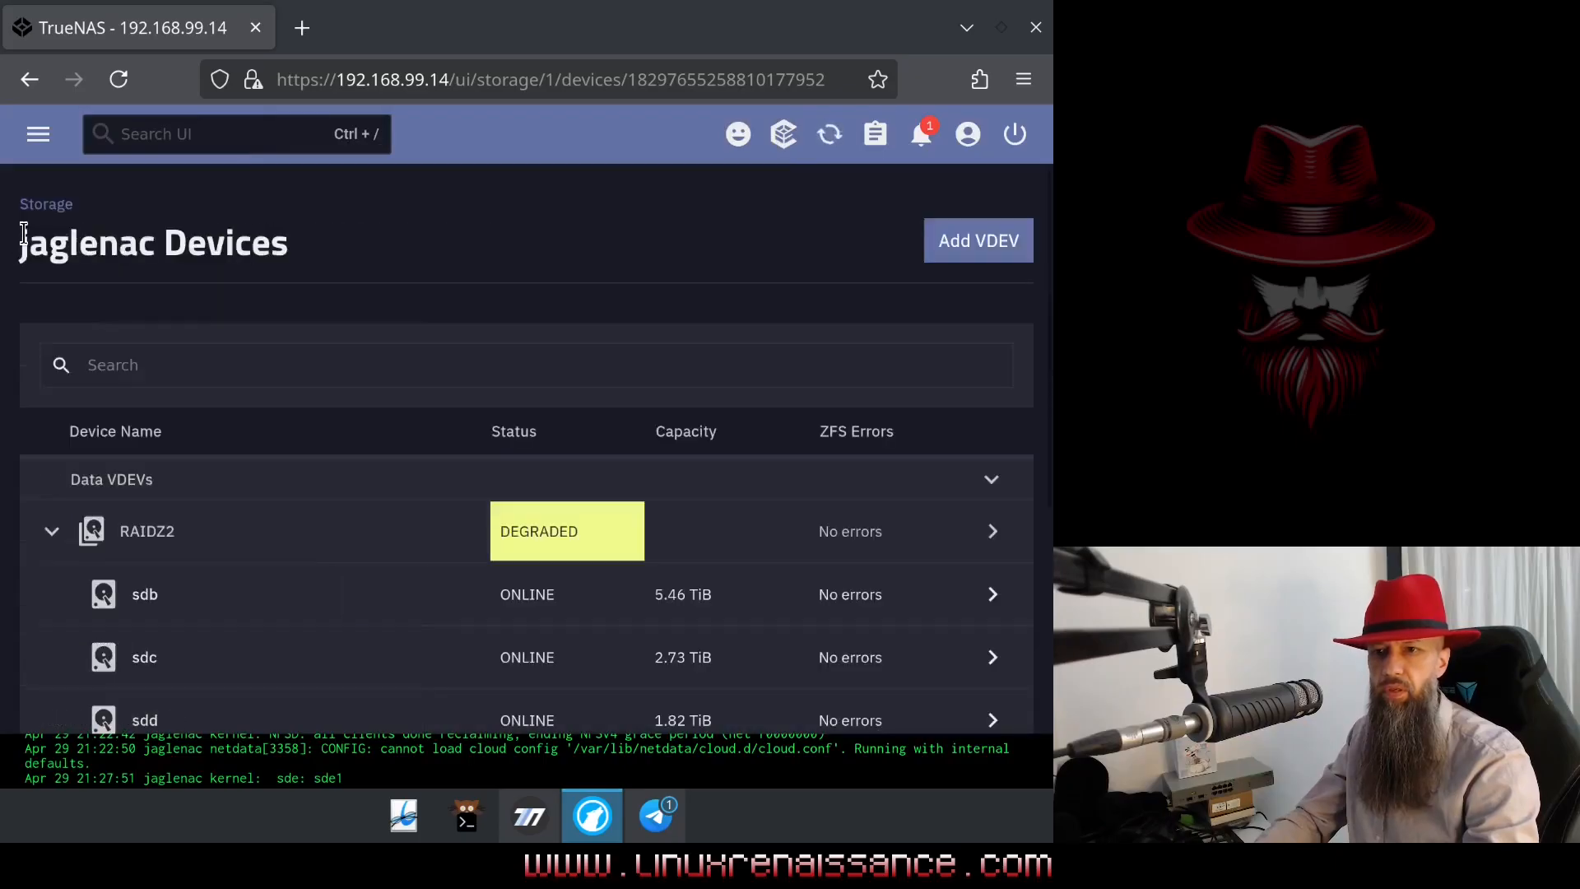
scroll("down", 3)
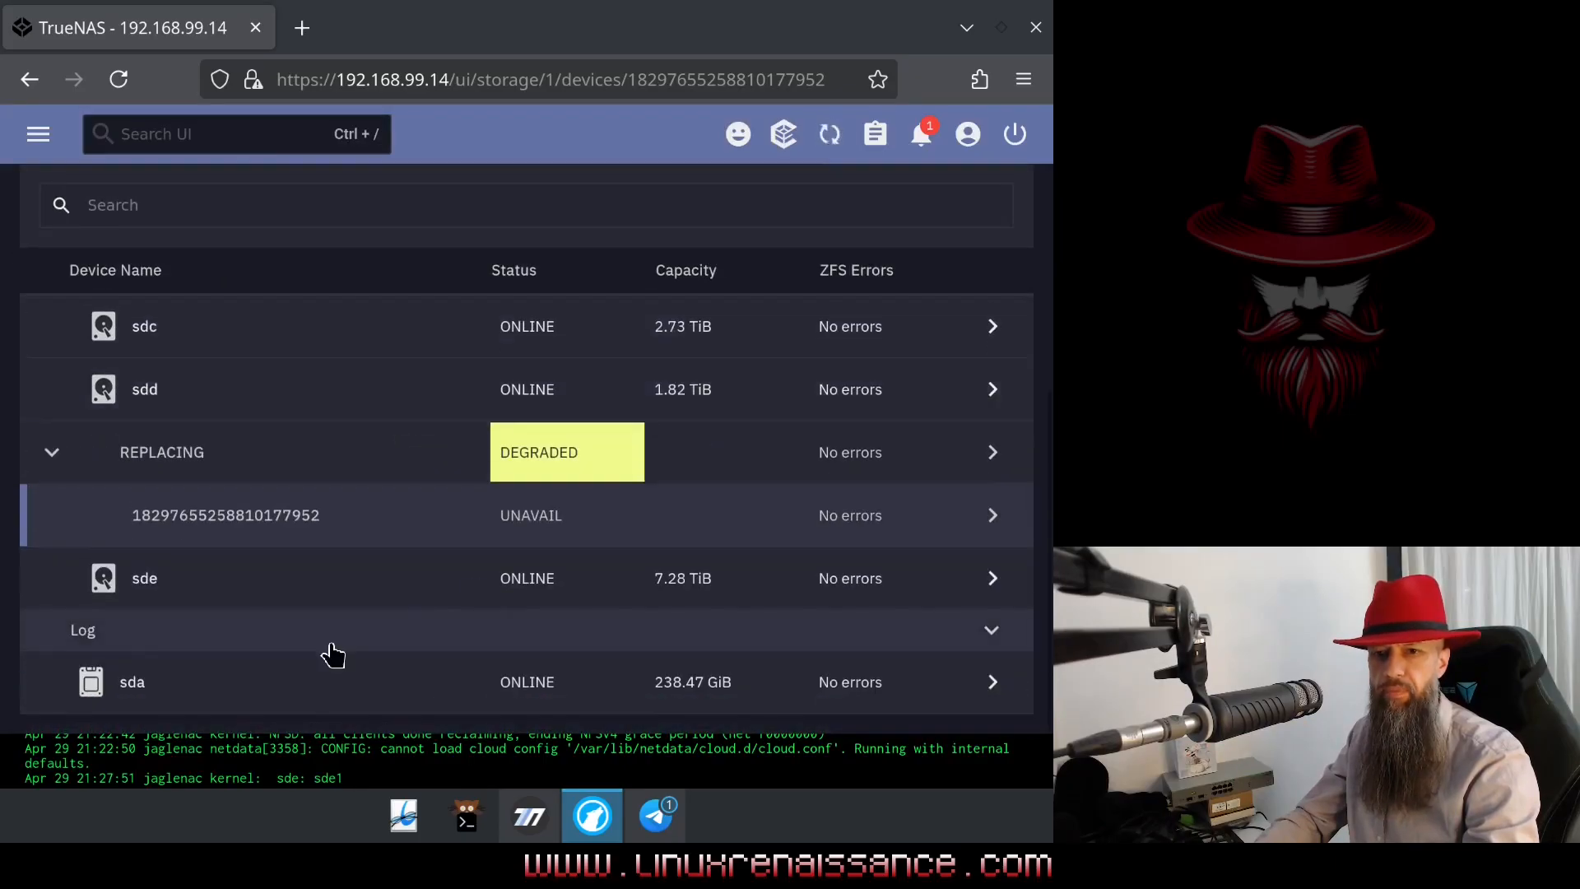
mouse_move(388, 446)
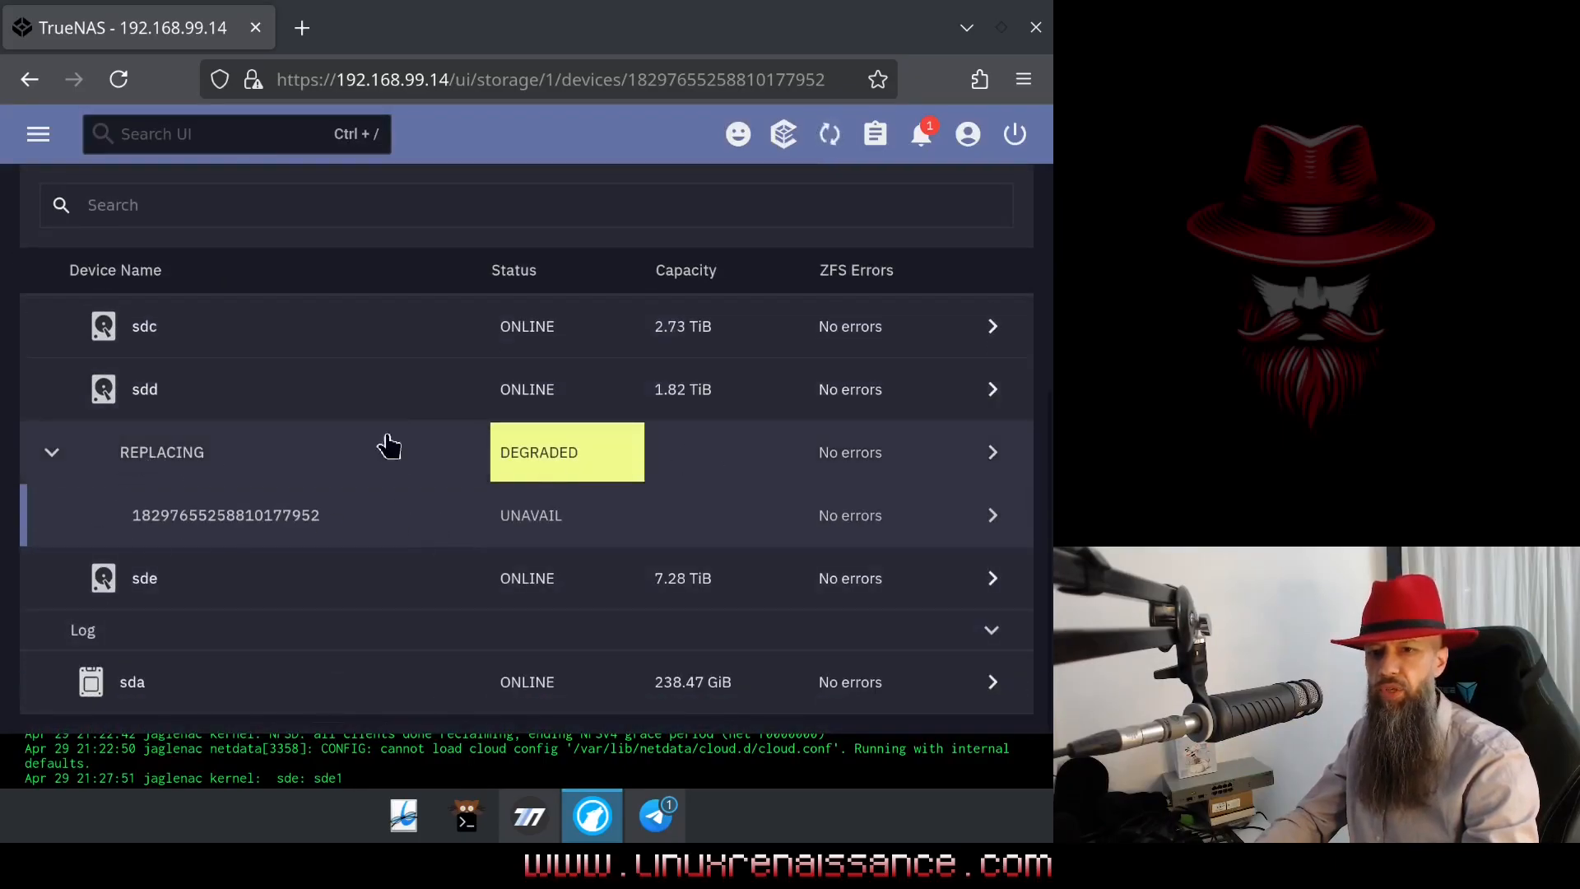
mouse_move(825, 176)
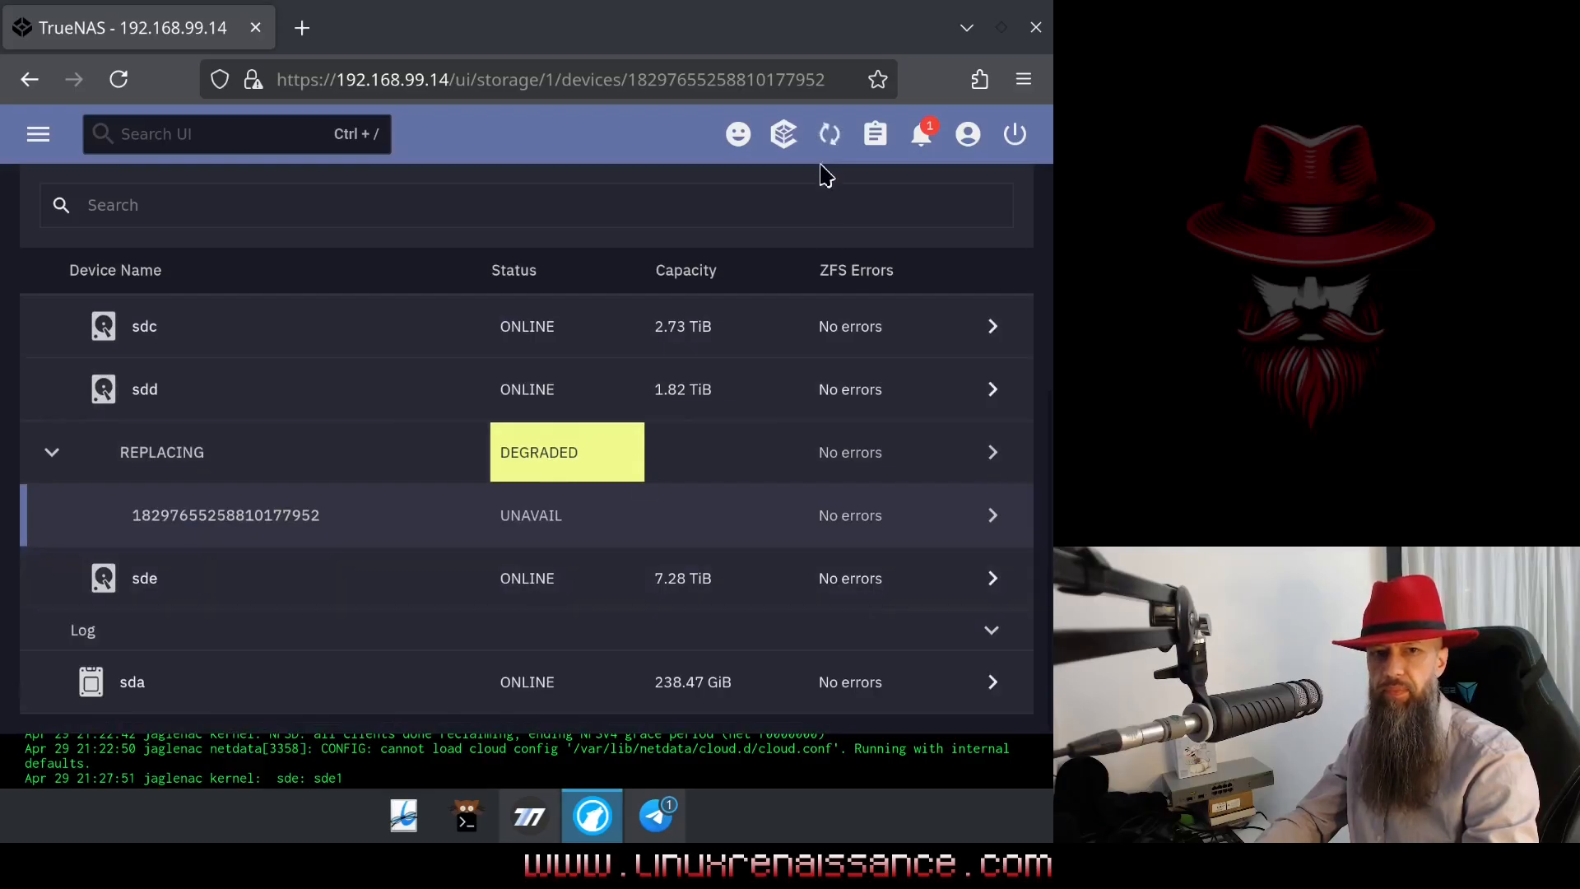
- Show the resilvering status for pool jaglenac, currently scanning at 0.00%
left_click(827, 134)
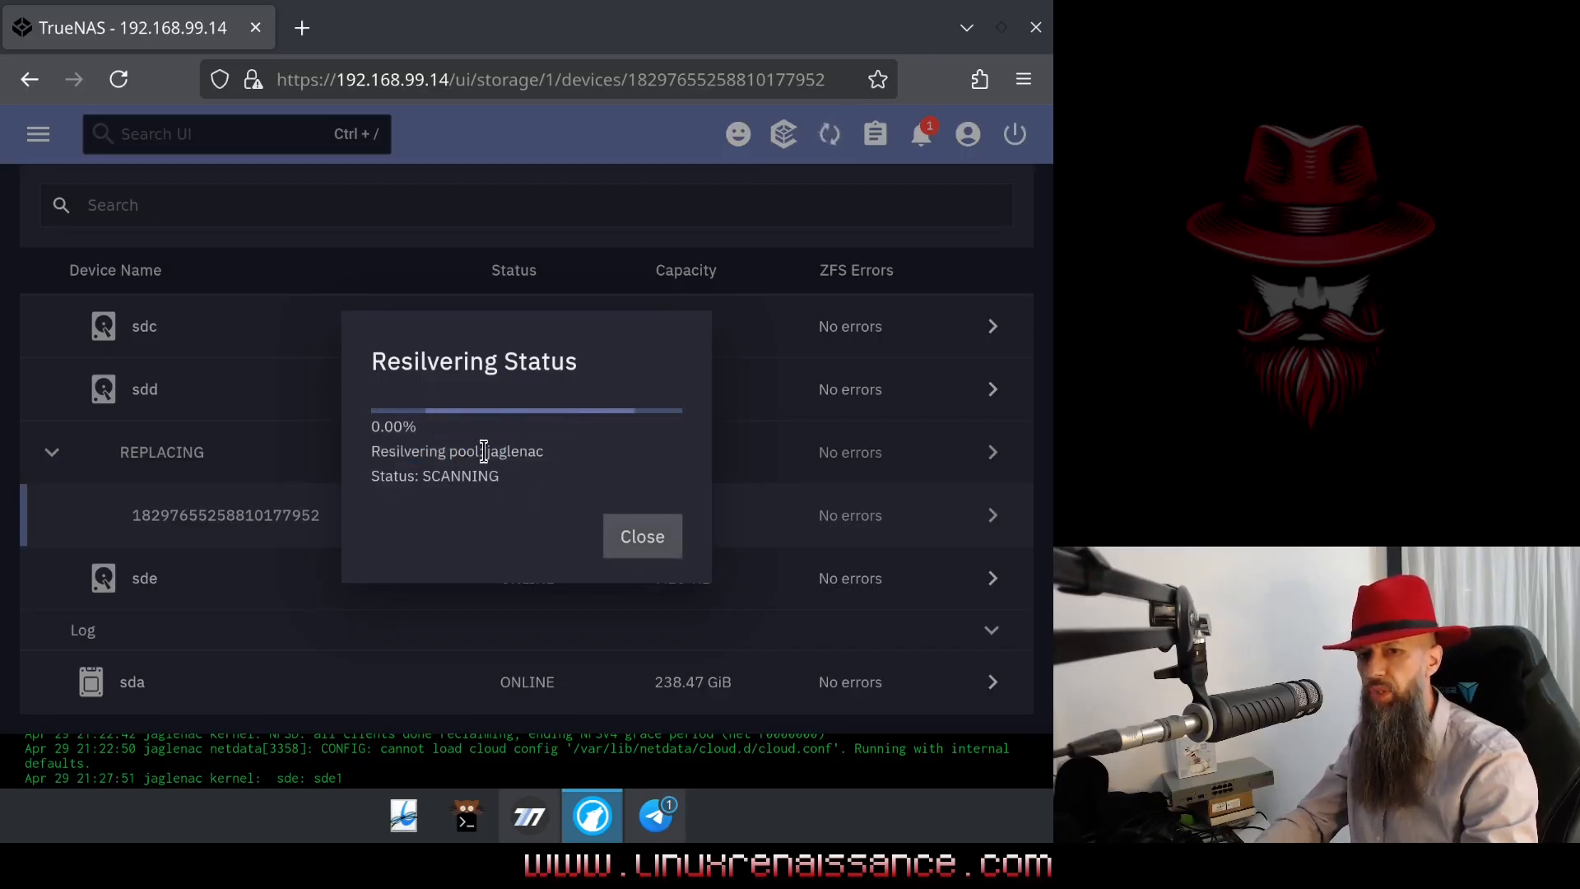
double_click(514, 451)
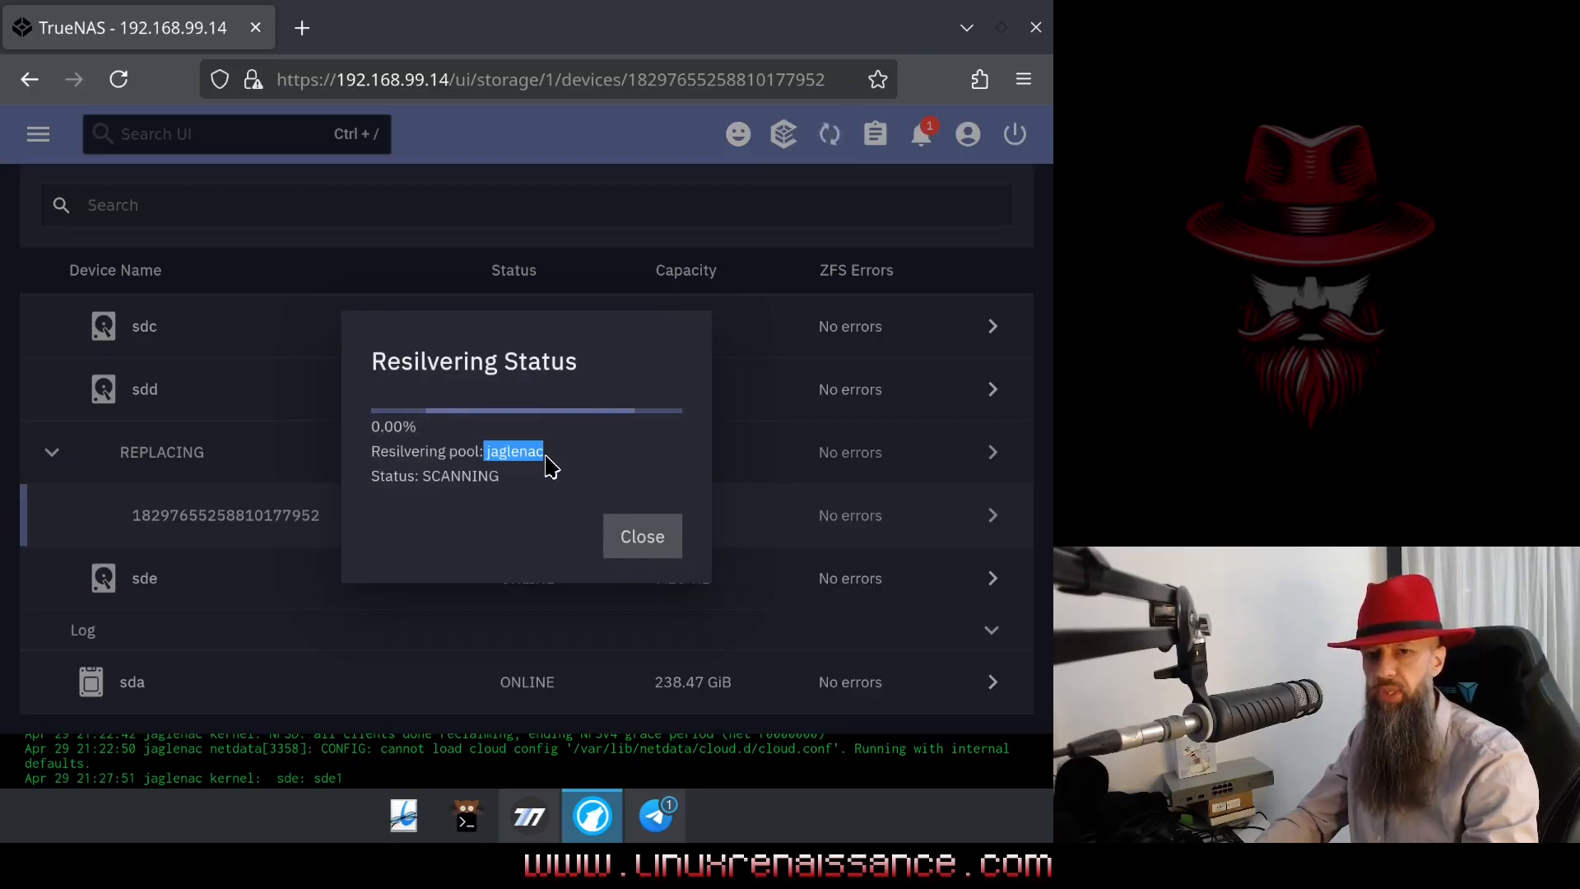
mouse_move(448, 428)
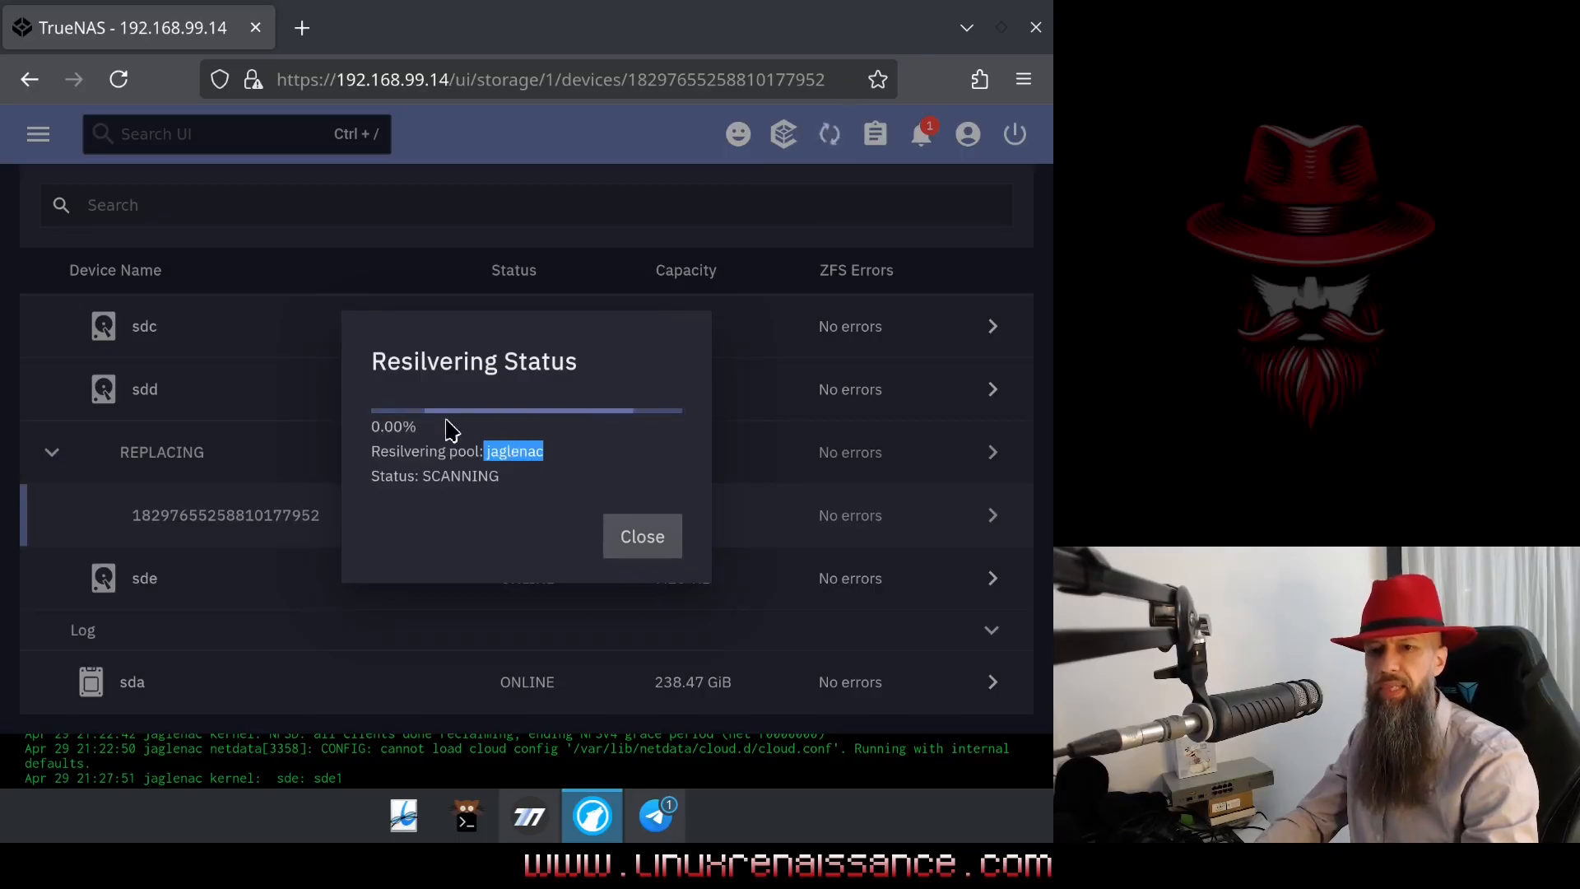
mouse_move(448, 412)
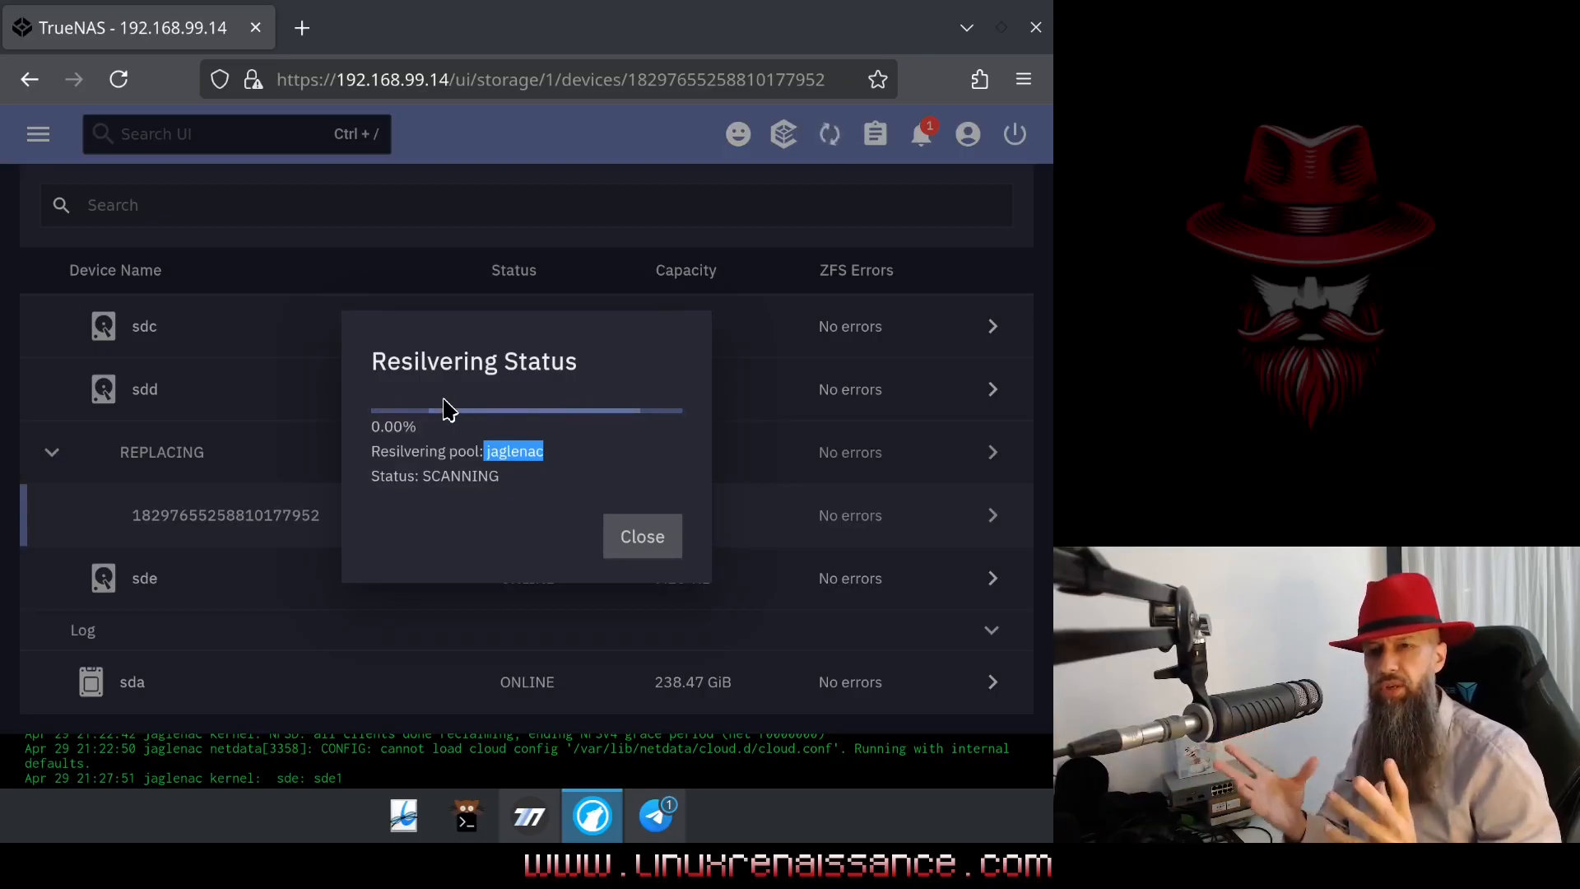
mouse_move(464, 421)
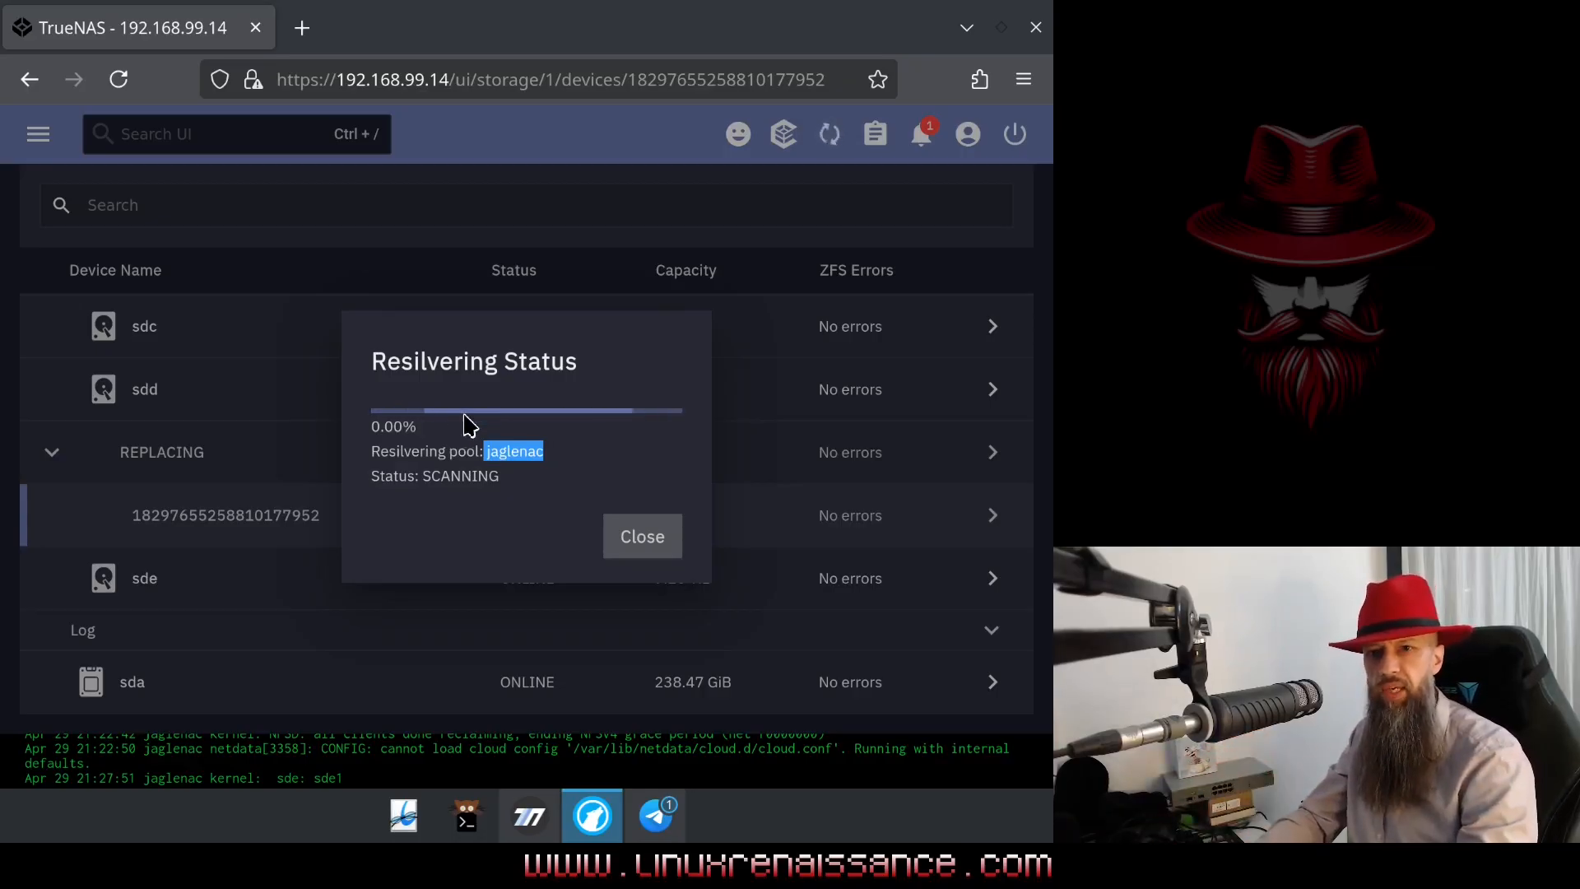
mouse_move(457, 607)
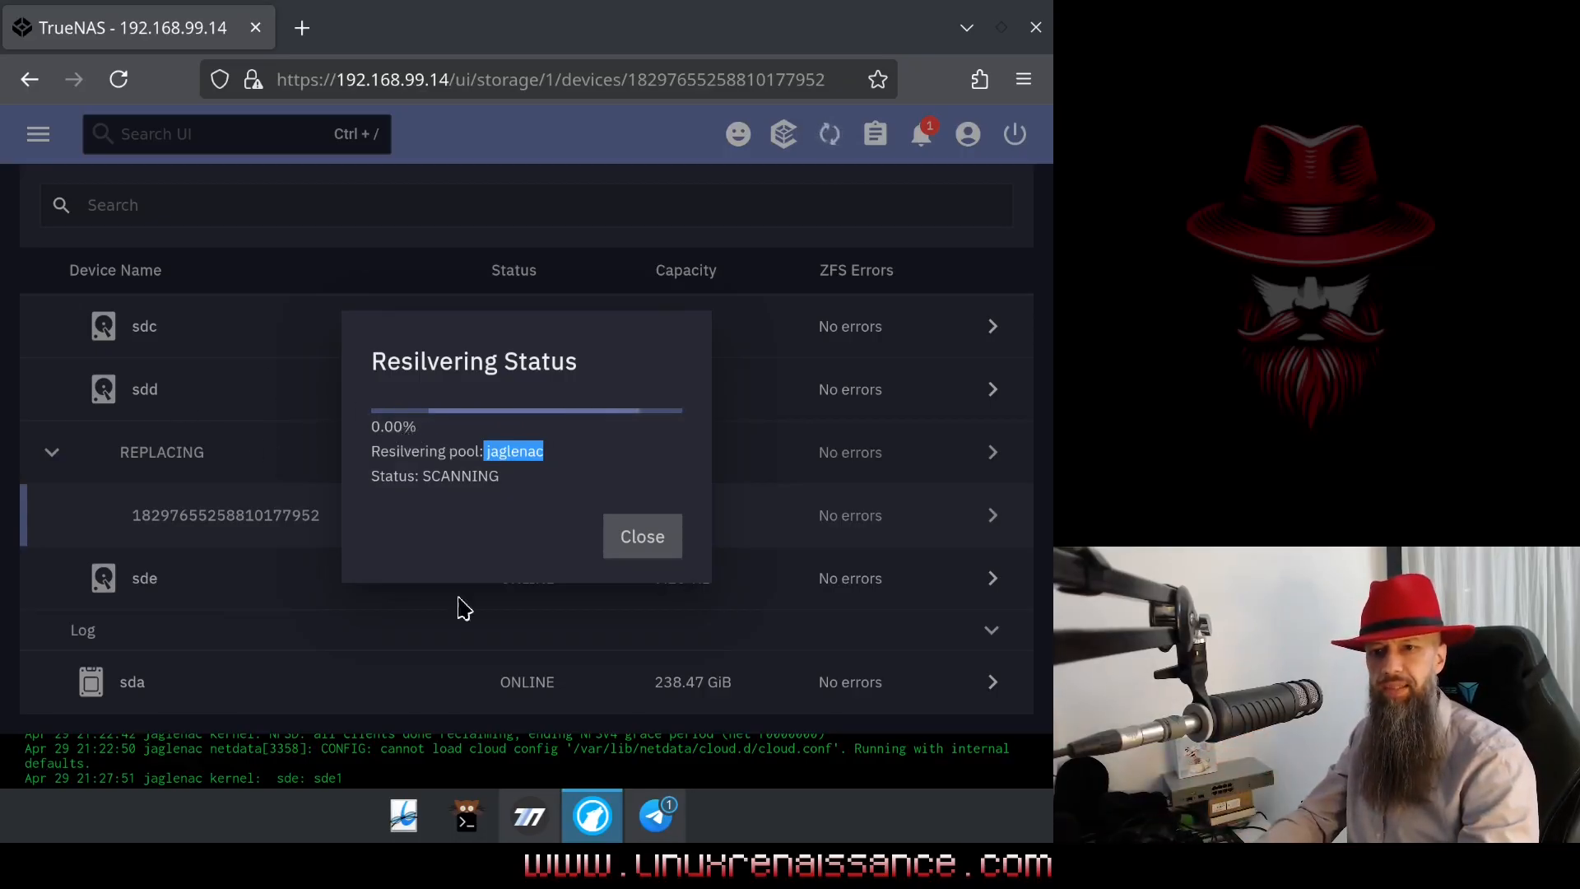
- Close the resilvering status and return to the degraded RAIDZ2 group with its replacing member
left_click(642, 537)
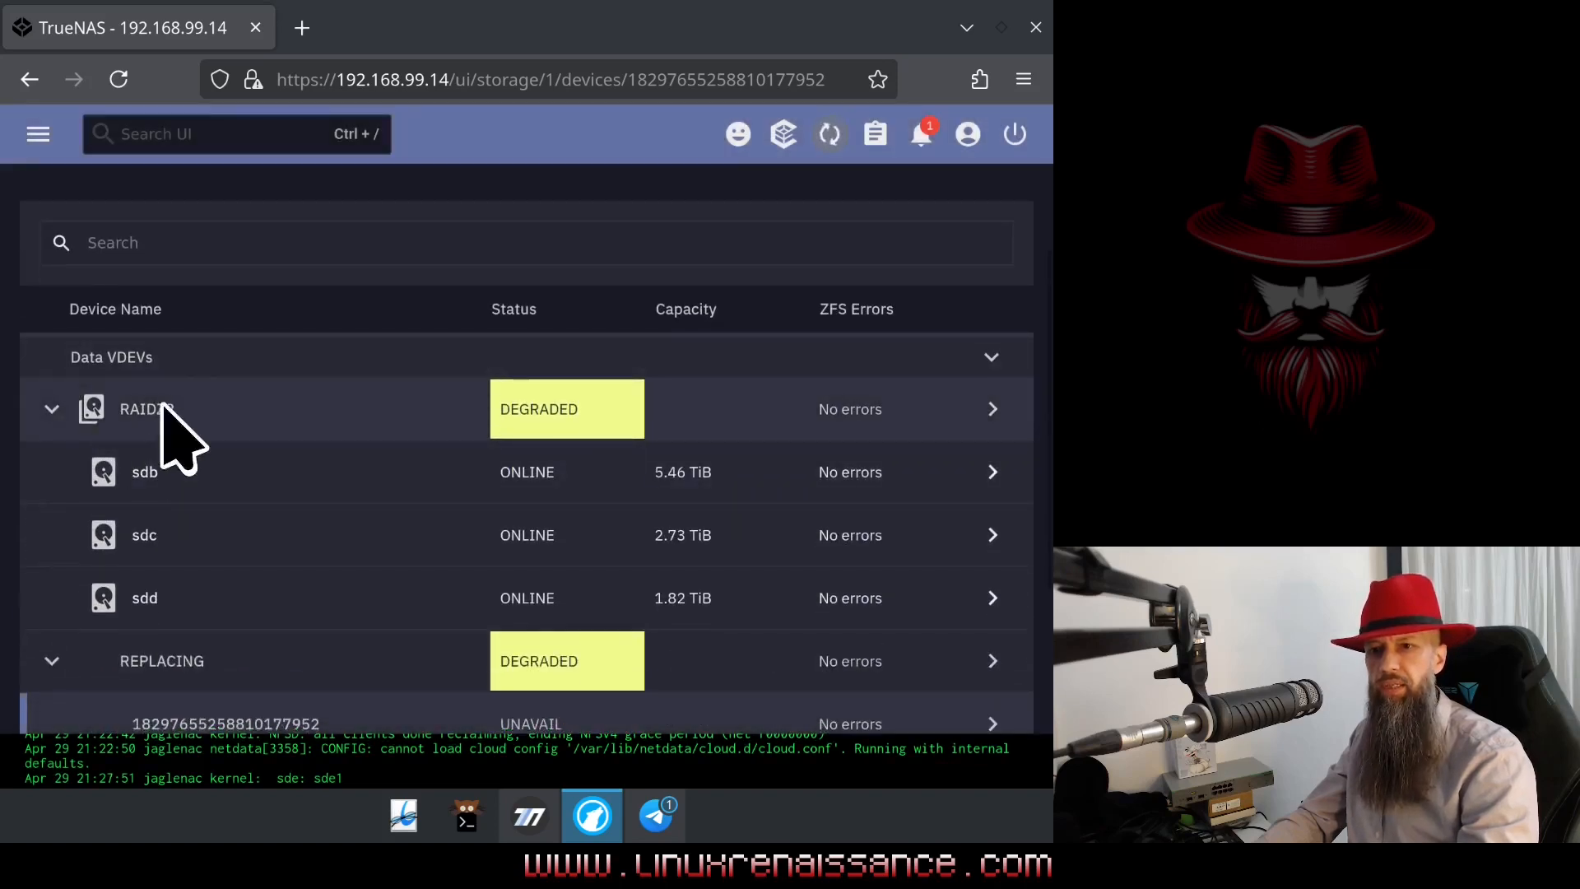
mouse_move(172, 442)
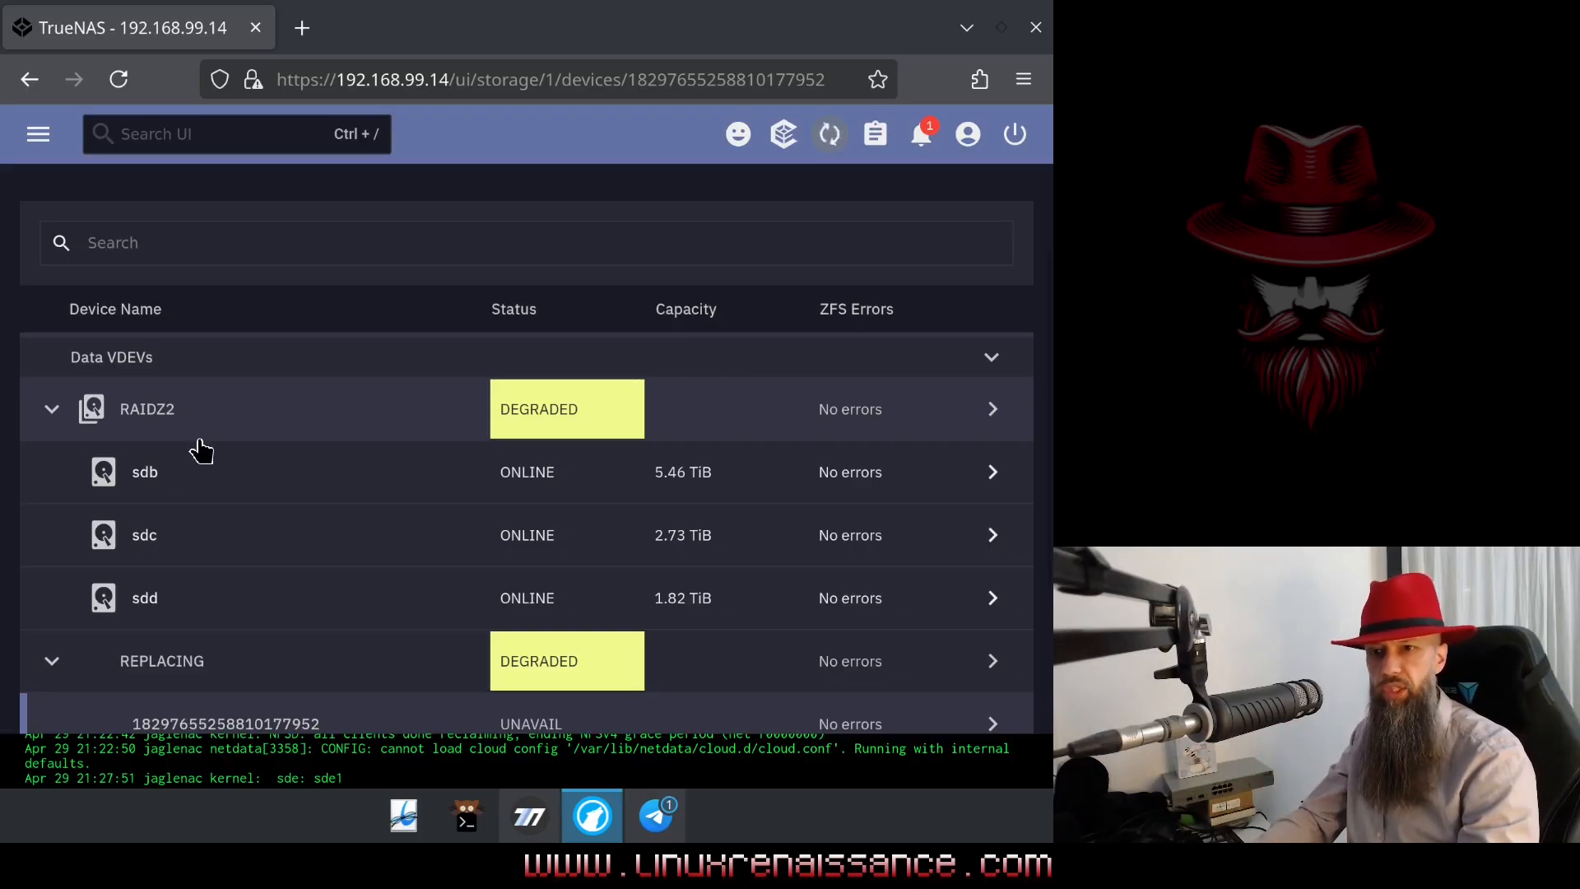
mouse_move(503, 285)
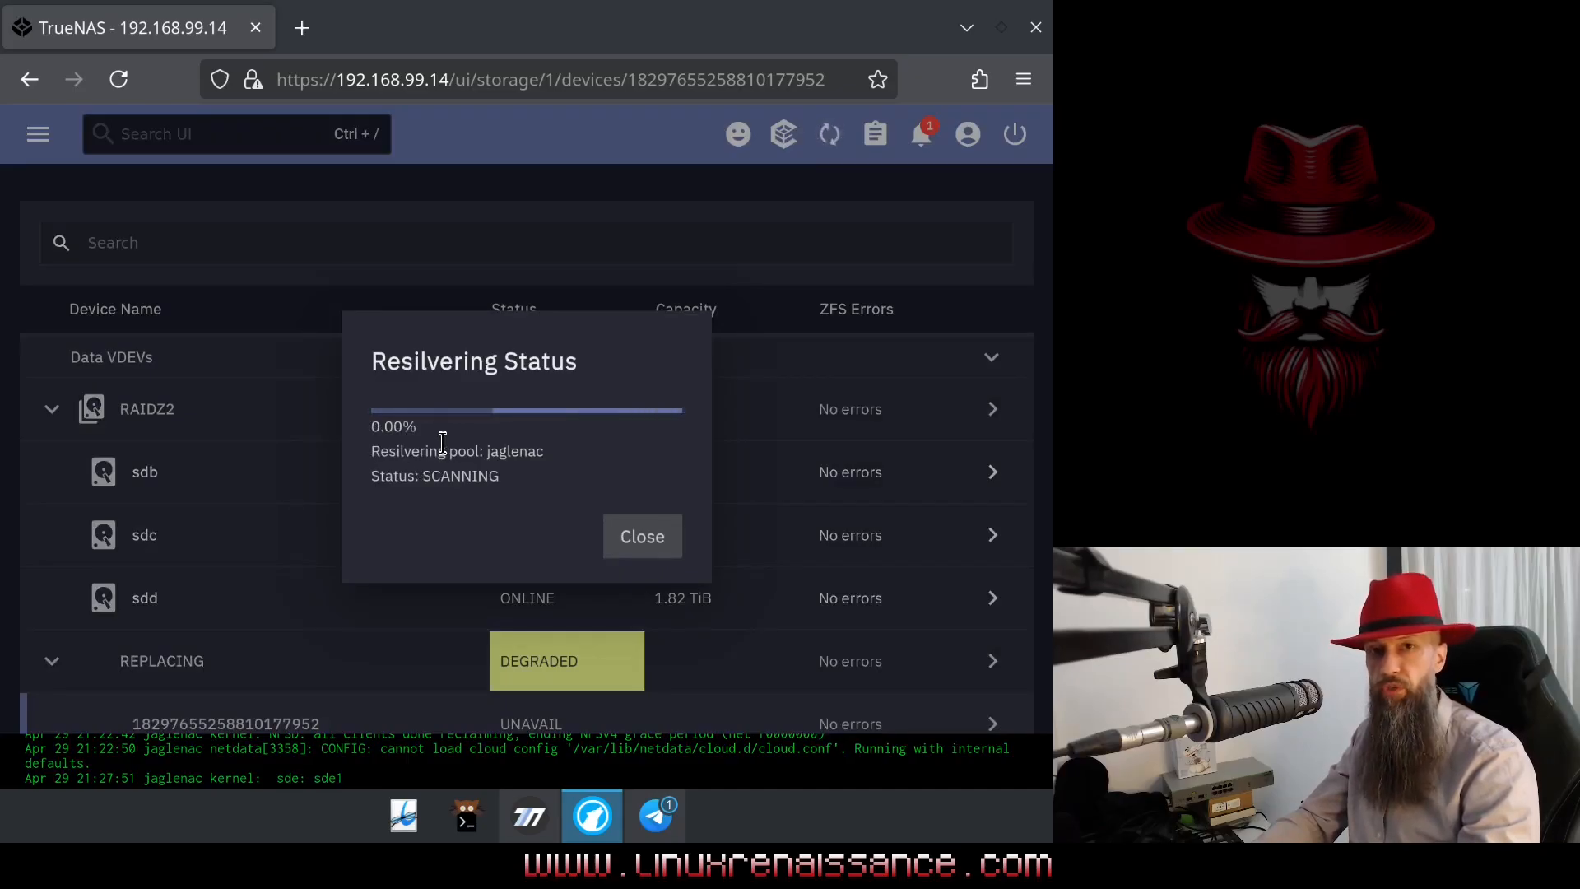
mouse_move(401, 451)
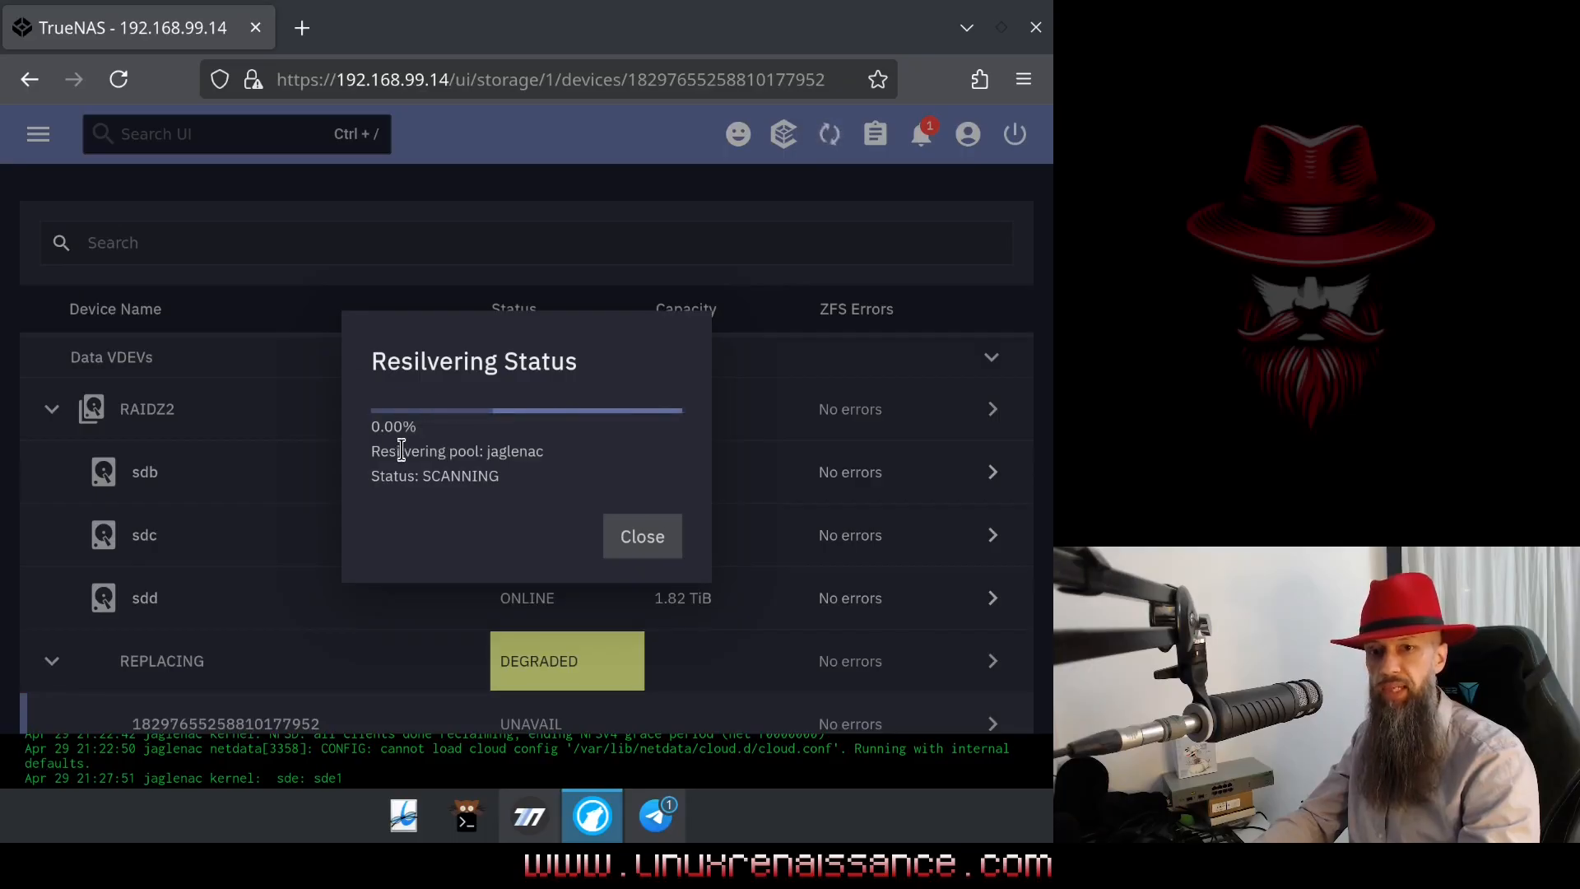
mouse_move(413, 390)
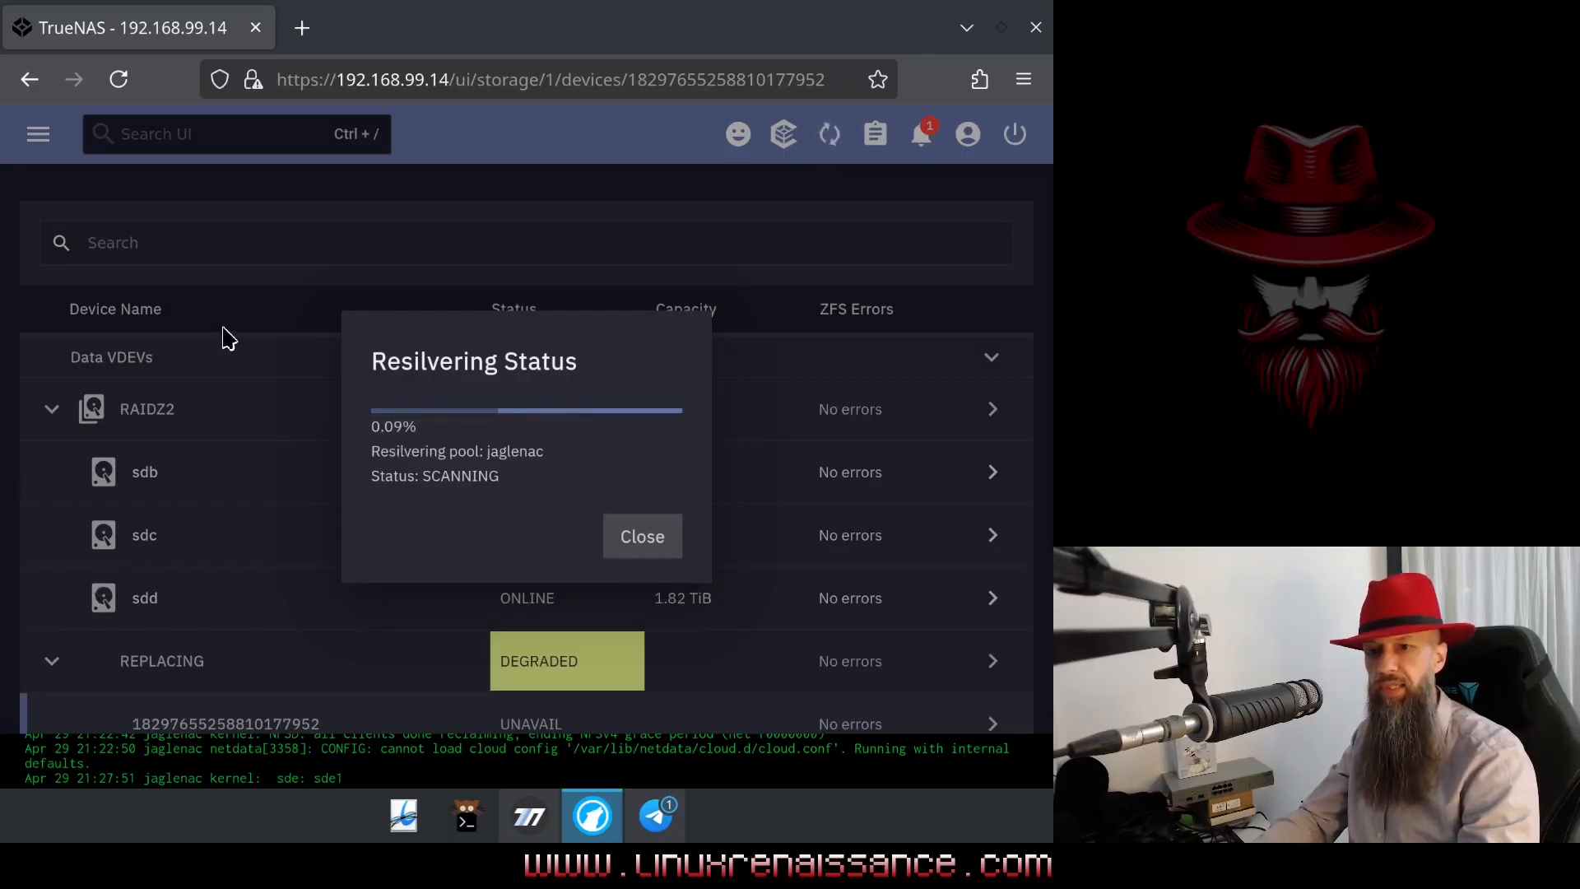
mouse_move(79, 676)
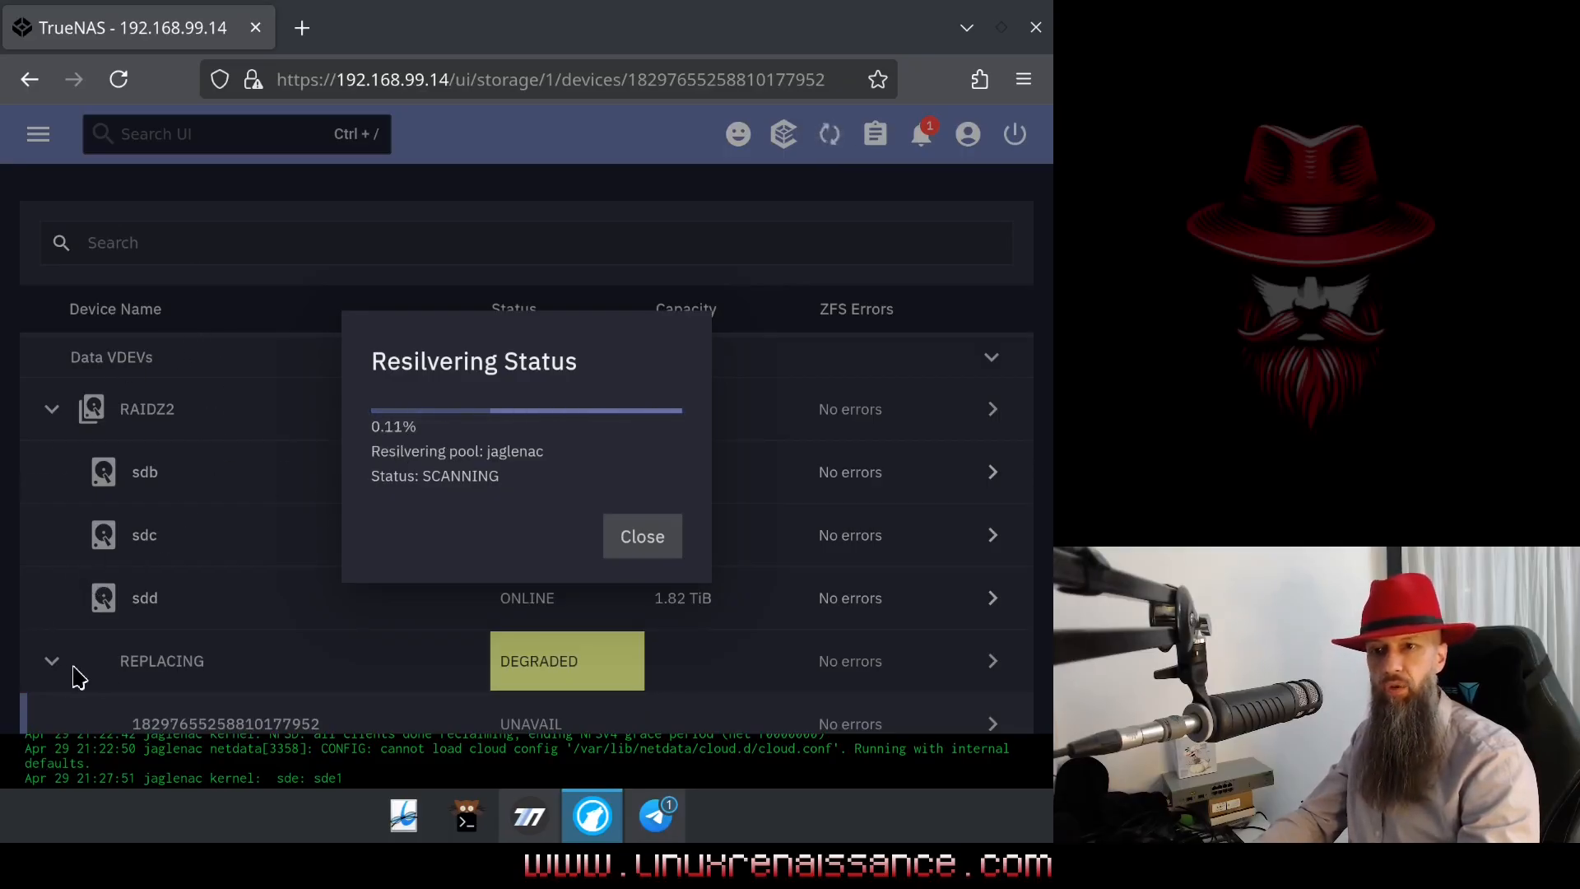
mouse_move(260, 336)
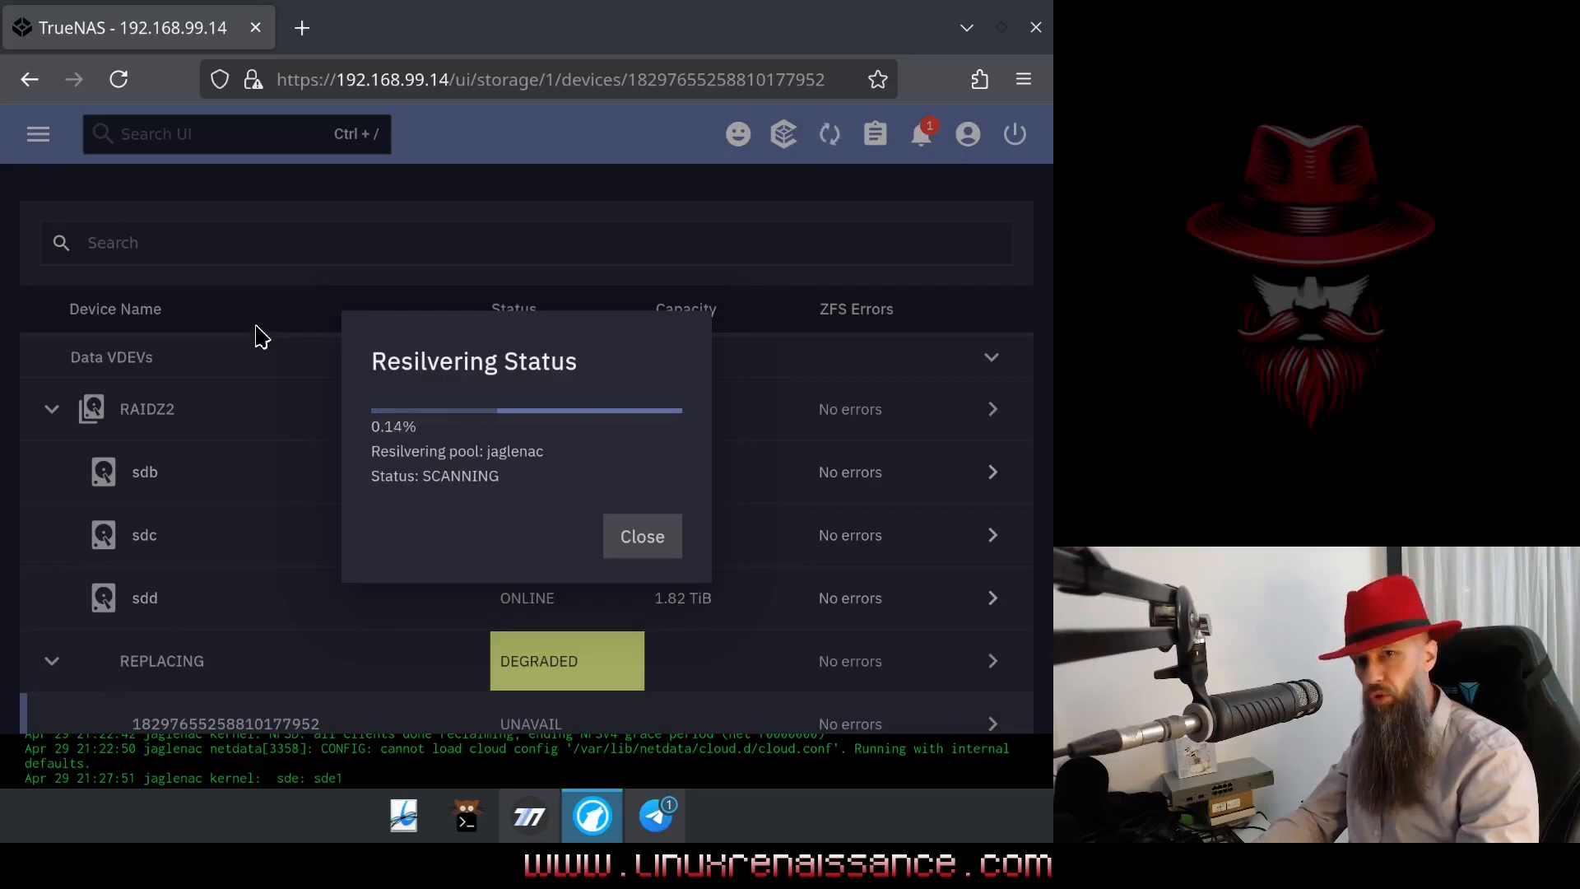
mouse_move(280, 308)
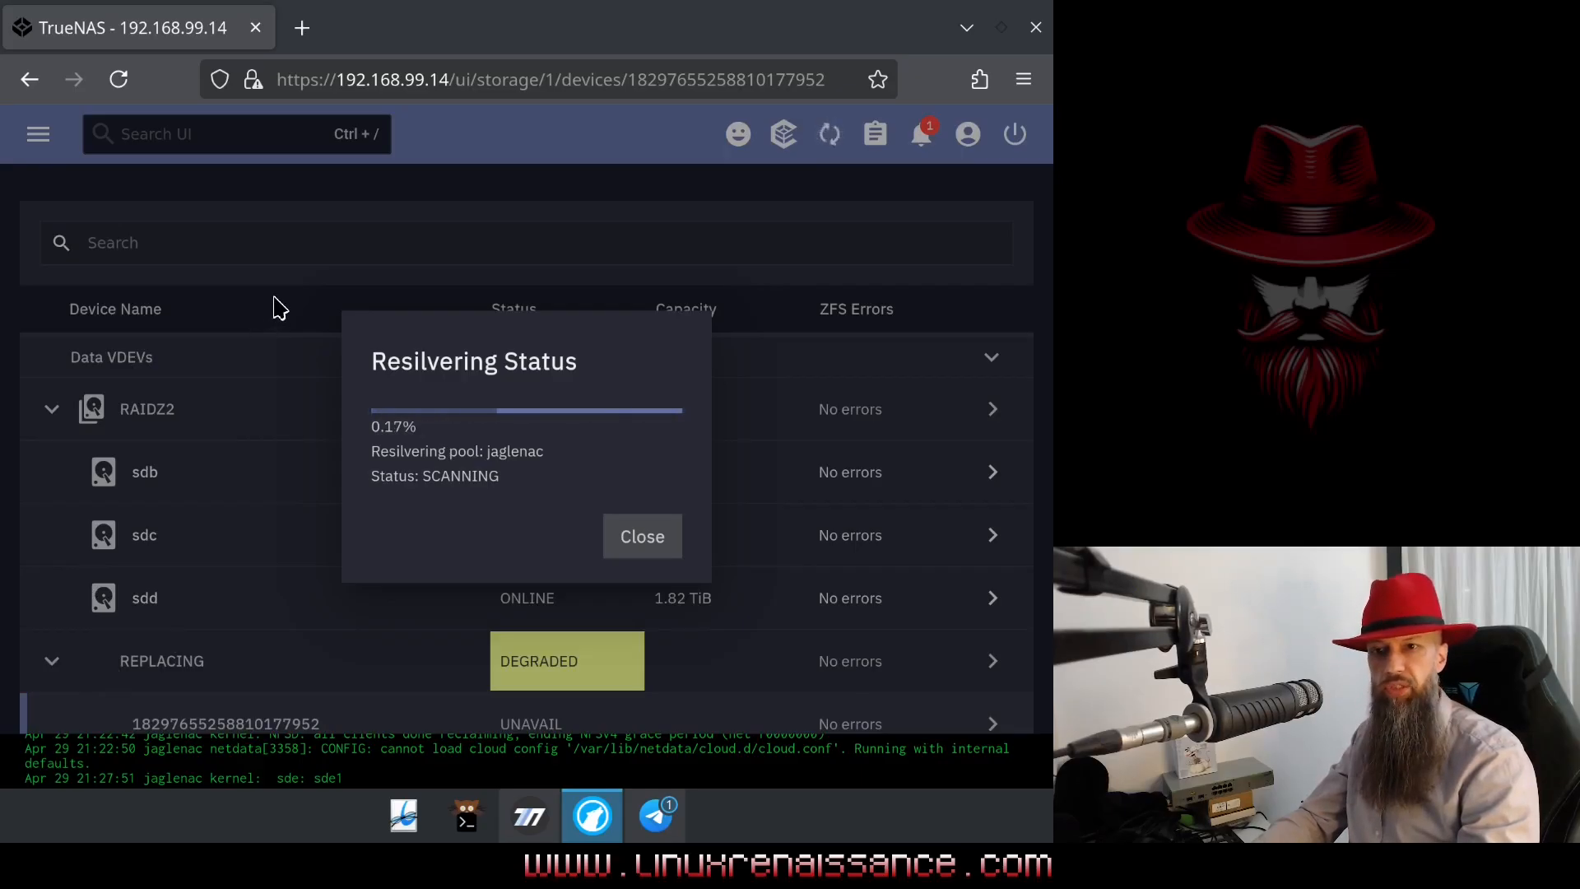